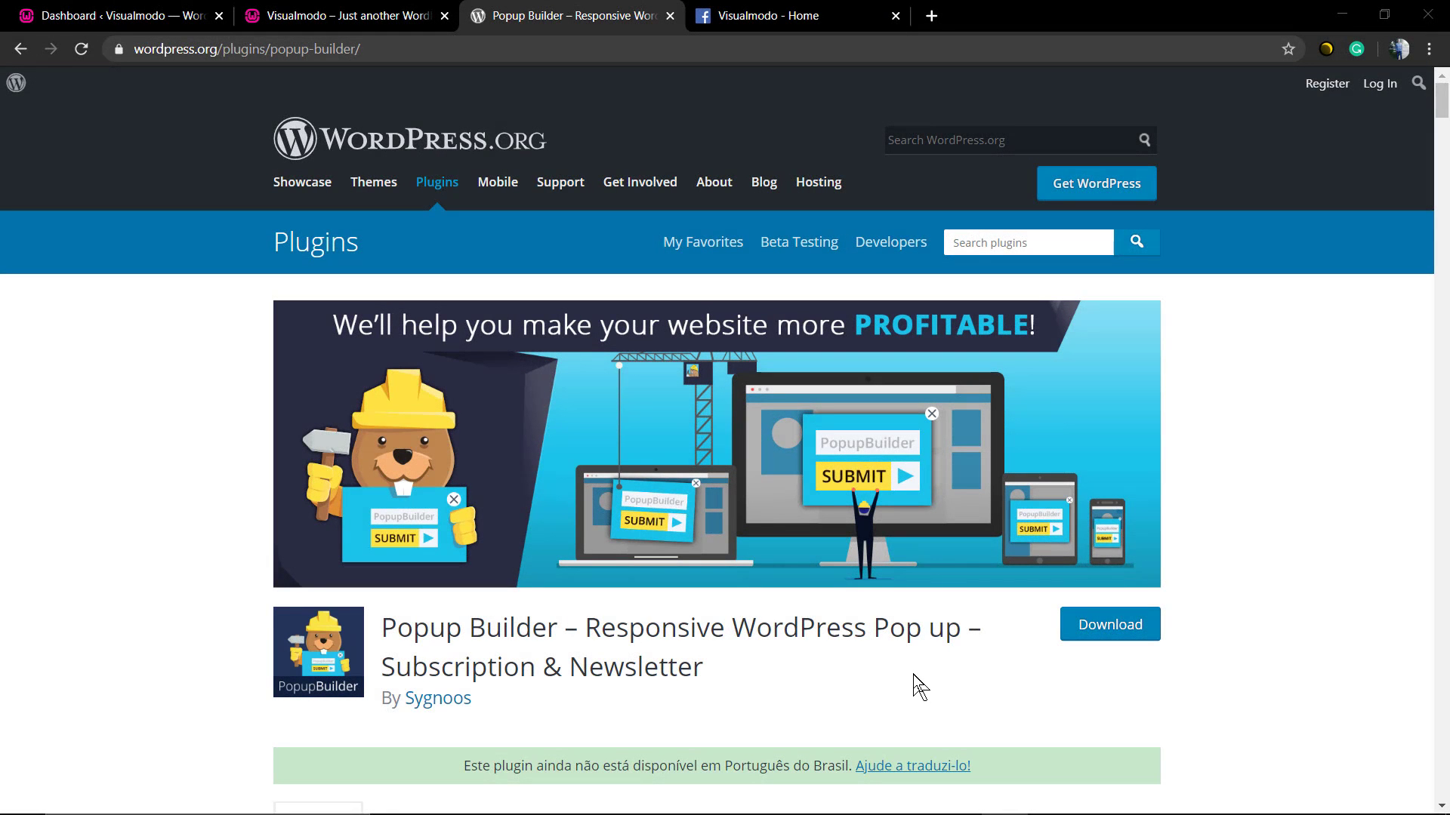
Step: Browse the Popup Builder plugin details and flip through its screenshots
scroll("down", 3)
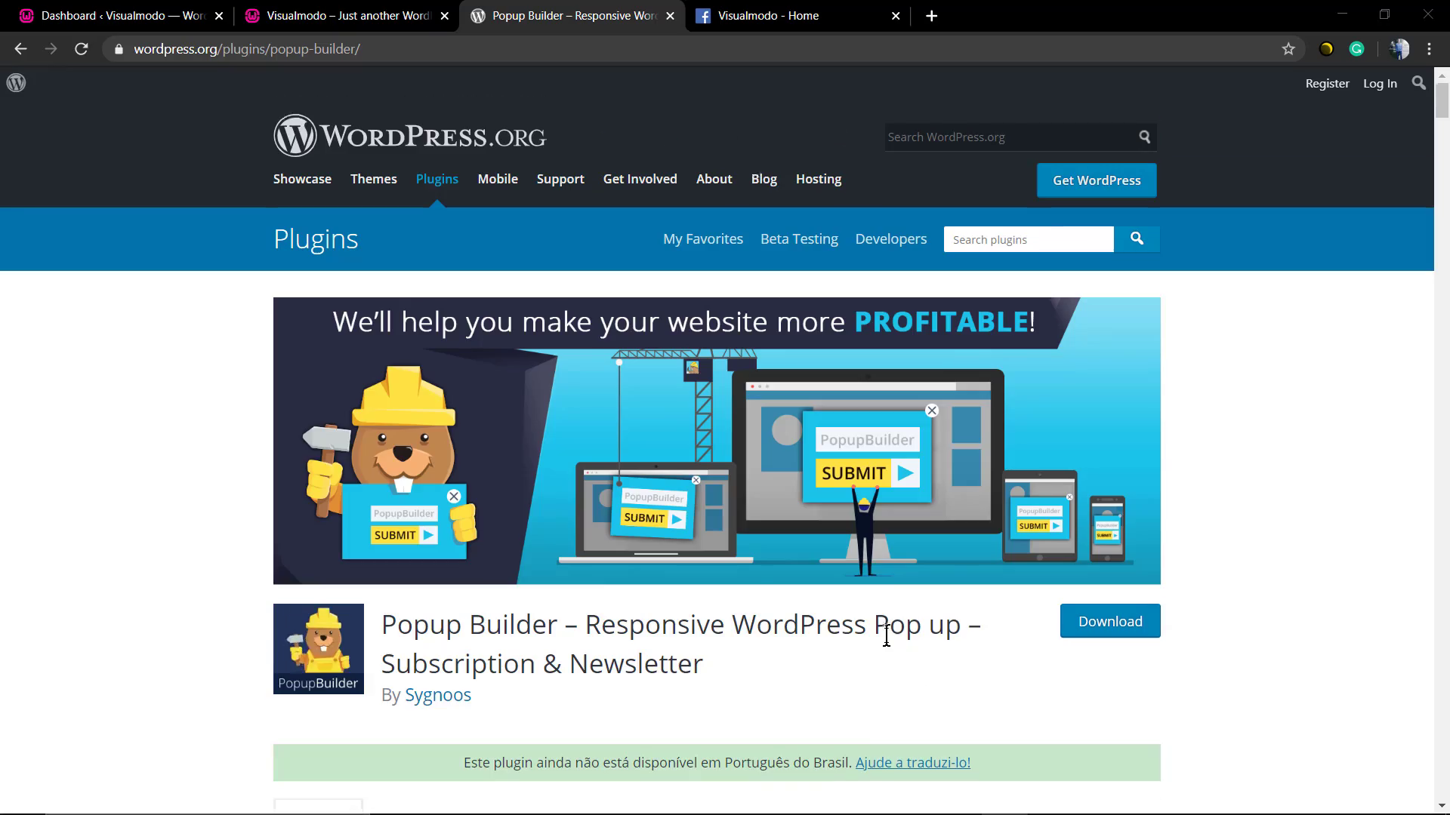
scroll("down", 3)
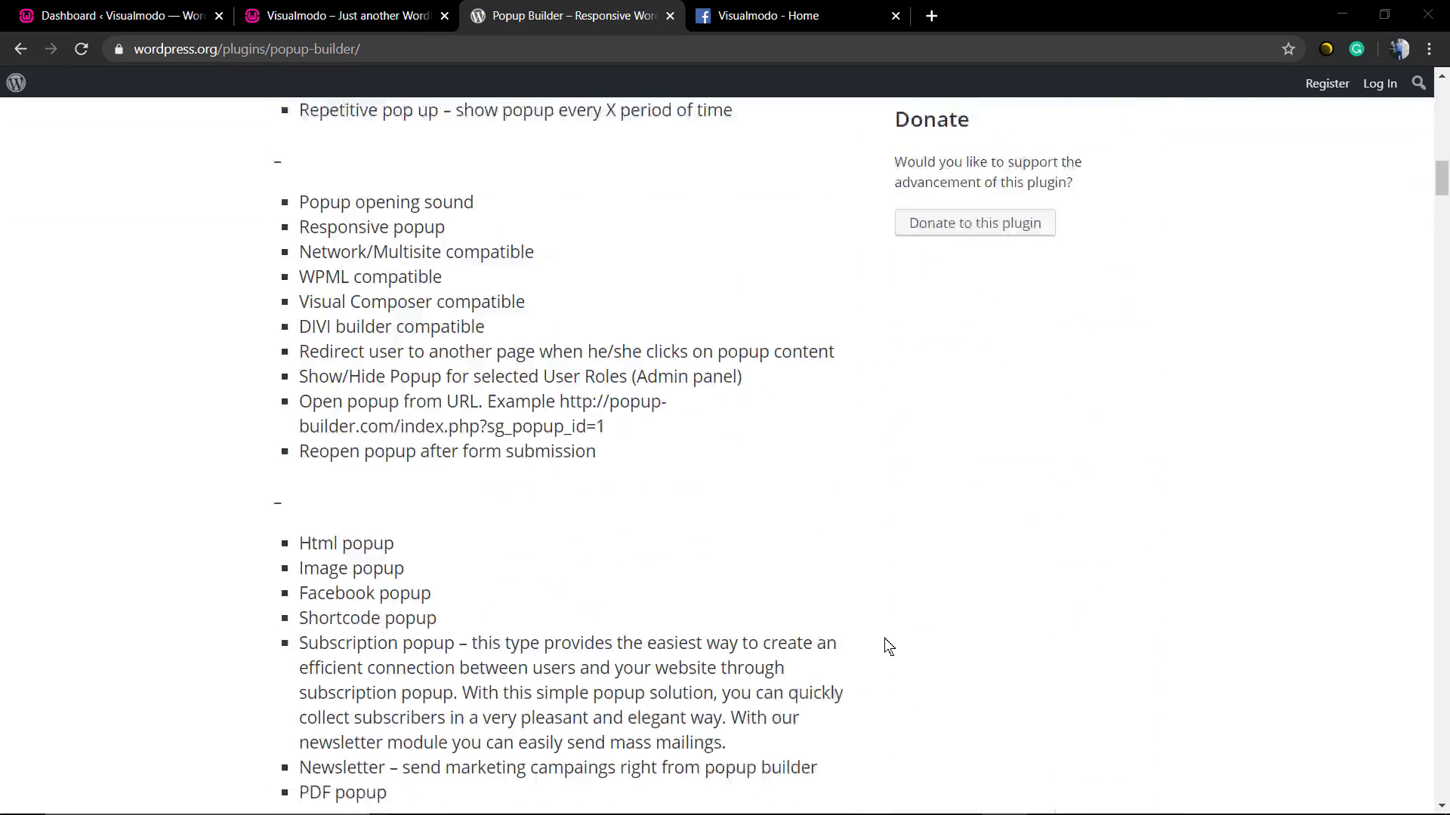
scroll("down", 3)
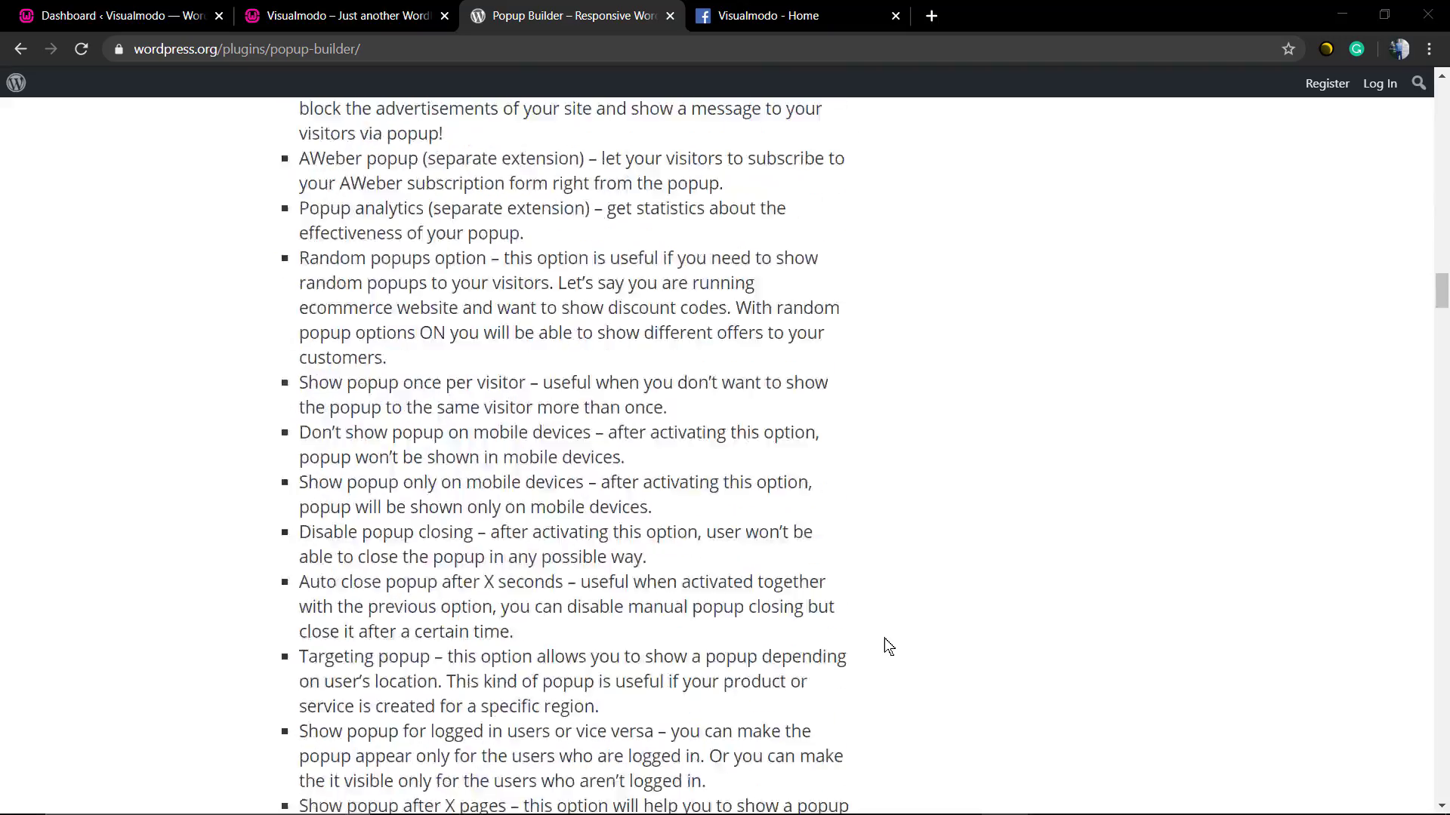
scroll("down", 3)
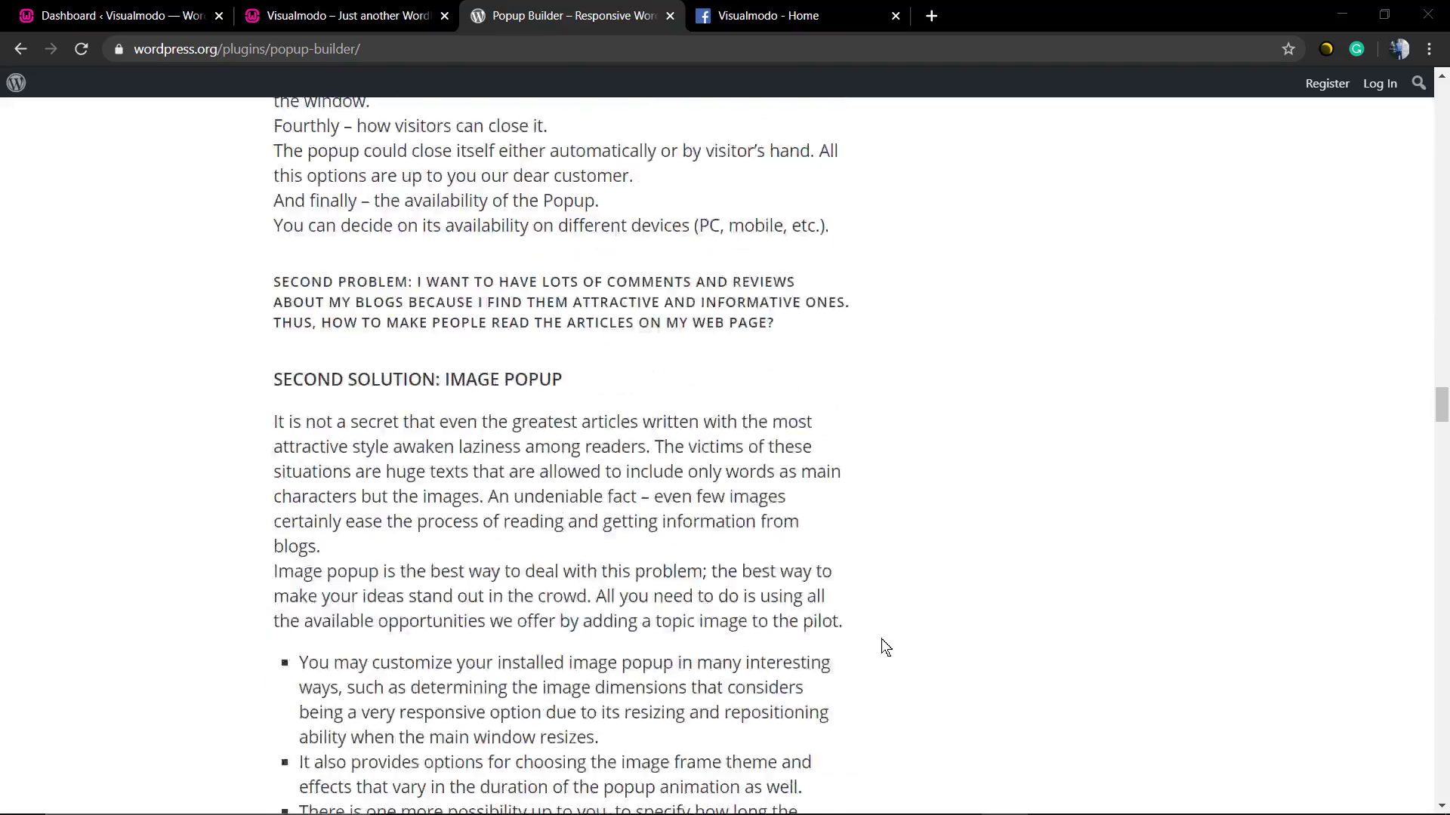
scroll("down", 3)
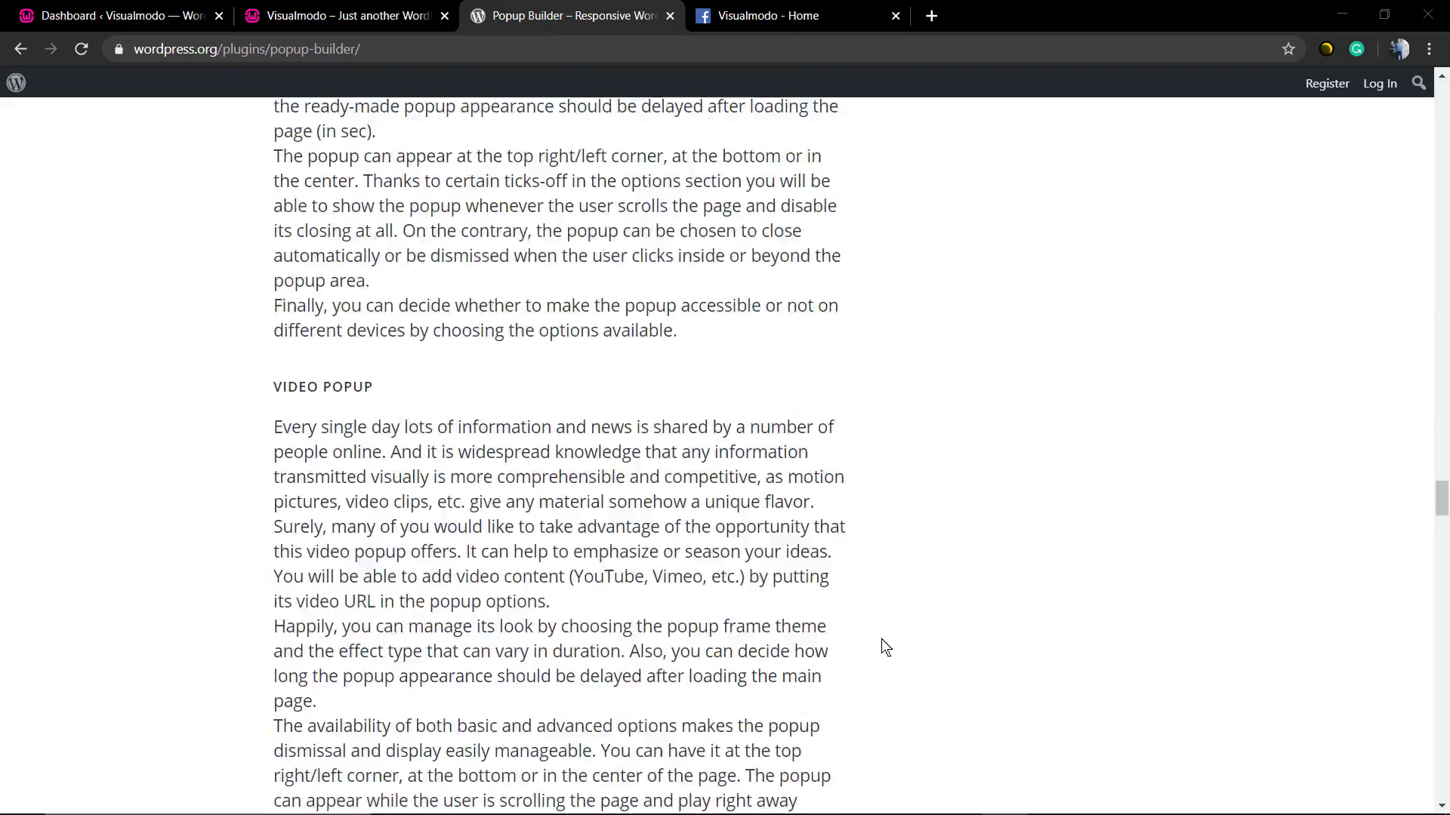
scroll("down", 3)
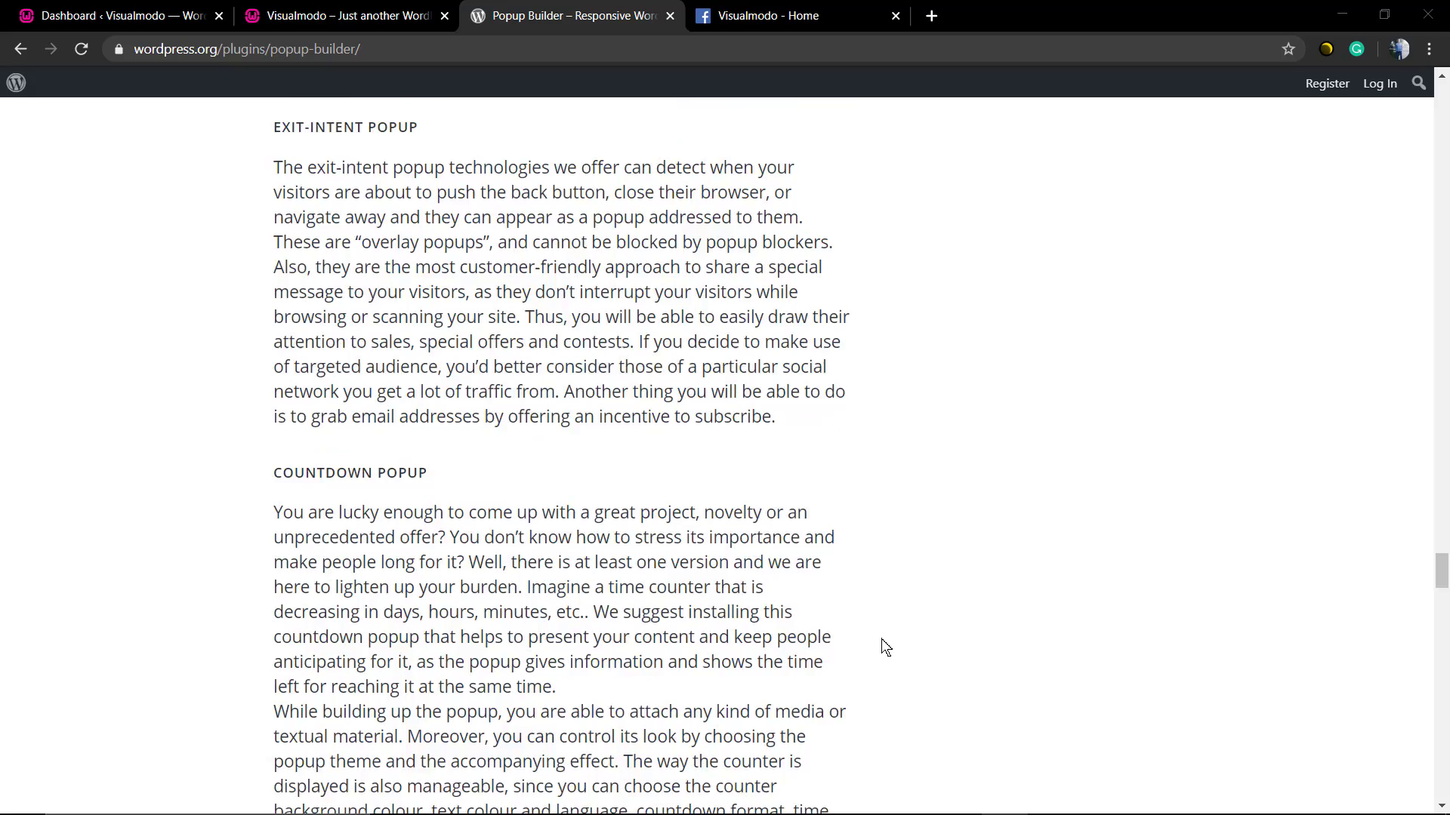
scroll("down", 3)
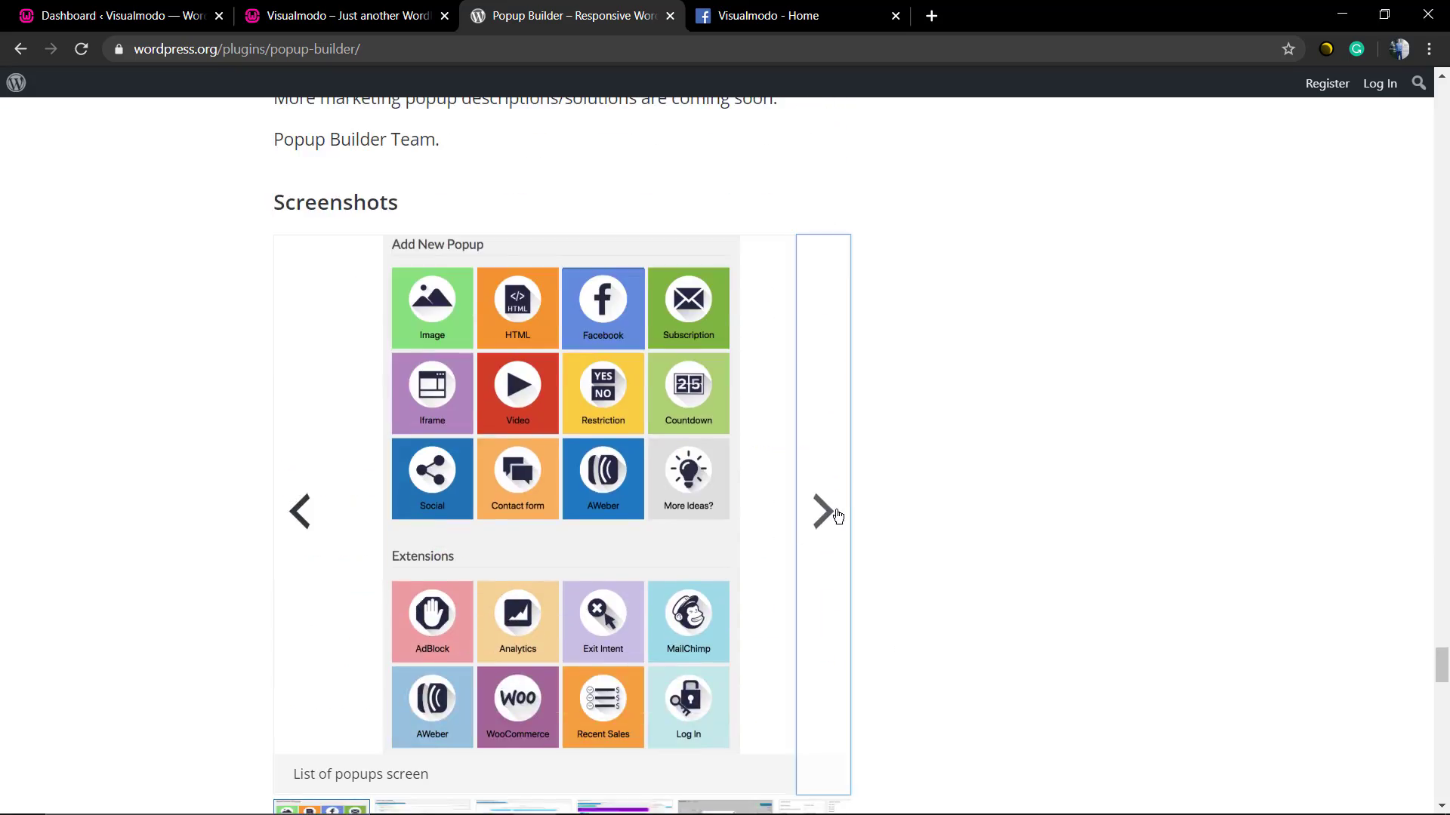
left_click(822, 511)
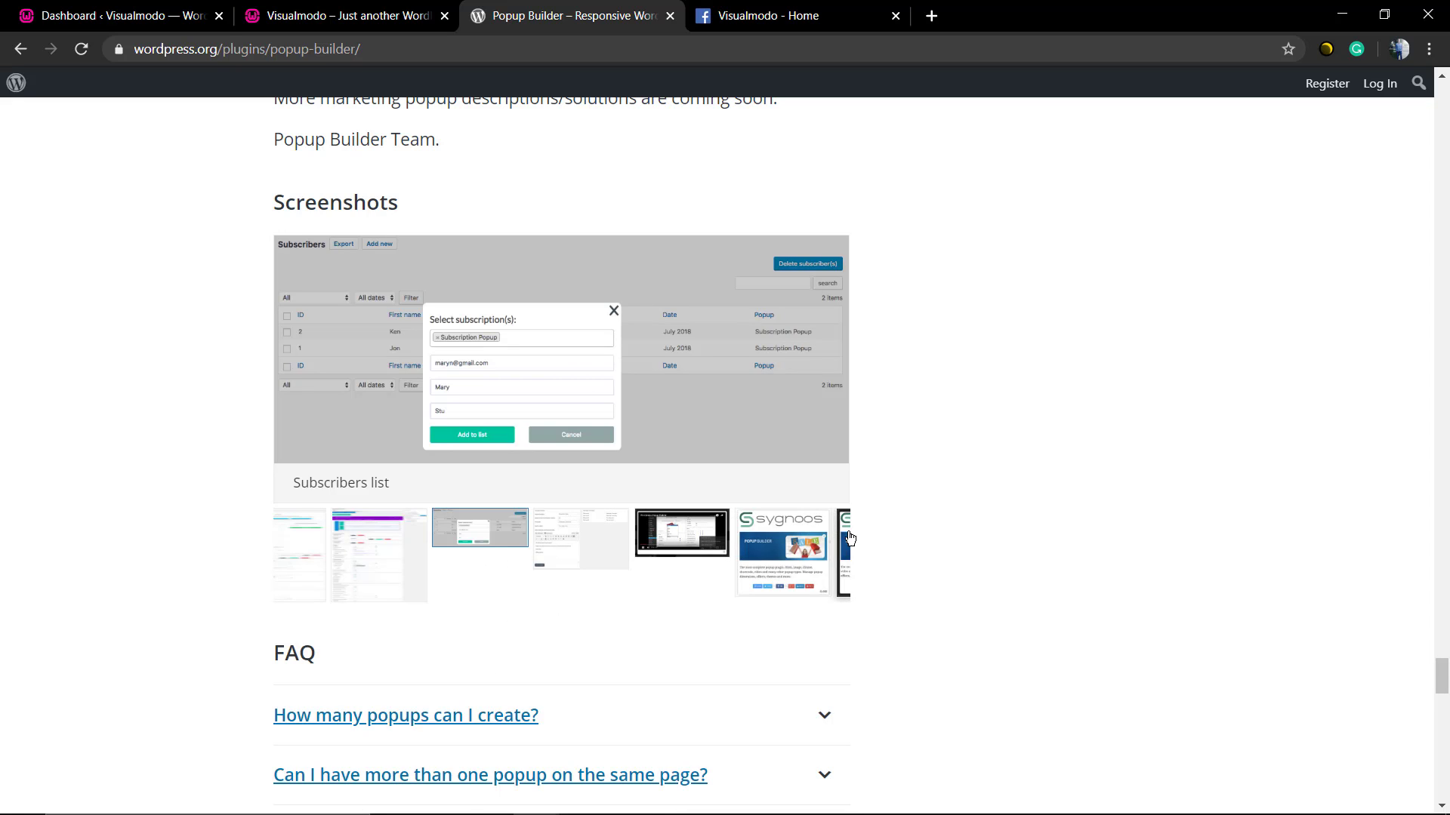
left_click(783, 540)
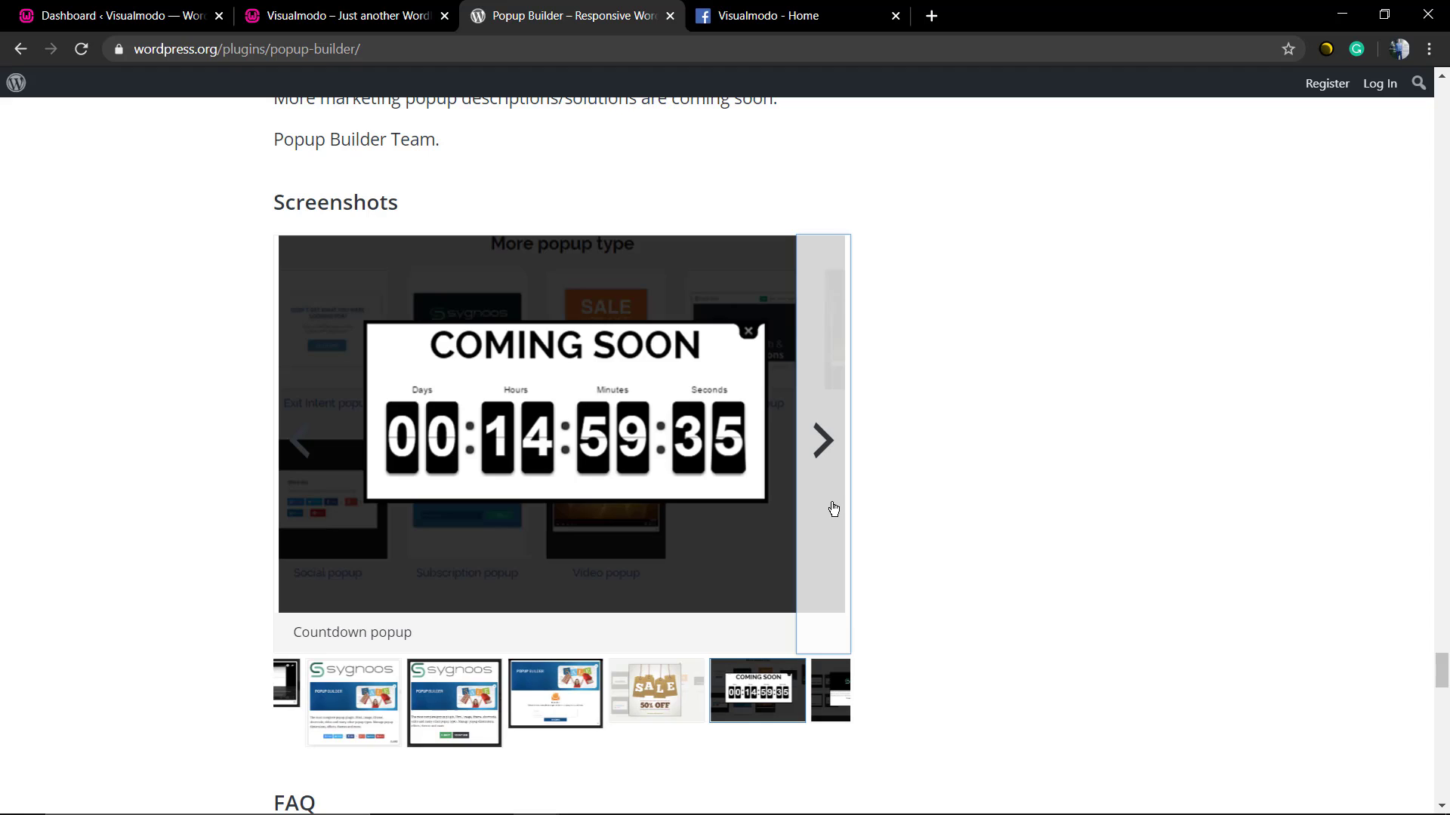
left_click(821, 441)
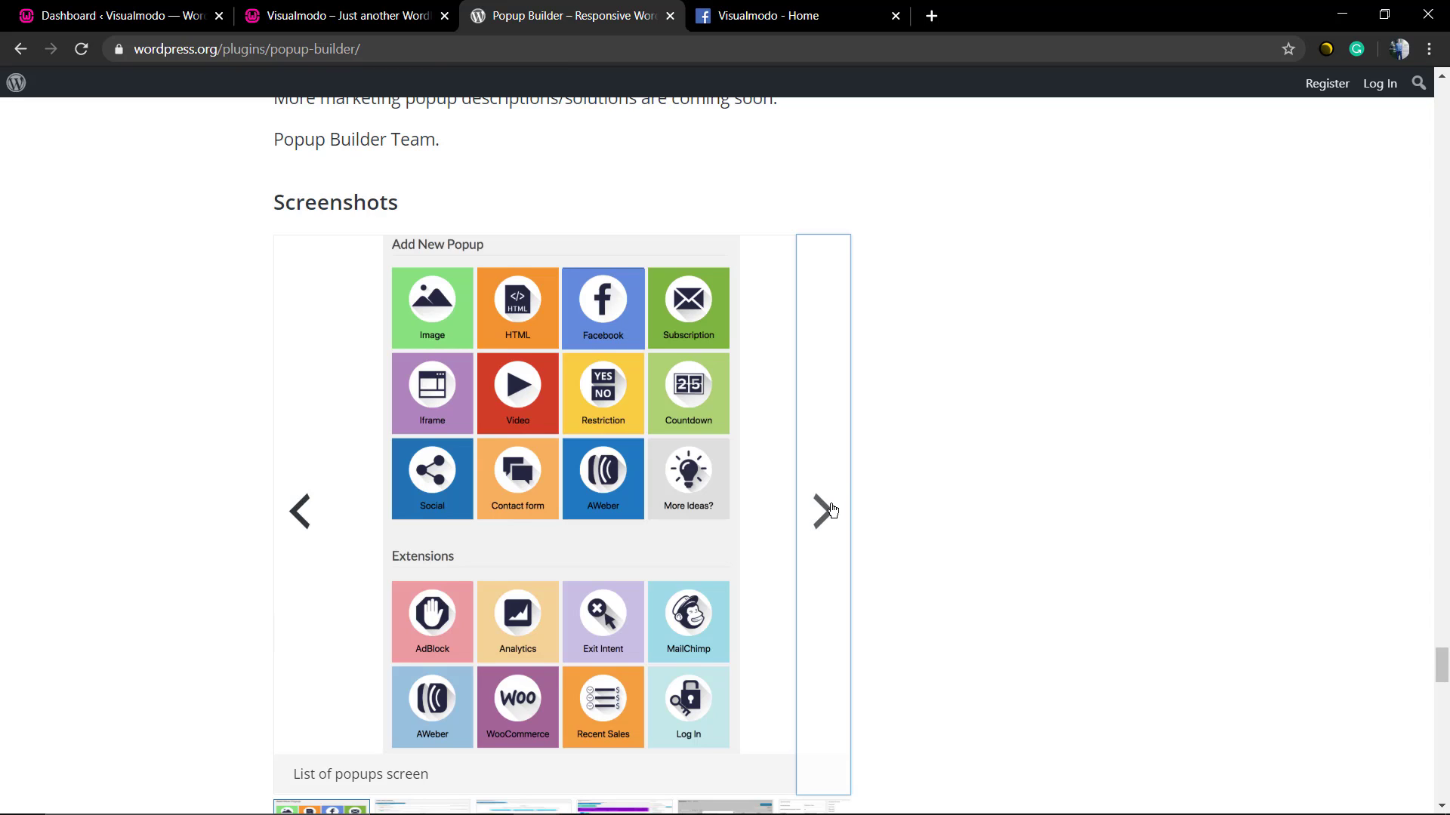
left_click(342, 16)
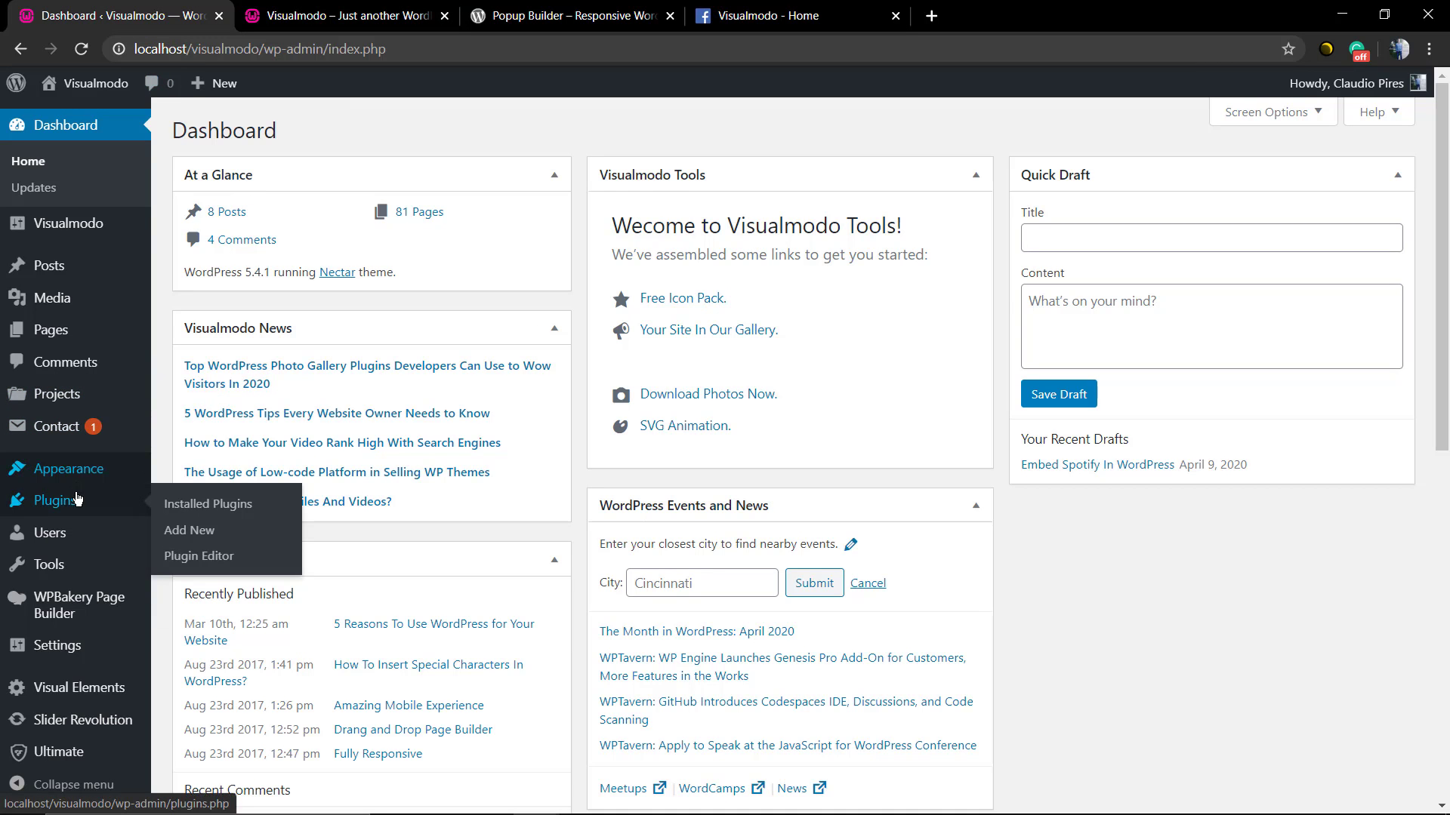
Step: Search Add New plugins for 'popu', then install and activate Popup Builder
left_click(189, 530)
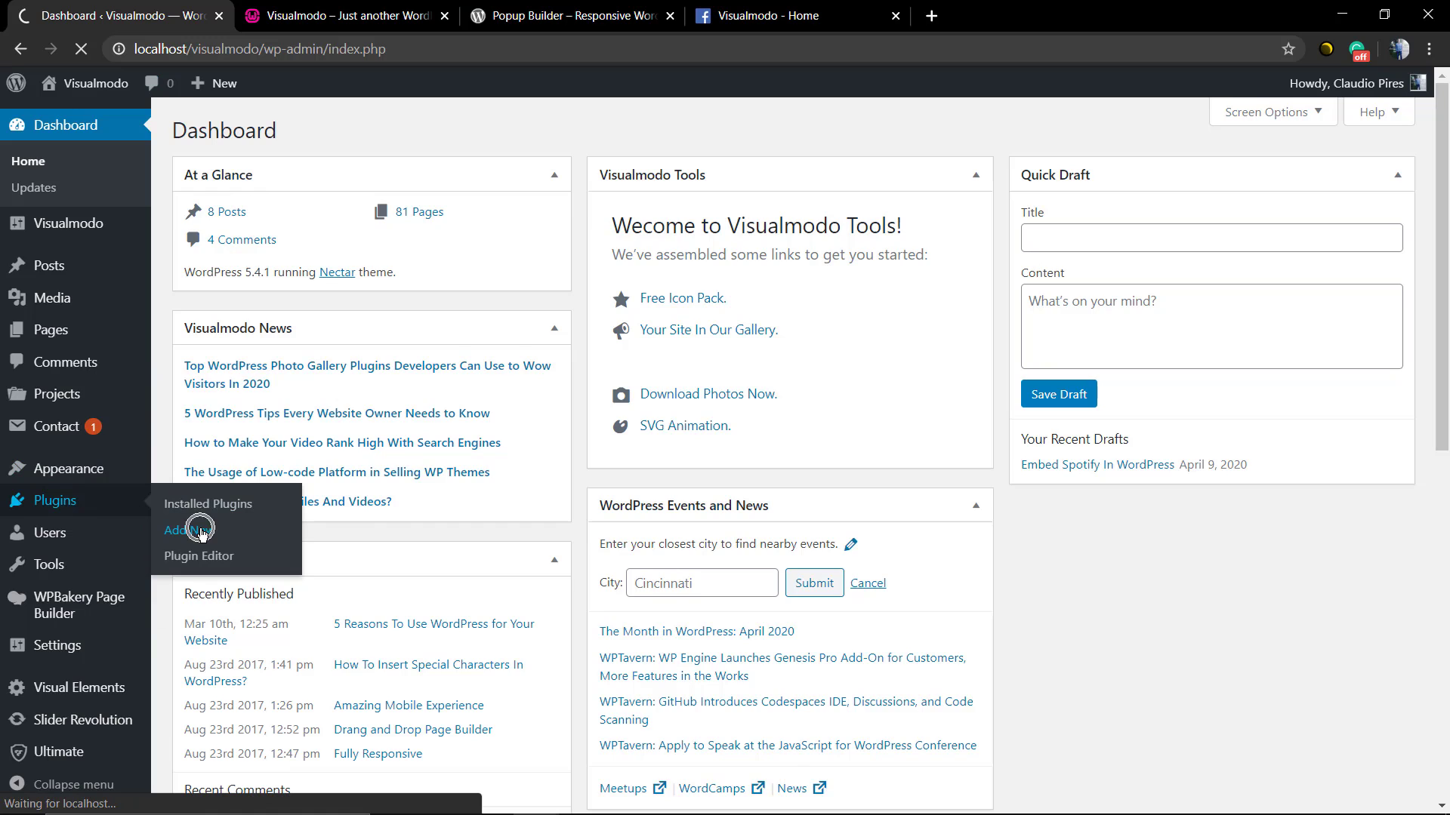
left_click(184, 530)
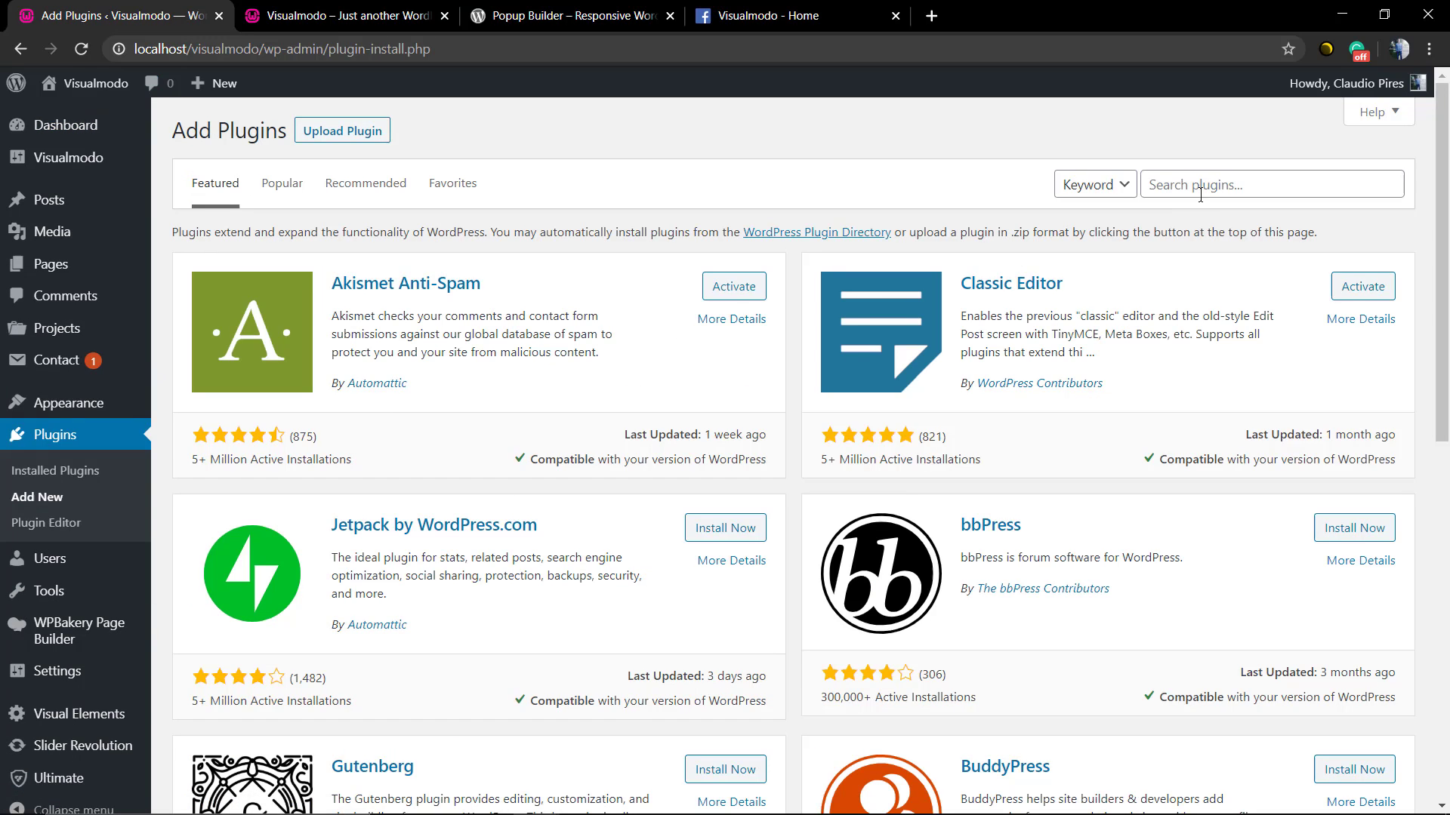
type("popups")
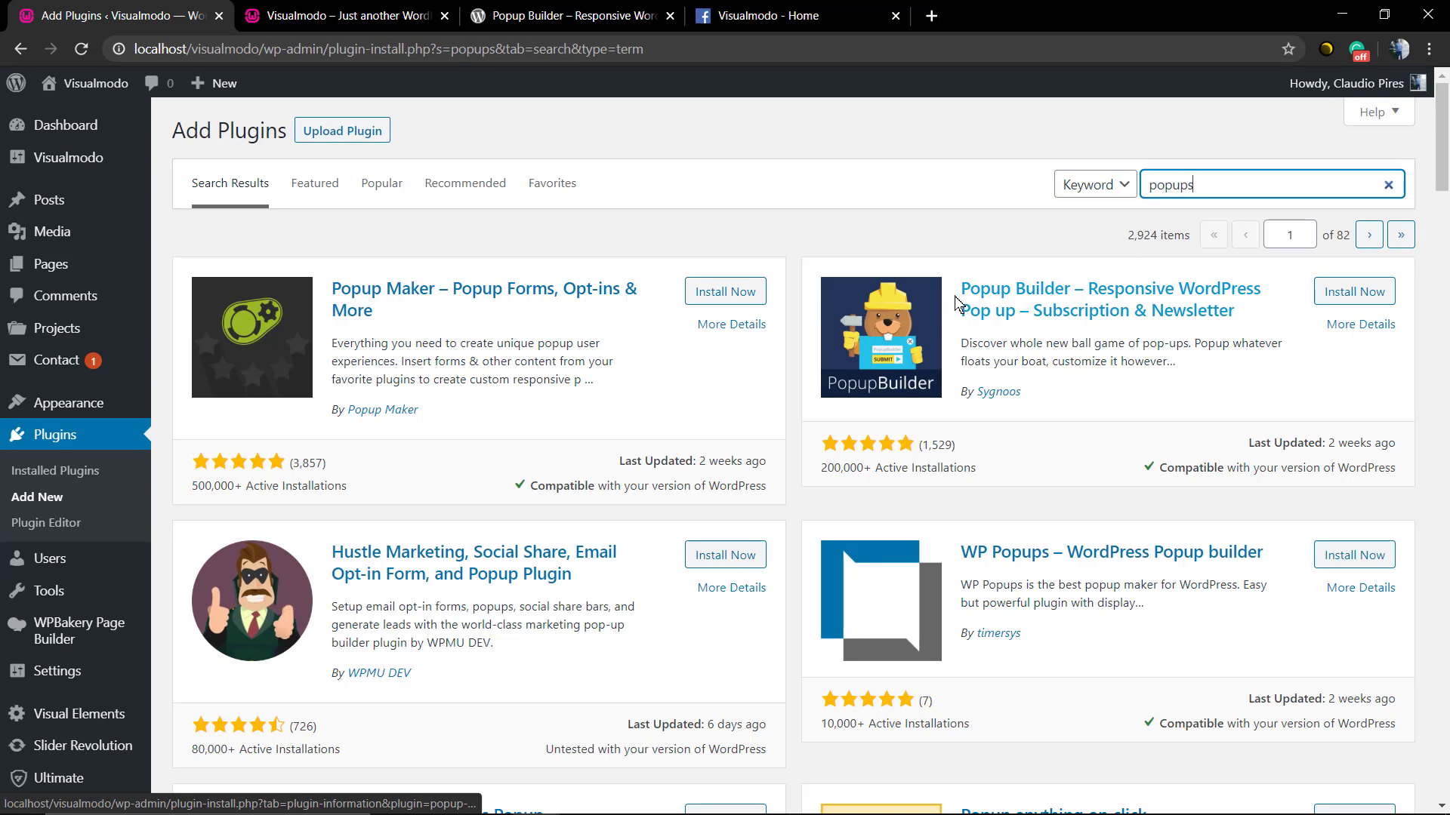
mouse_move(1003, 386)
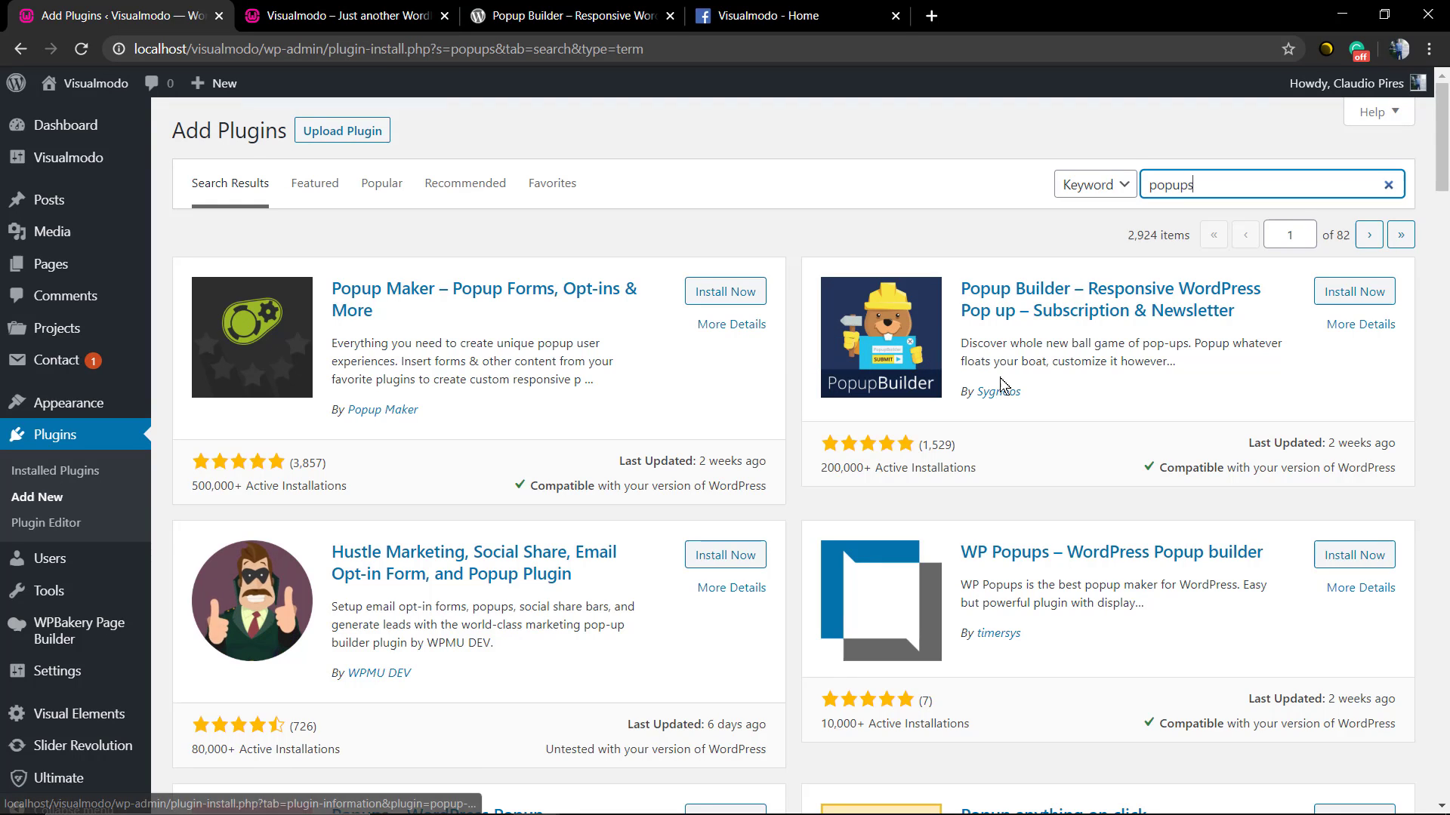
left_click(1353, 291)
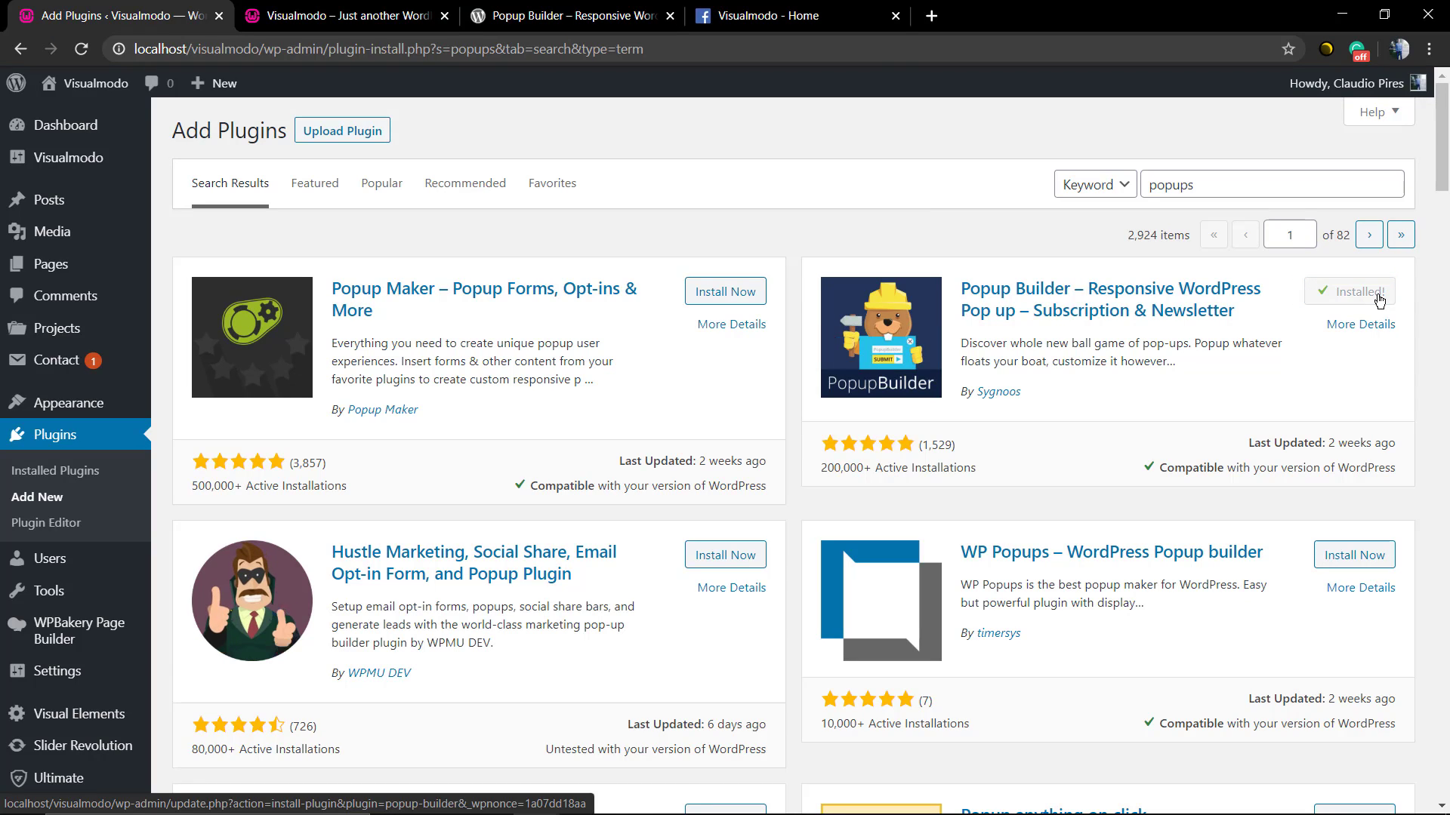
left_click(1350, 292)
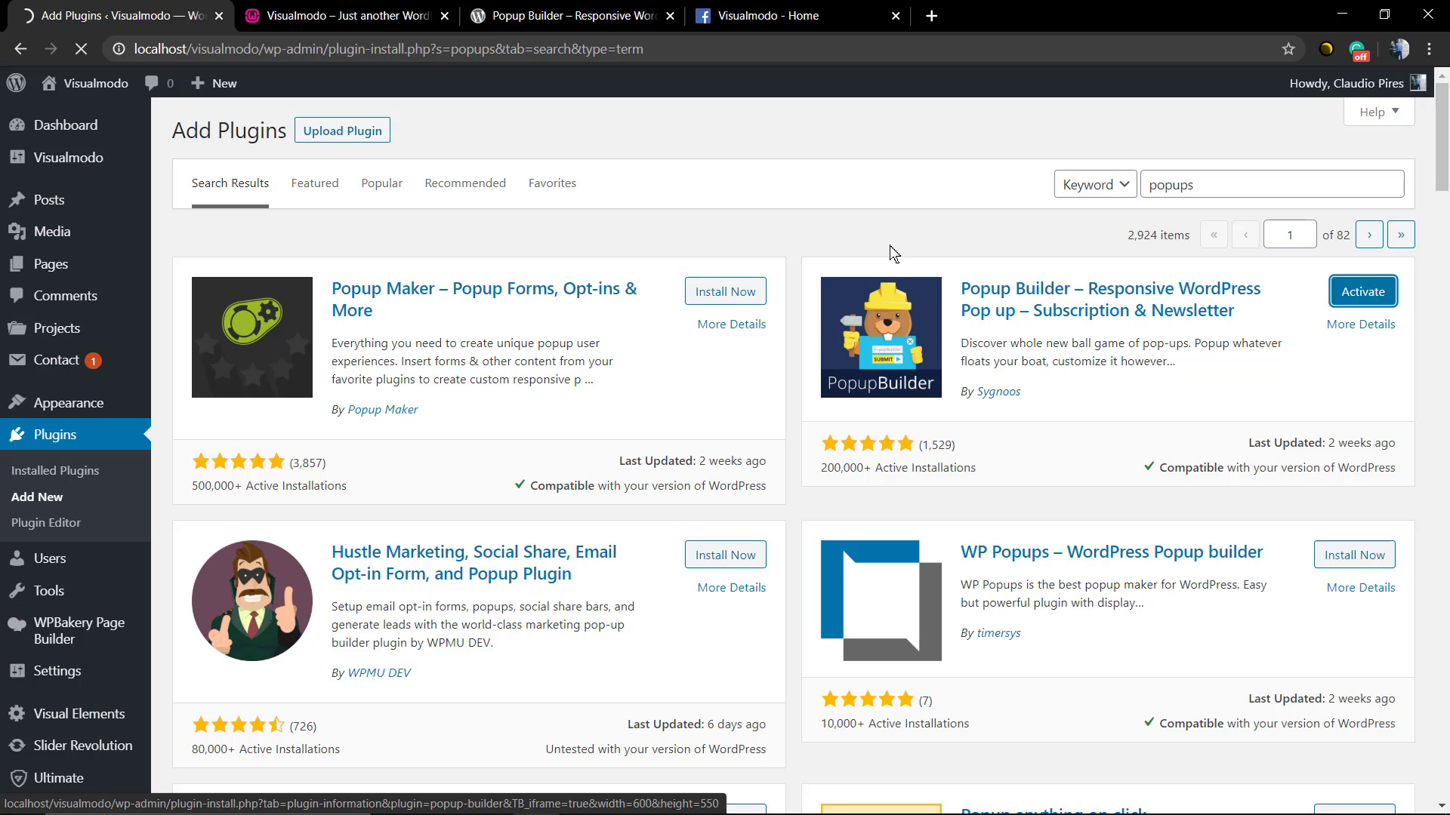
mouse_move(835, 318)
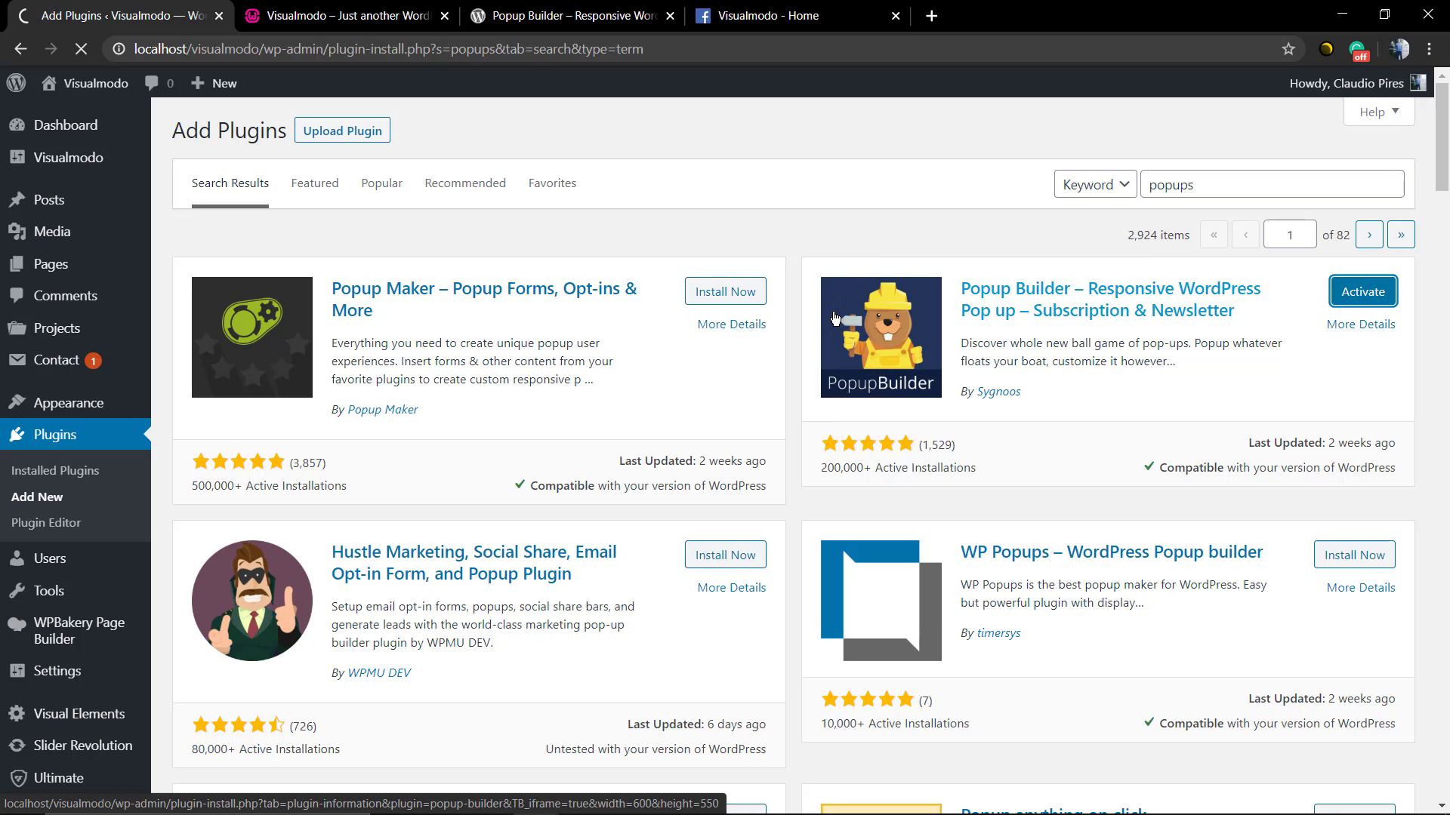
mouse_move(825, 314)
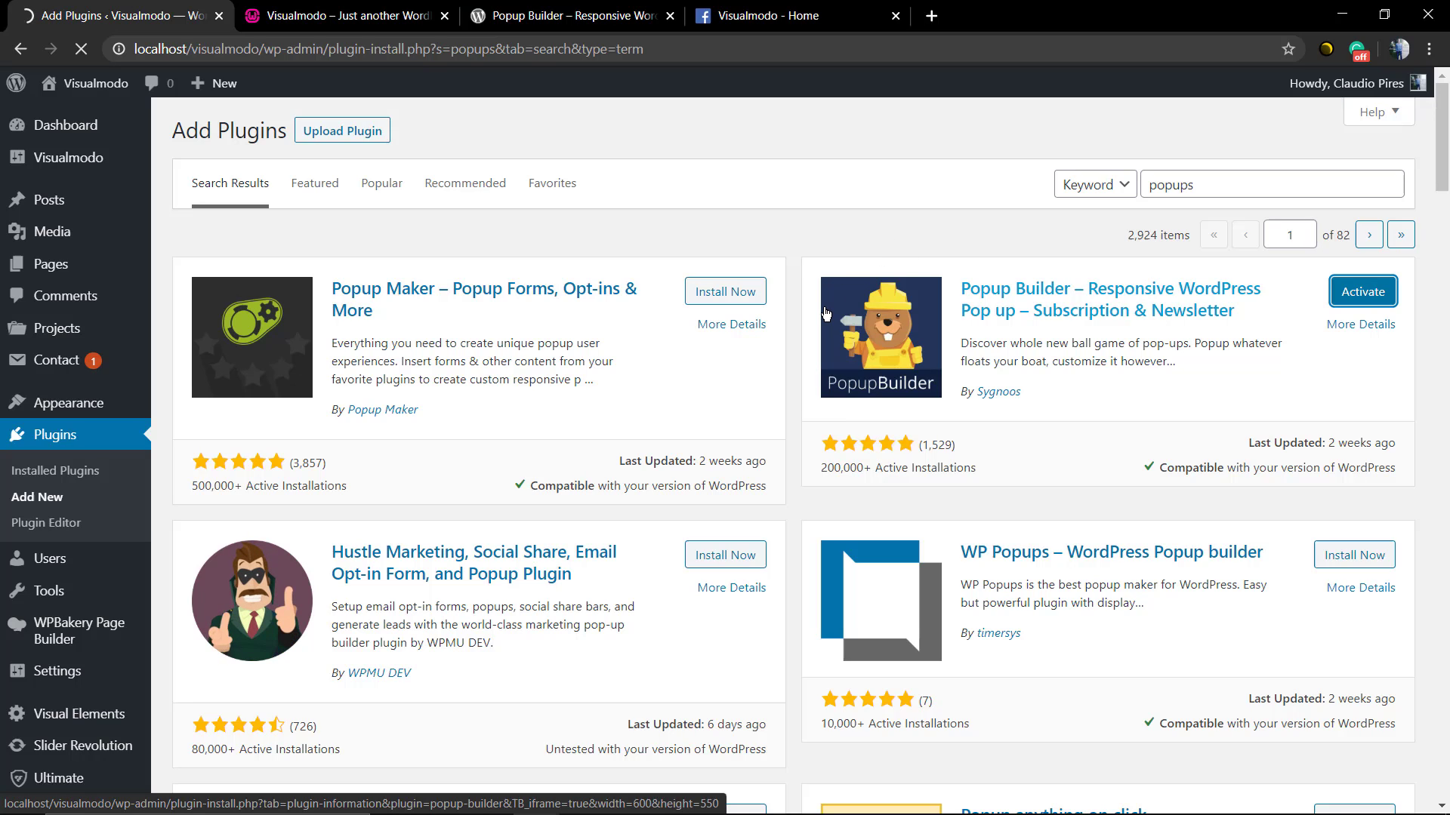
left_click(1360, 291)
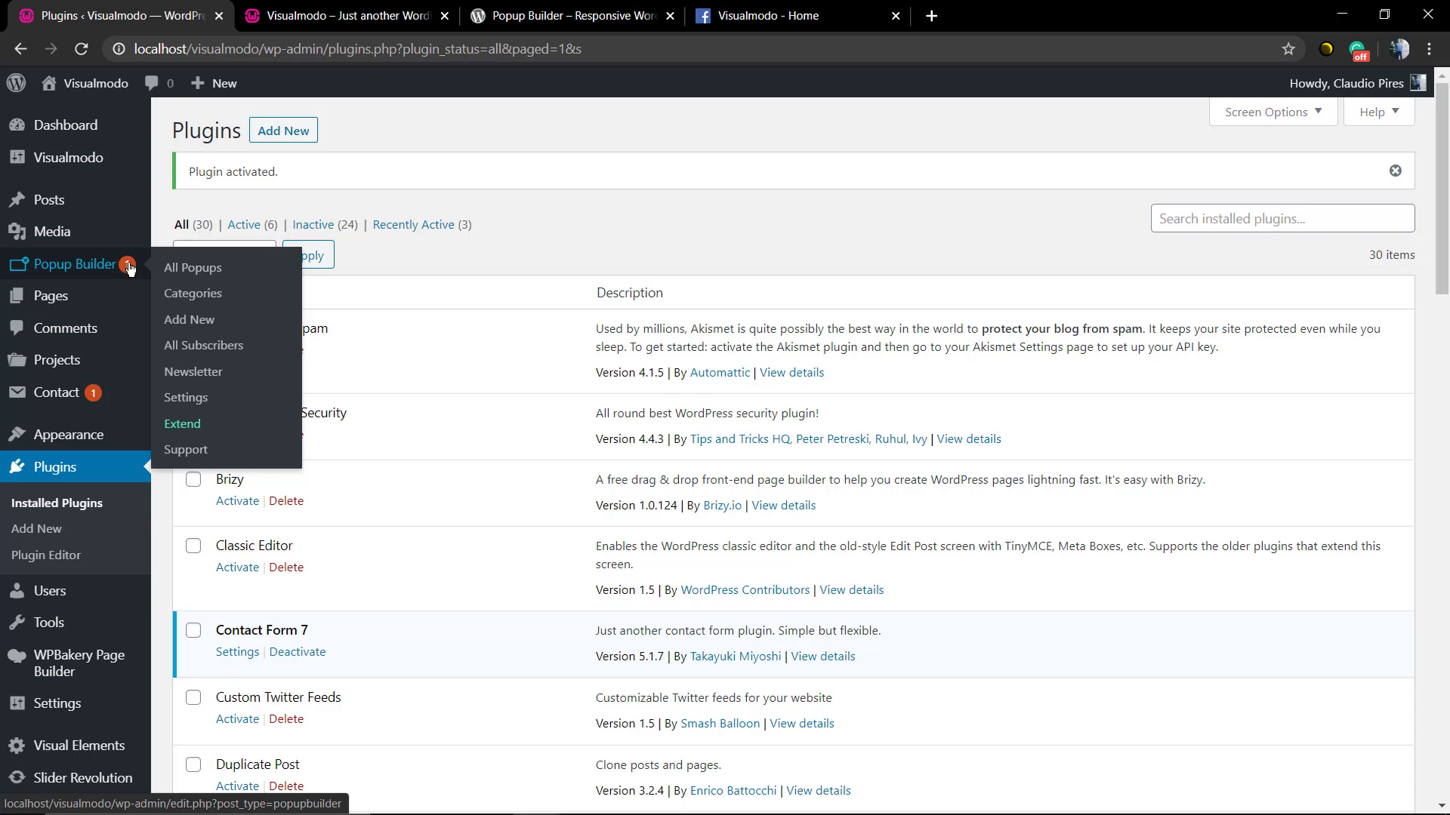
mouse_move(57, 264)
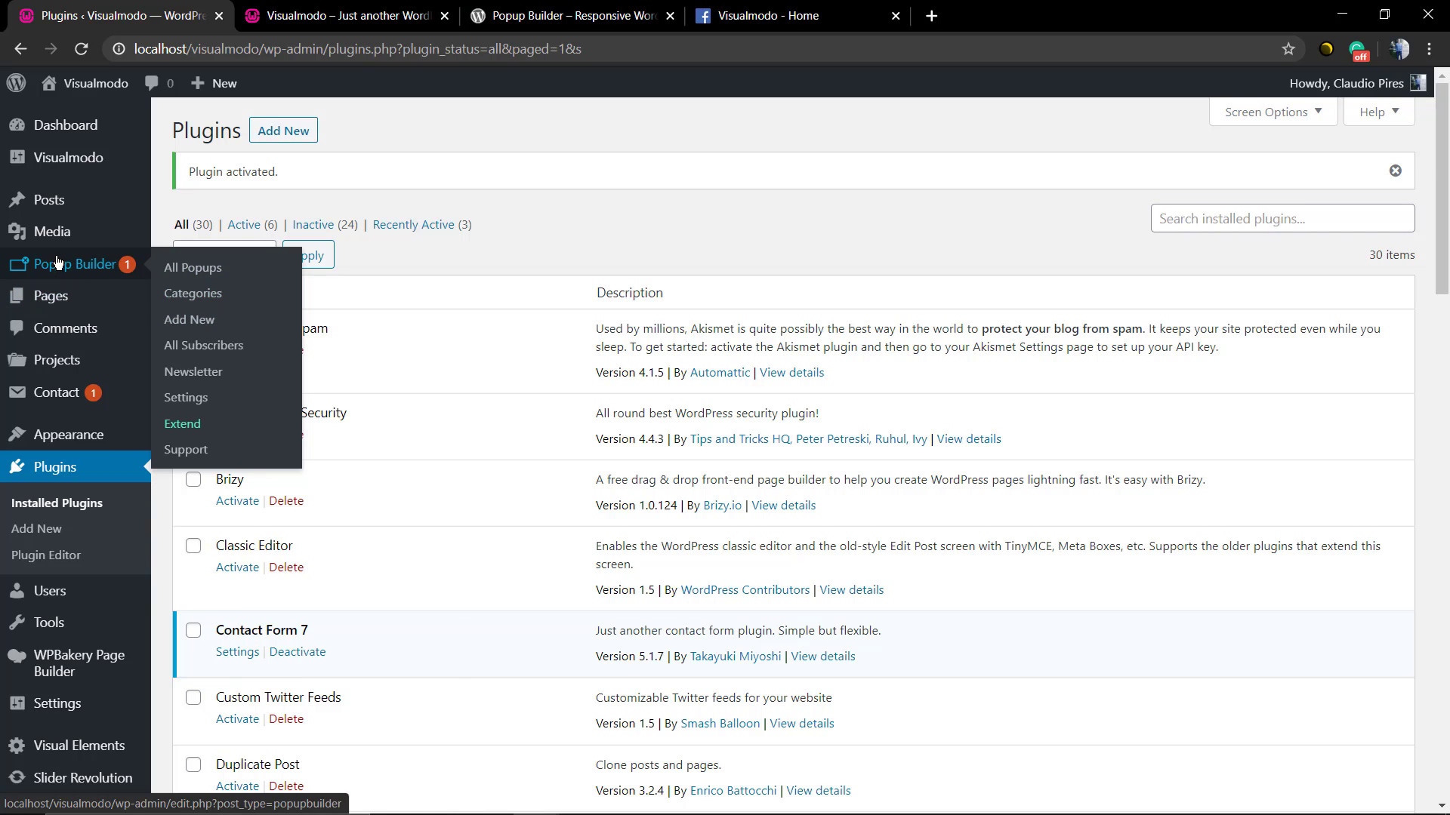
Step: Open Popup Builder's empty All Popups list and choose Add New
left_click(193, 268)
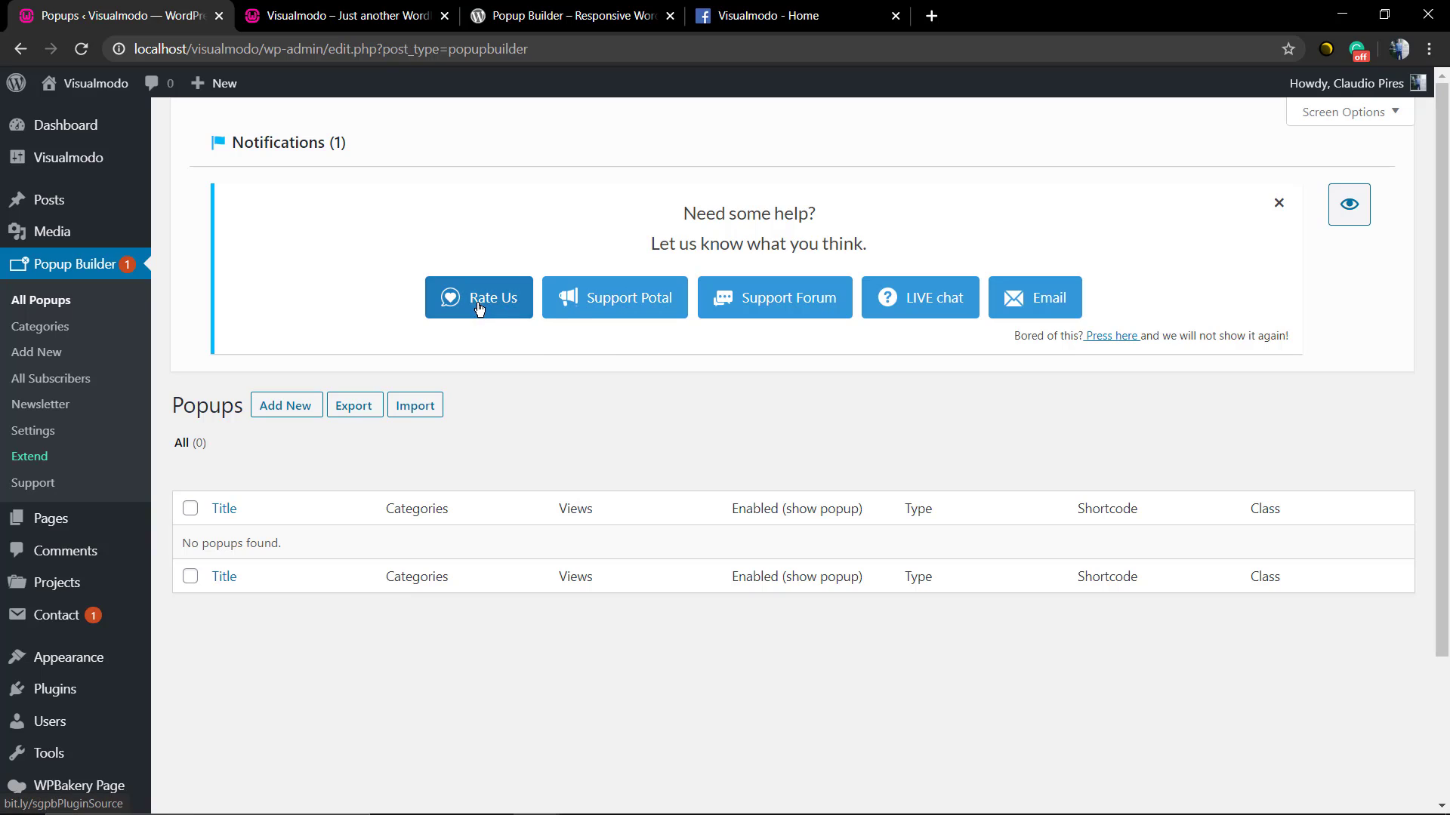
mouse_move(835, 310)
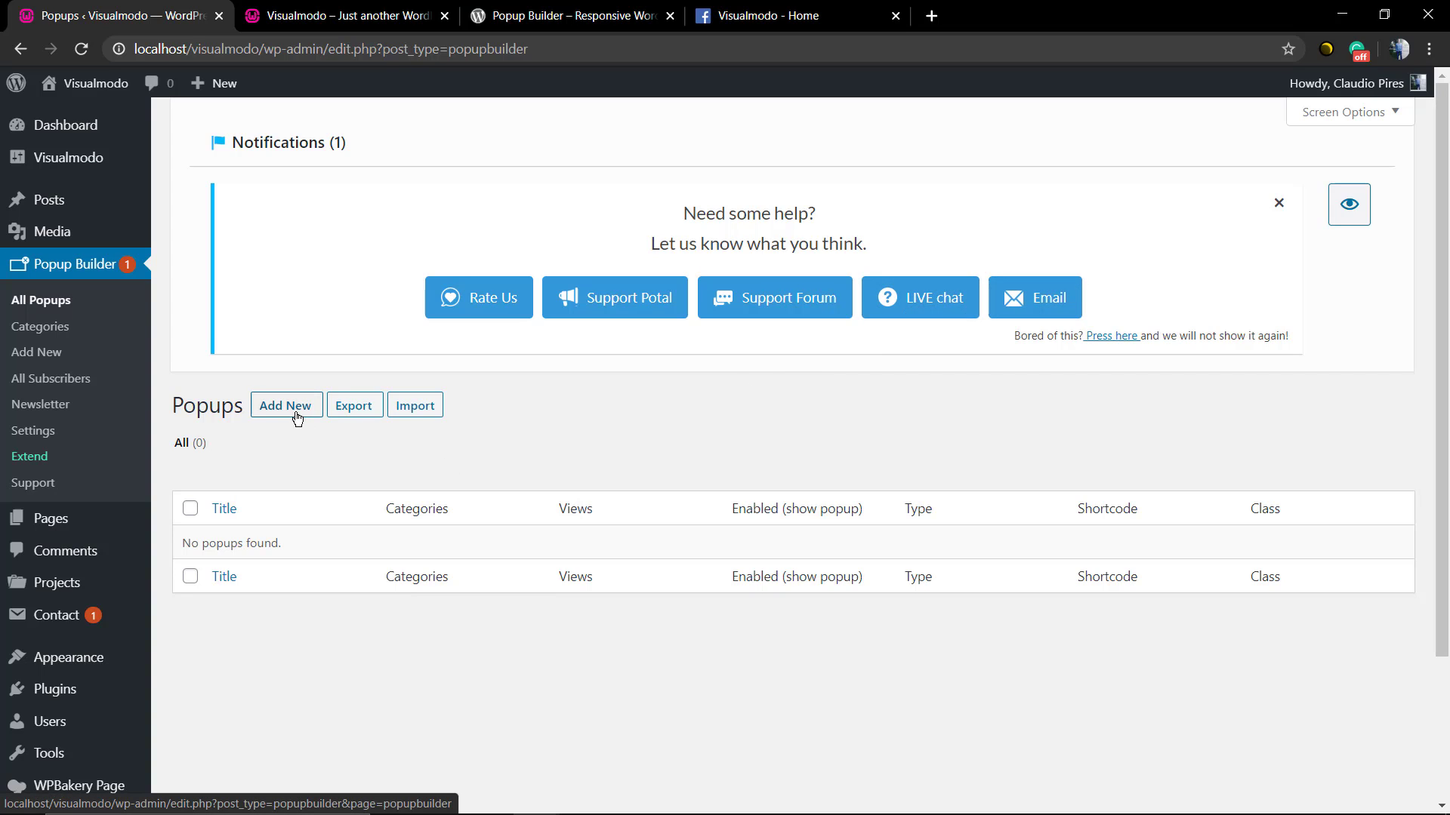
left_click(285, 405)
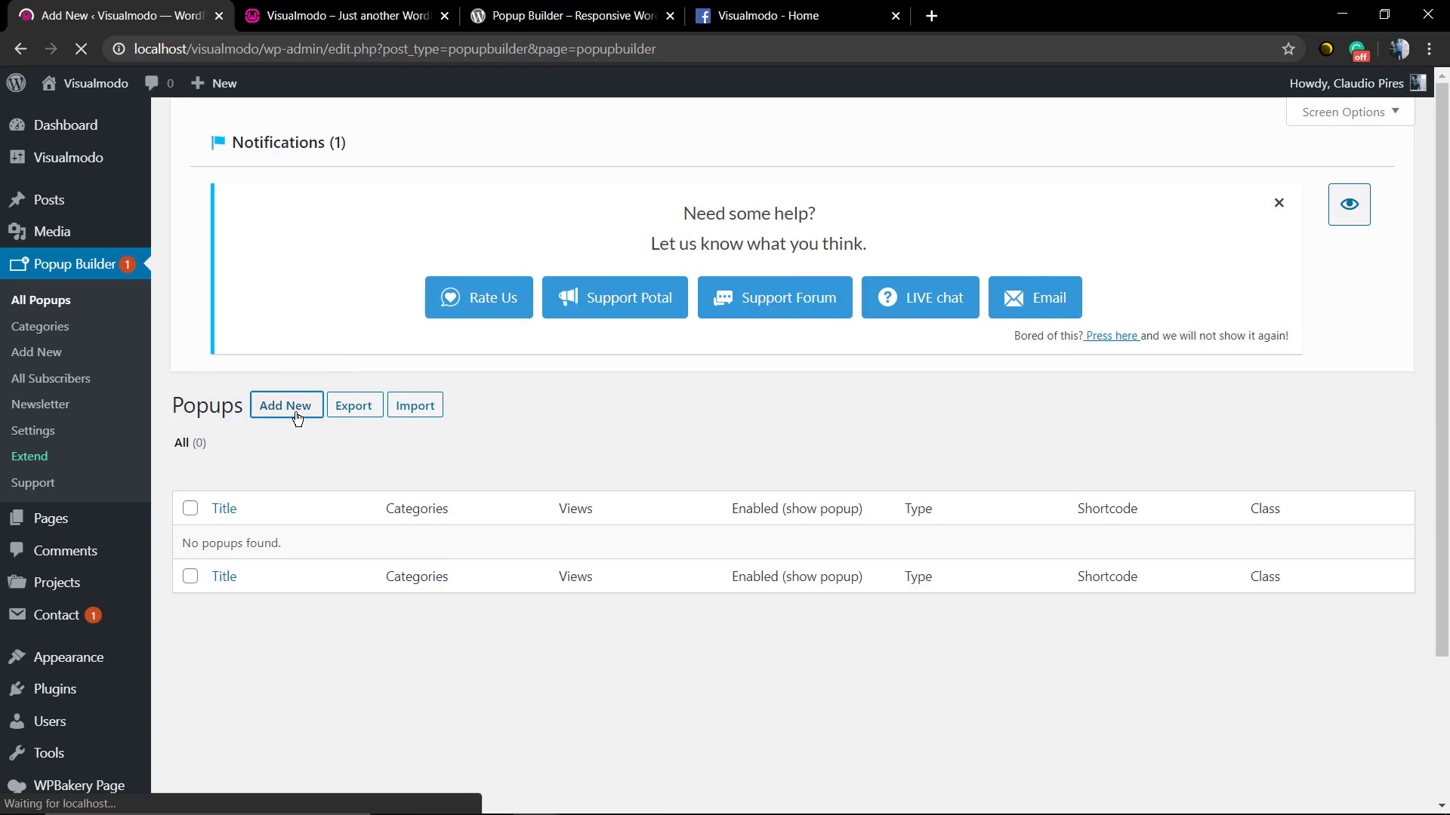
Step: Look through the available popup types and extensions, then pick the Facebook type
left_click(286, 405)
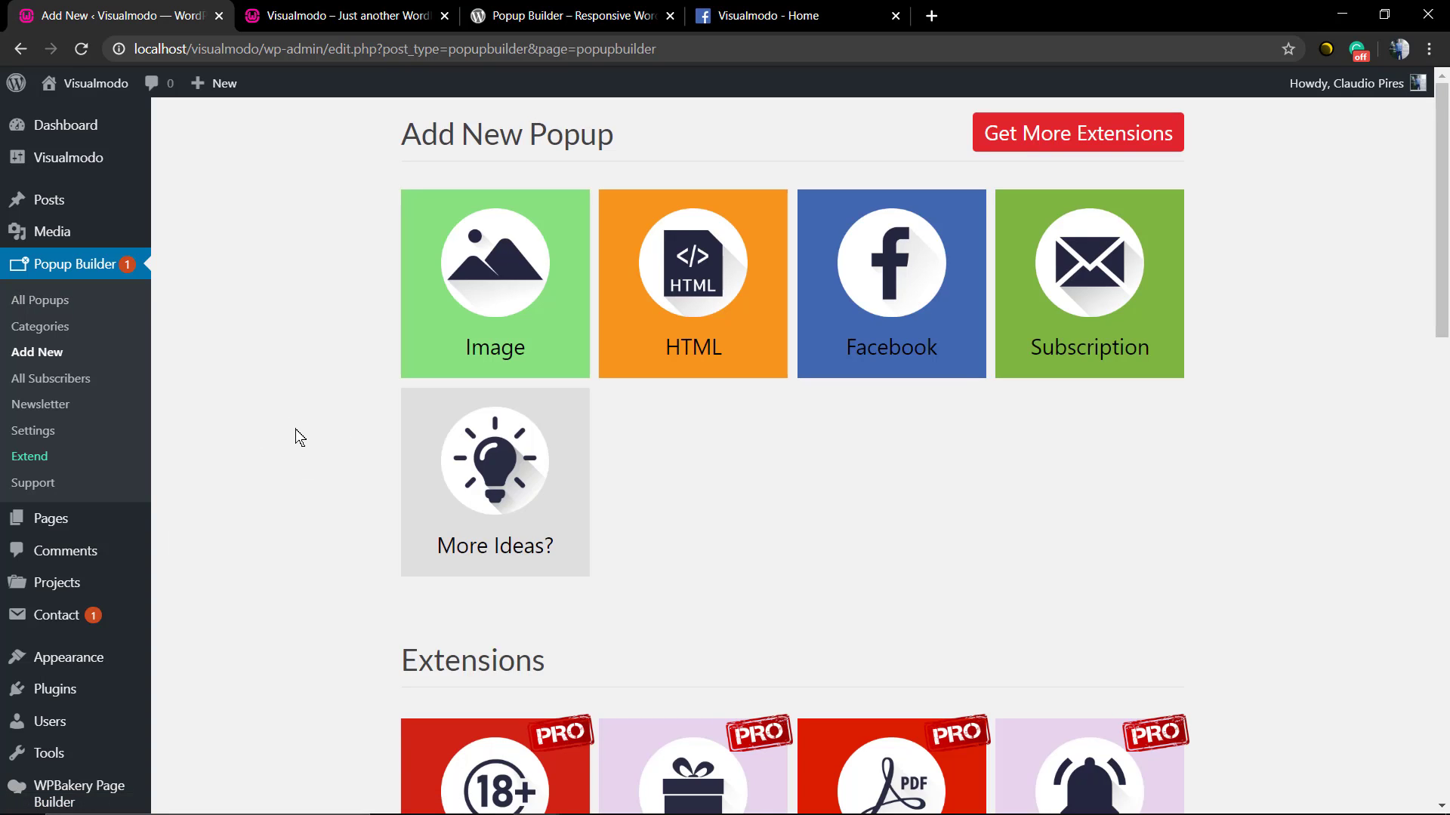
mouse_move(849, 447)
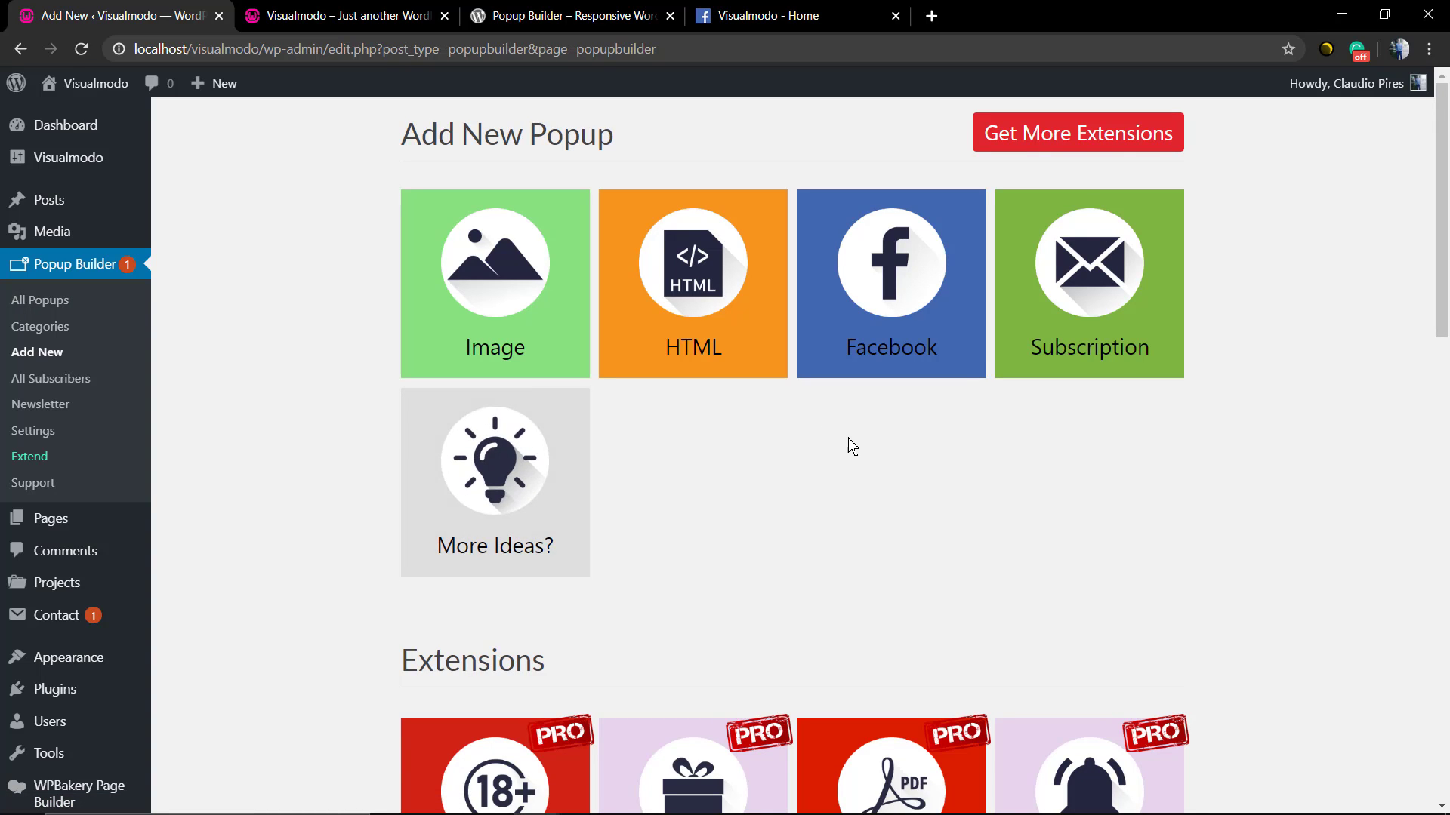
mouse_move(809, 462)
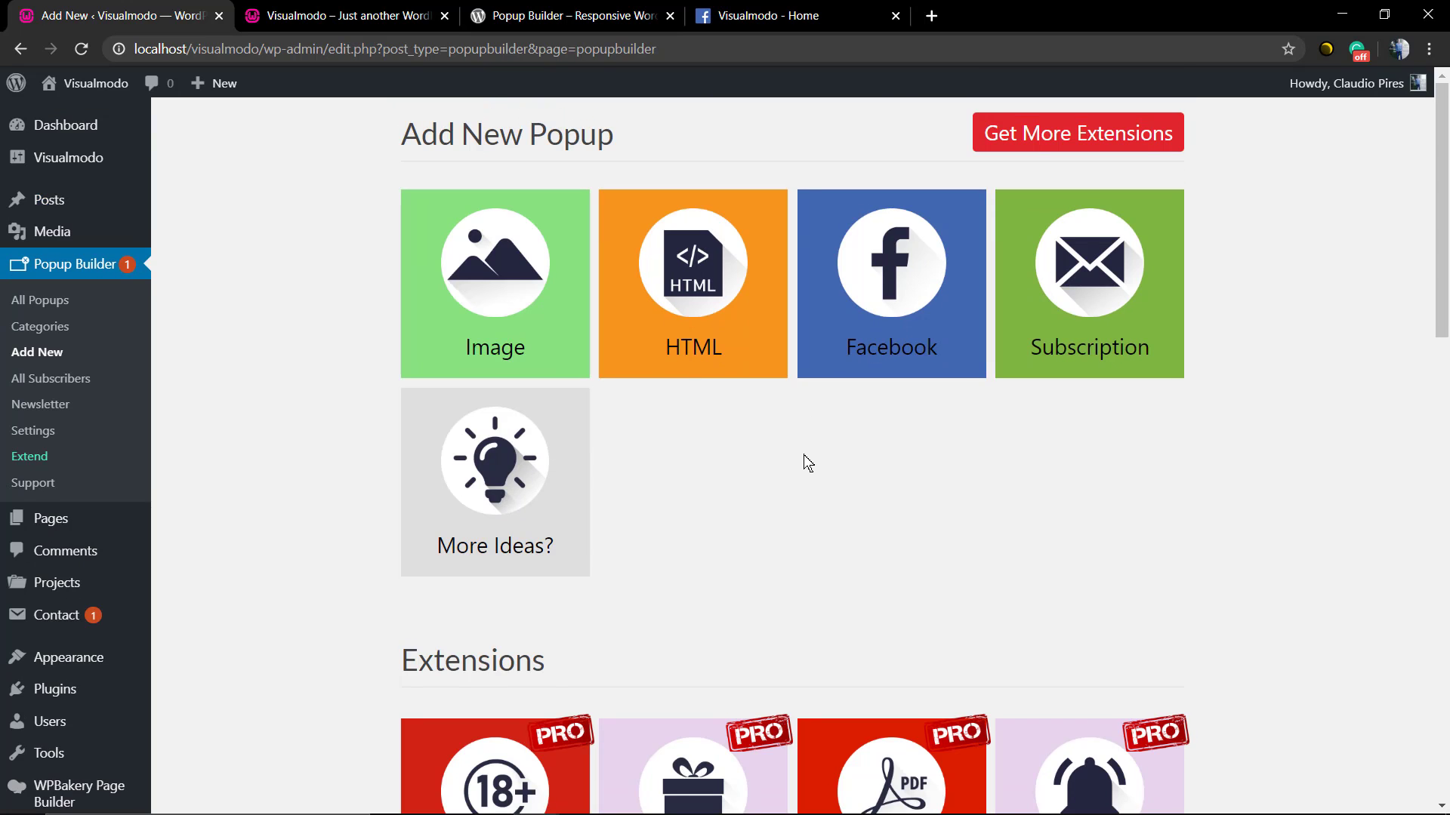
scroll("down", 3)
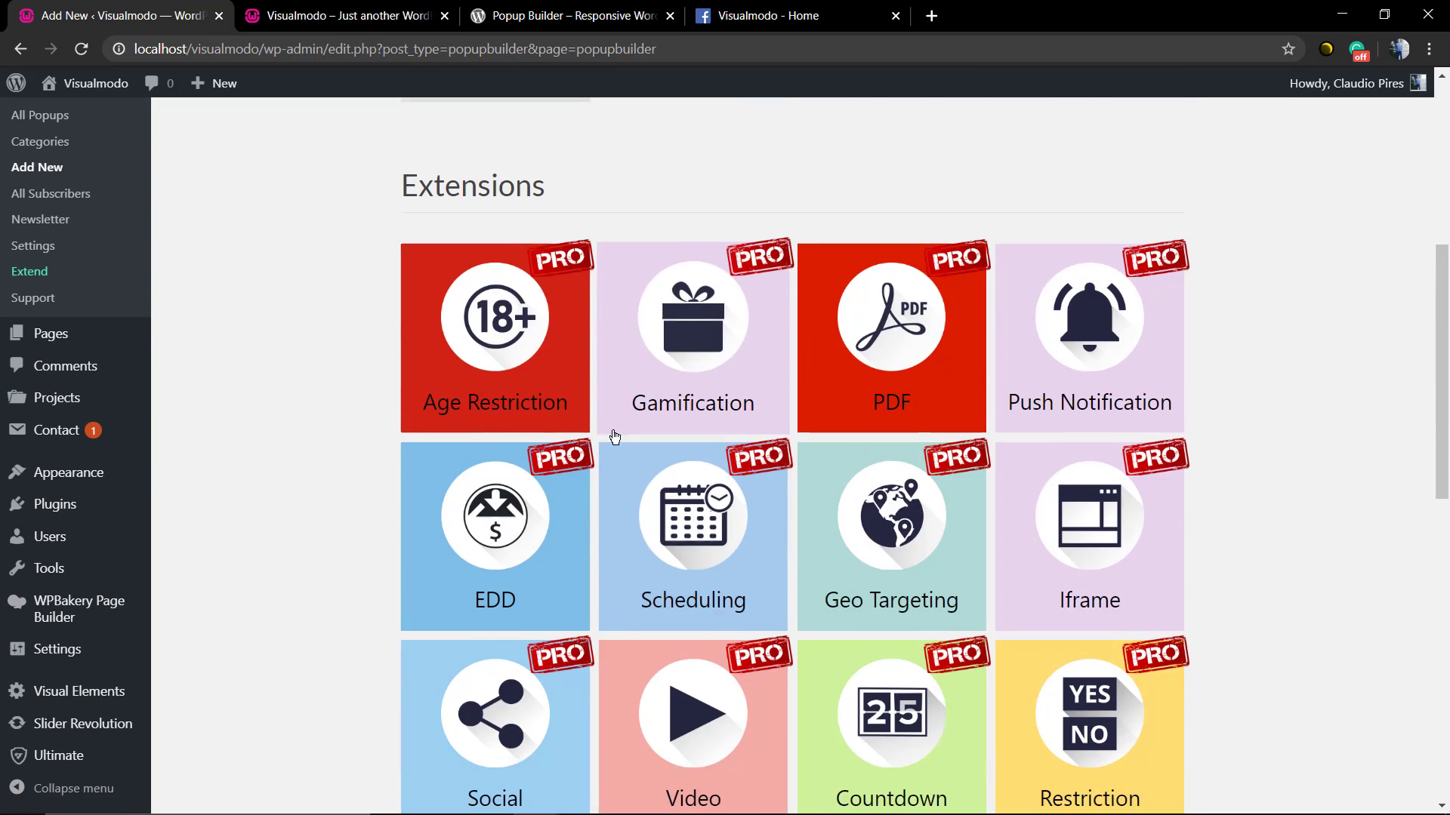
scroll("down", 3)
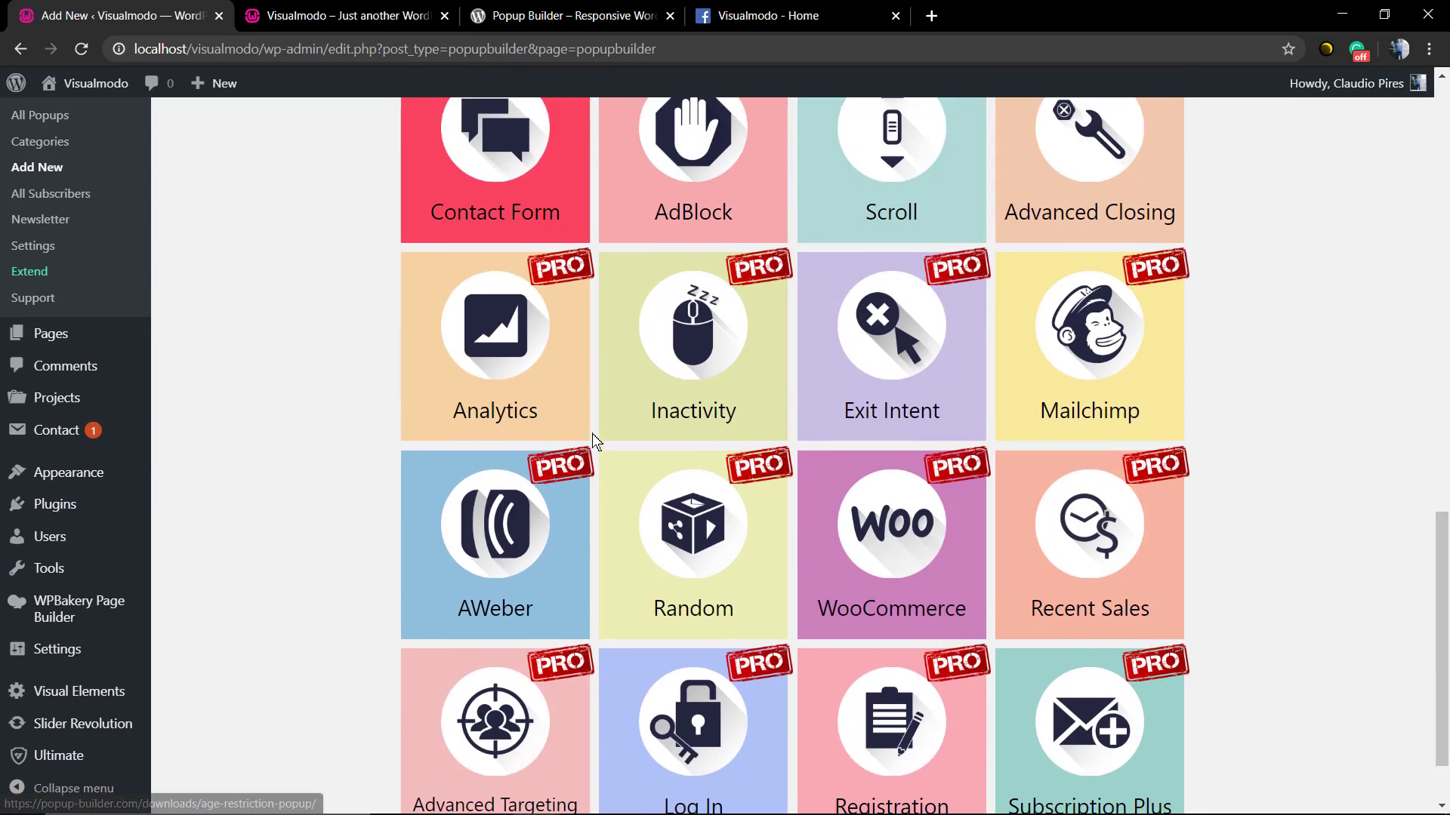
scroll("down", 3)
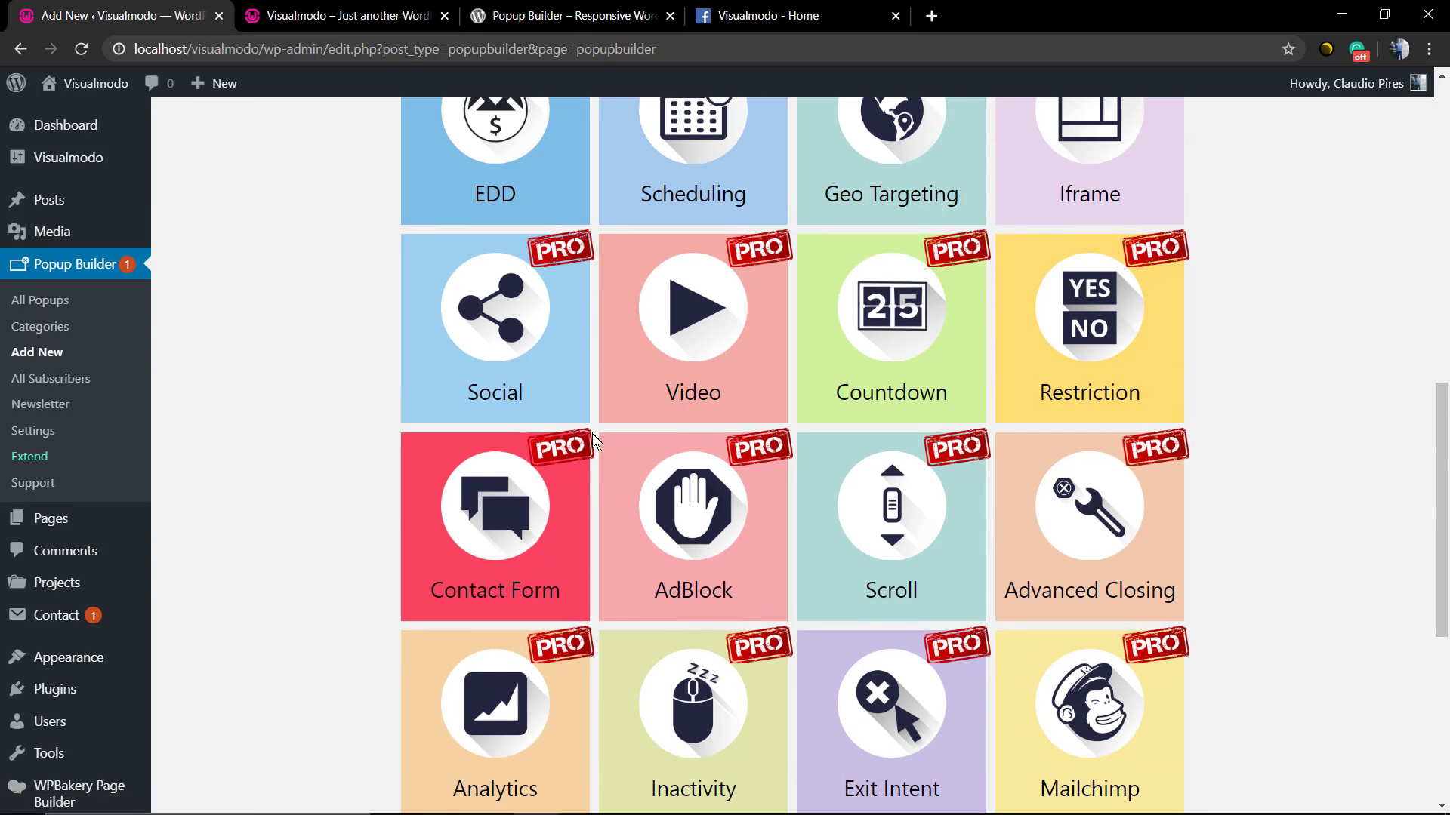
scroll("down", 3)
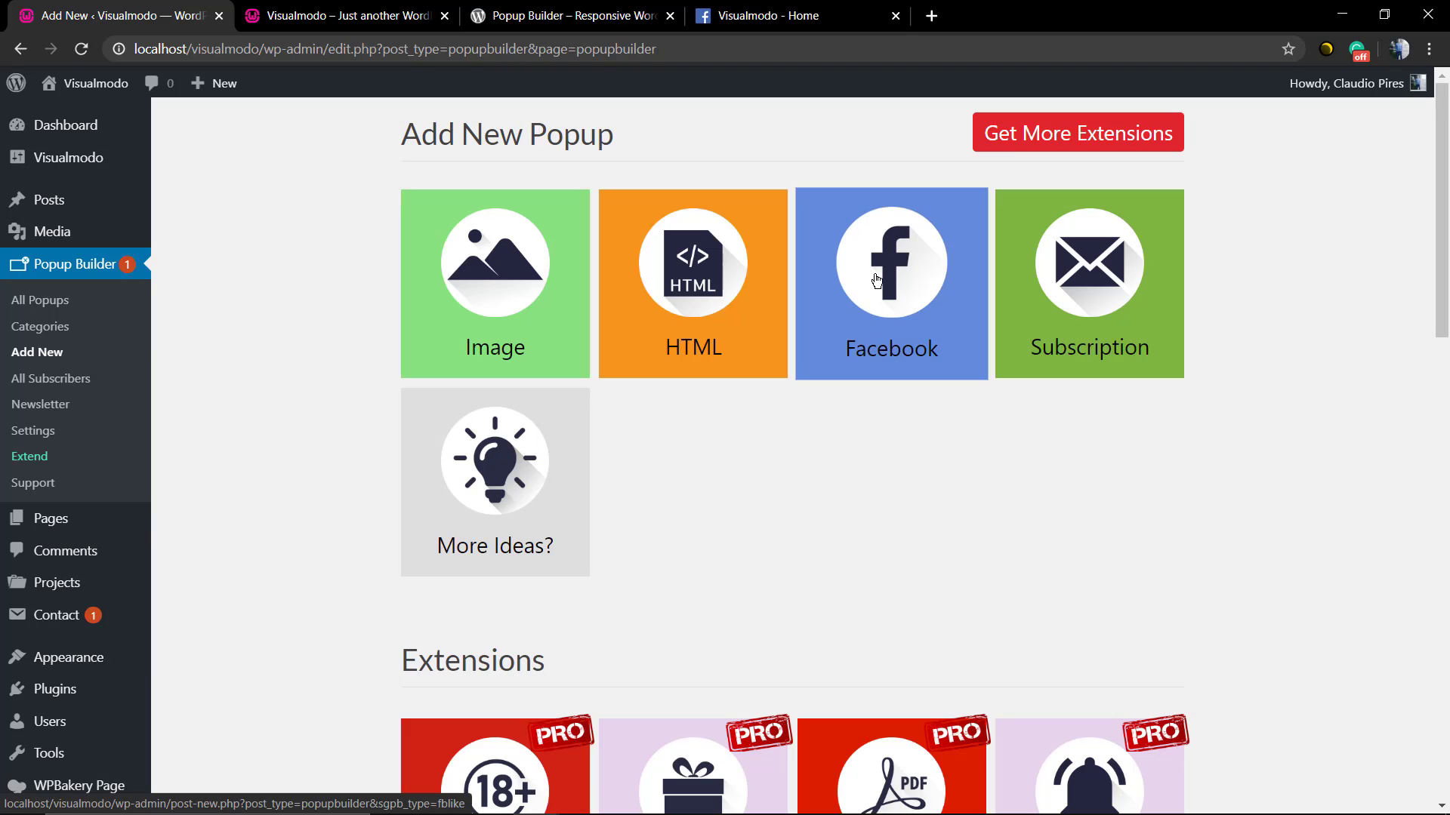
mouse_move(607, 290)
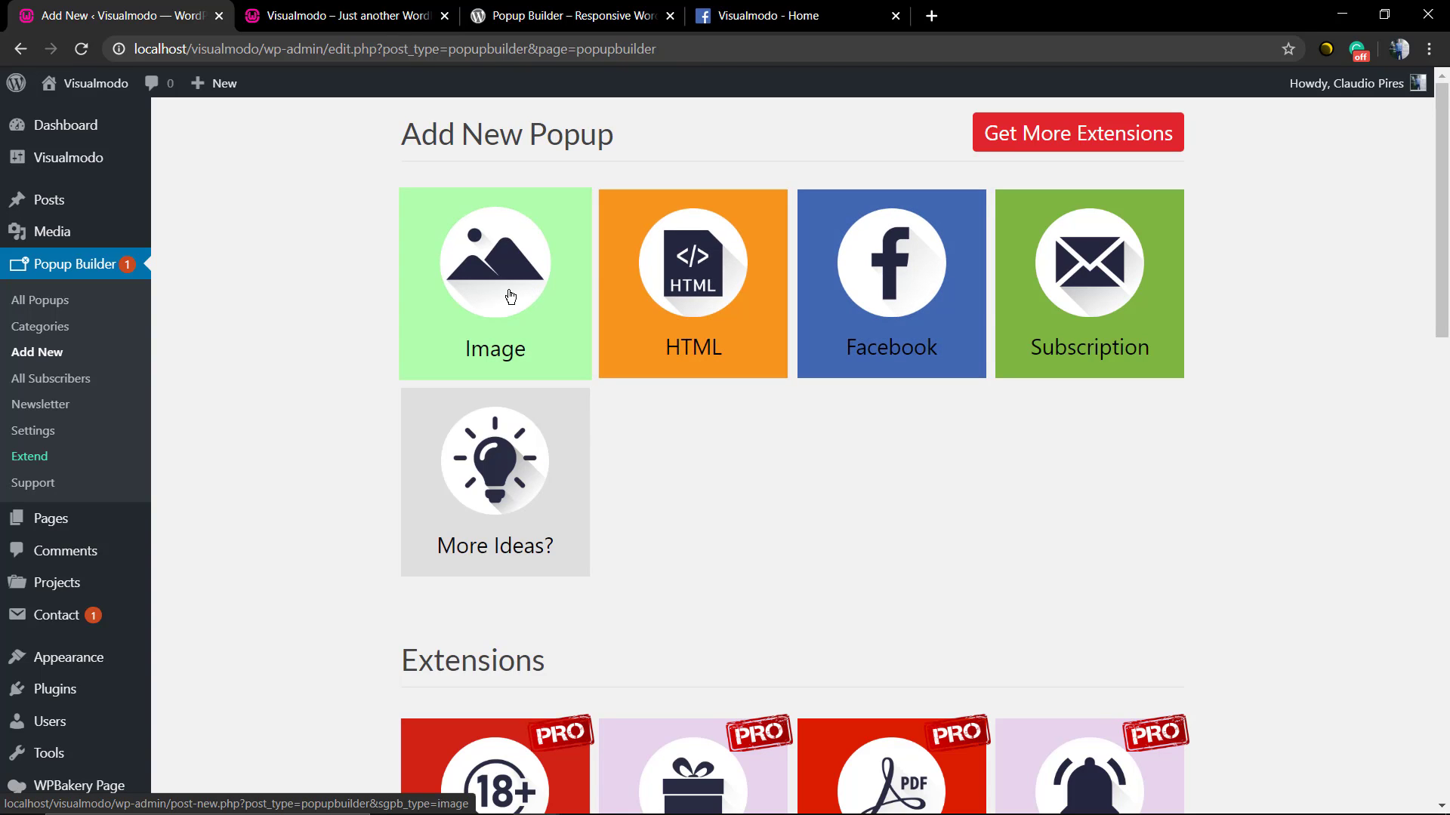
mouse_move(506, 307)
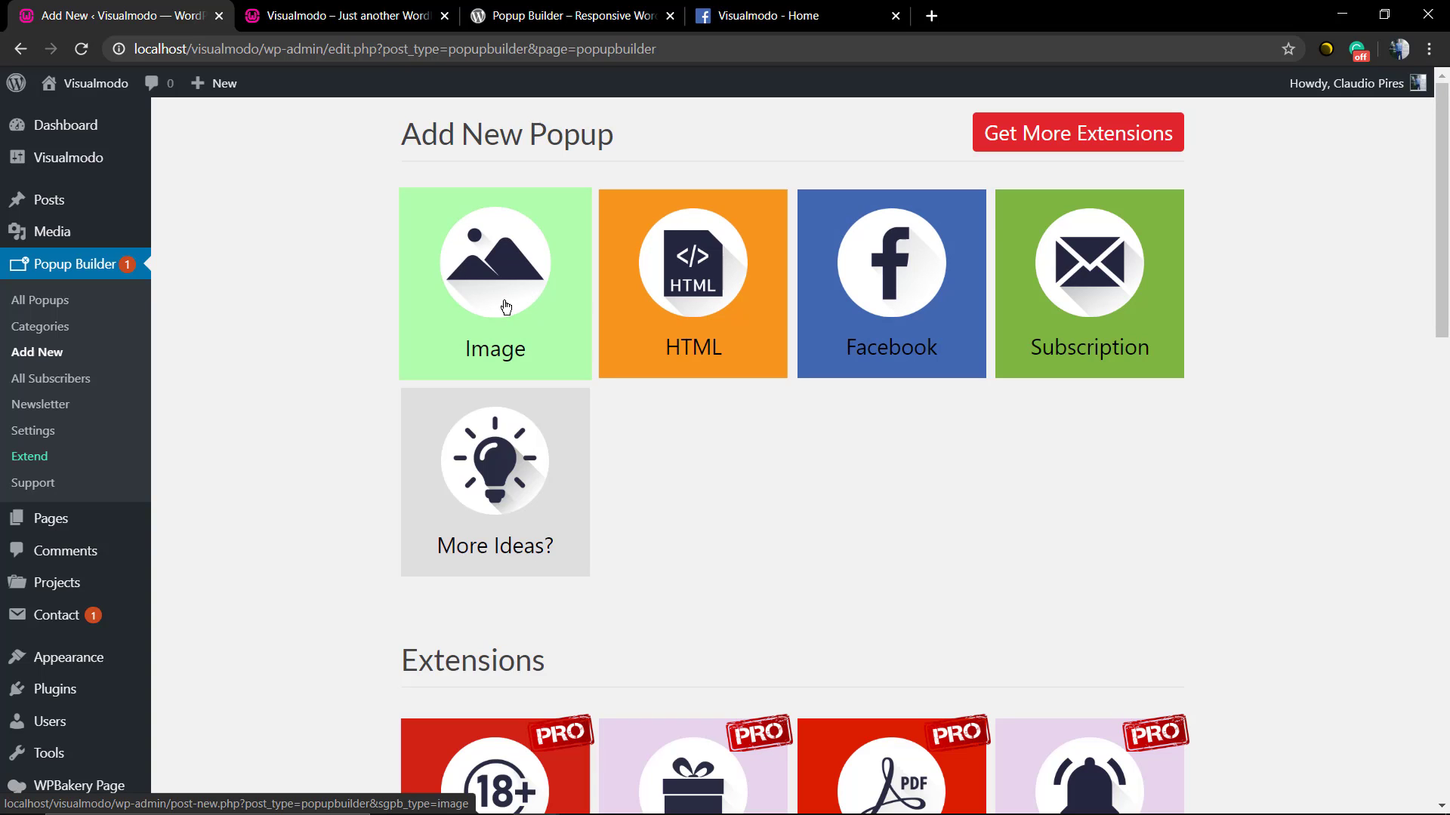
mouse_move(753, 329)
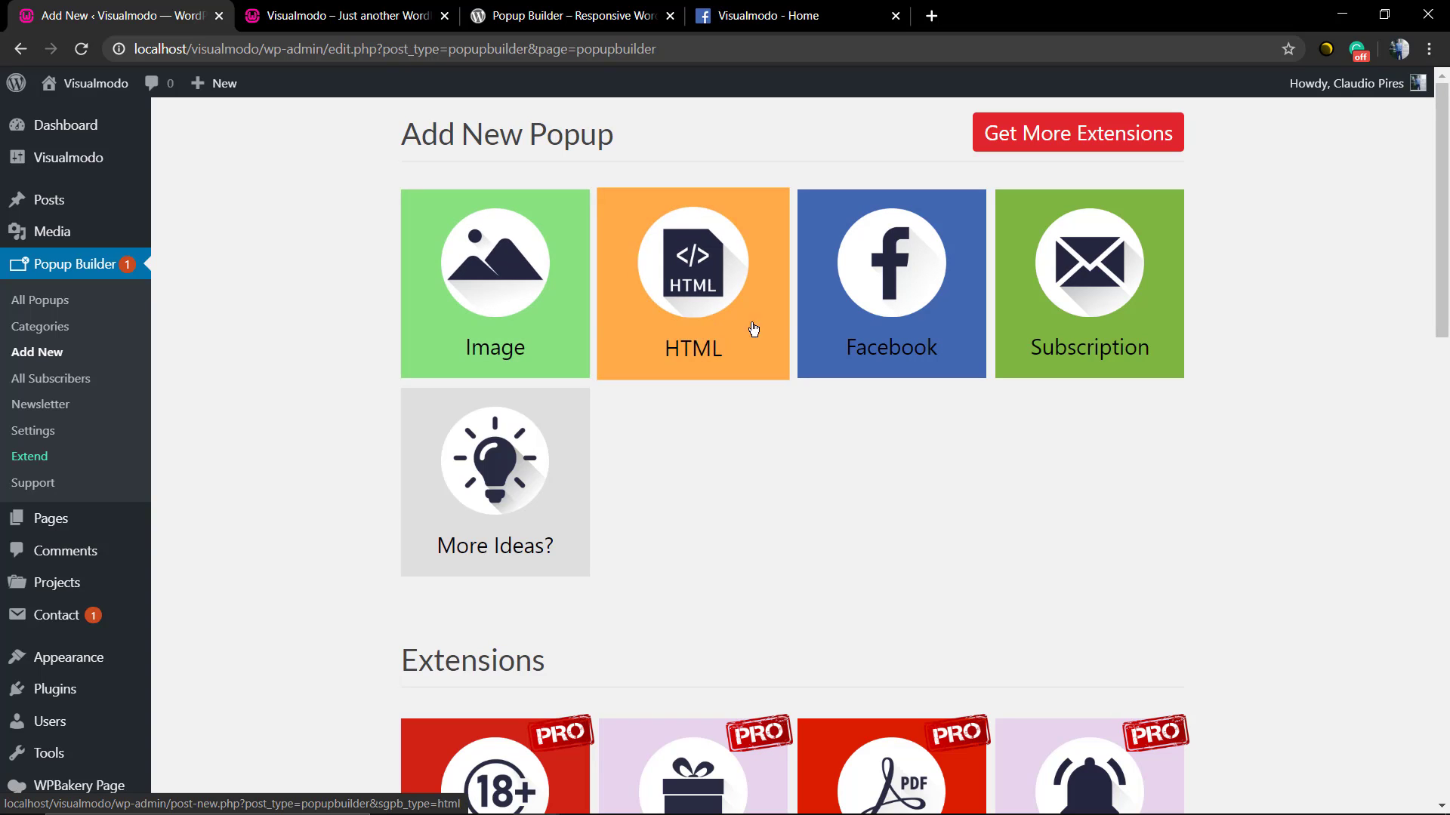
left_click(889, 283)
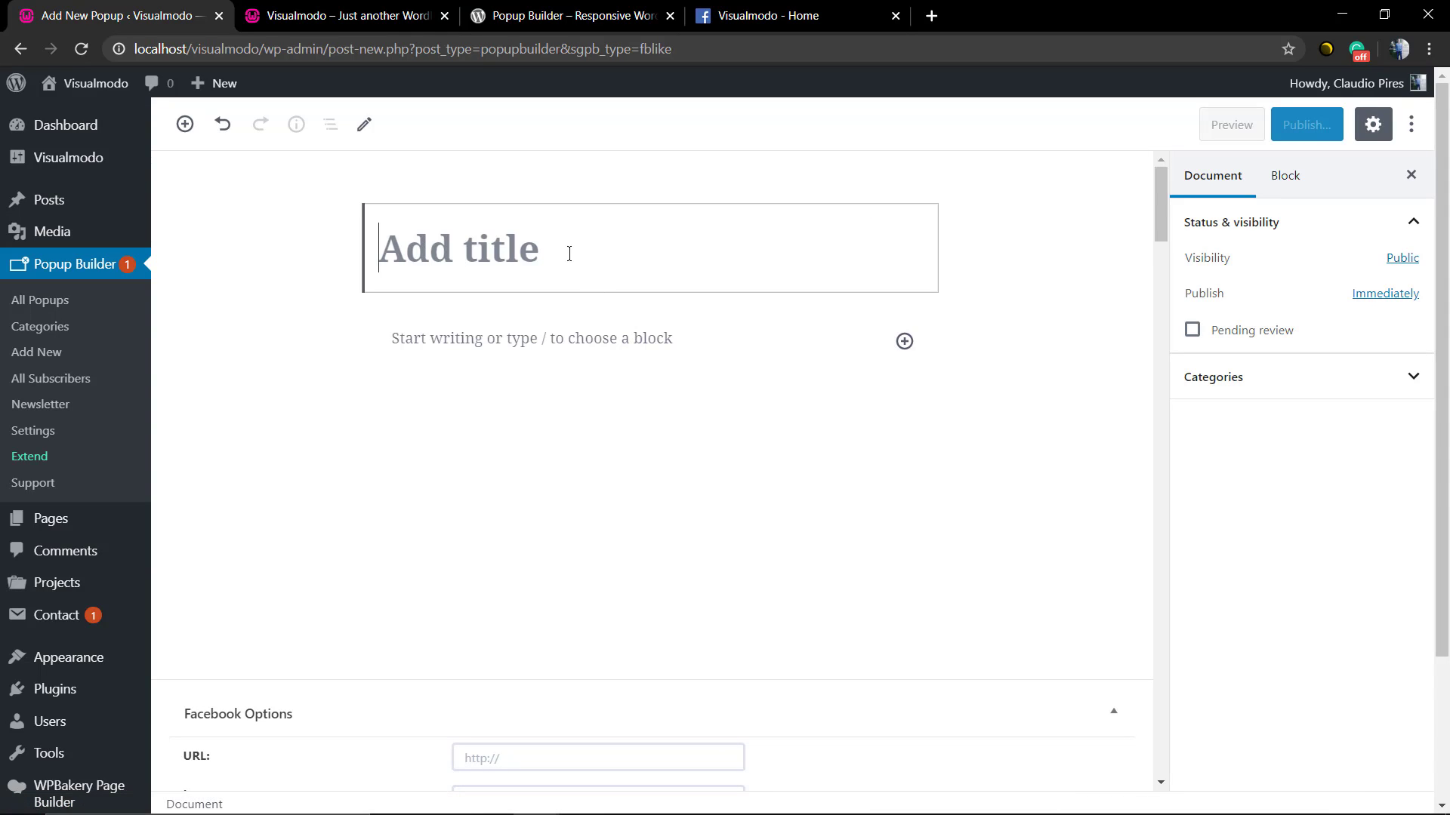
Step: Enter the title 'Facebook' and add an image block with the WordPress Themes banner
type("Facebook")
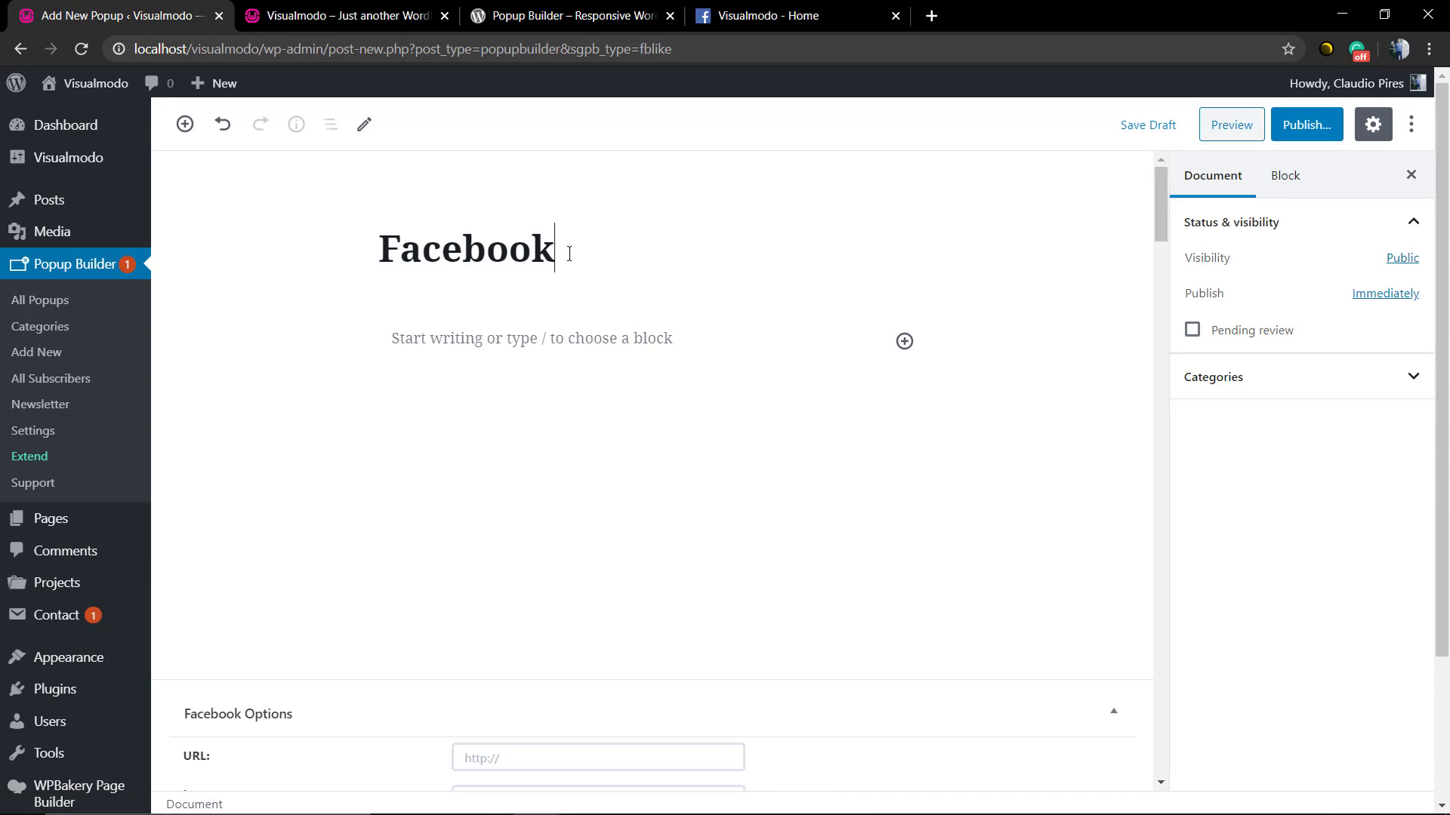
left_click(532, 338)
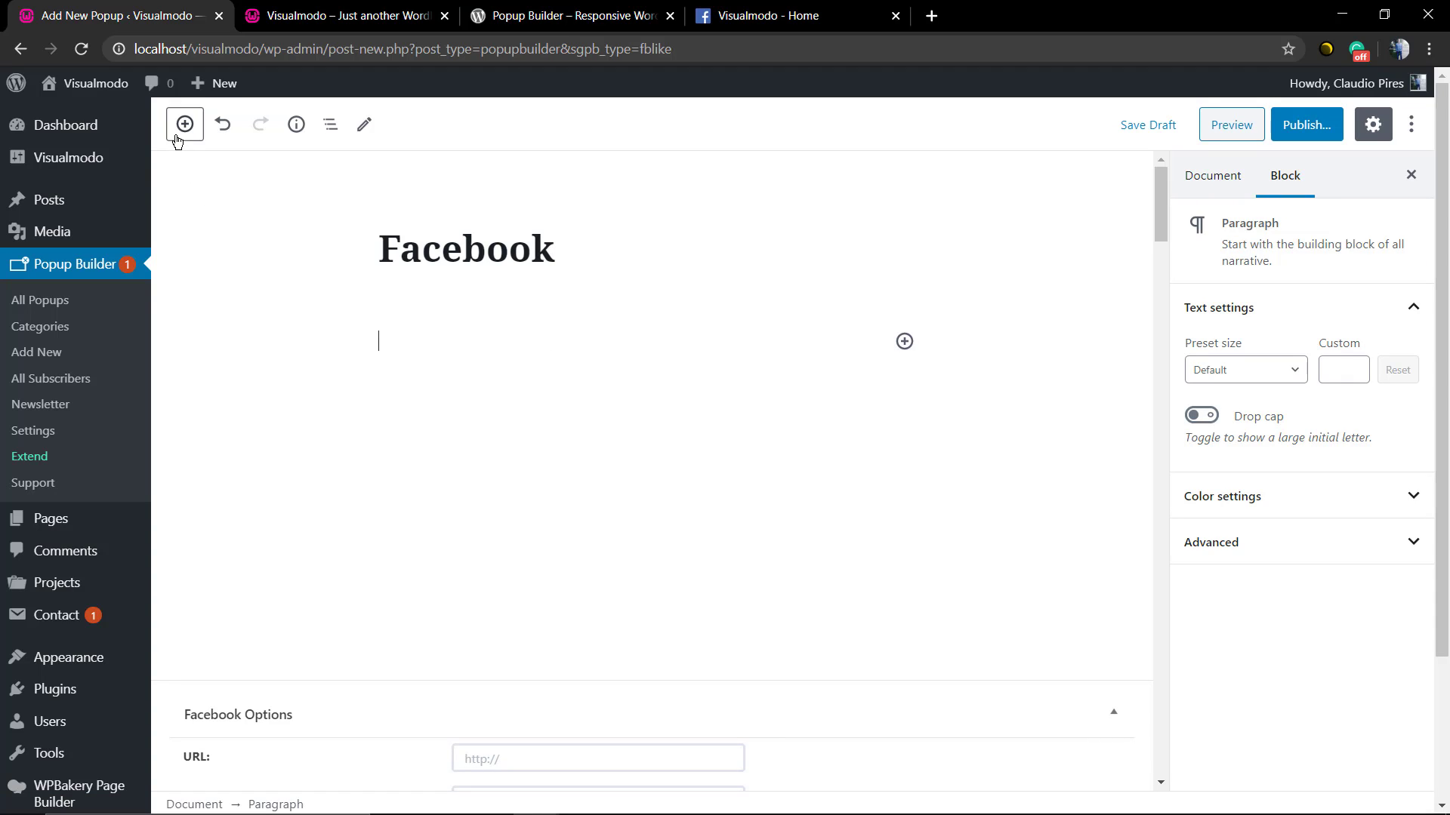
left_click(184, 124)
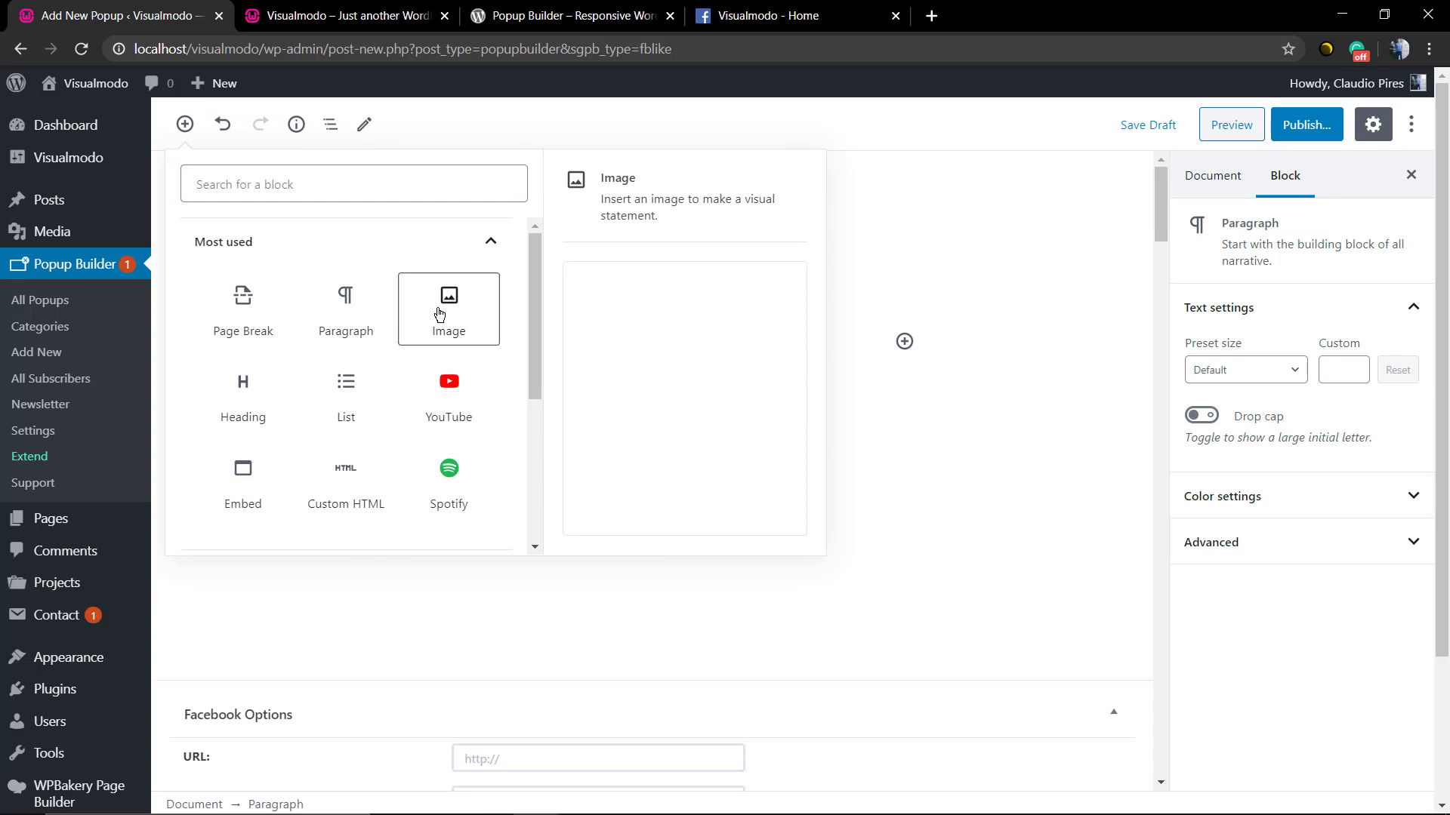
left_click(449, 308)
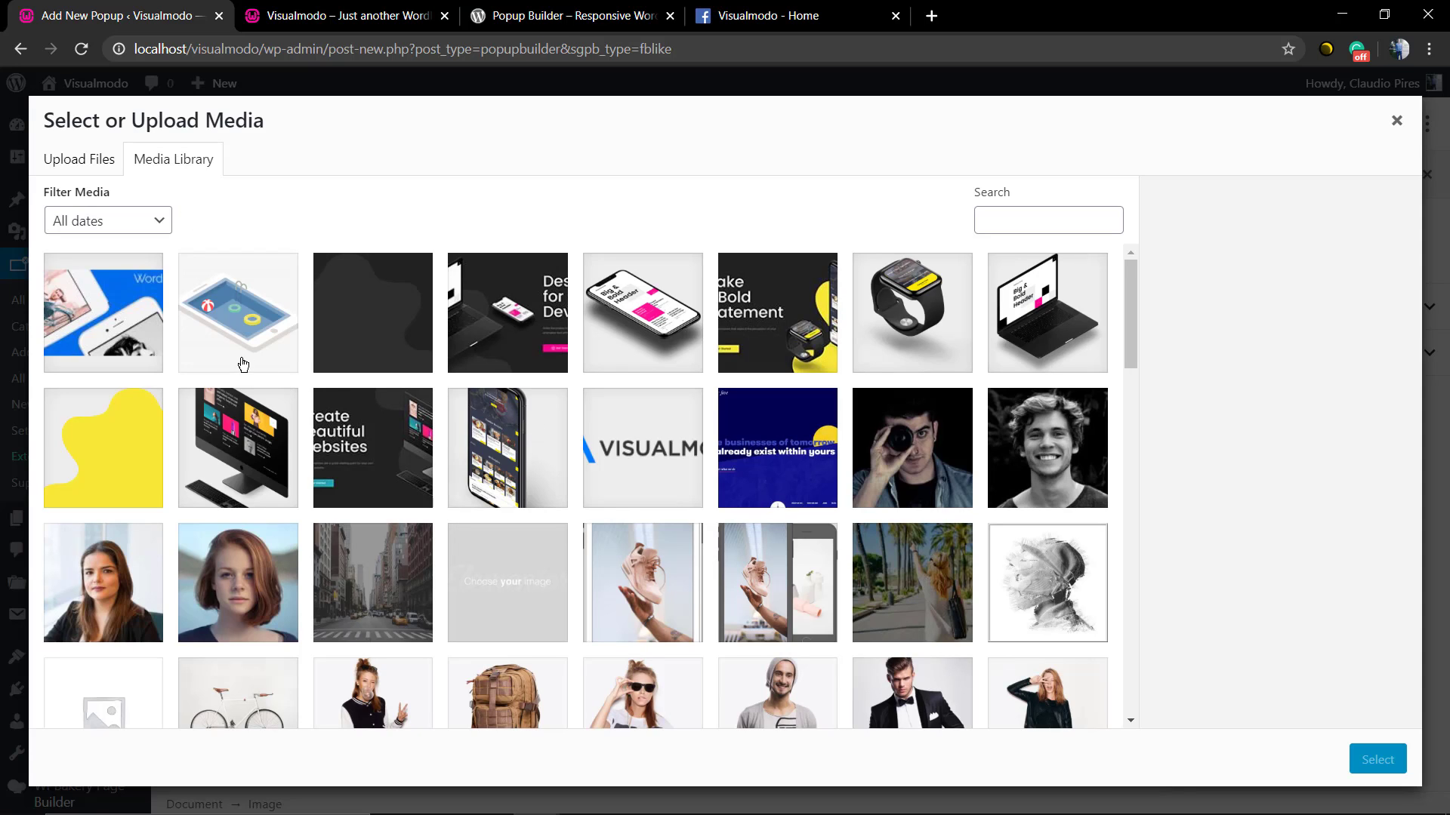
mouse_move(600, 332)
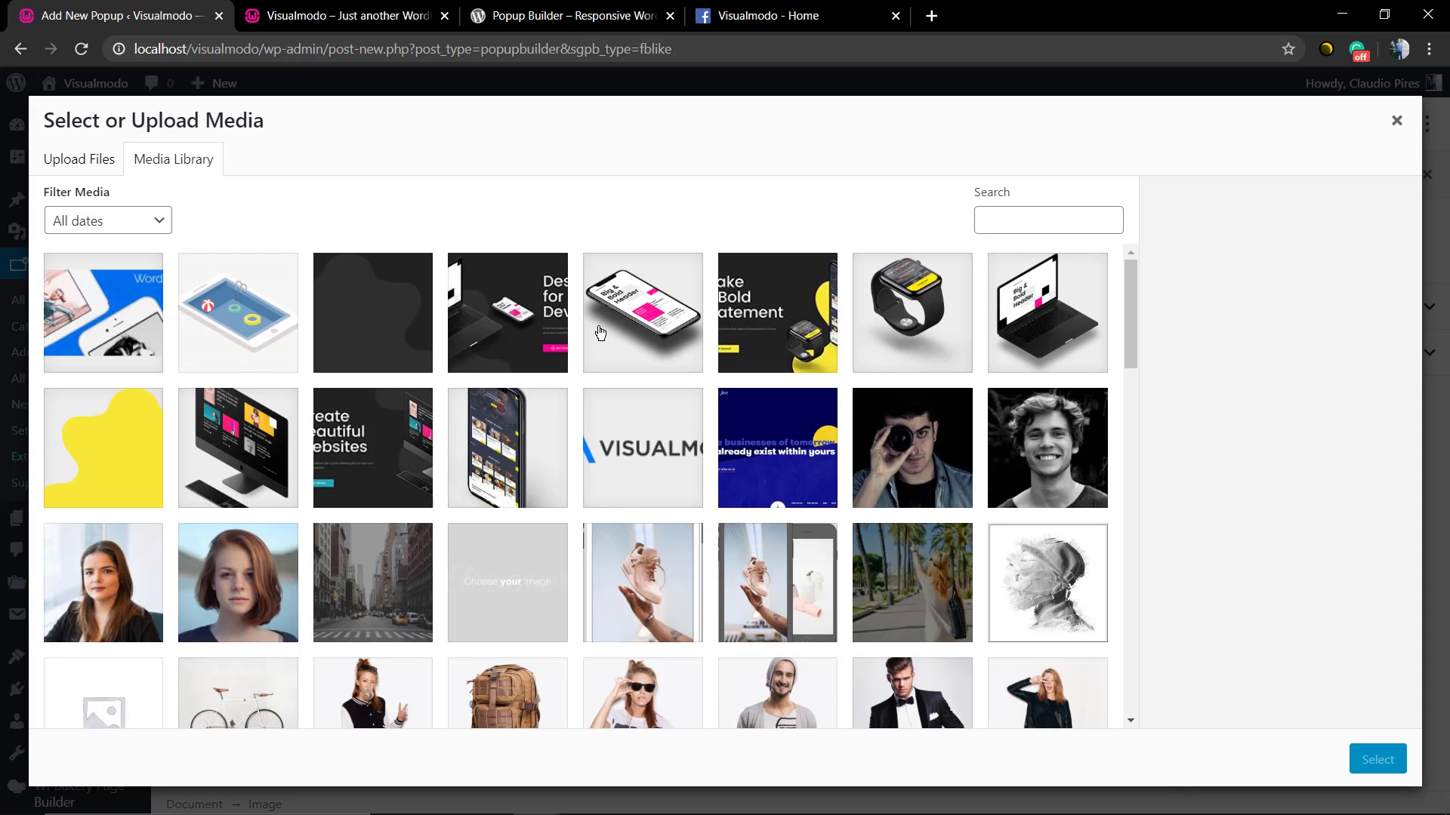
mouse_move(619, 395)
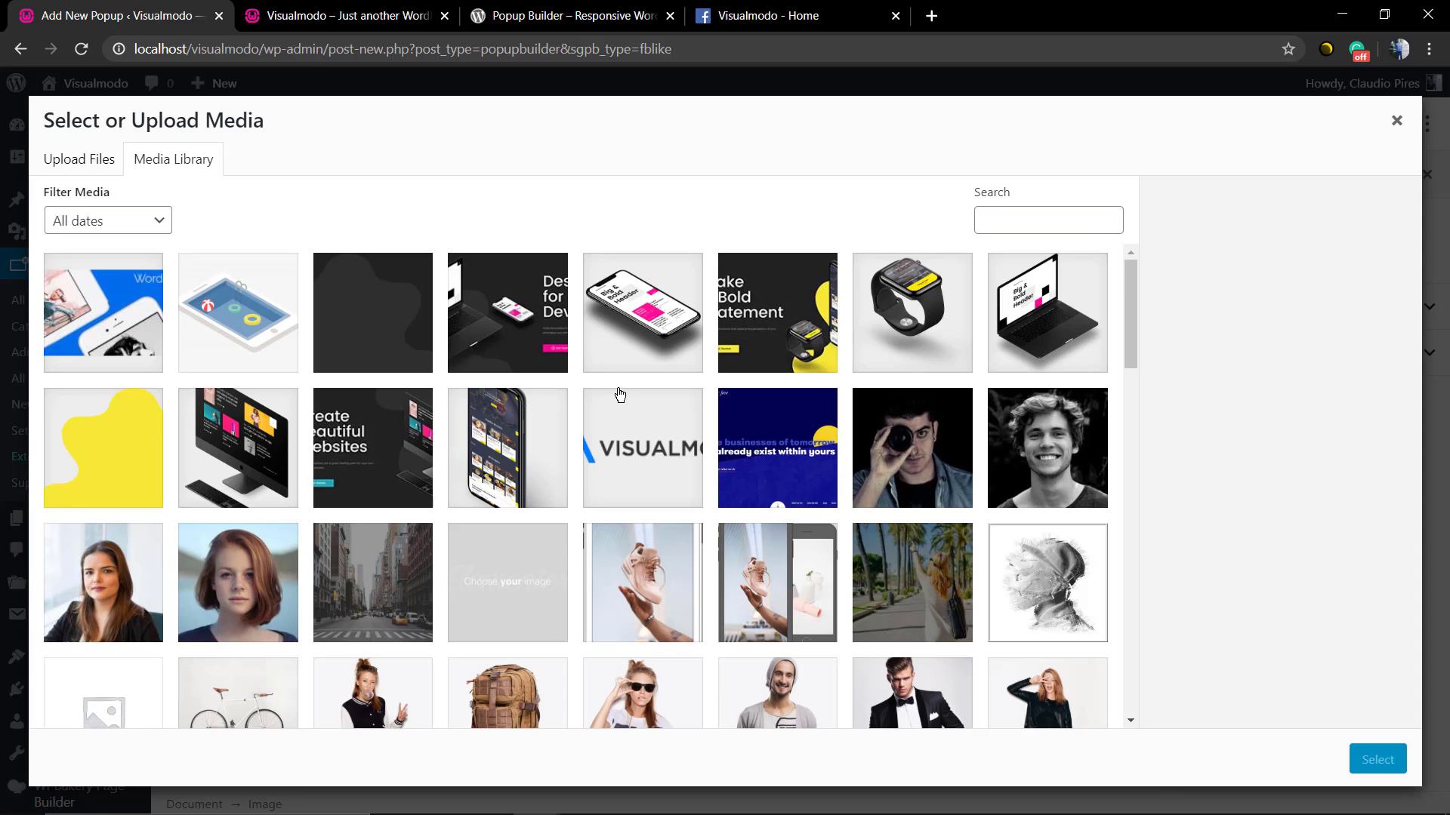
scroll("down", 3)
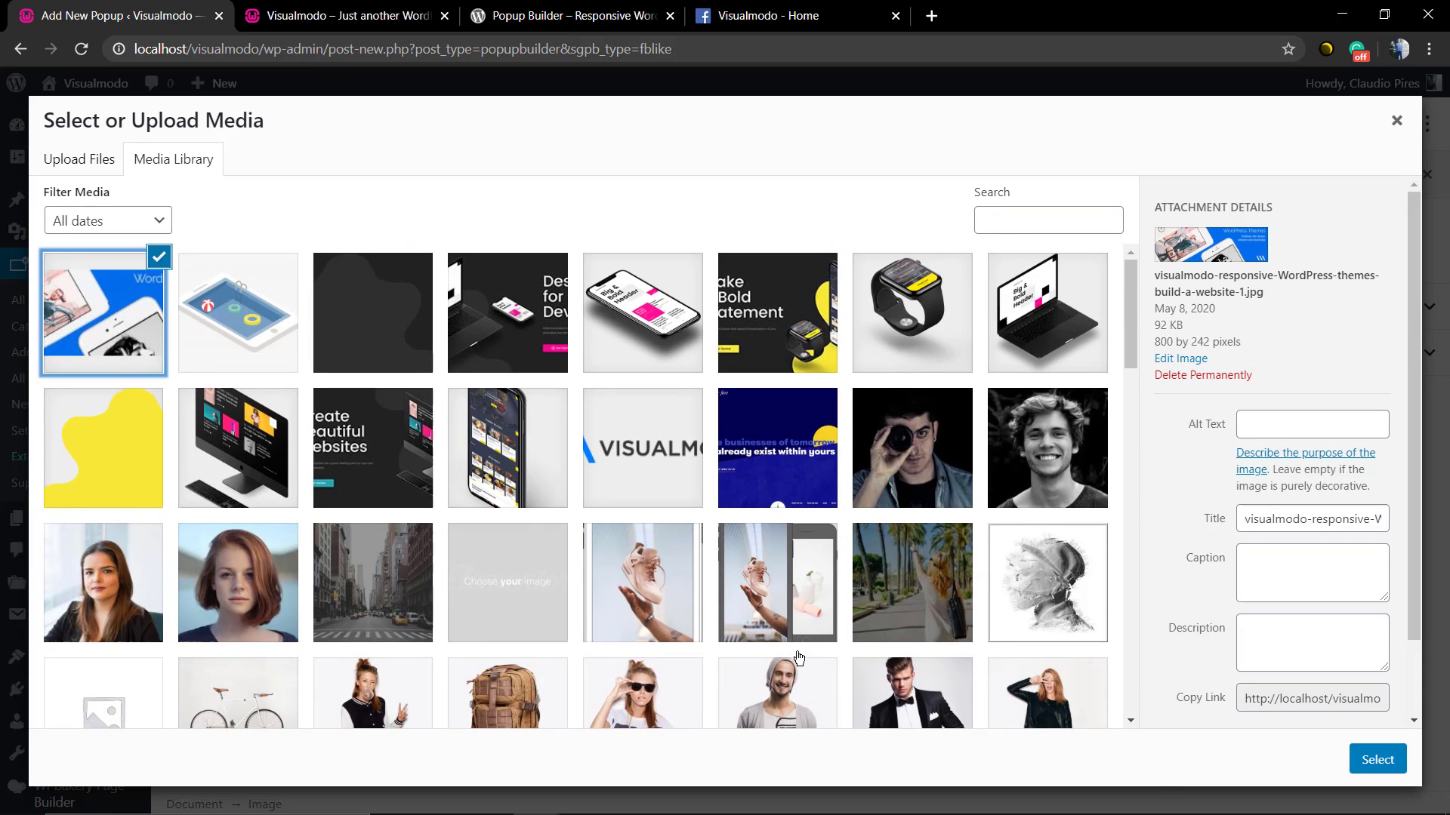
left_click(1377, 759)
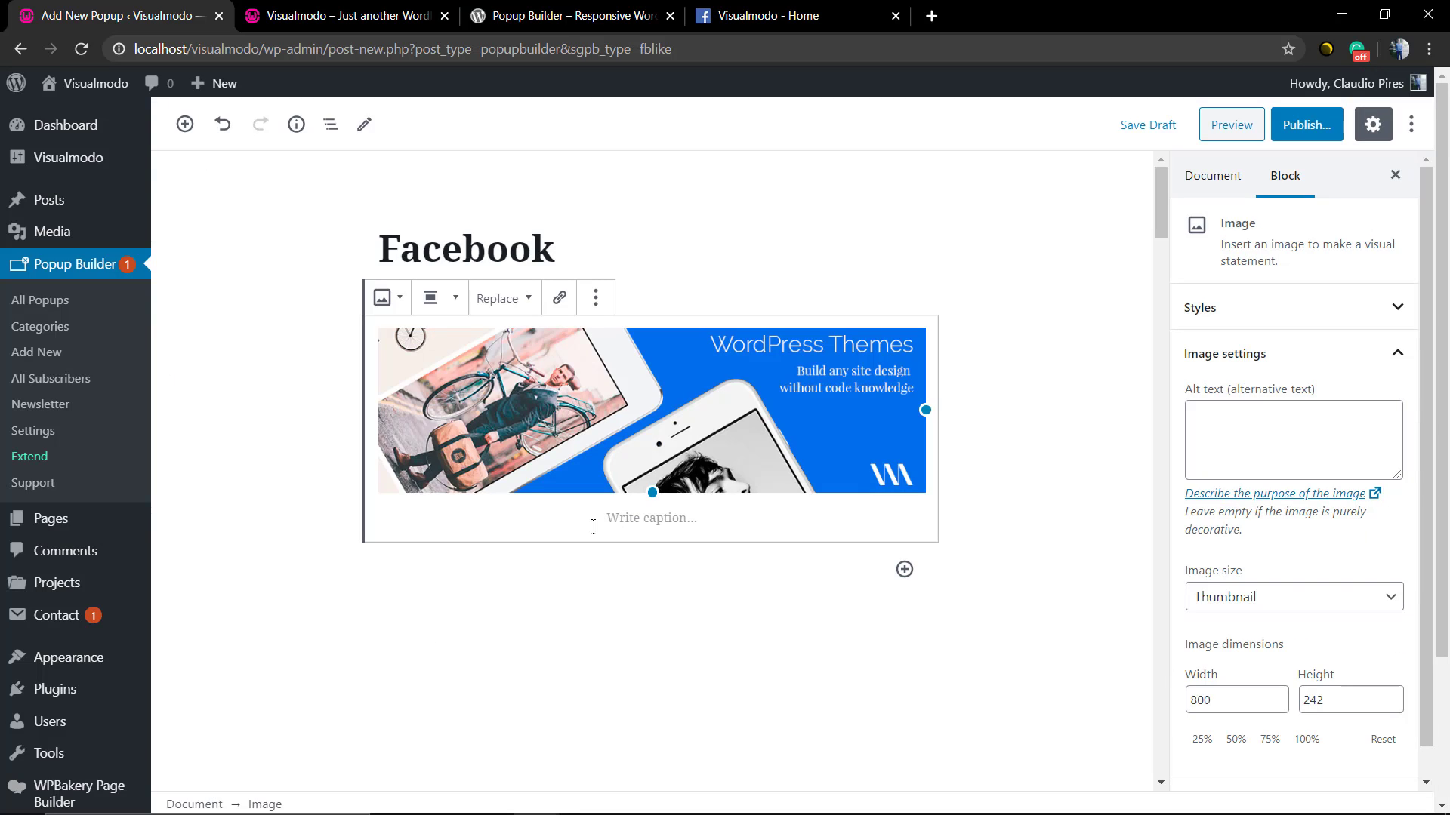
left_click(651, 518)
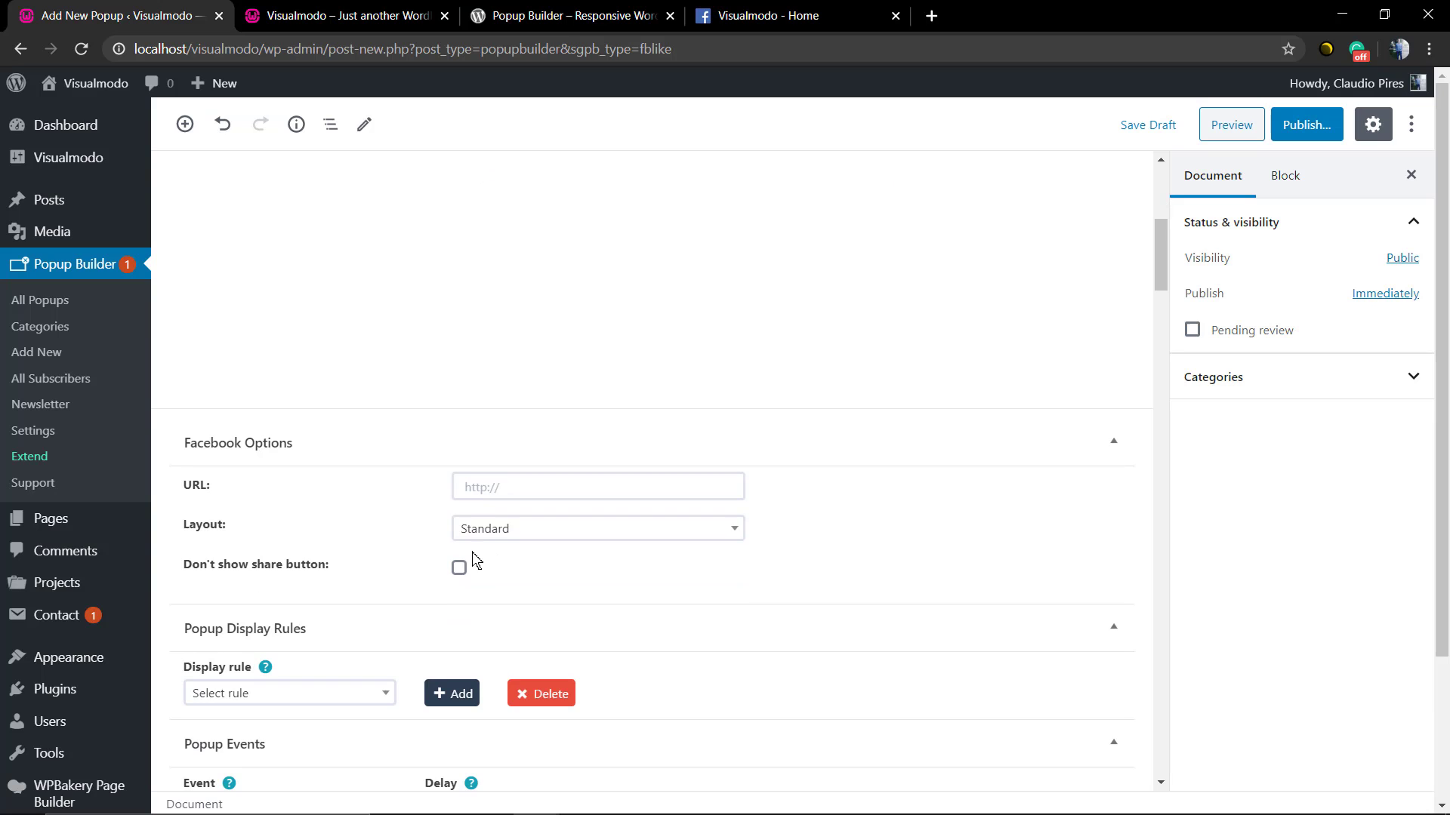
Step: Copy the Visualmodo Facebook page URL from its browser tab
left_click(784, 16)
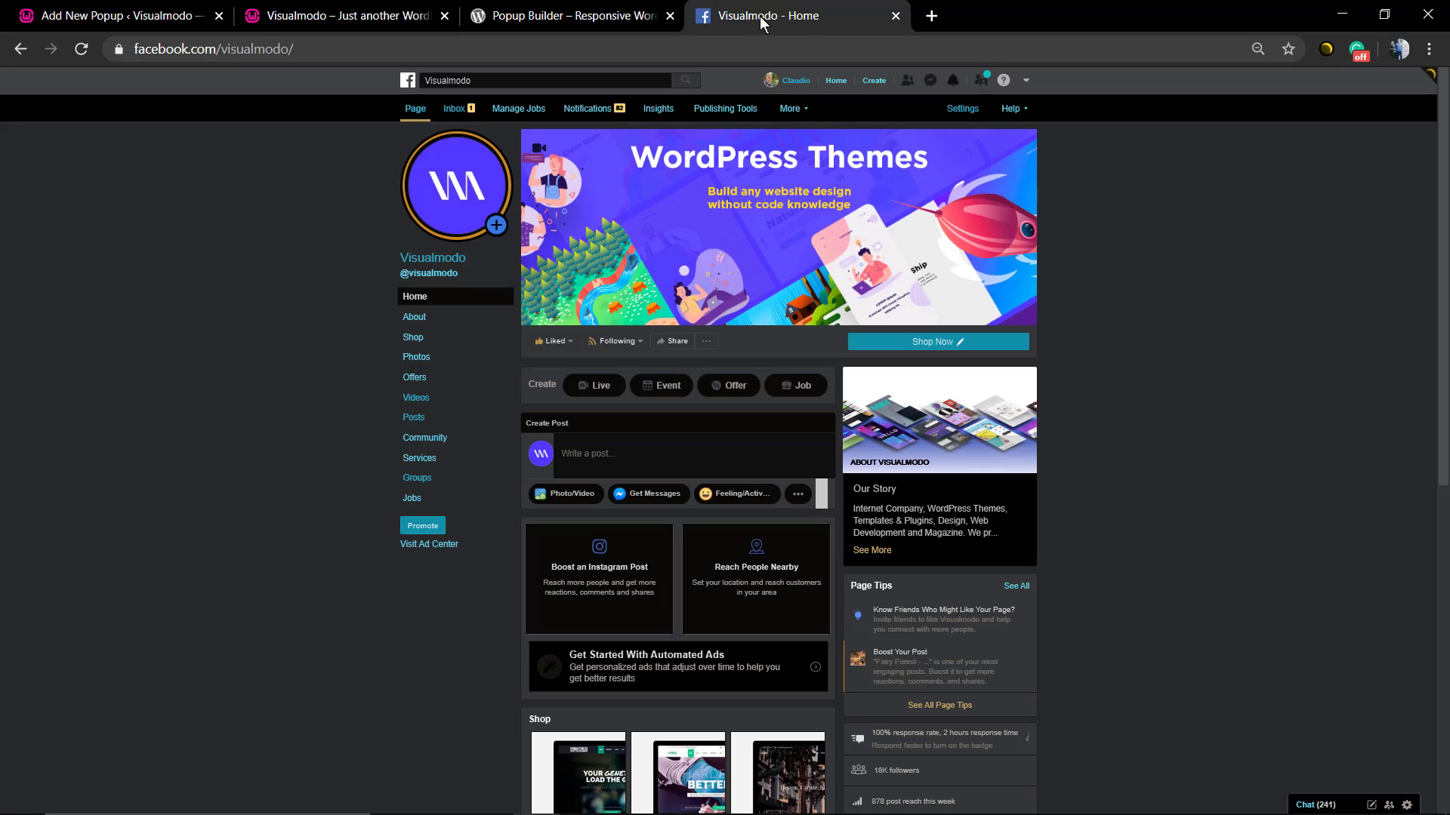
left_click(213, 50)
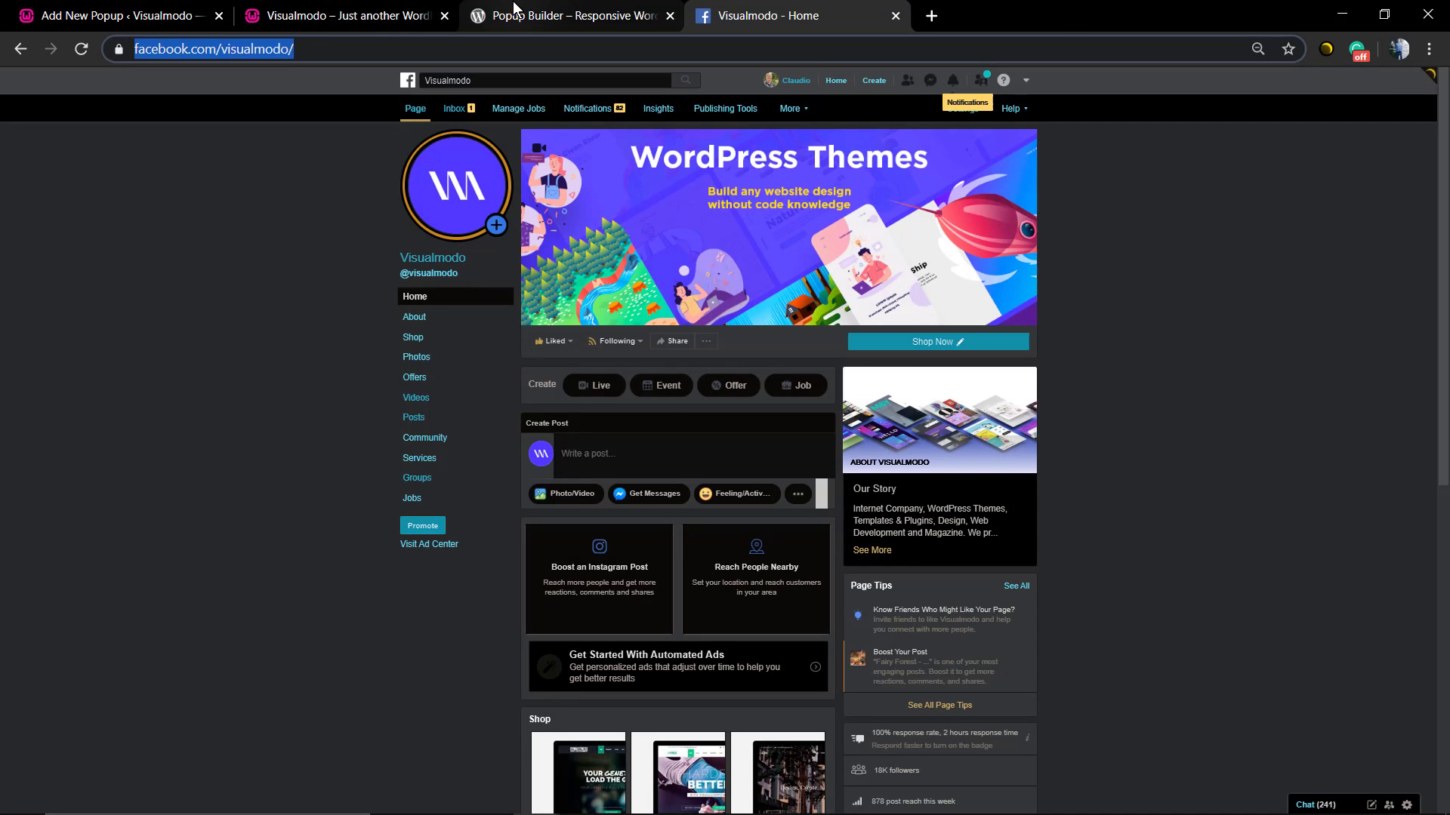
left_click(342, 16)
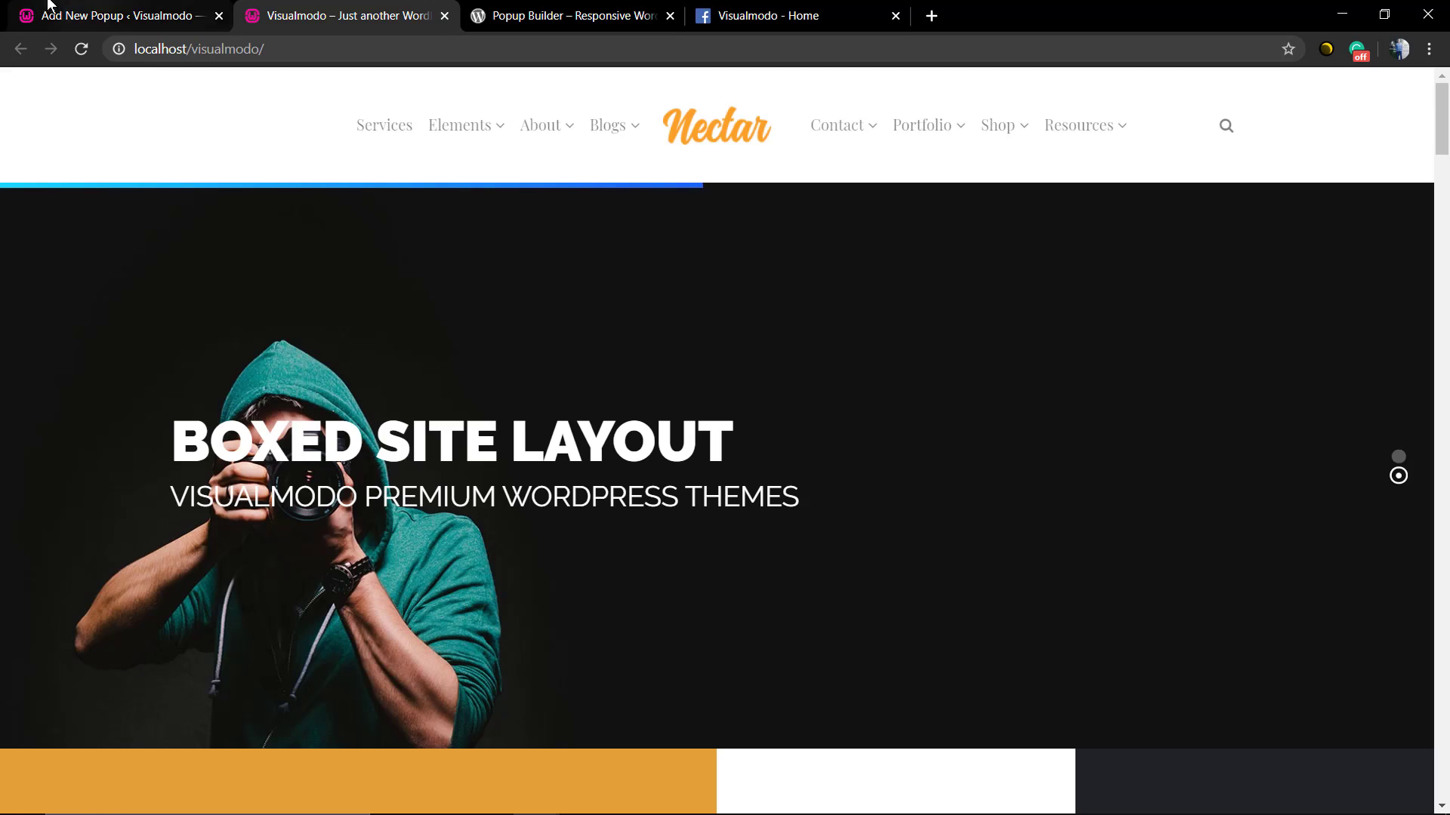
Step: Paste the Visualmodo Facebook URL and set the display rule to Selected pages: Home
left_click(111, 16)
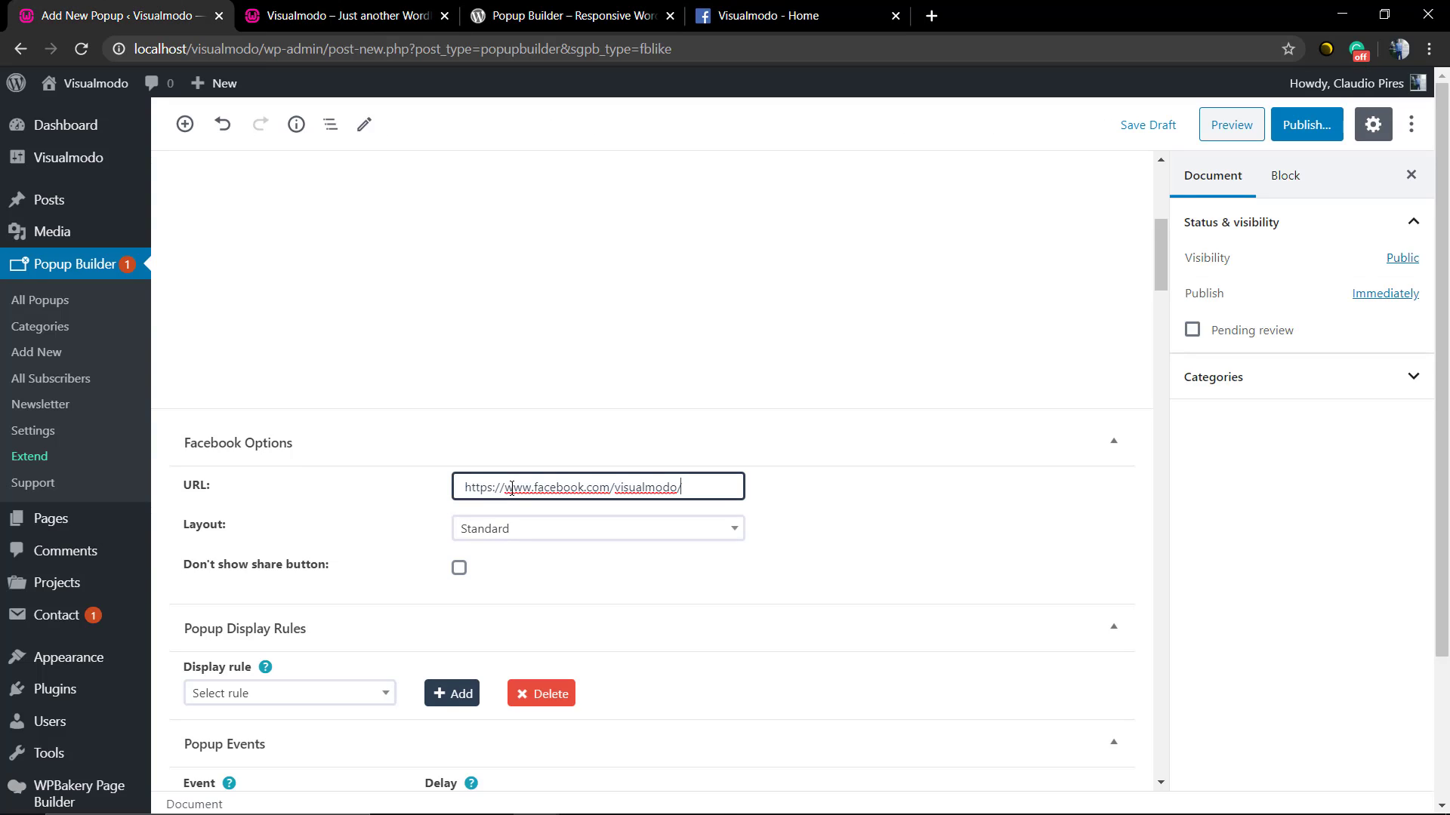
scroll("down", 3)
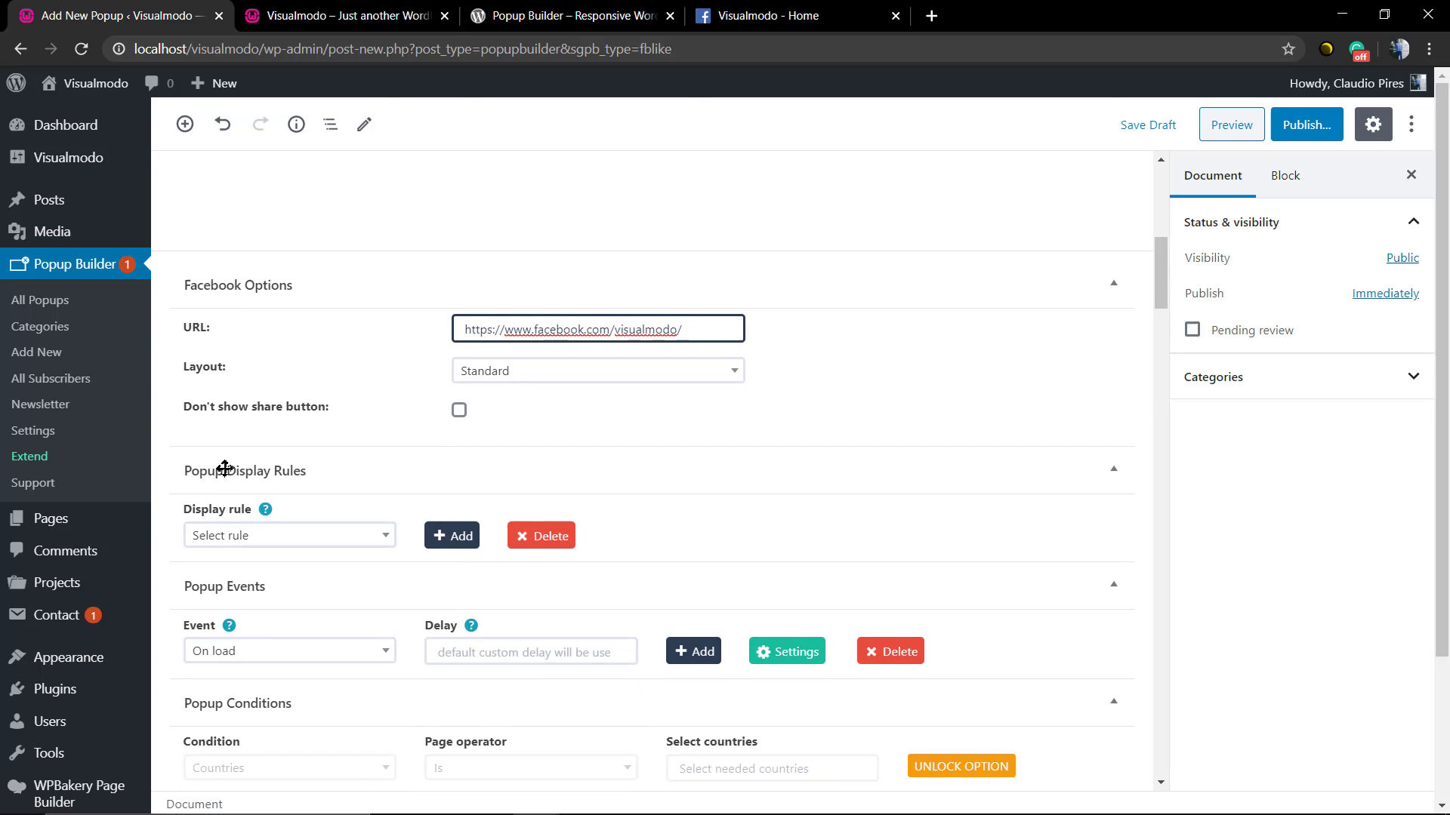
left_click(289, 535)
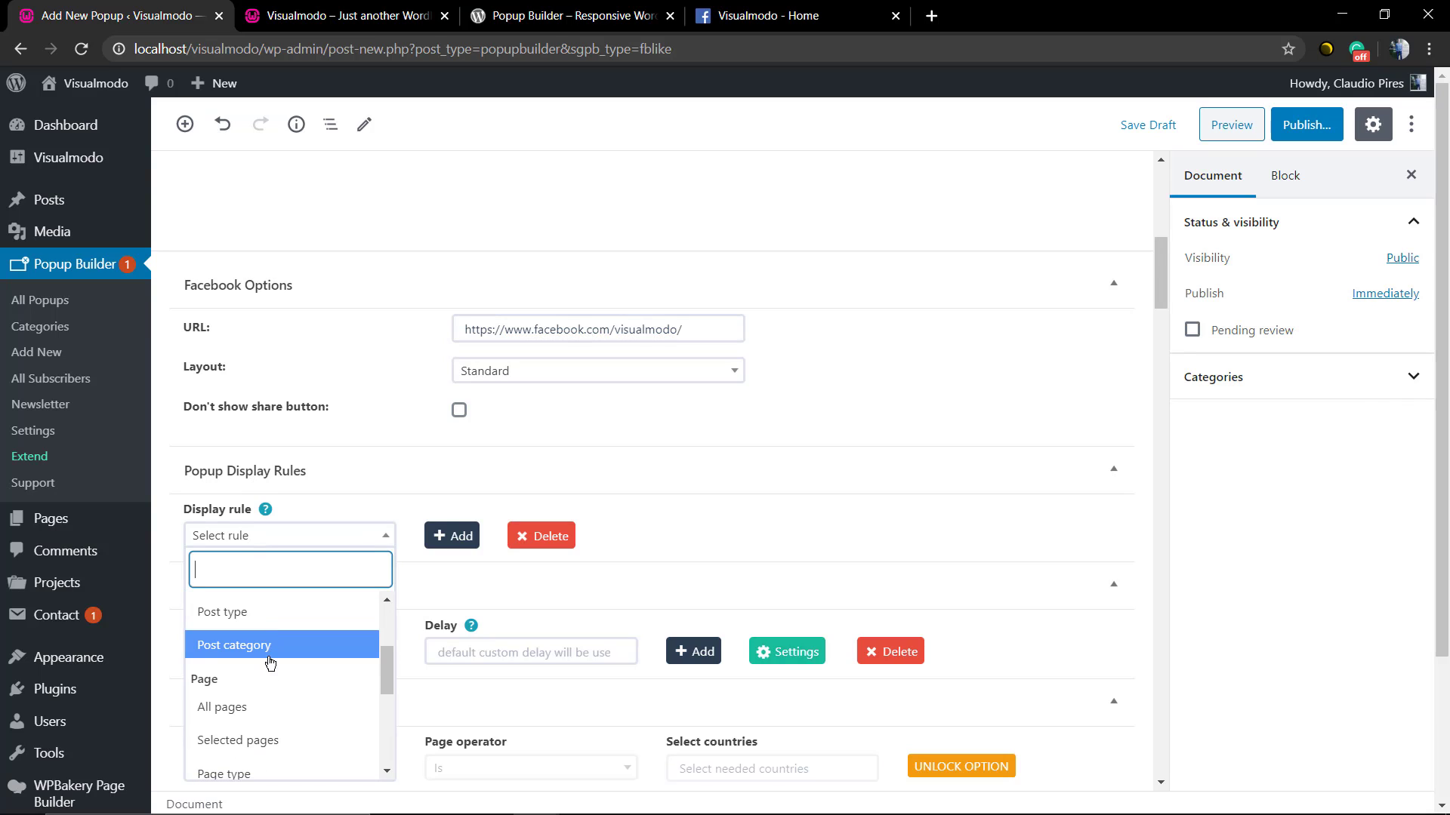
mouse_move(292, 772)
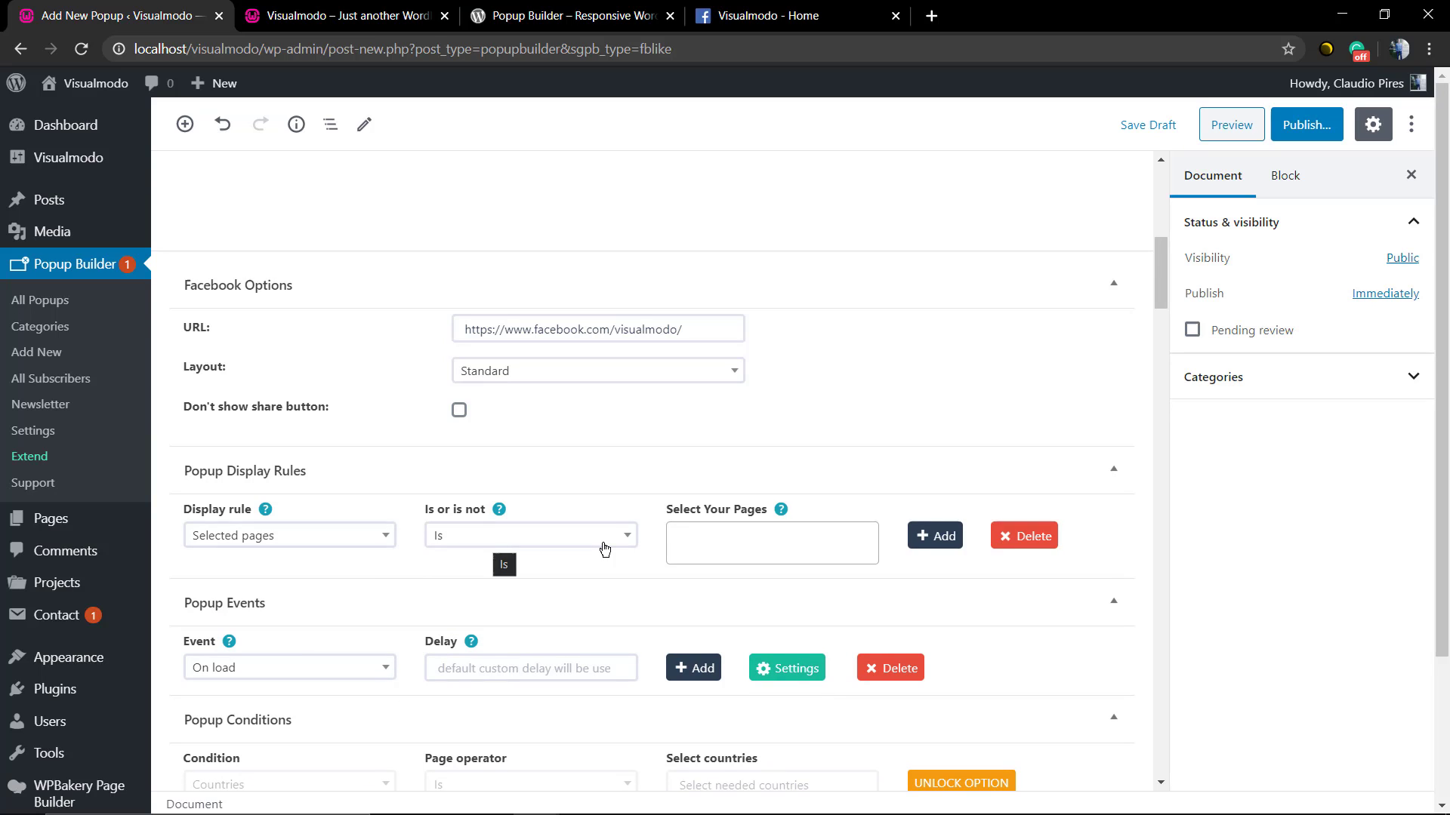
left_click(771, 543)
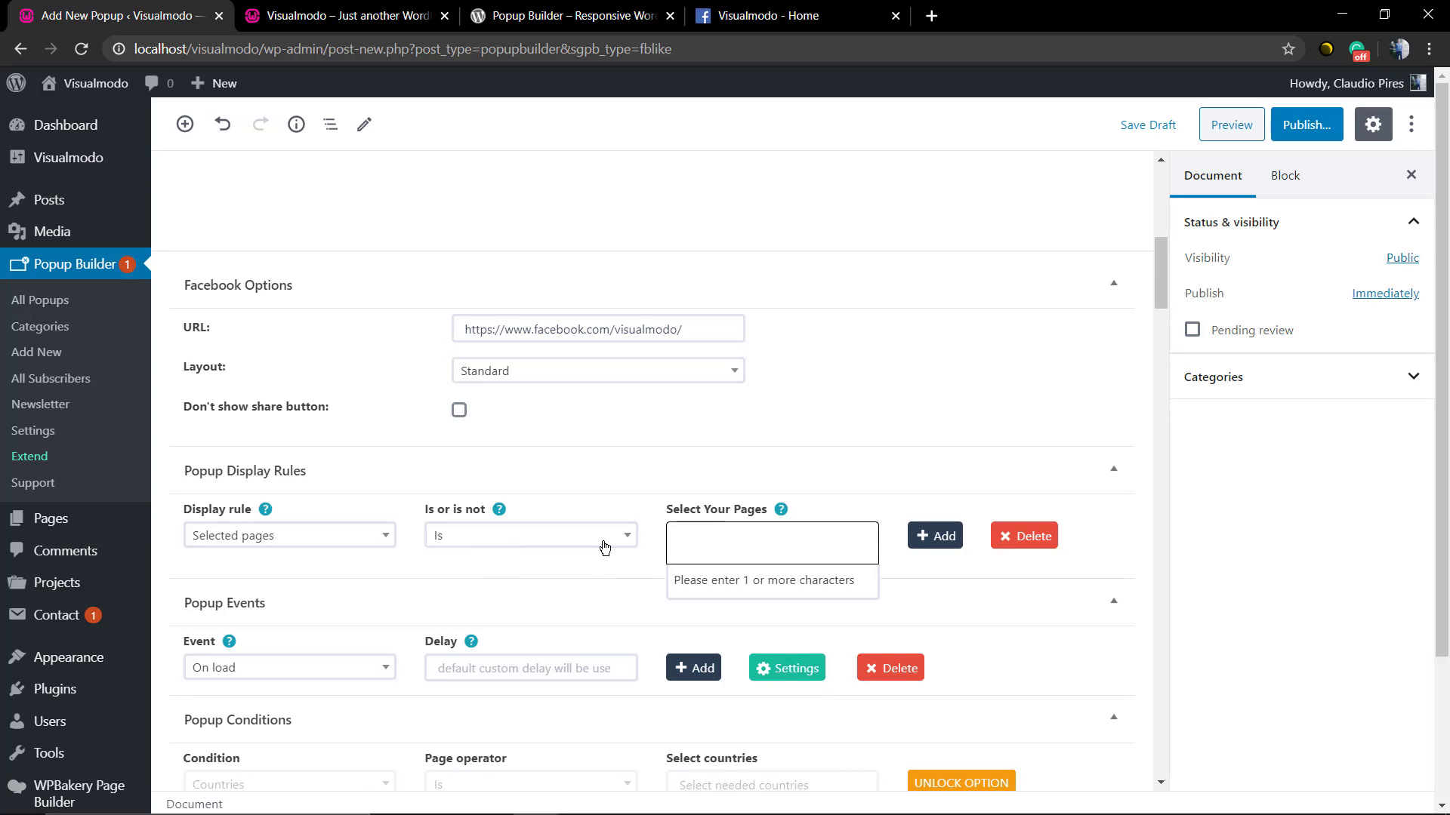
left_click(771, 543)
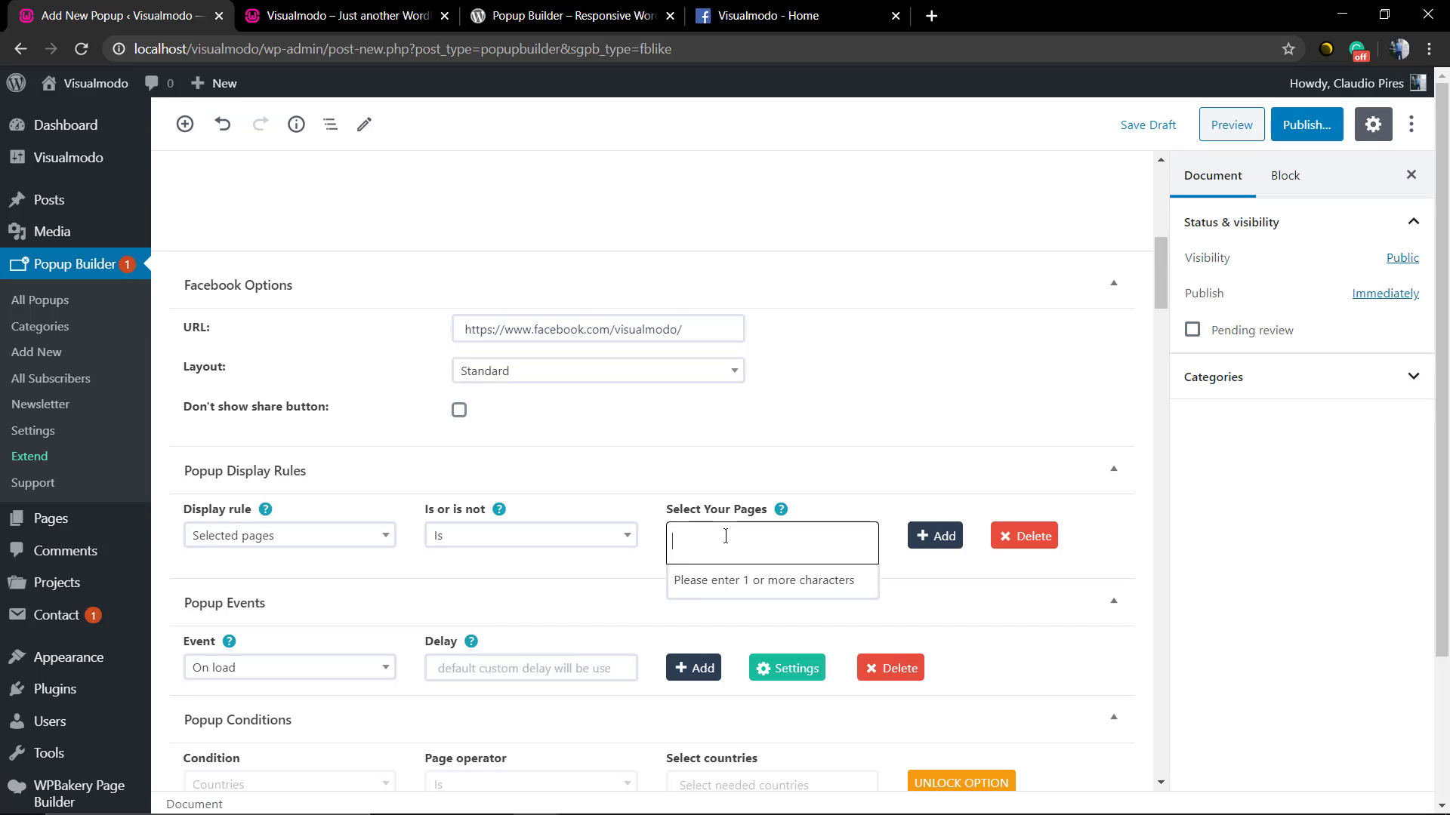
type("home")
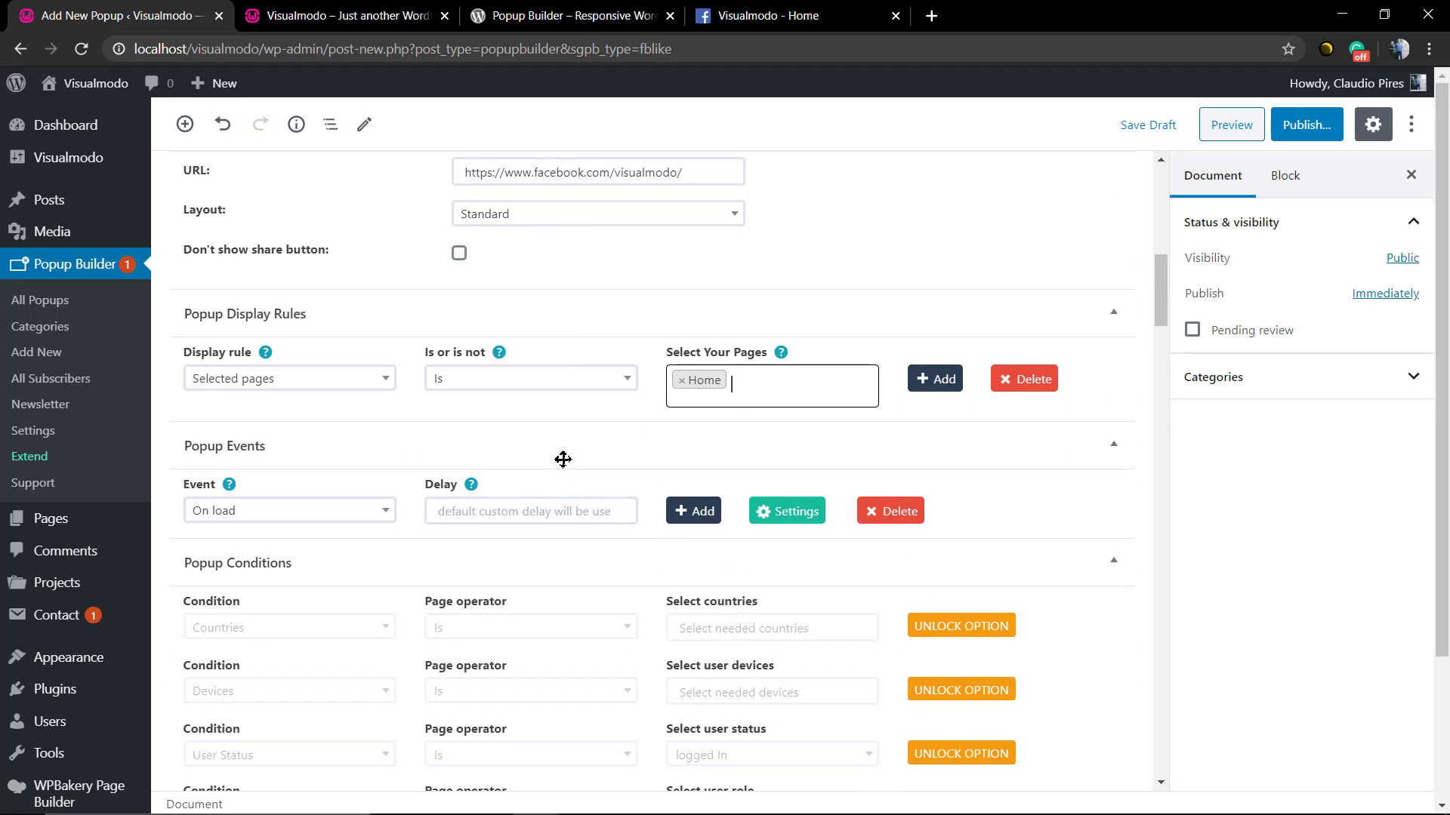
Step: In Design settings, set Popup z-index to 9999 and keep the first theme
scroll("down", 3)
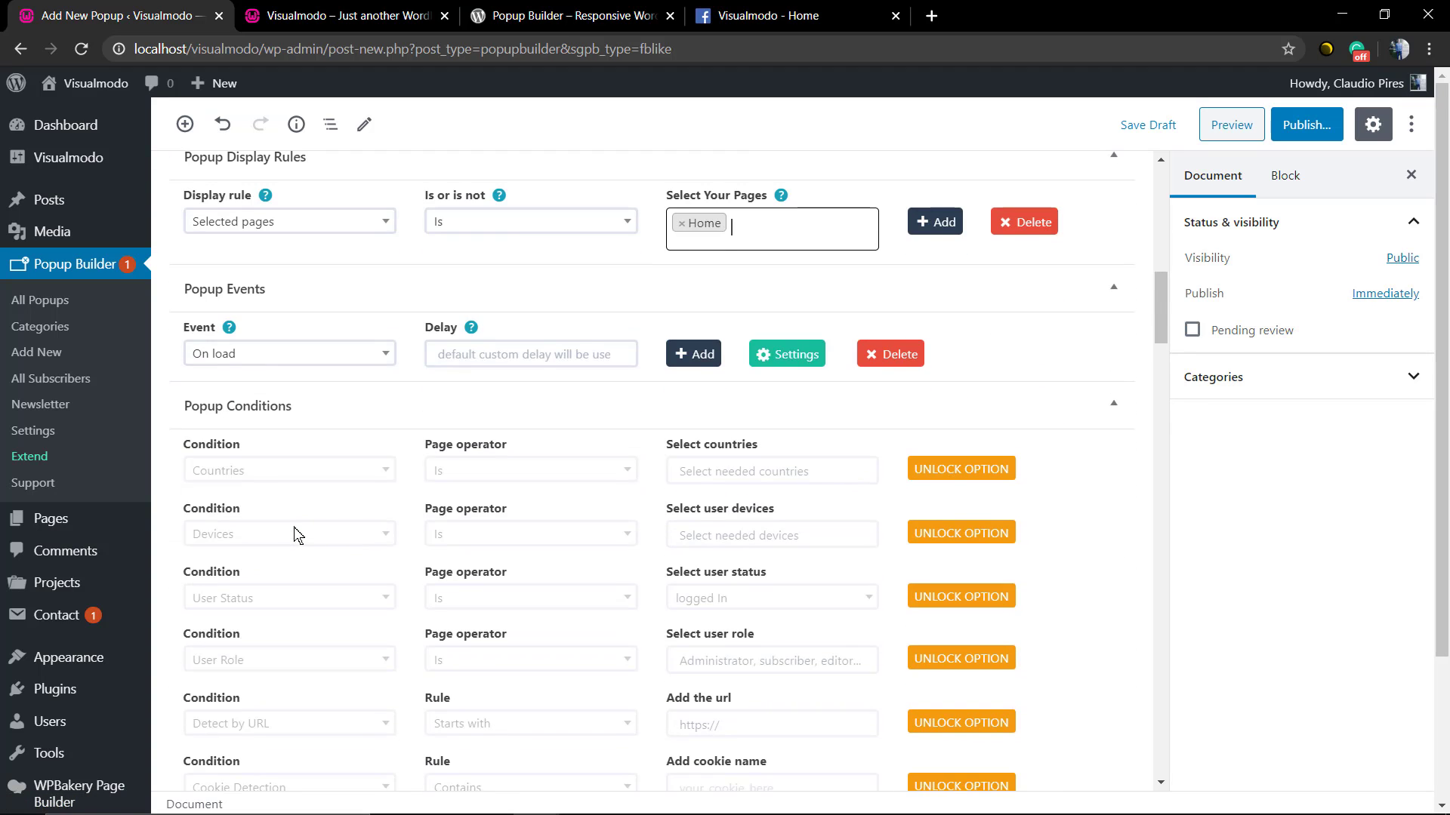
scroll("down", 3)
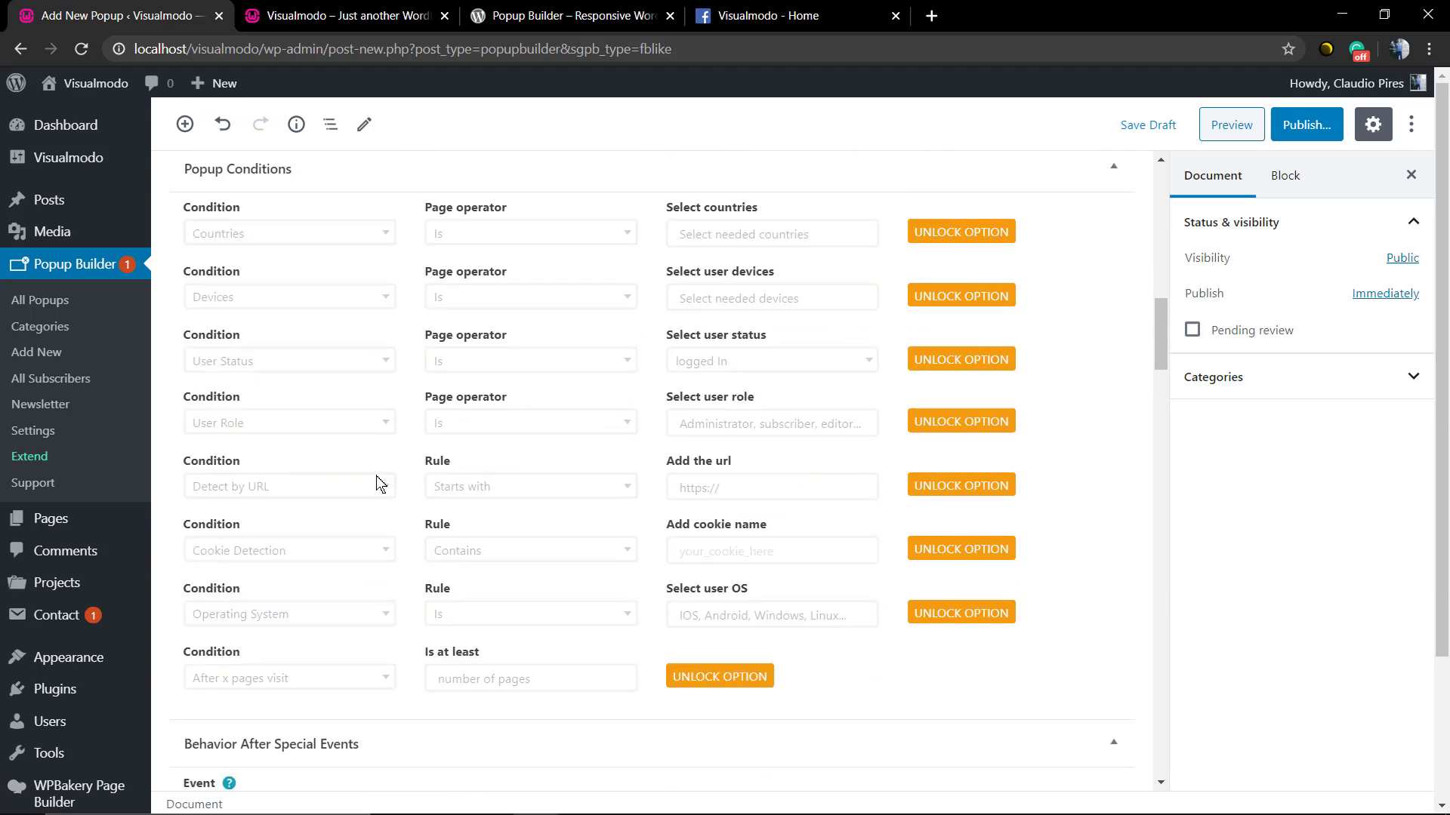
scroll("down", 3)
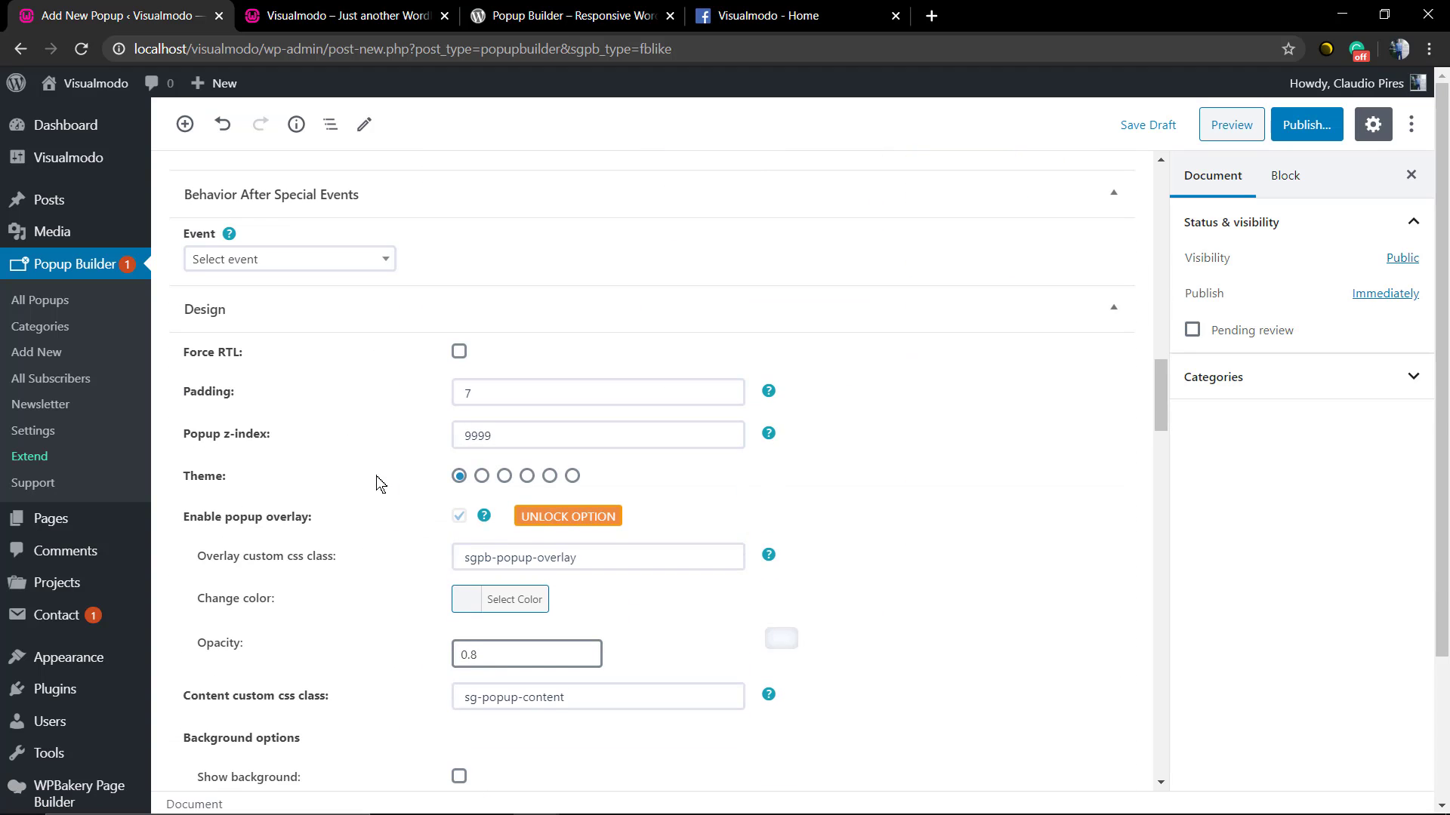
left_click(598, 435)
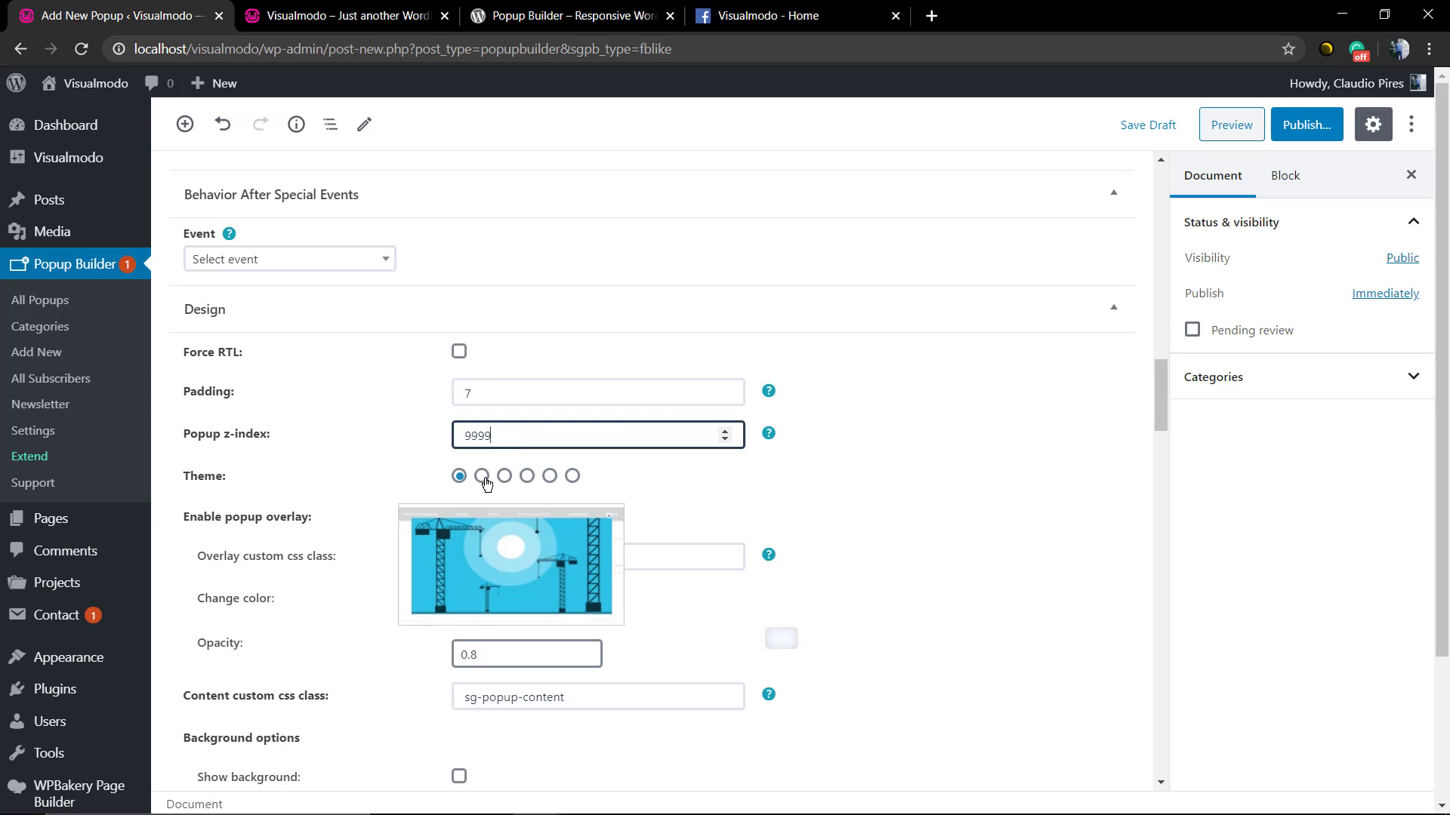
mouse_move(481, 480)
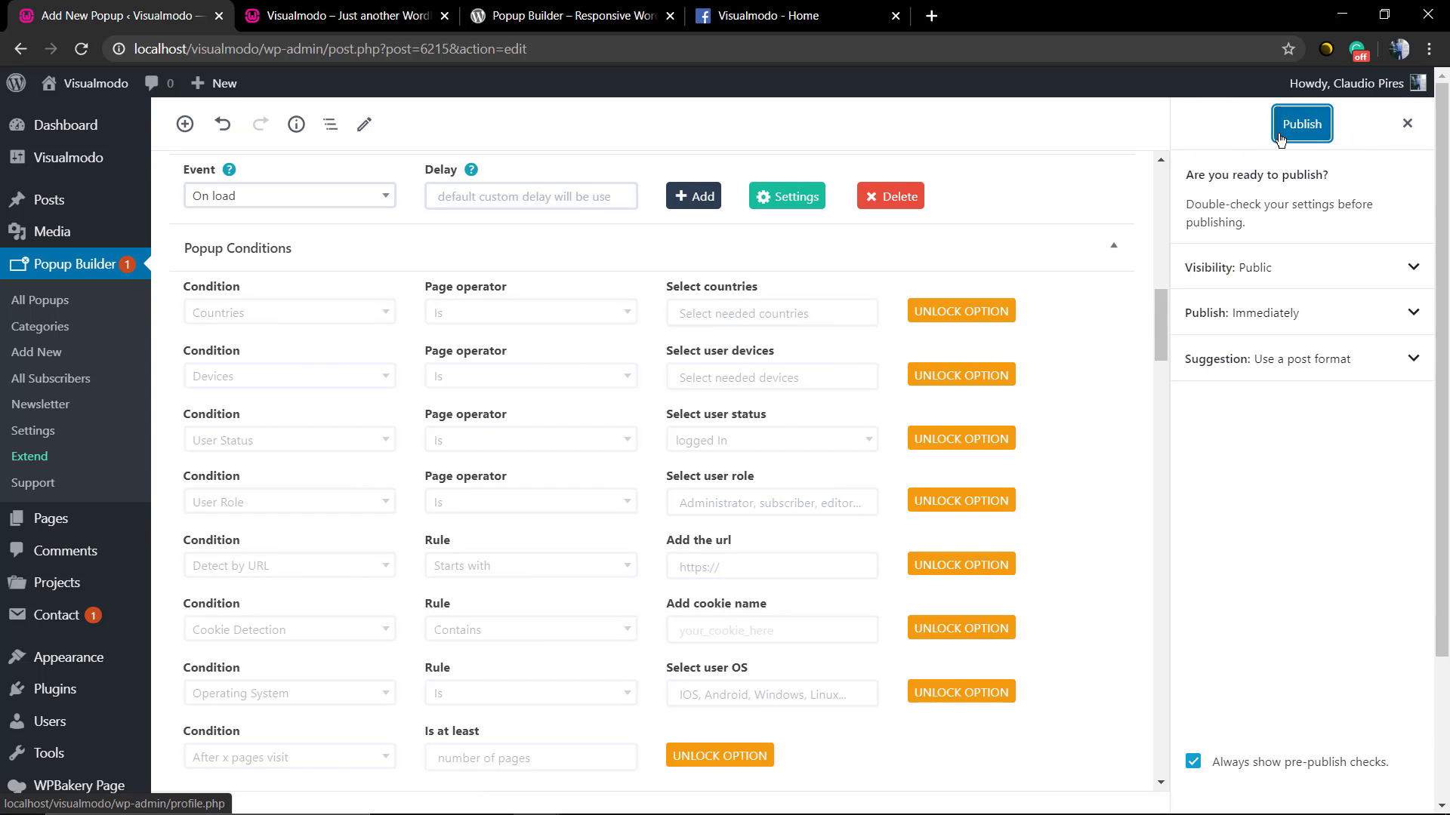
Step: Publish the Facebook popup and close it on the live homepage
left_click(1300, 123)
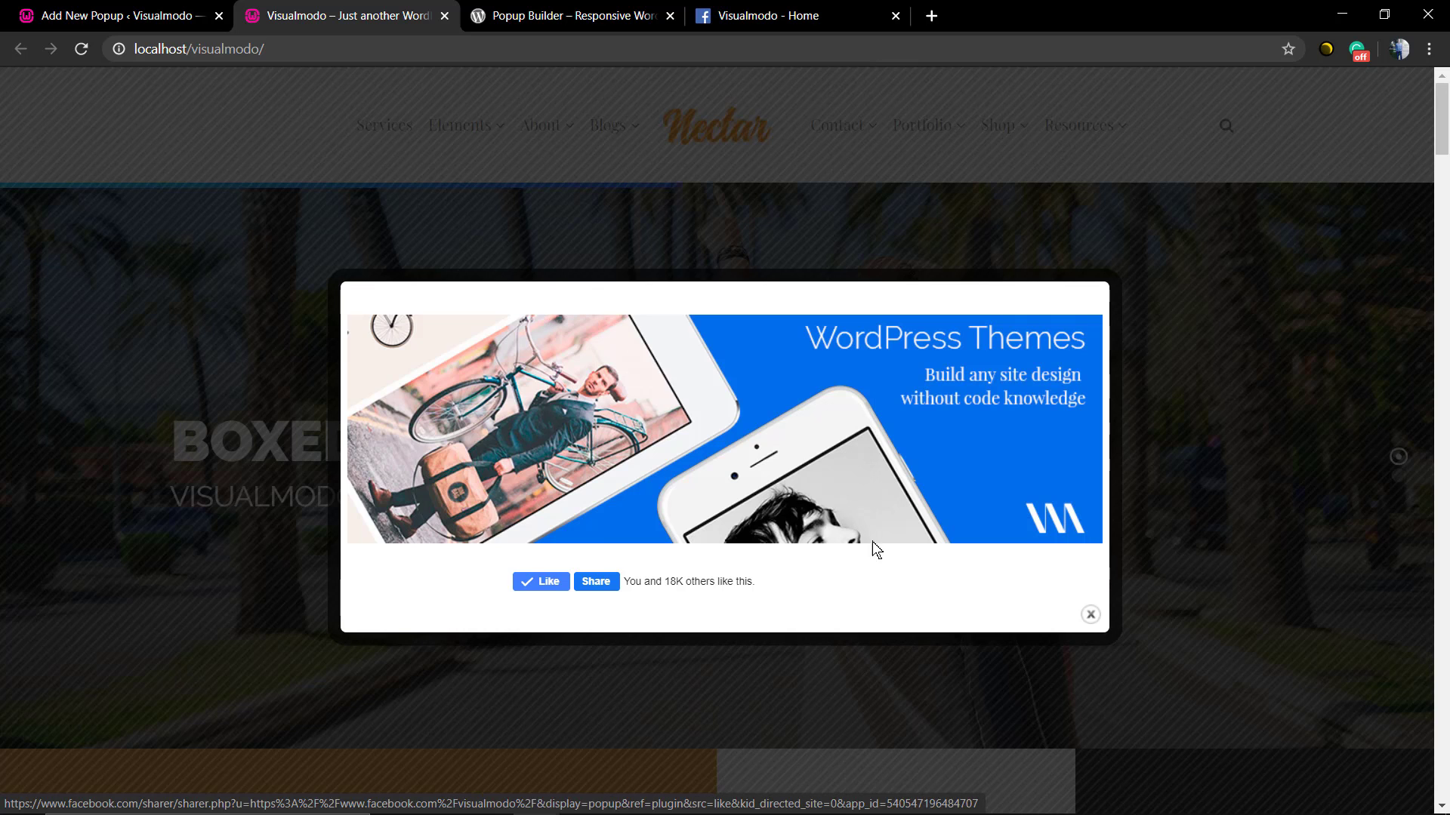
left_click(1089, 614)
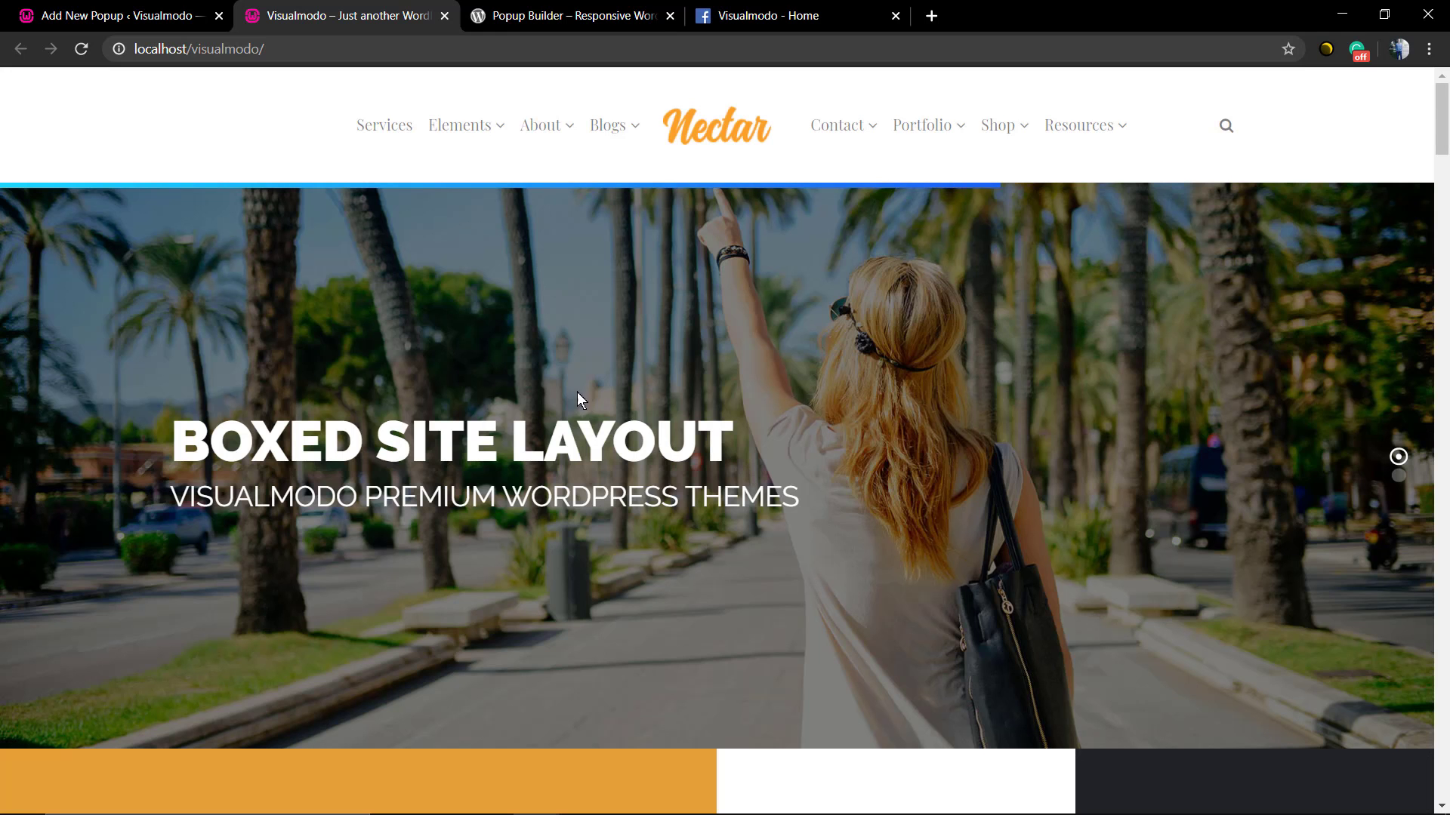
left_click(111, 15)
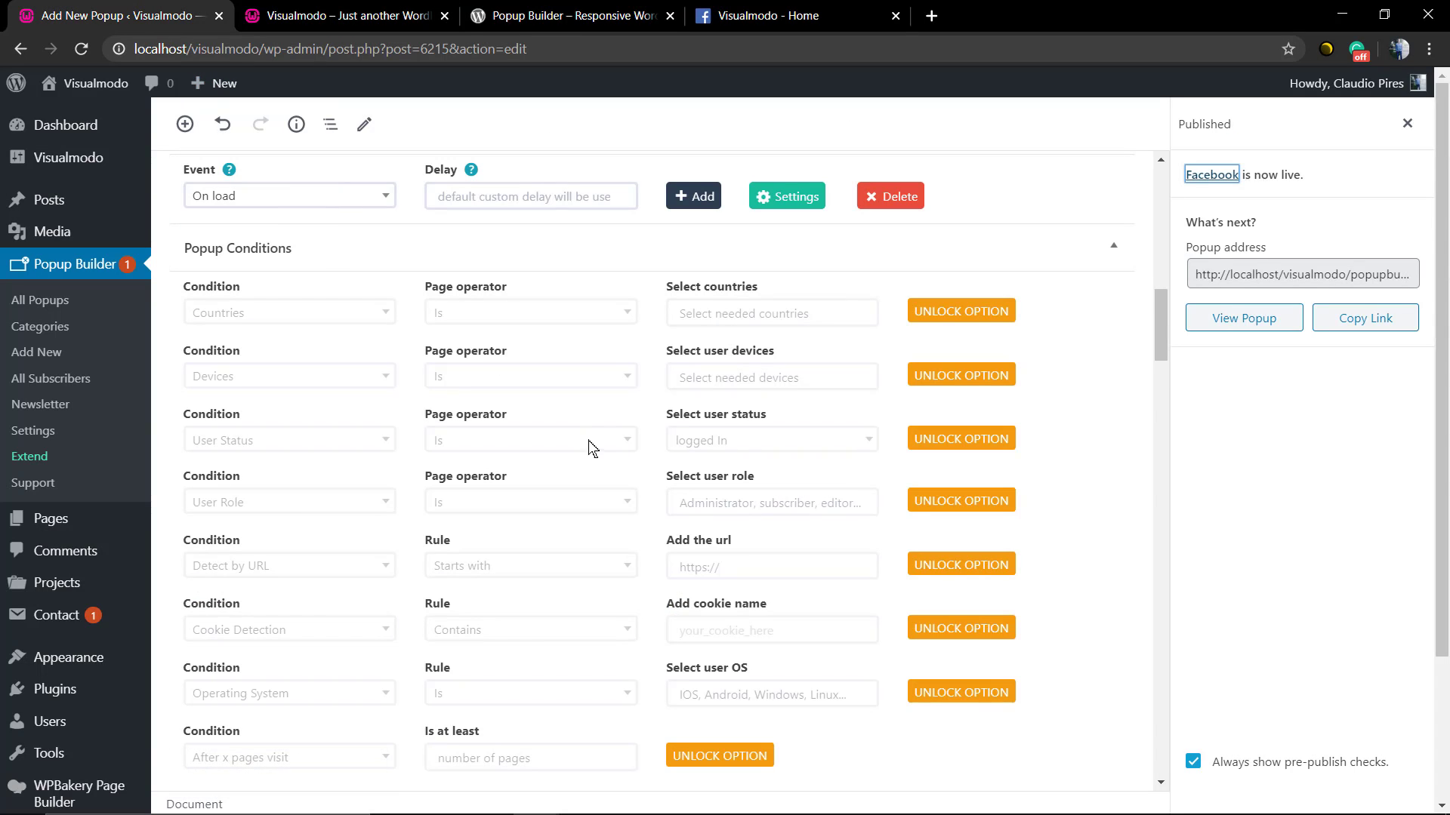
Step: Dismiss the Published panel, update the popup, and recheck it on the homepage
scroll("down", 3)
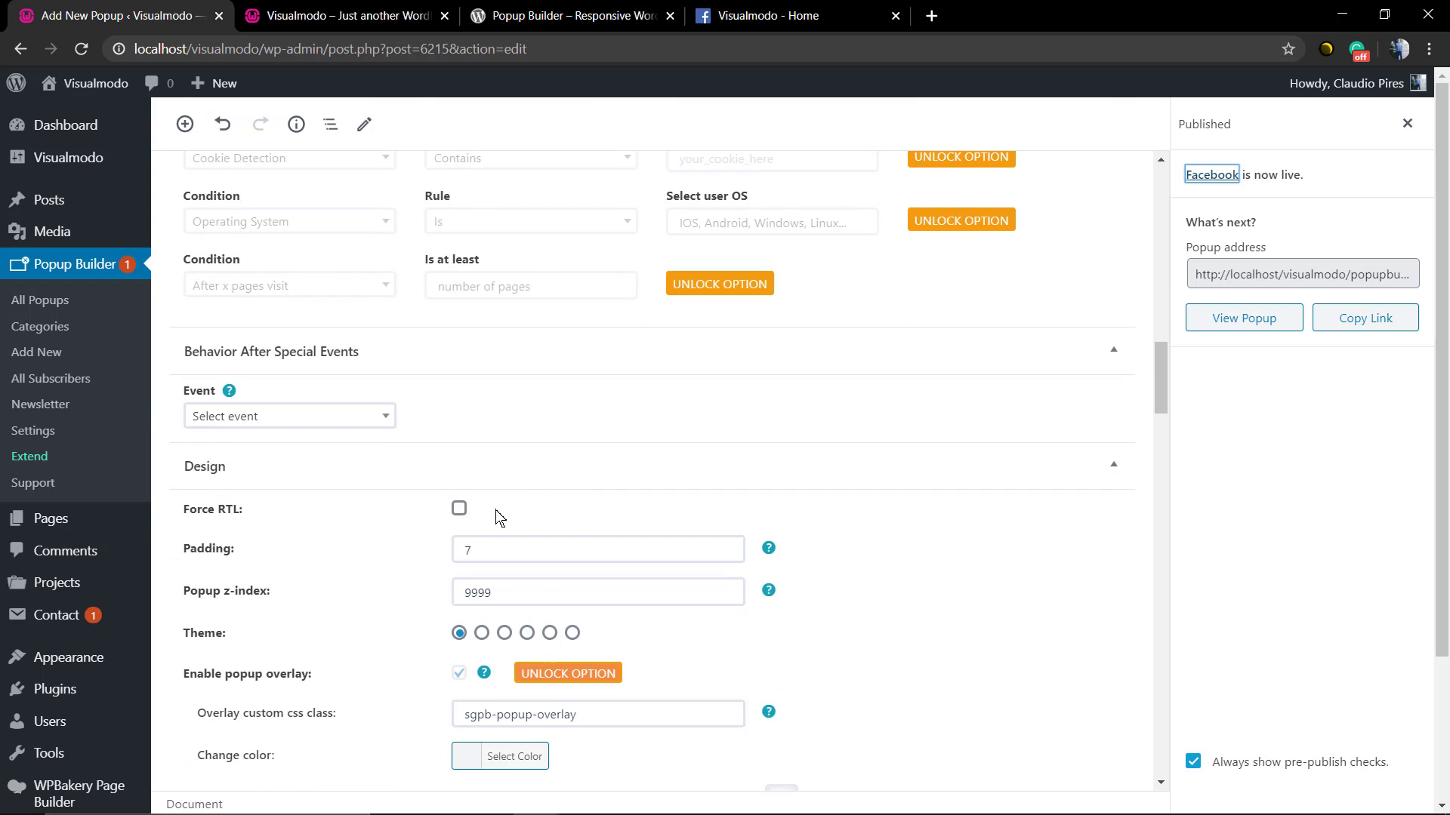
scroll("down", 3)
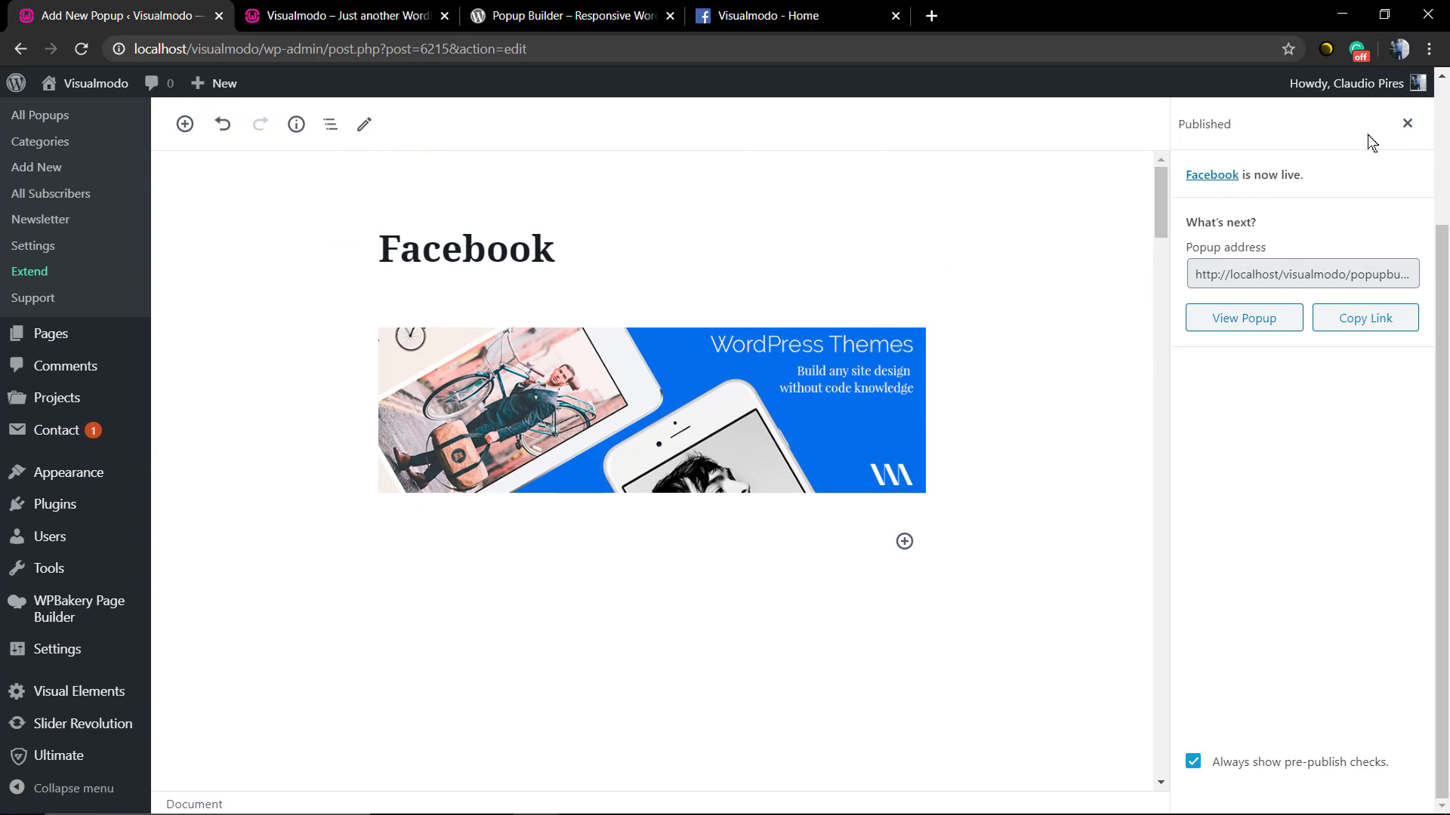
left_click(1407, 124)
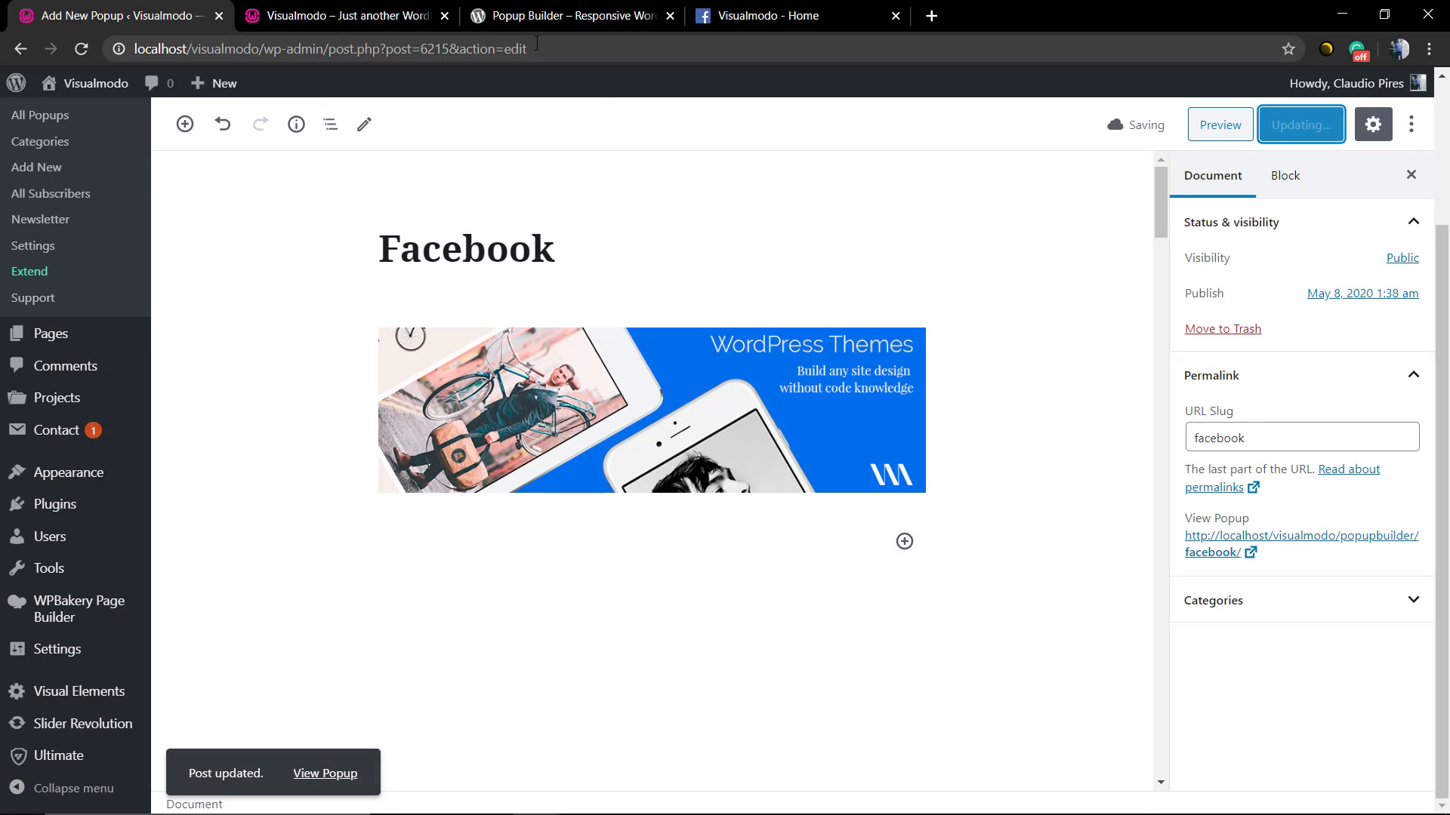
left_click(342, 16)
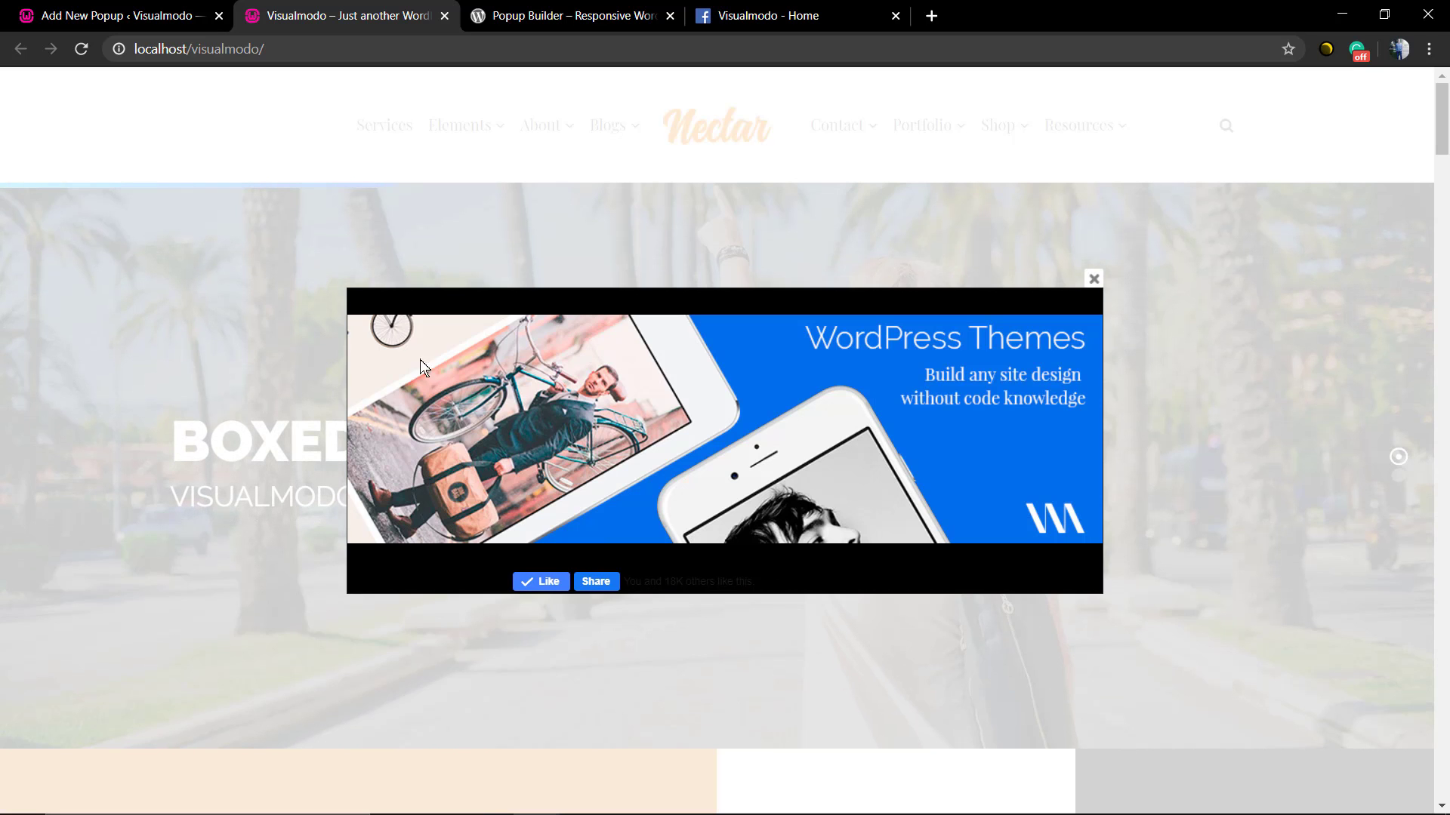
left_click(111, 16)
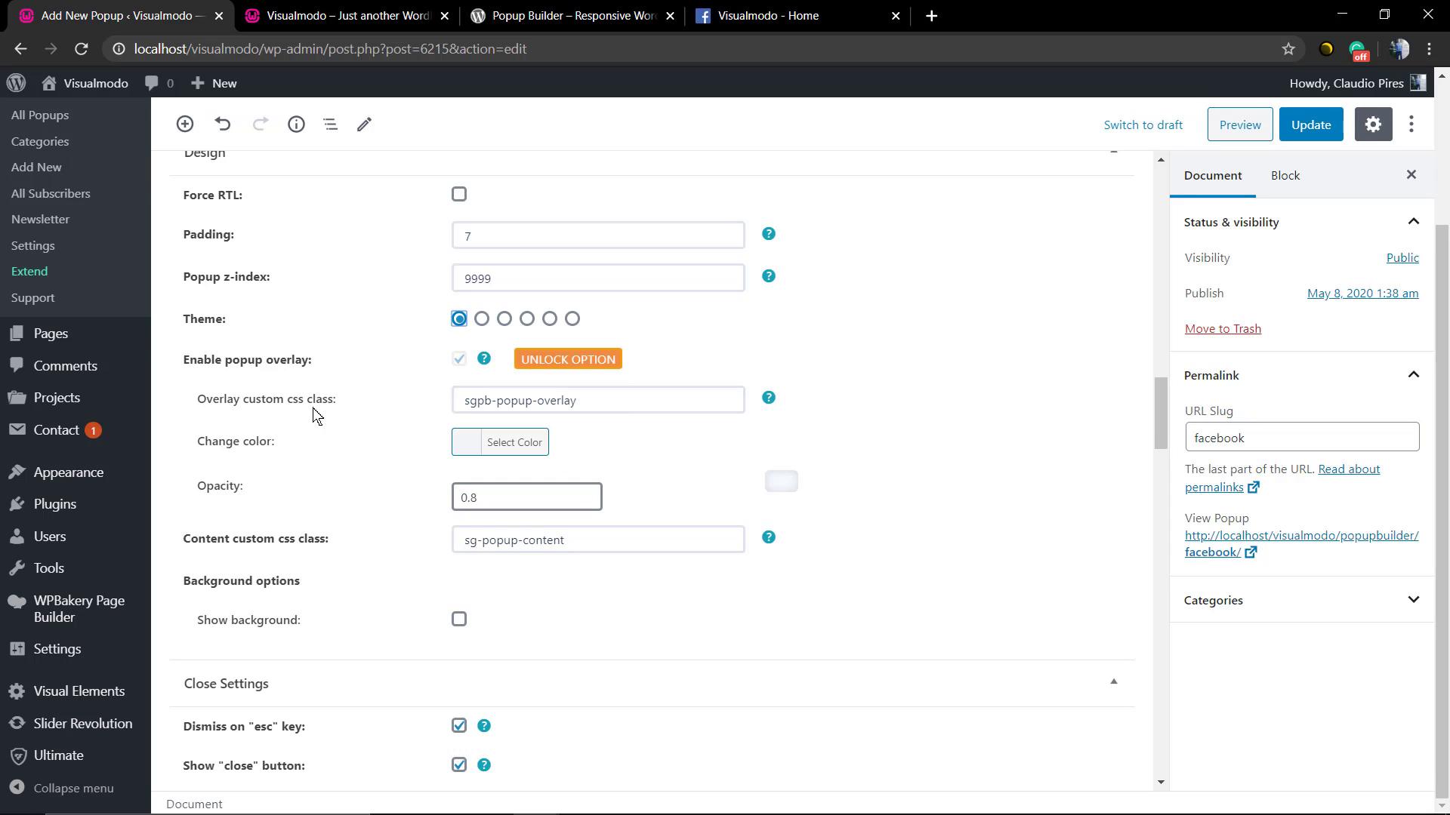
Step: Change the overlay colour to grey #a8a8a8, update, and close the popup on the homepage
left_click(515, 442)
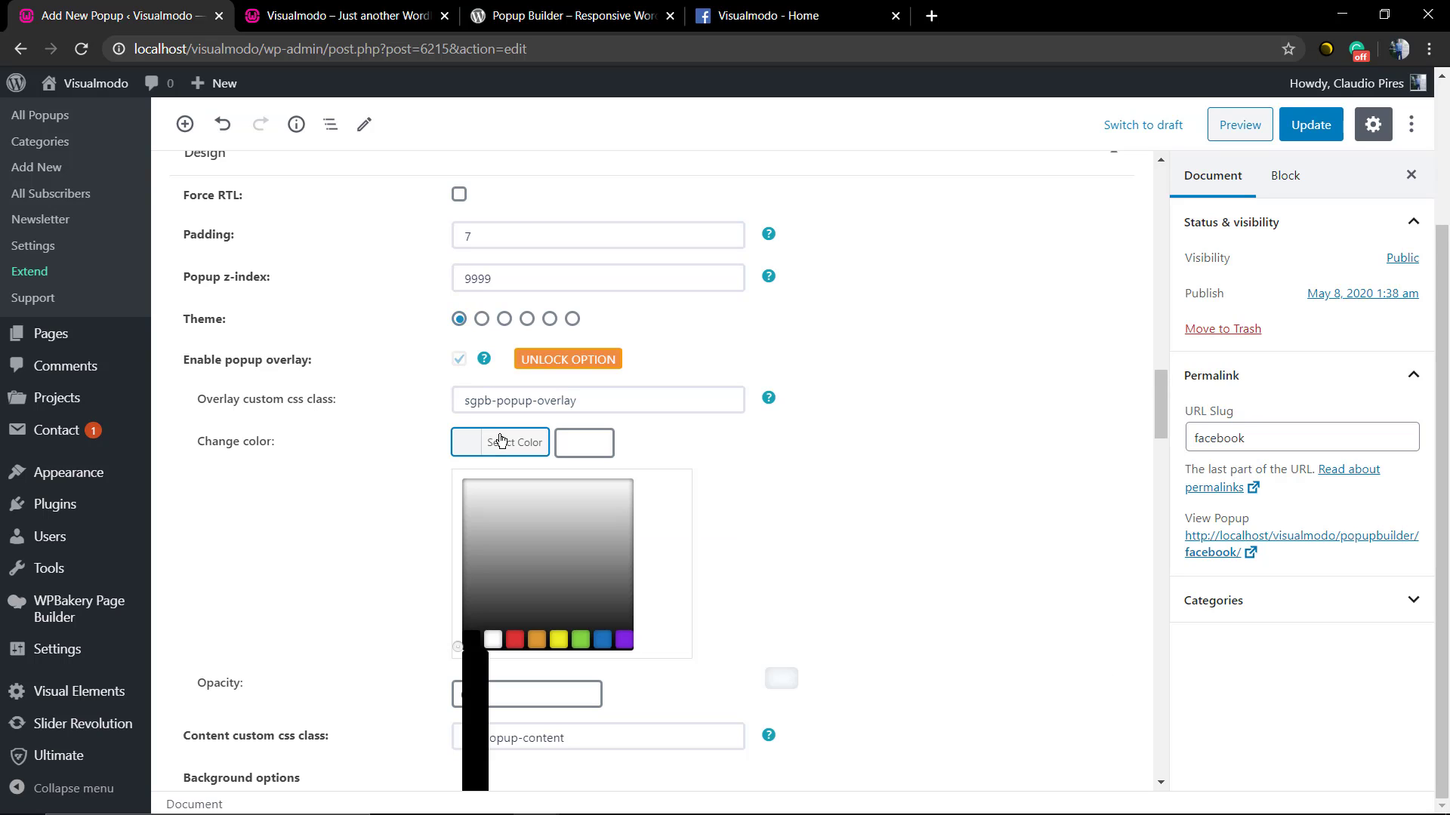
left_click(501, 534)
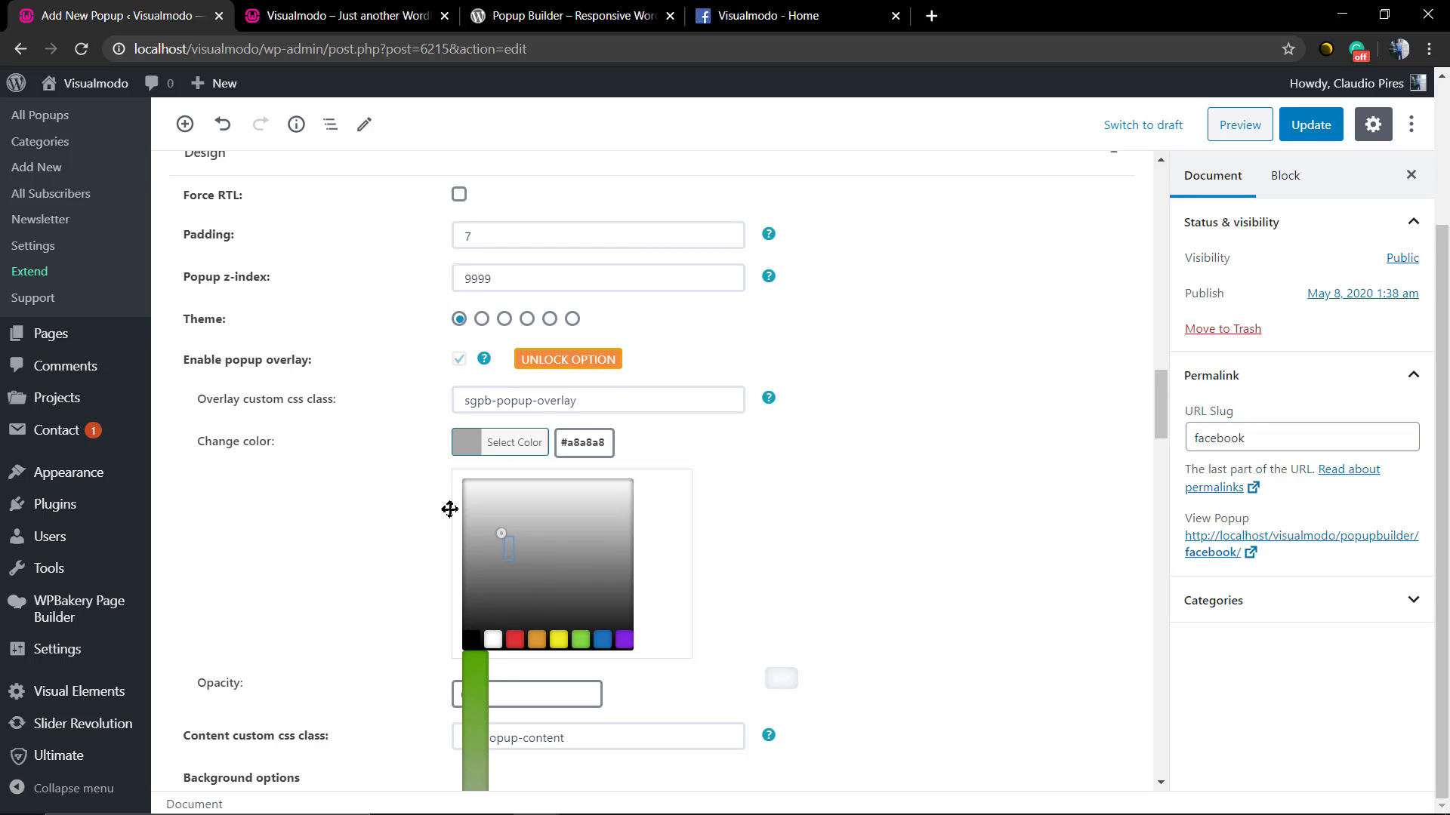
left_click(339, 502)
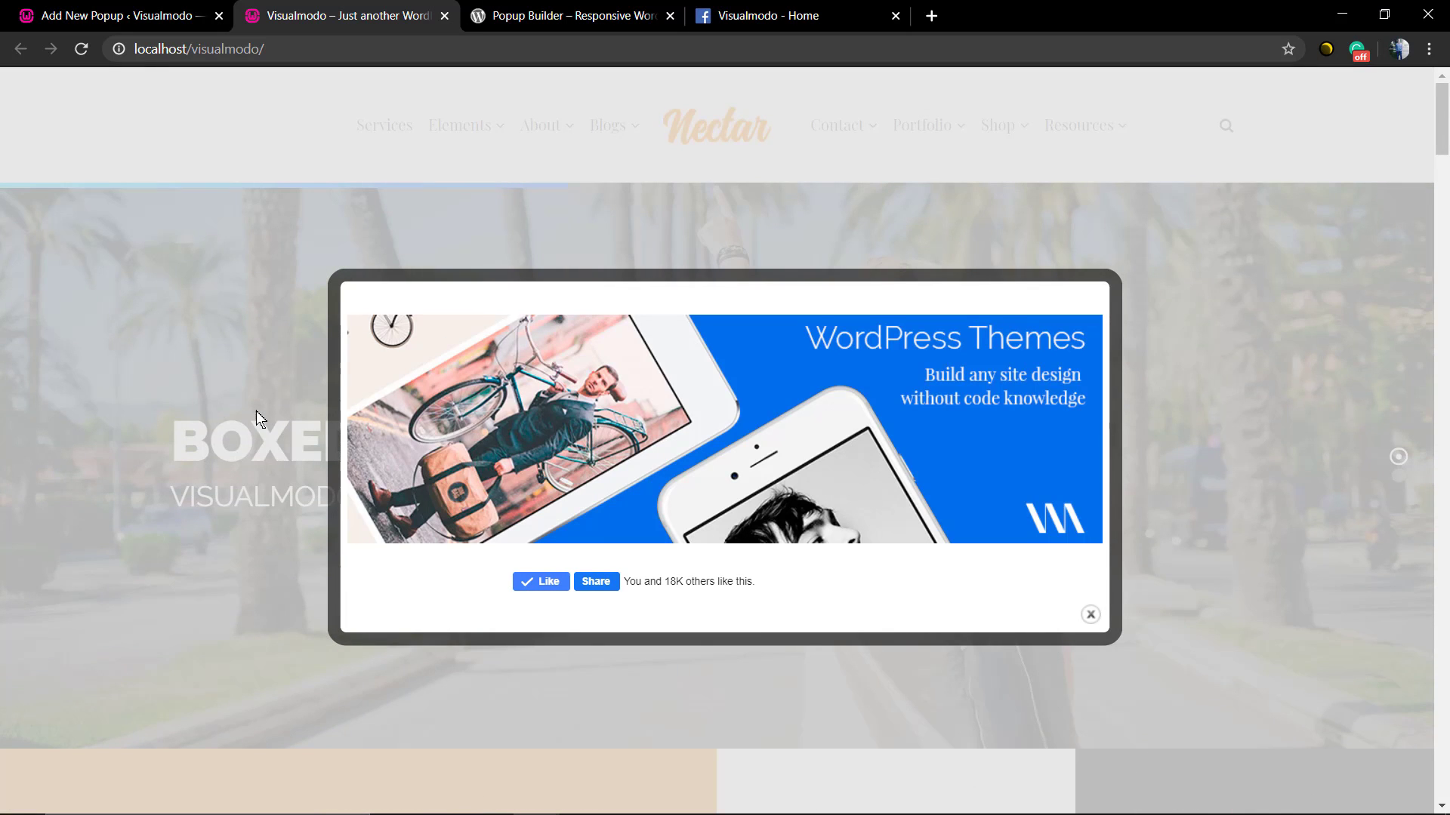
left_click(1090, 614)
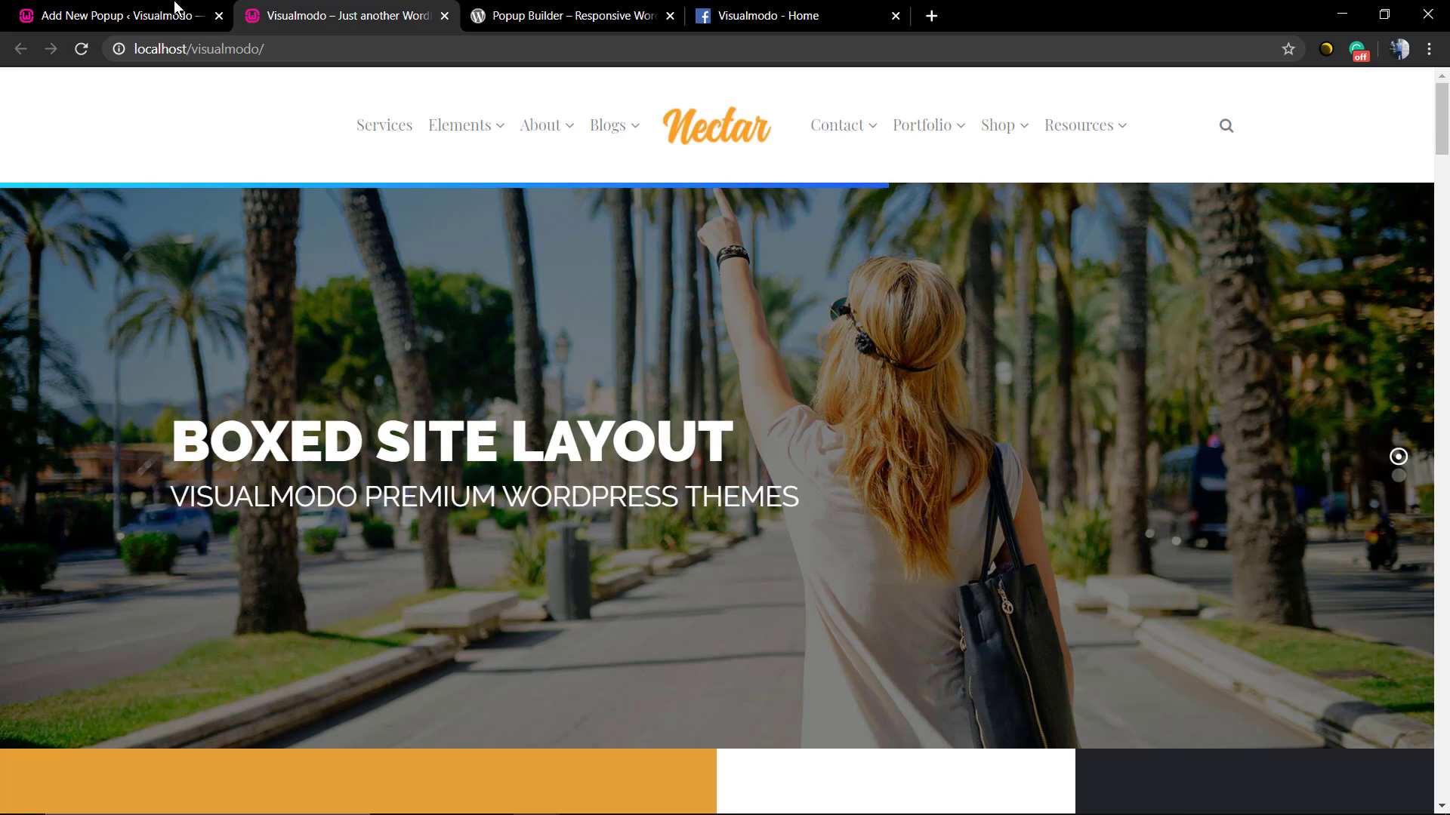
left_click(111, 16)
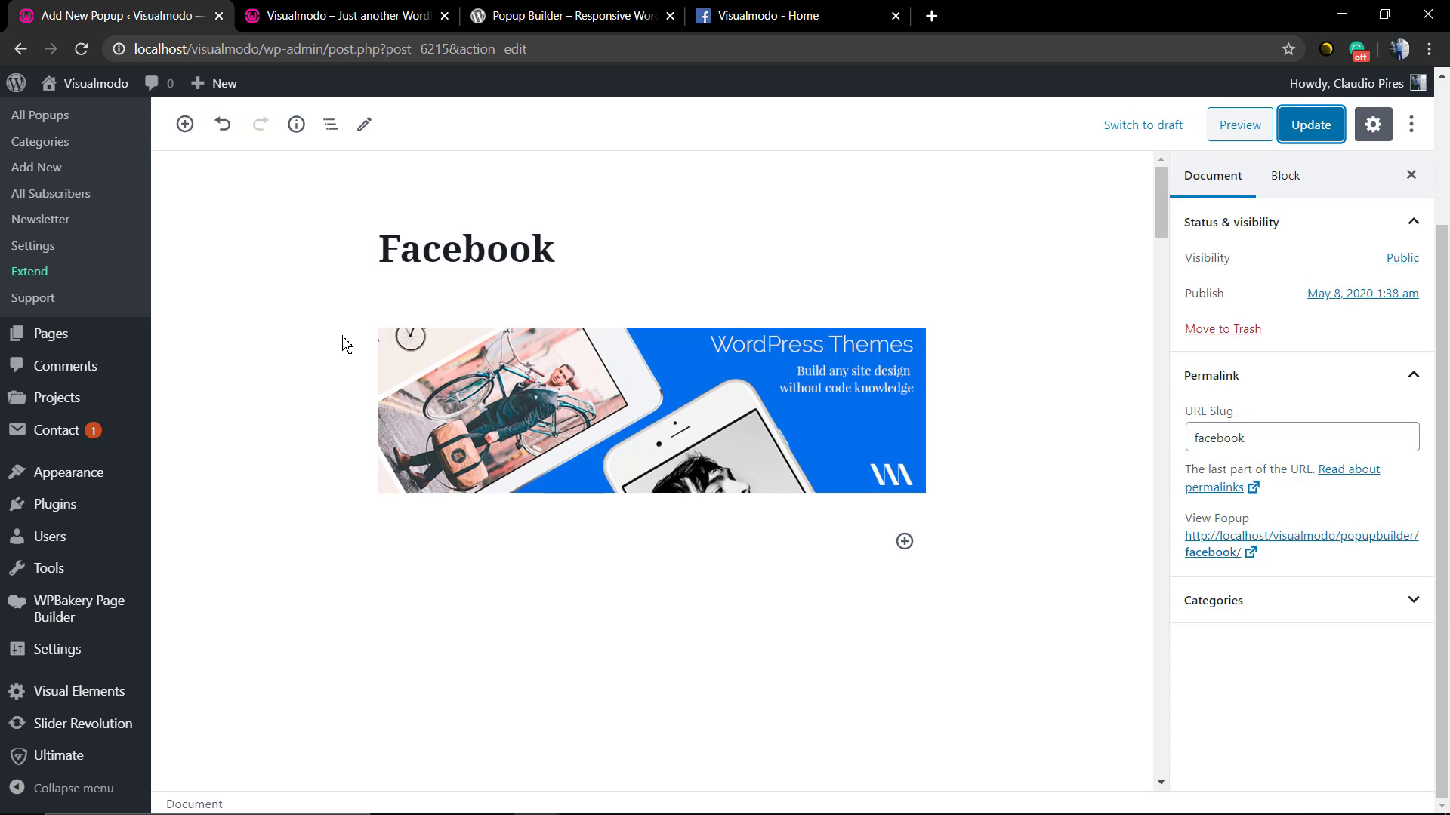
scroll("down", 3)
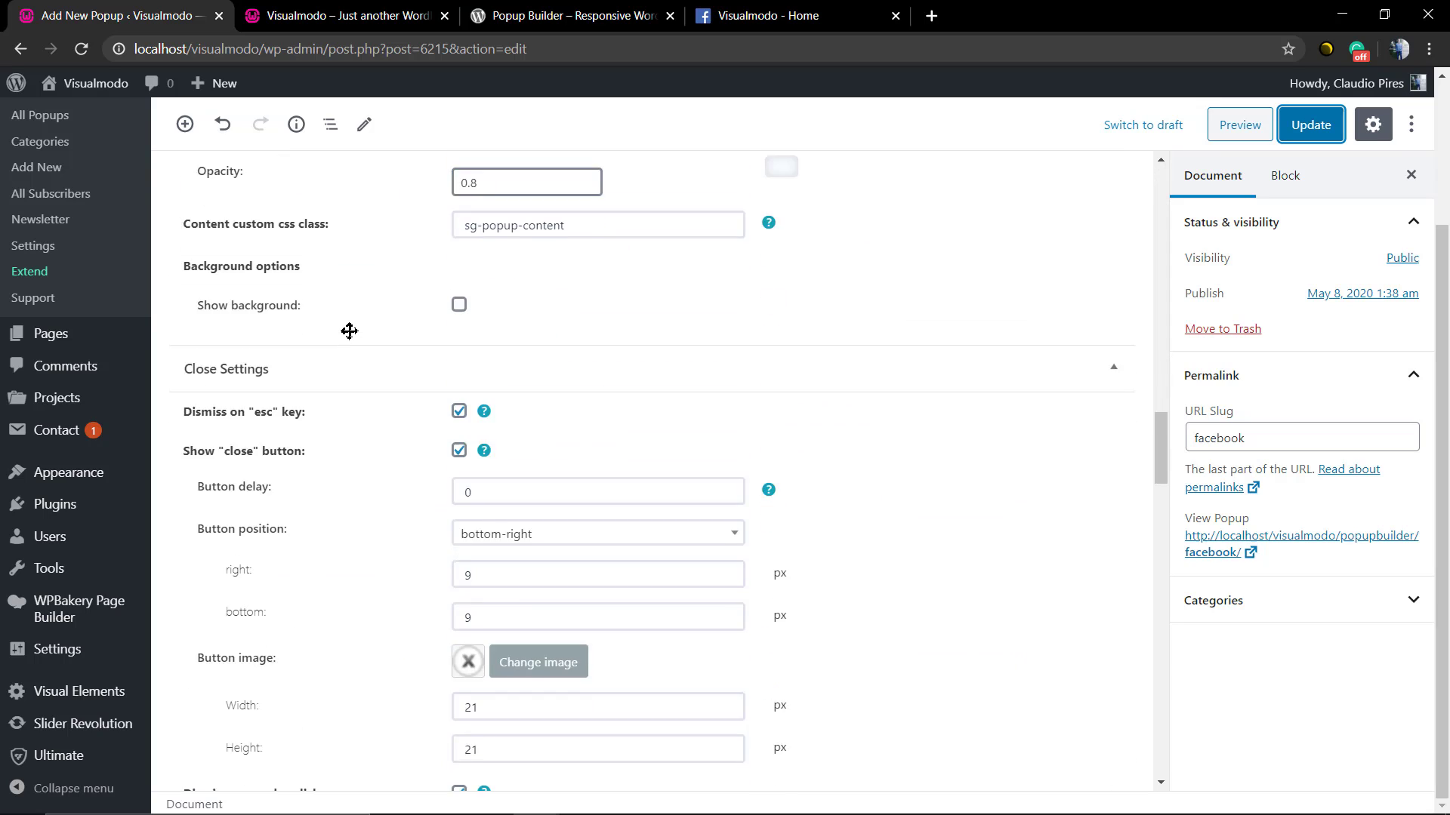
scroll("down", 3)
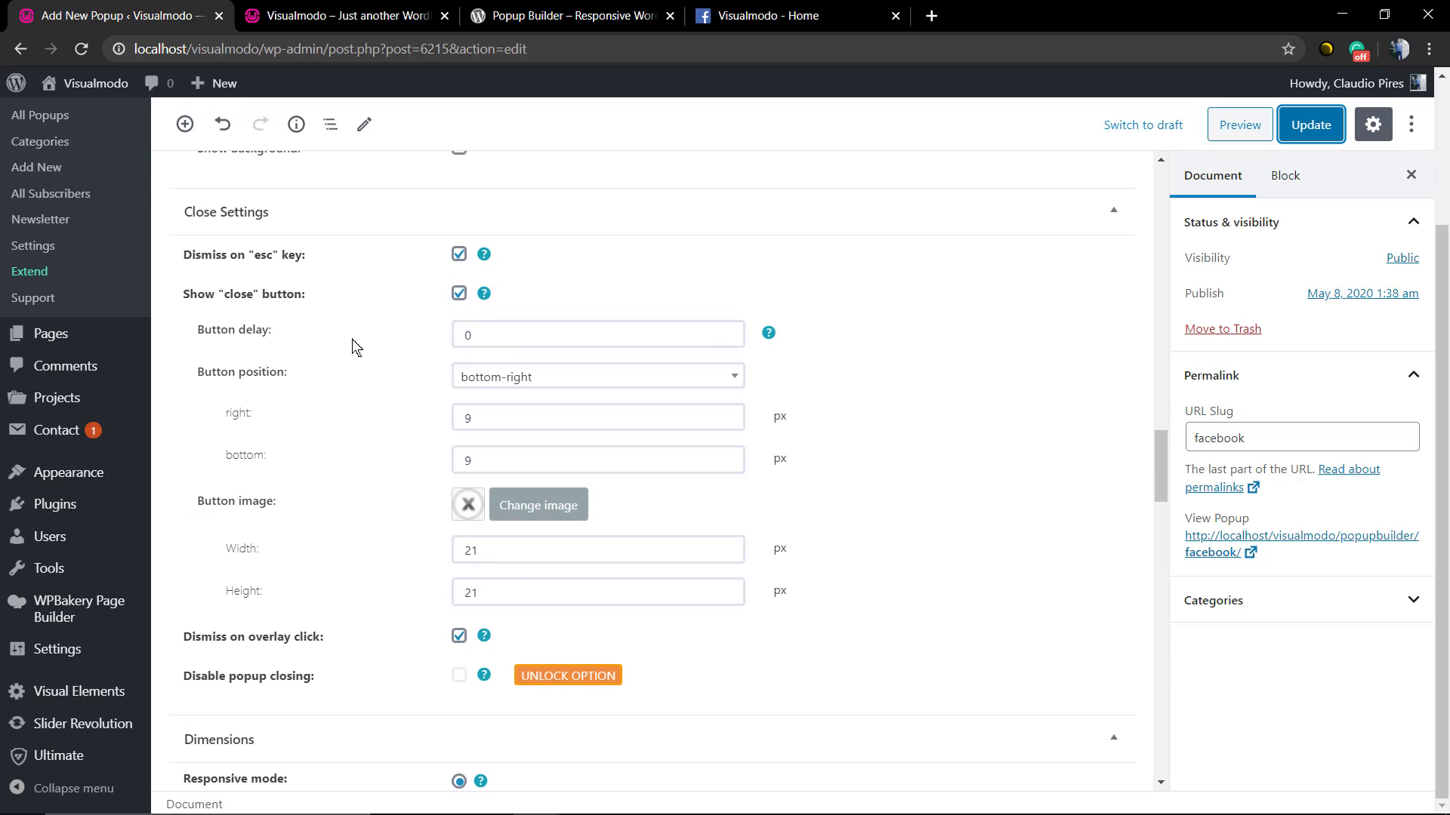
mouse_move(448, 274)
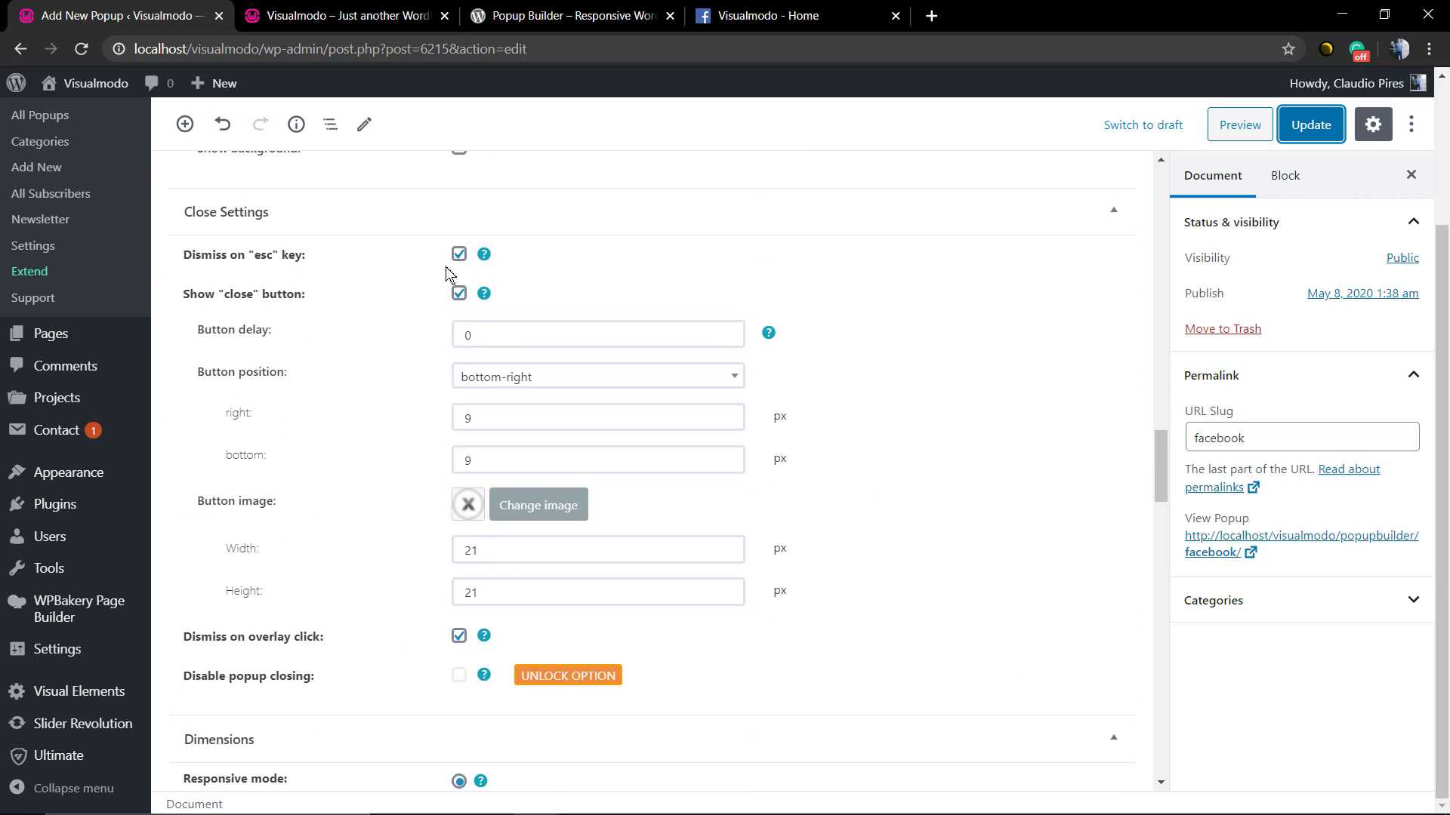
mouse_move(316, 304)
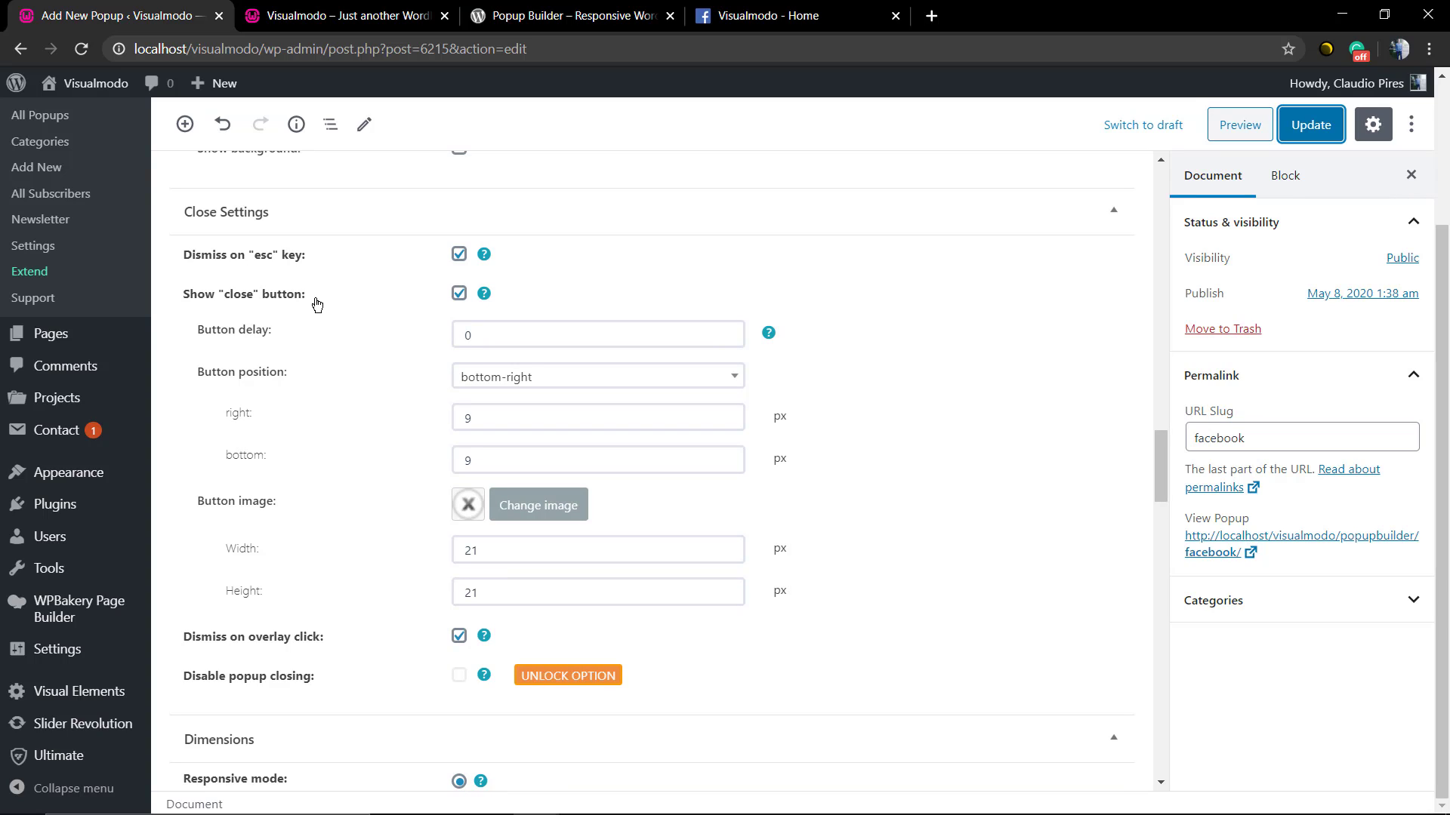
mouse_move(330, 294)
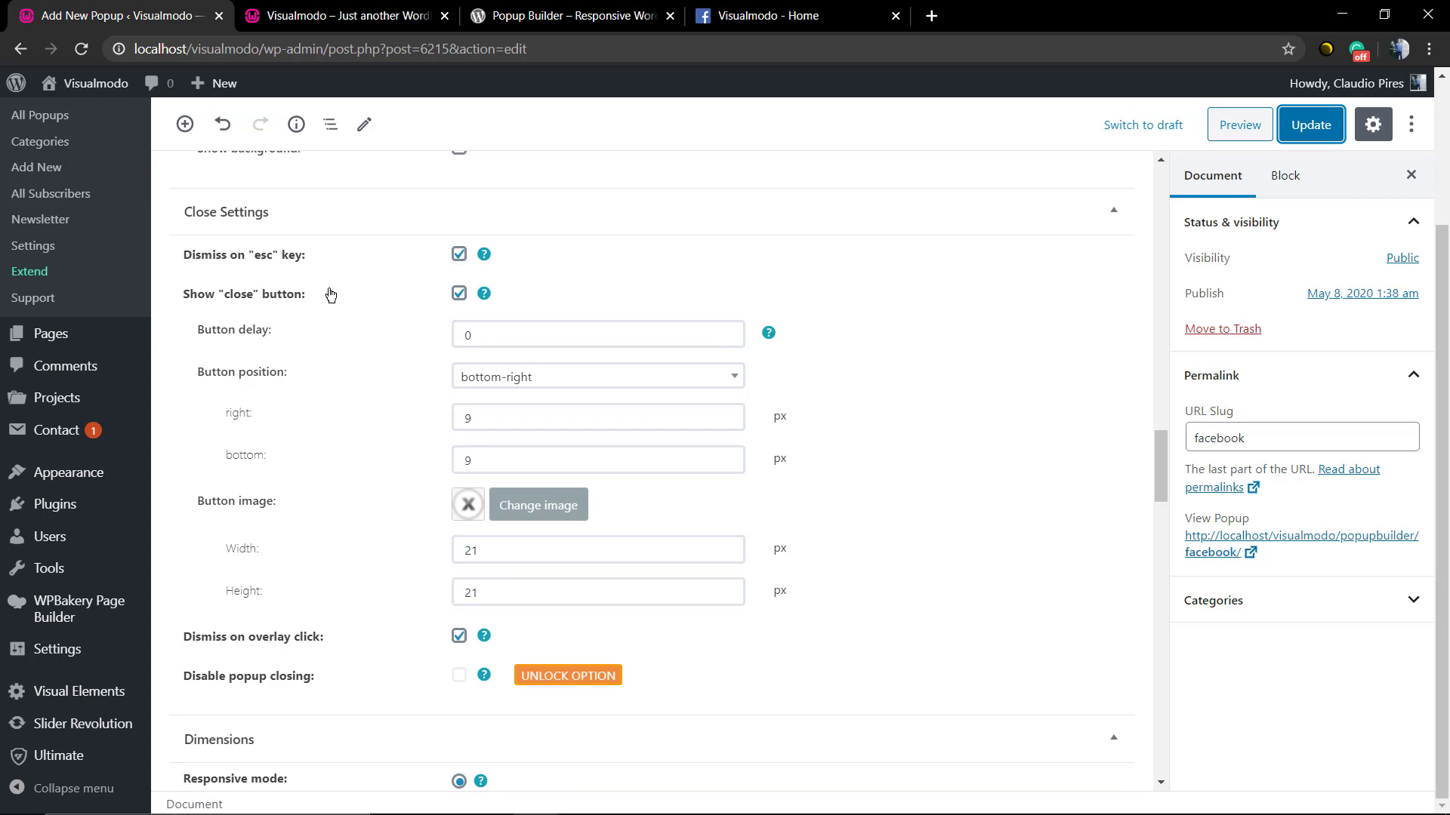
left_click(598, 334)
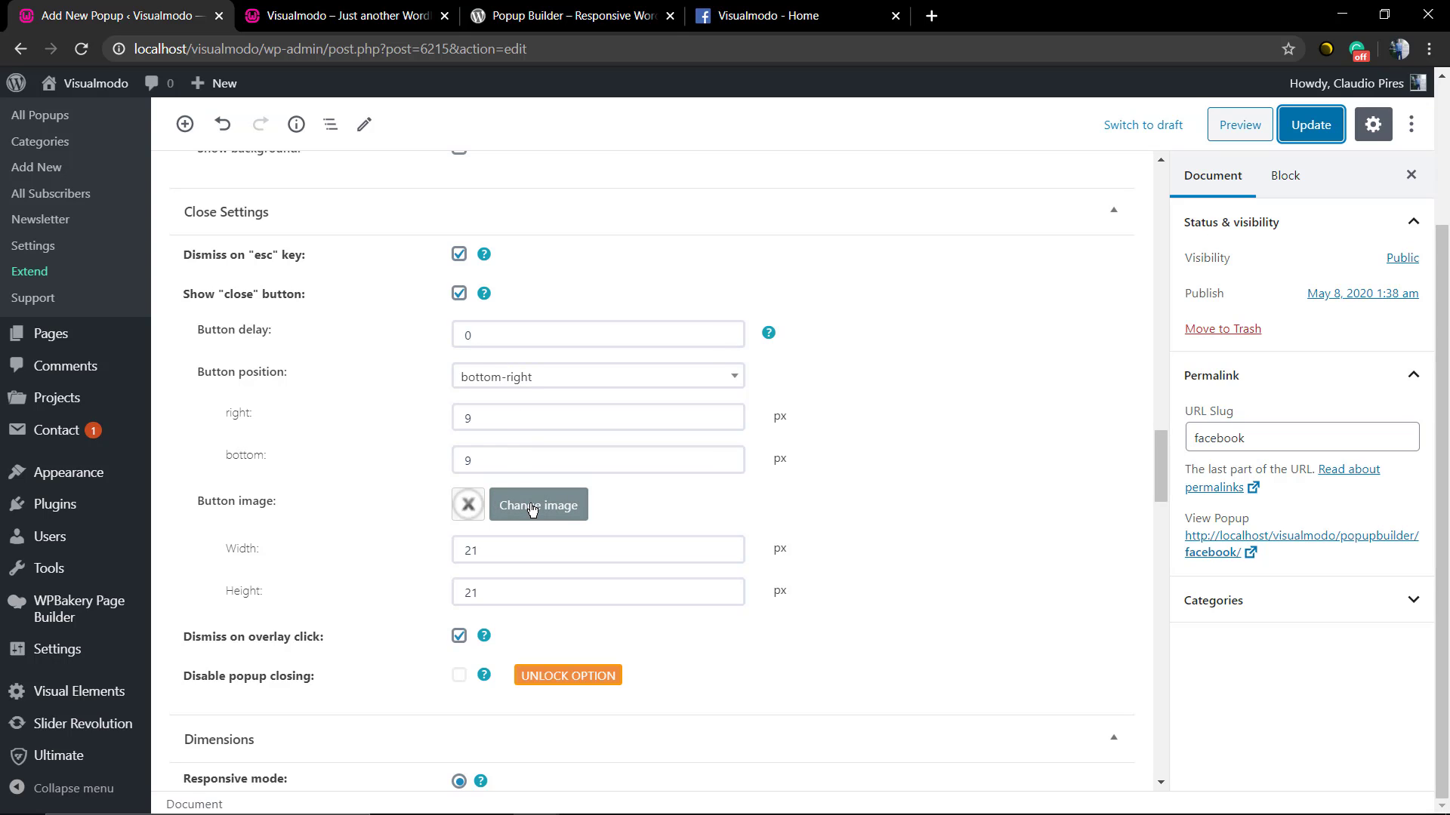
left_click(537, 505)
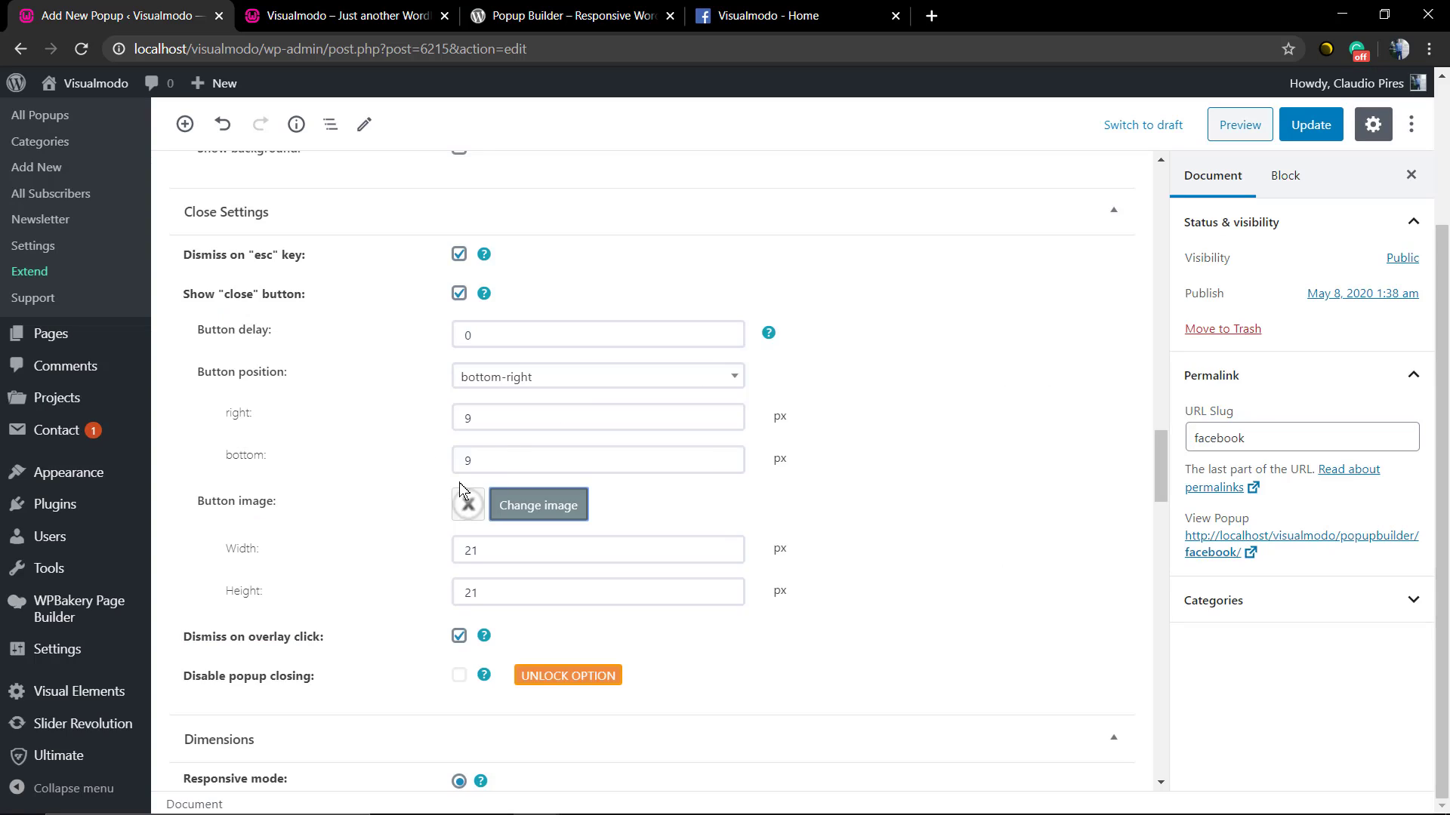
scroll("down", 3)
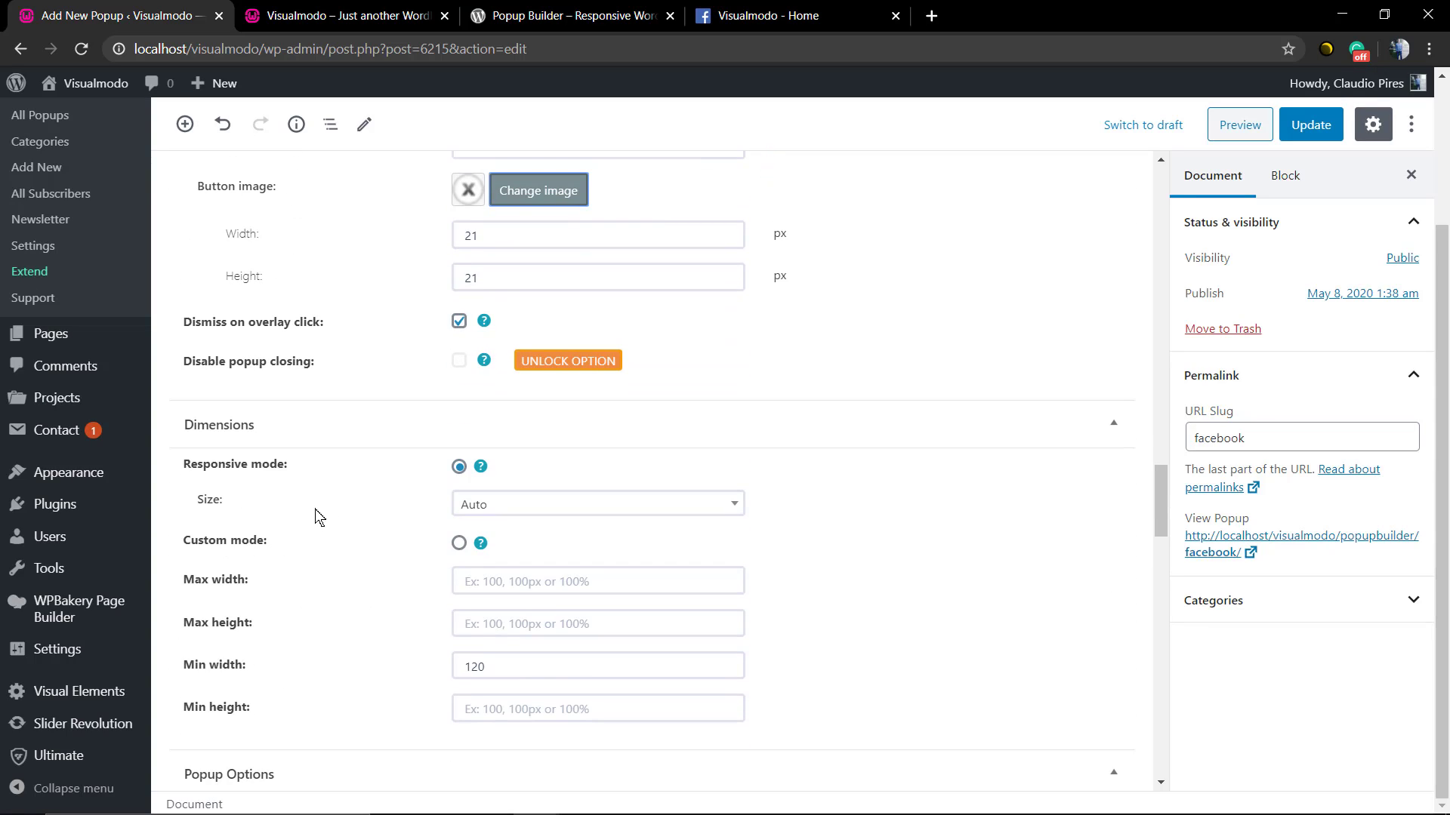
scroll("down", 3)
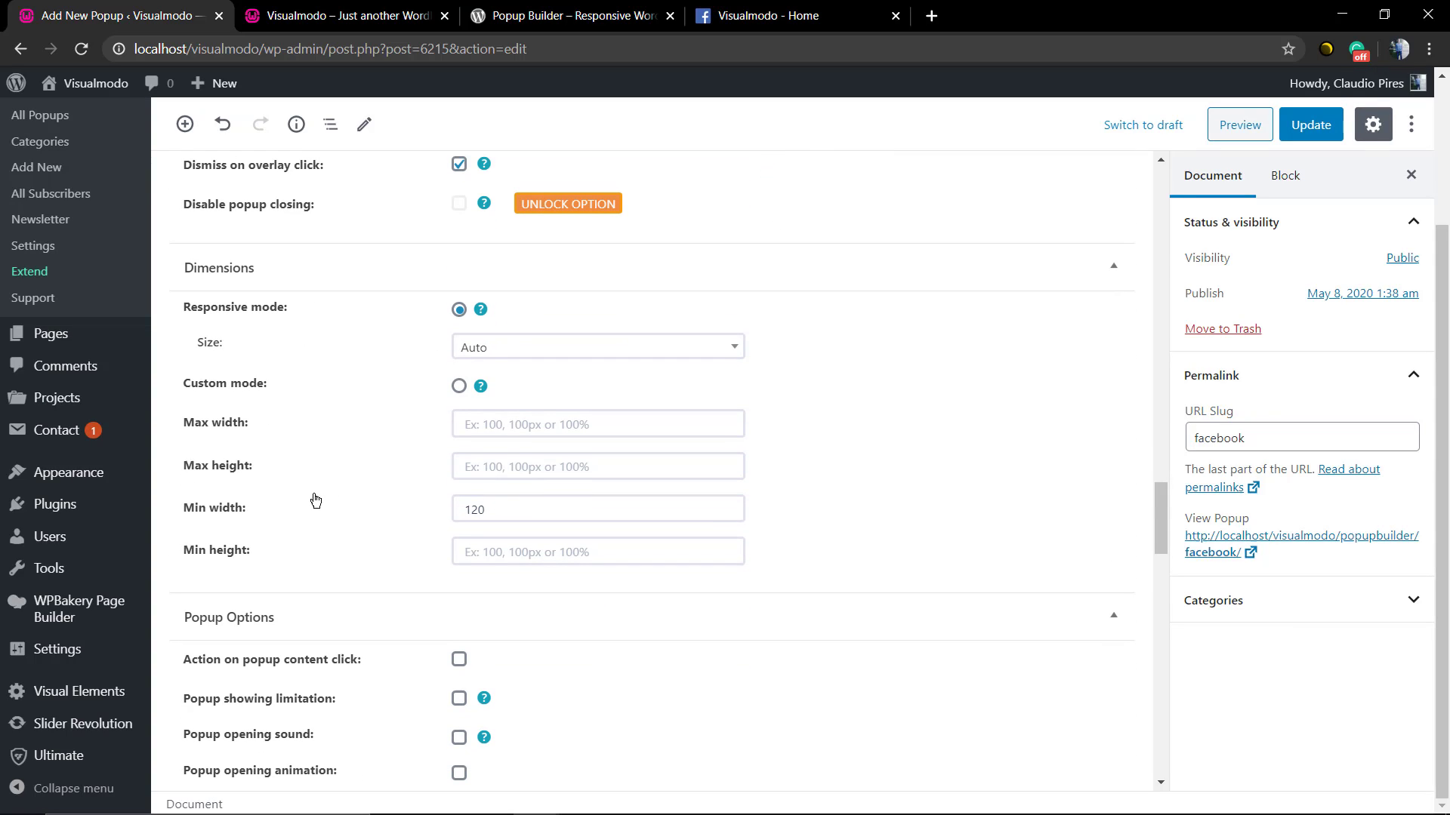
left_click(596, 347)
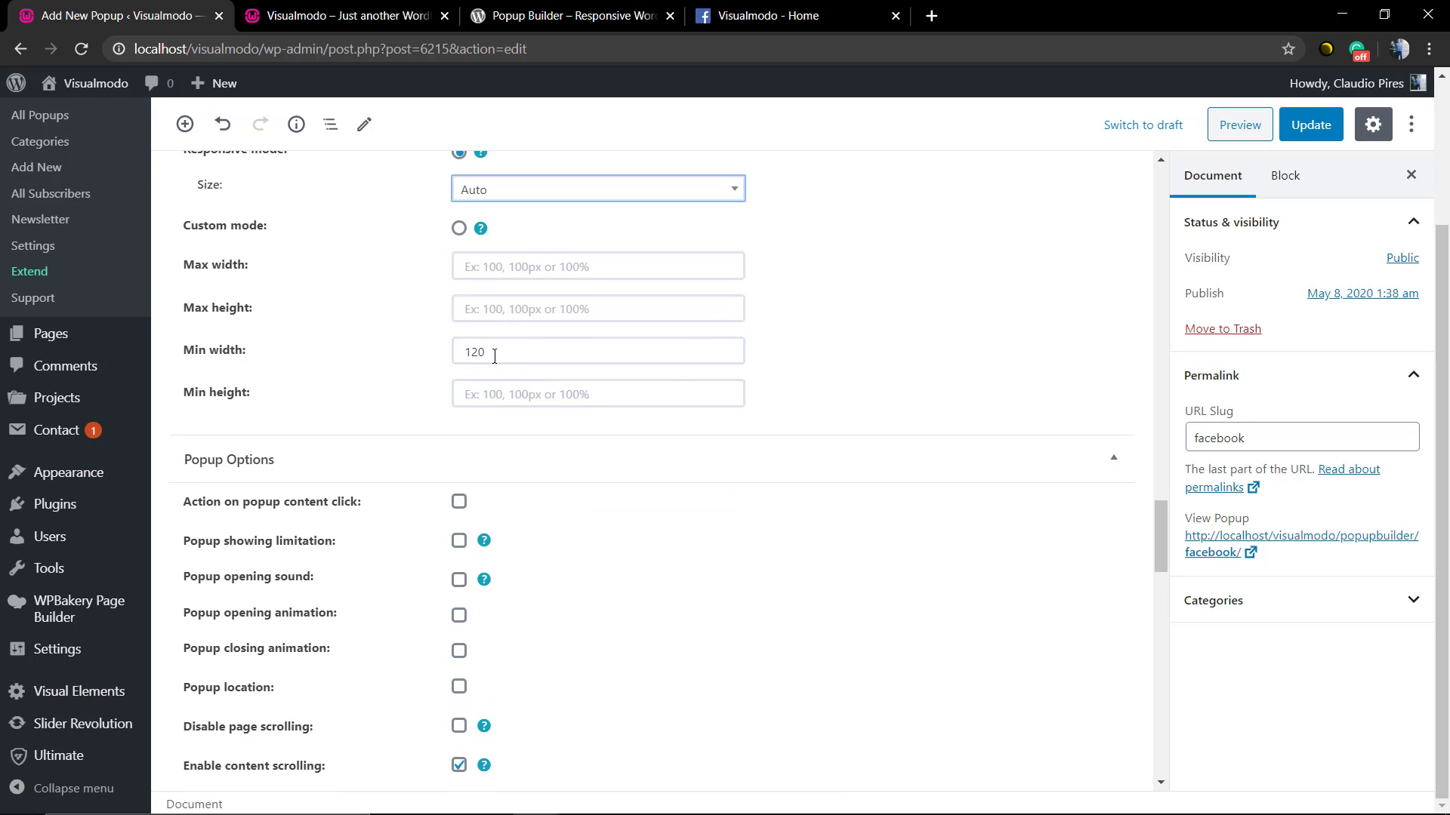
scroll("down", 3)
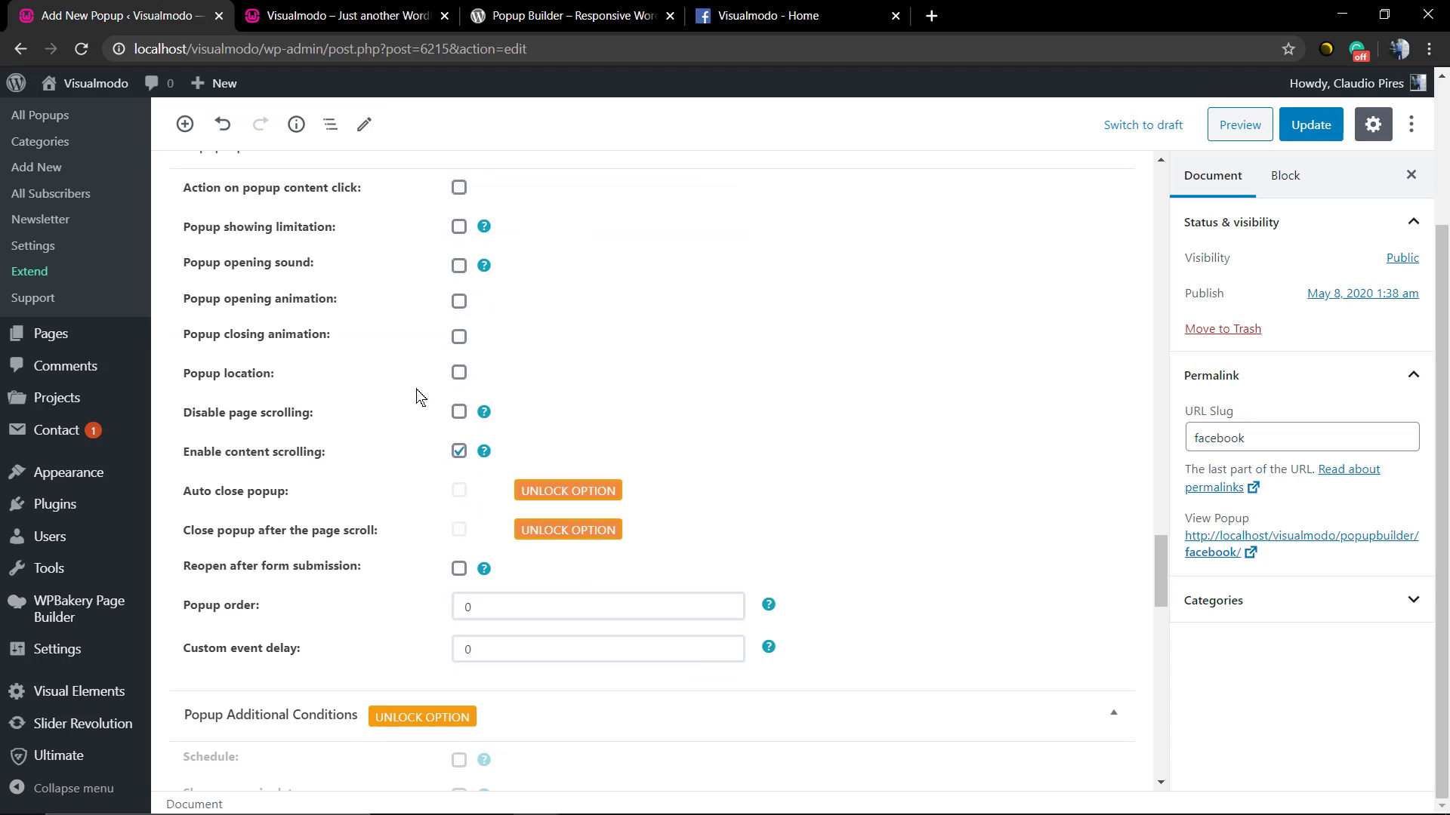
scroll("down", 3)
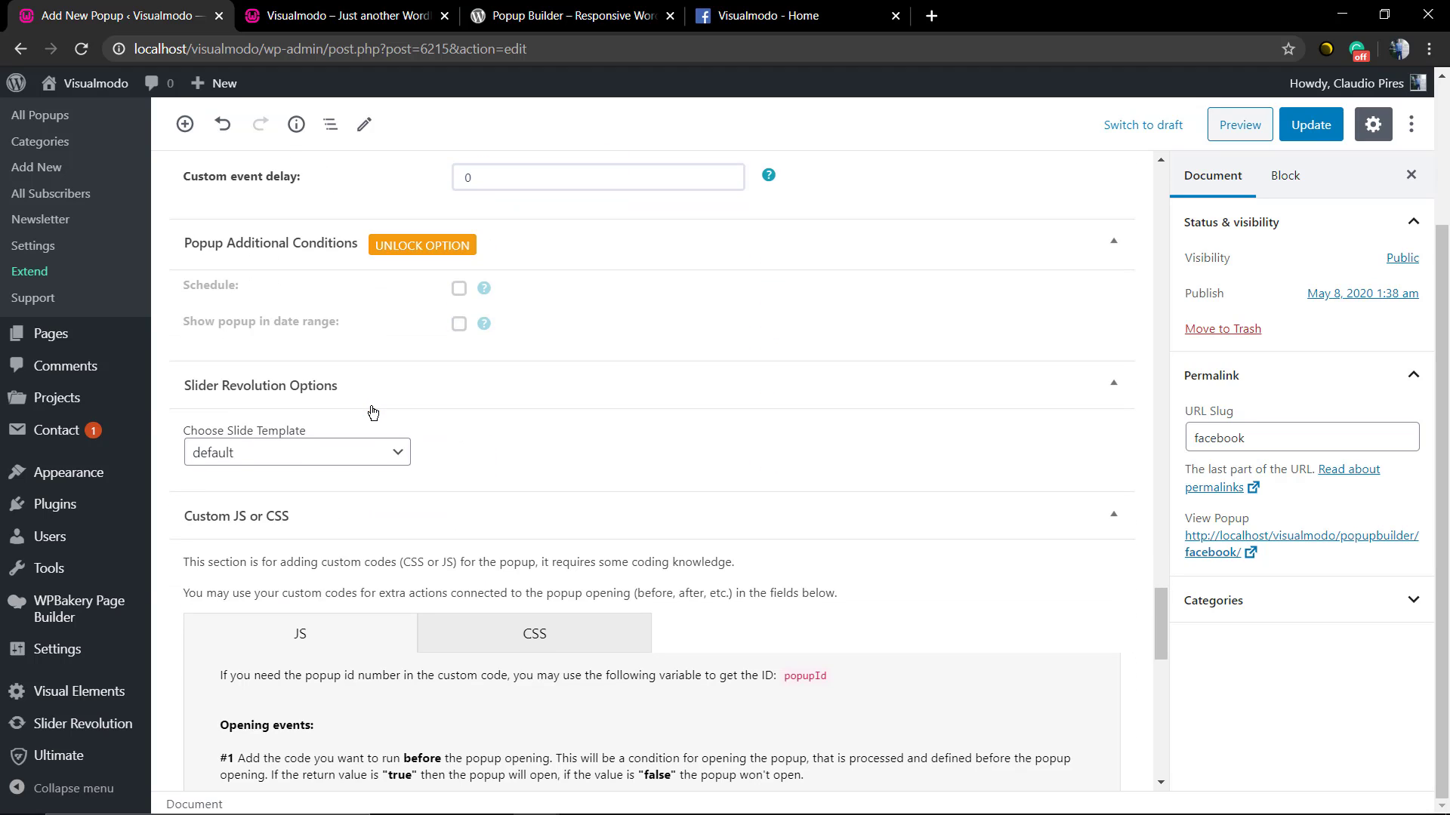
scroll("down", 3)
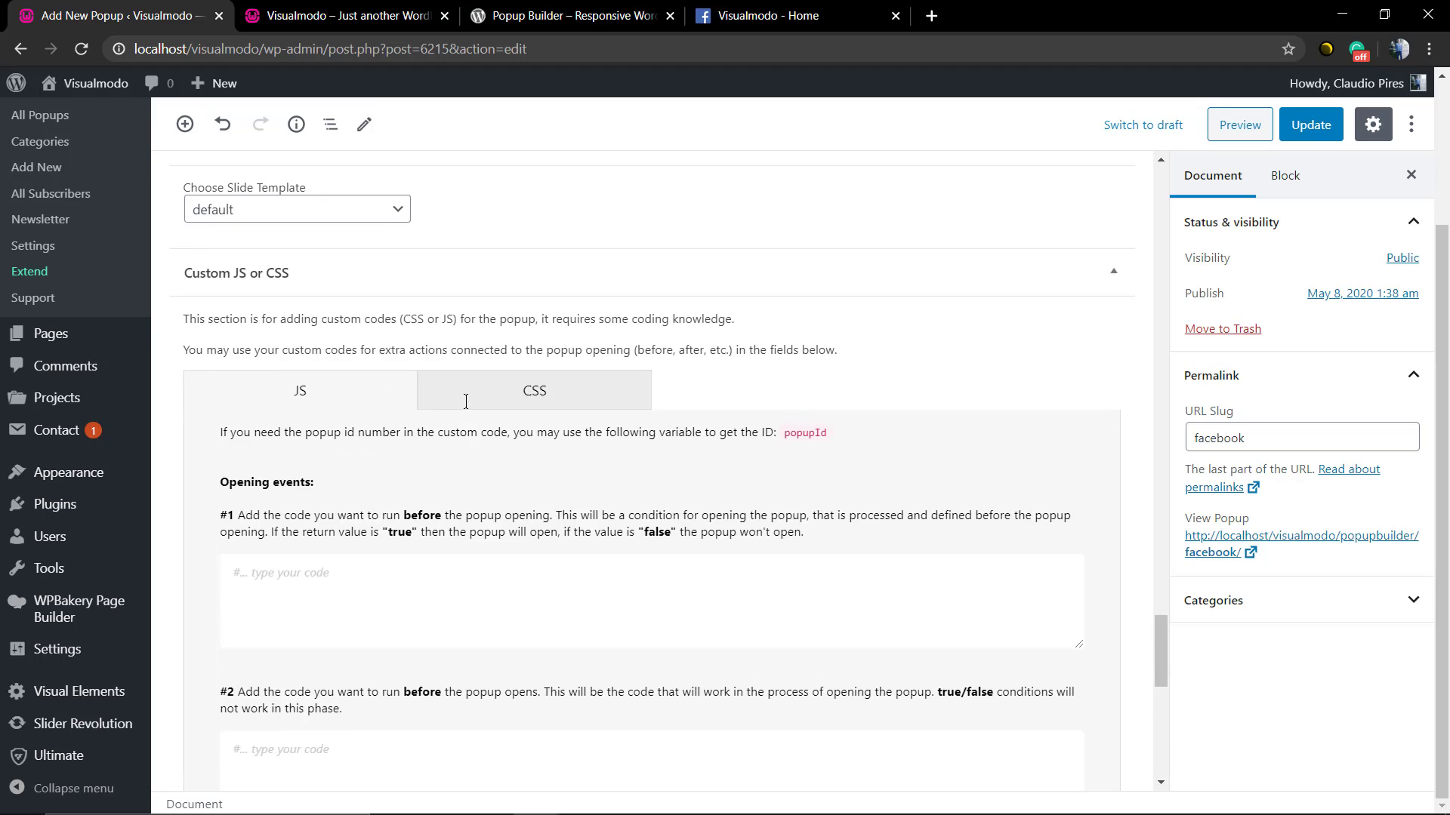
left_click(534, 391)
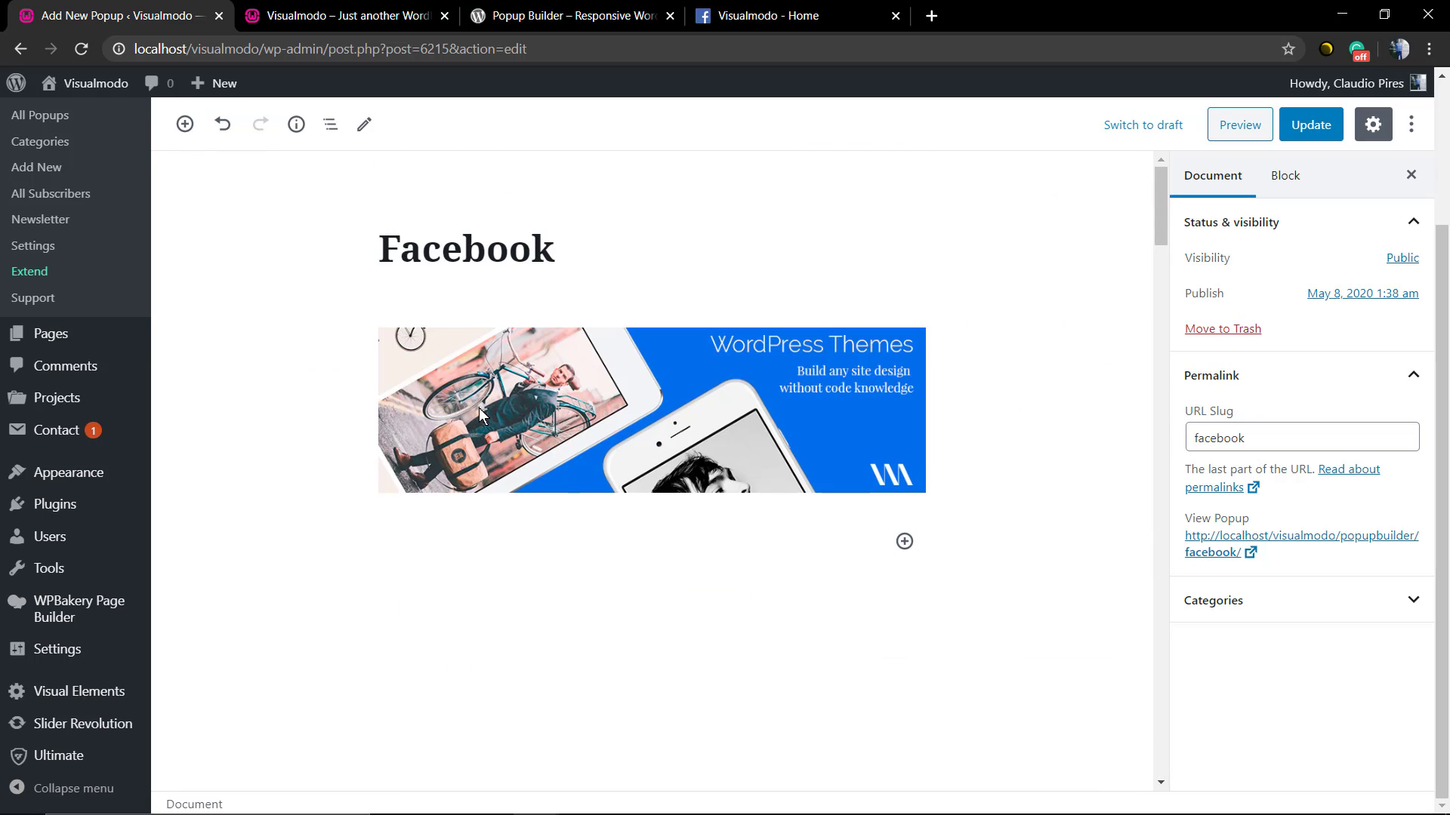
mouse_move(572, 361)
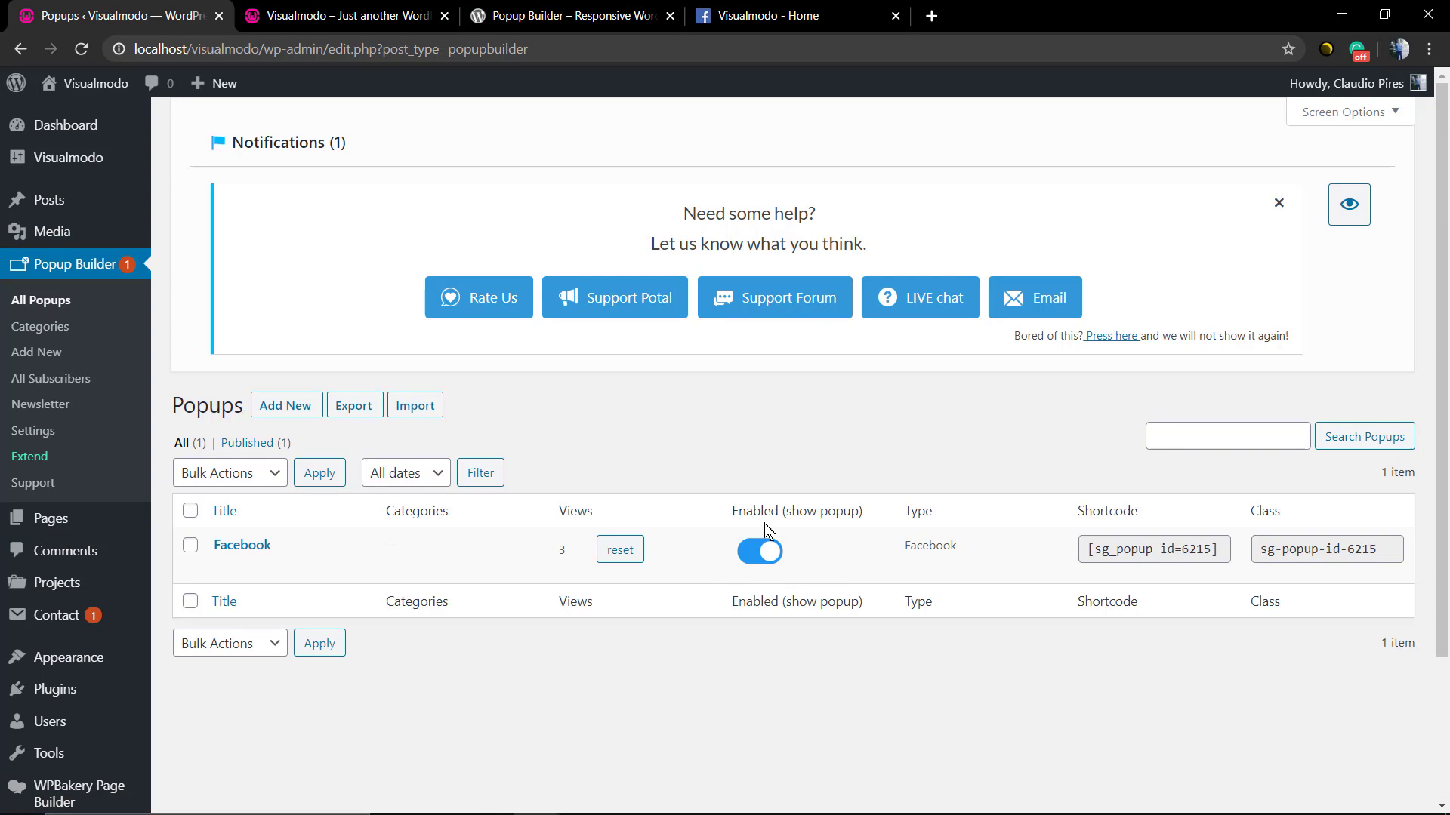
mouse_move(243, 544)
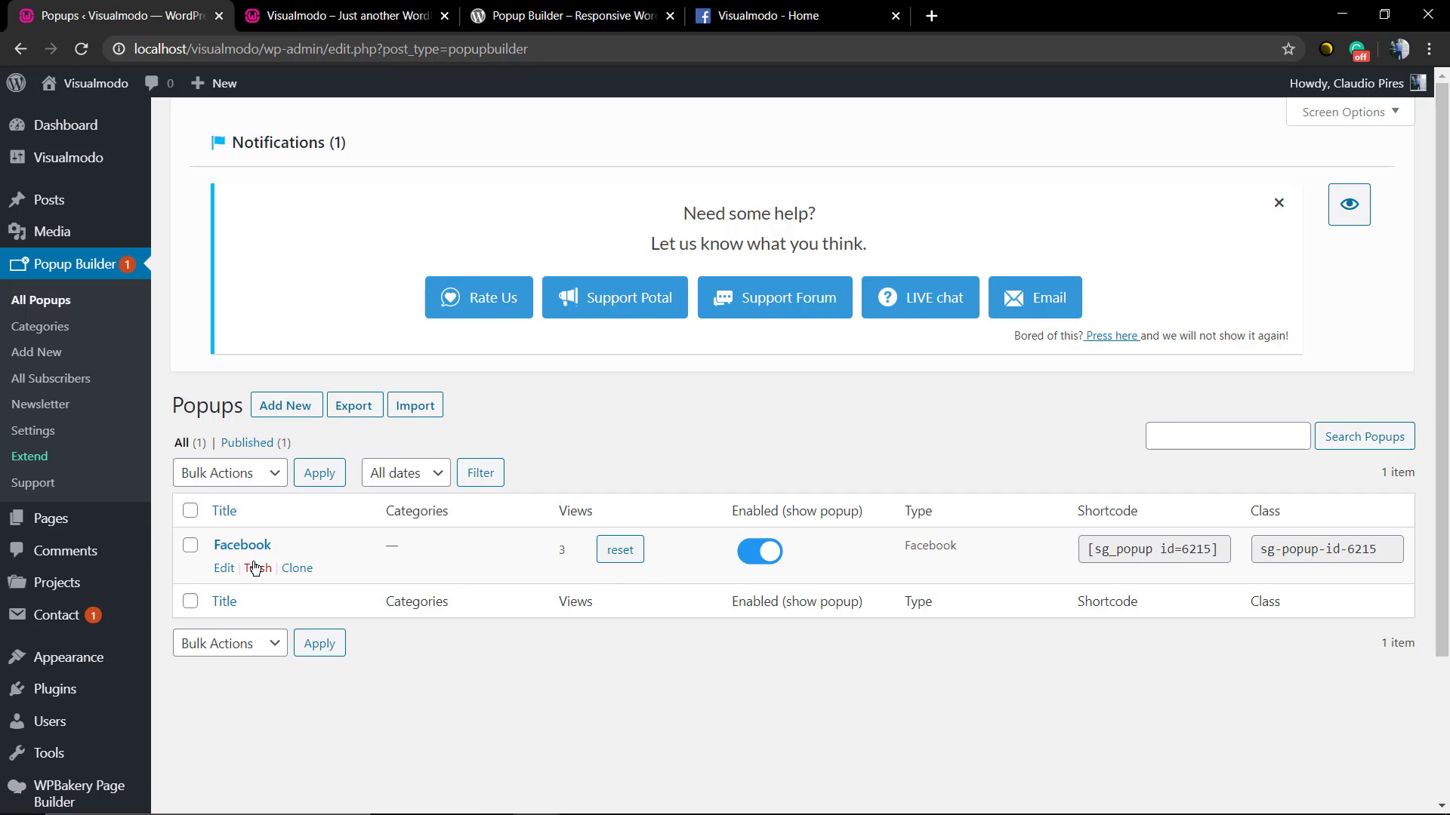
Step: Open Popup Builder's Add New page to create another popup
left_click(259, 568)
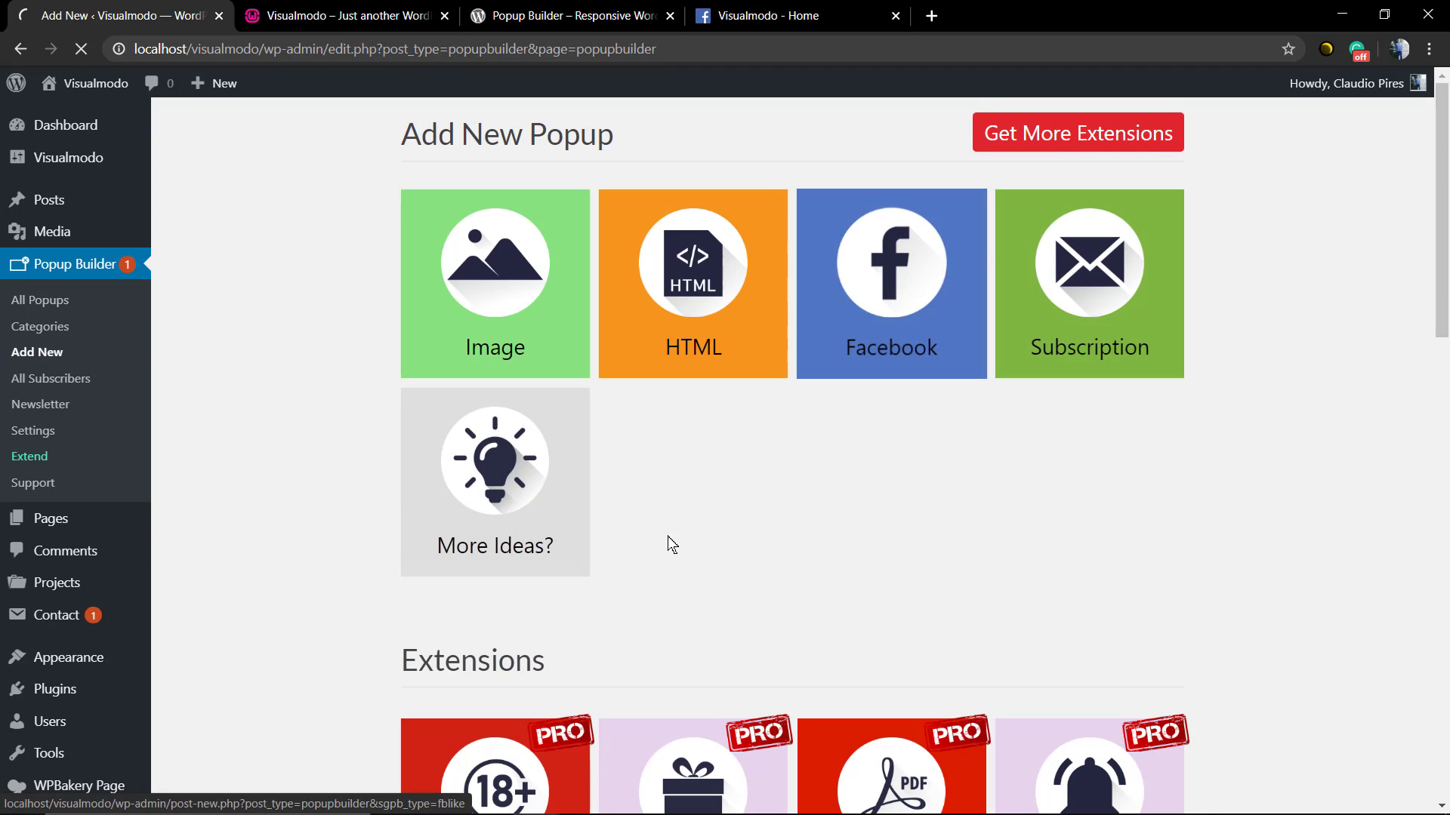
Step: Create a Subscription popup titled 'Subs' and begin publishing it
left_click(1088, 283)
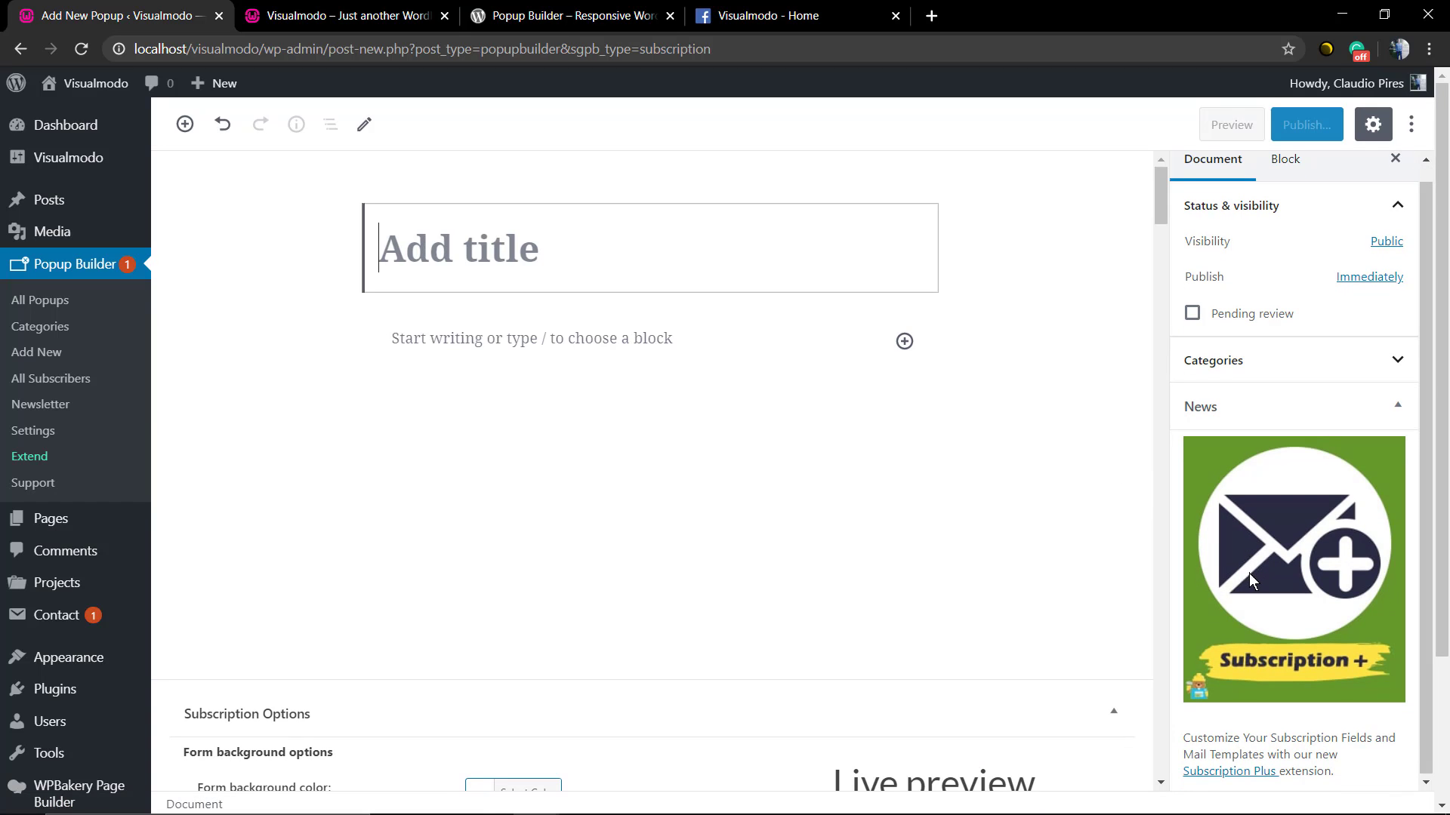
scroll("down", 3)
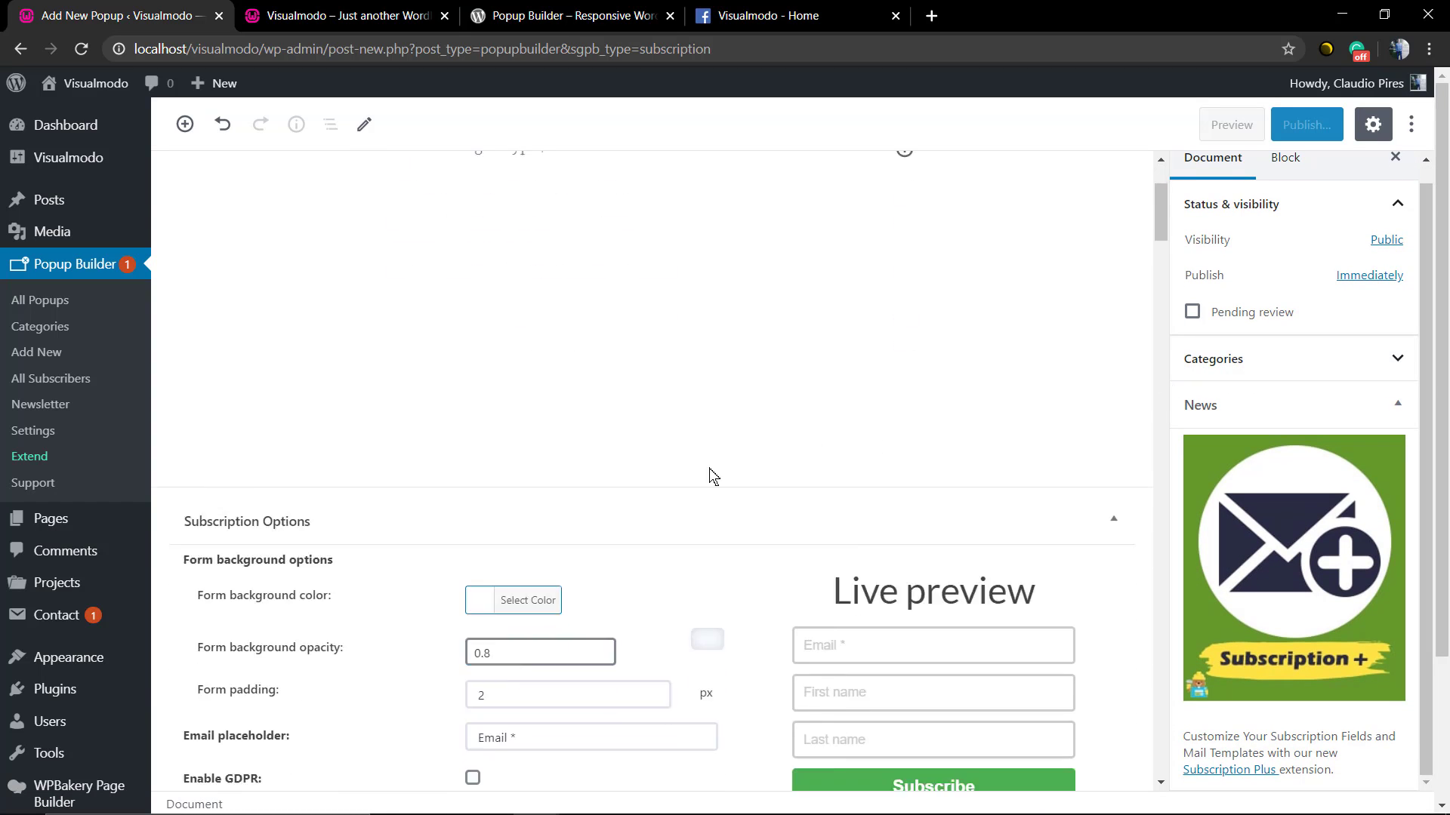
scroll("down", 3)
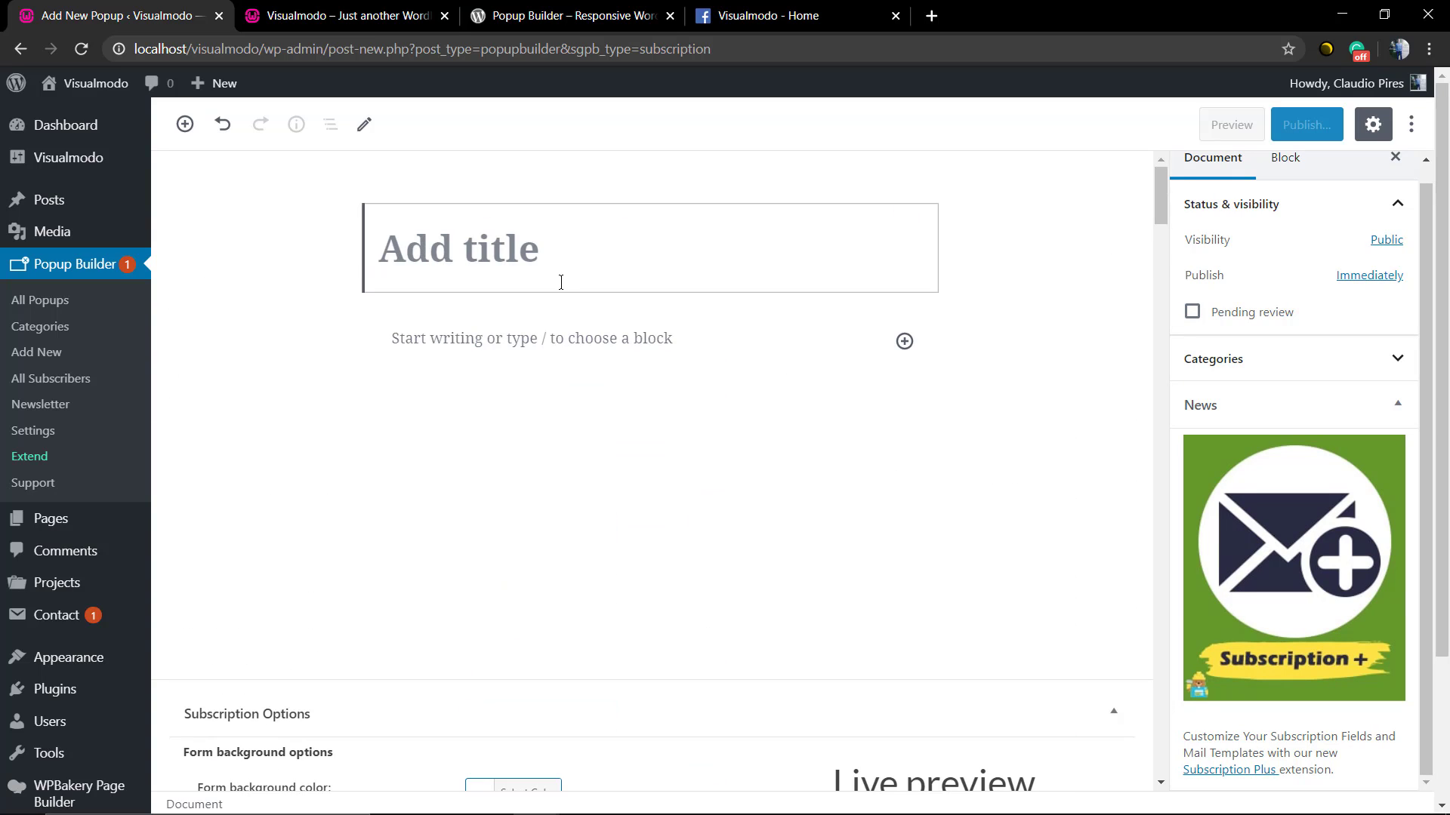
type("Subs")
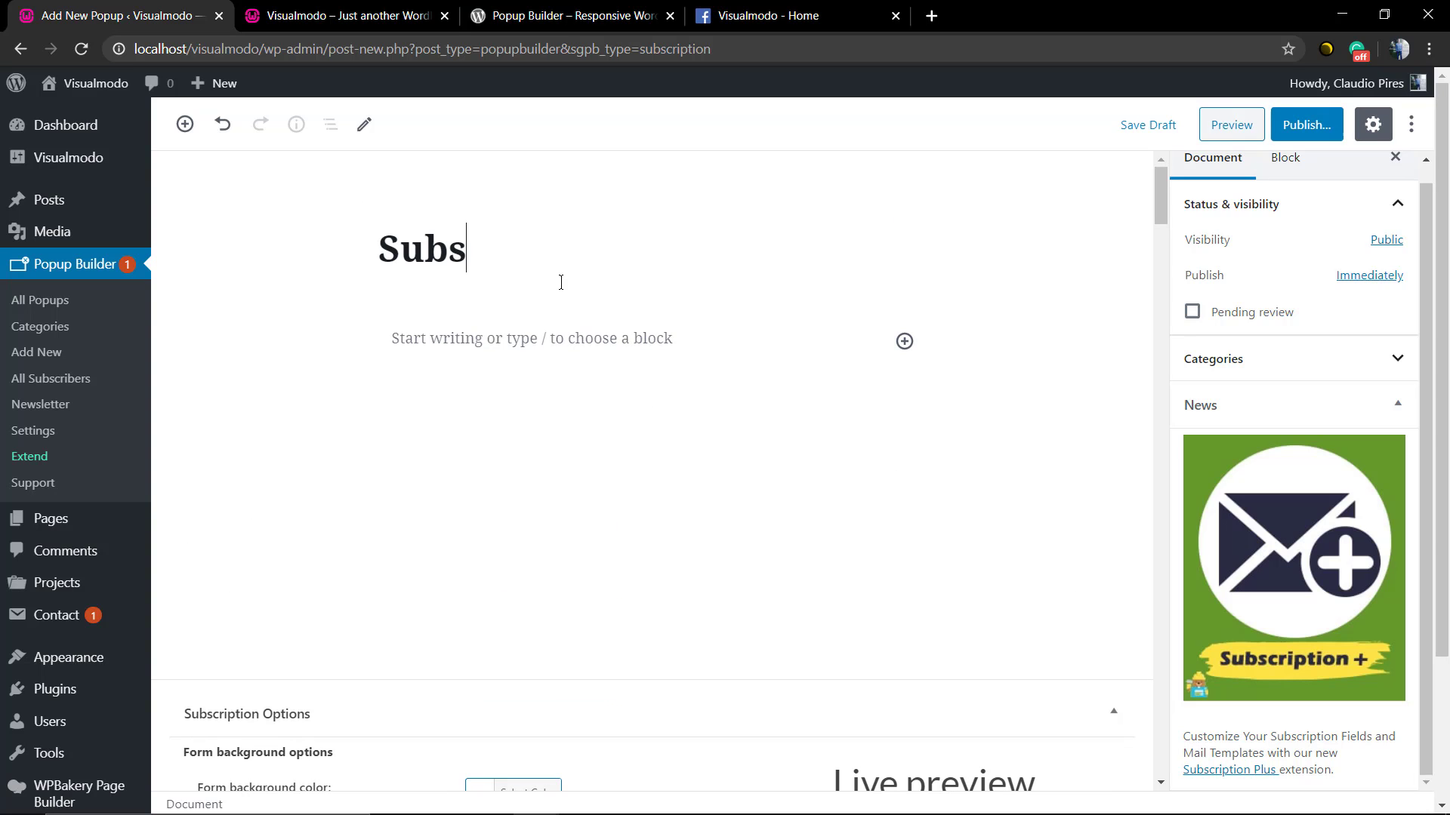
left_click(1305, 125)
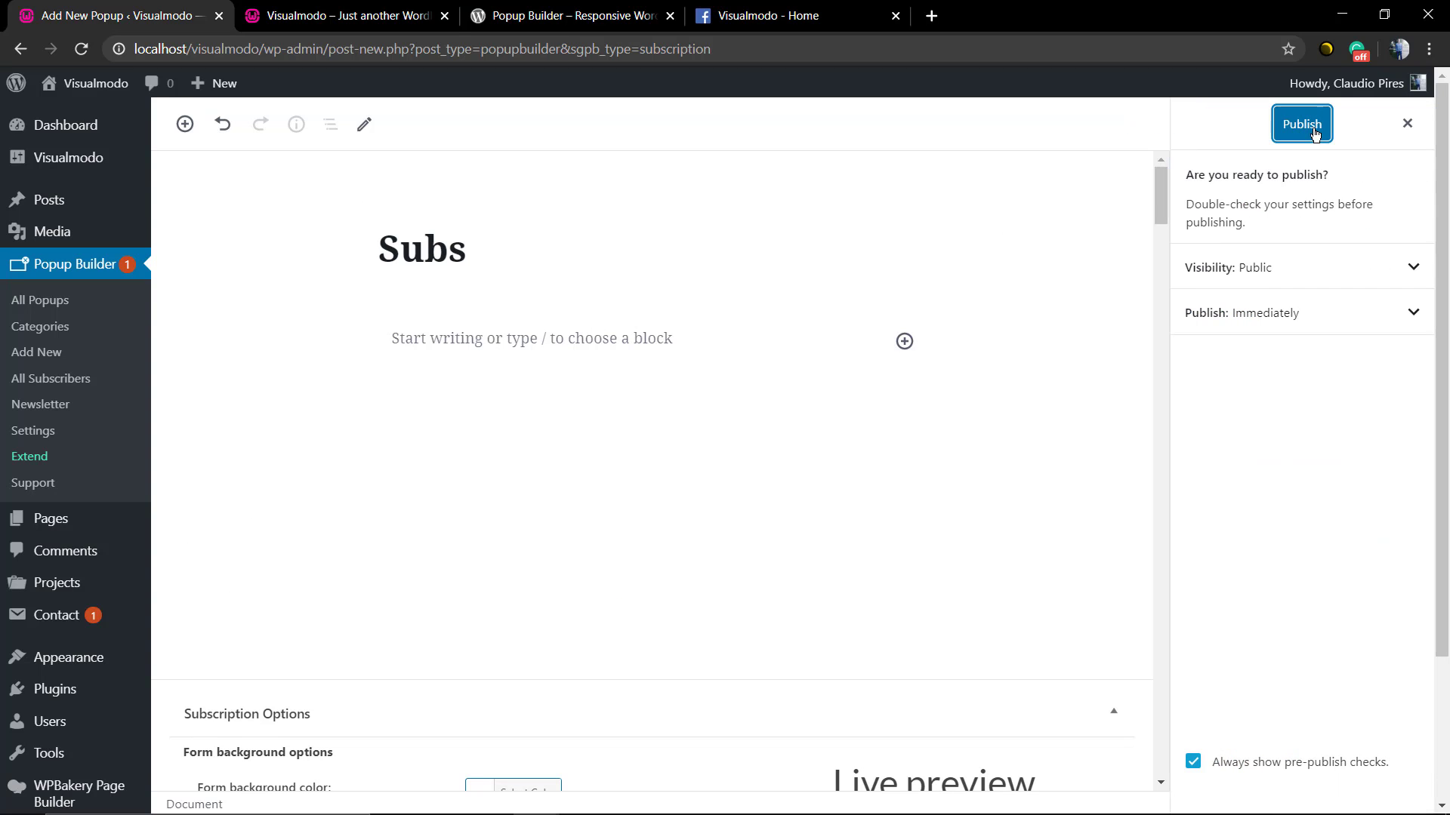
Step: Enable GDPR Accept Terms consent in the Subs form and open the display rules list
scroll("down", 3)
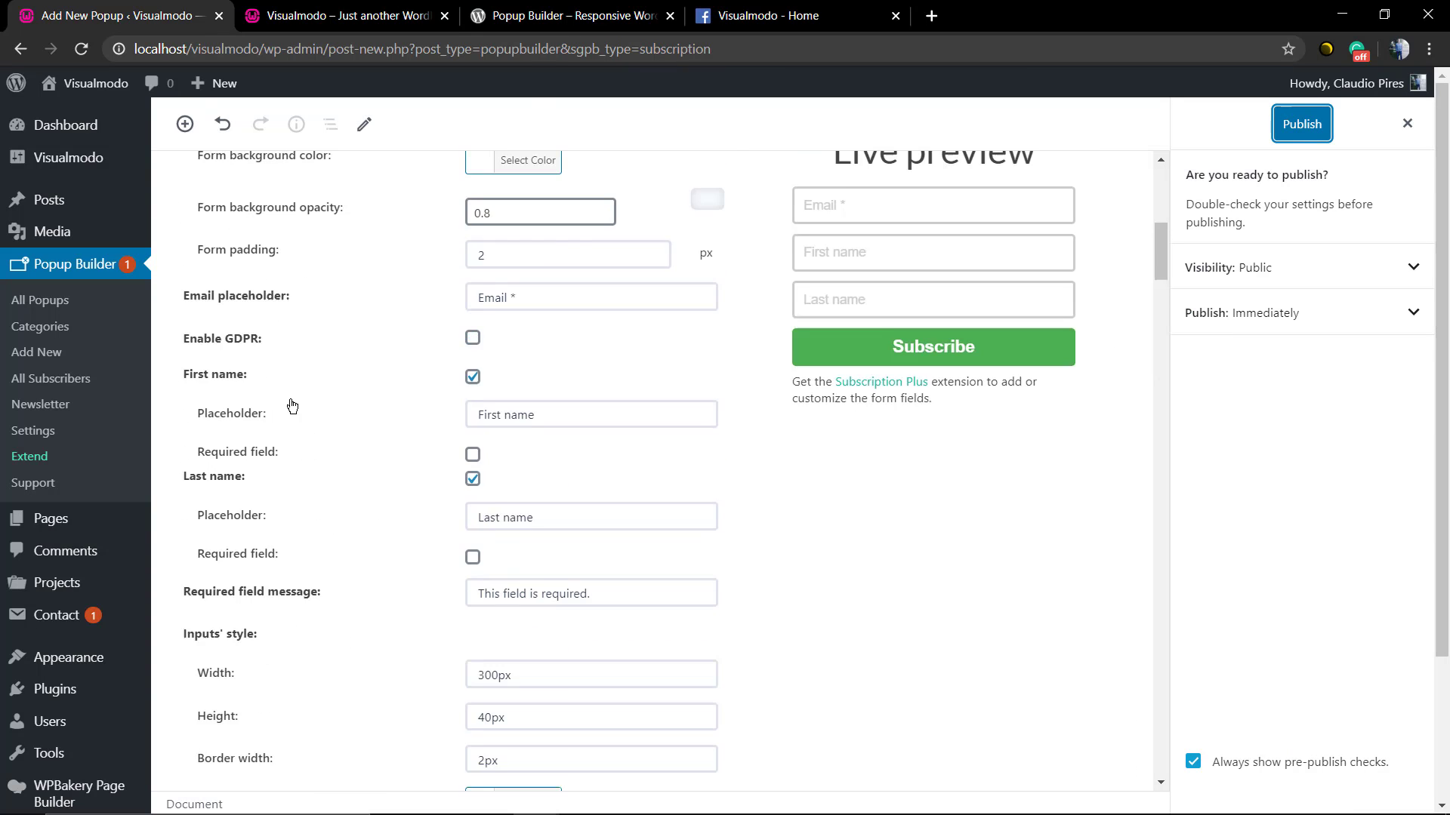
scroll("up", 3)
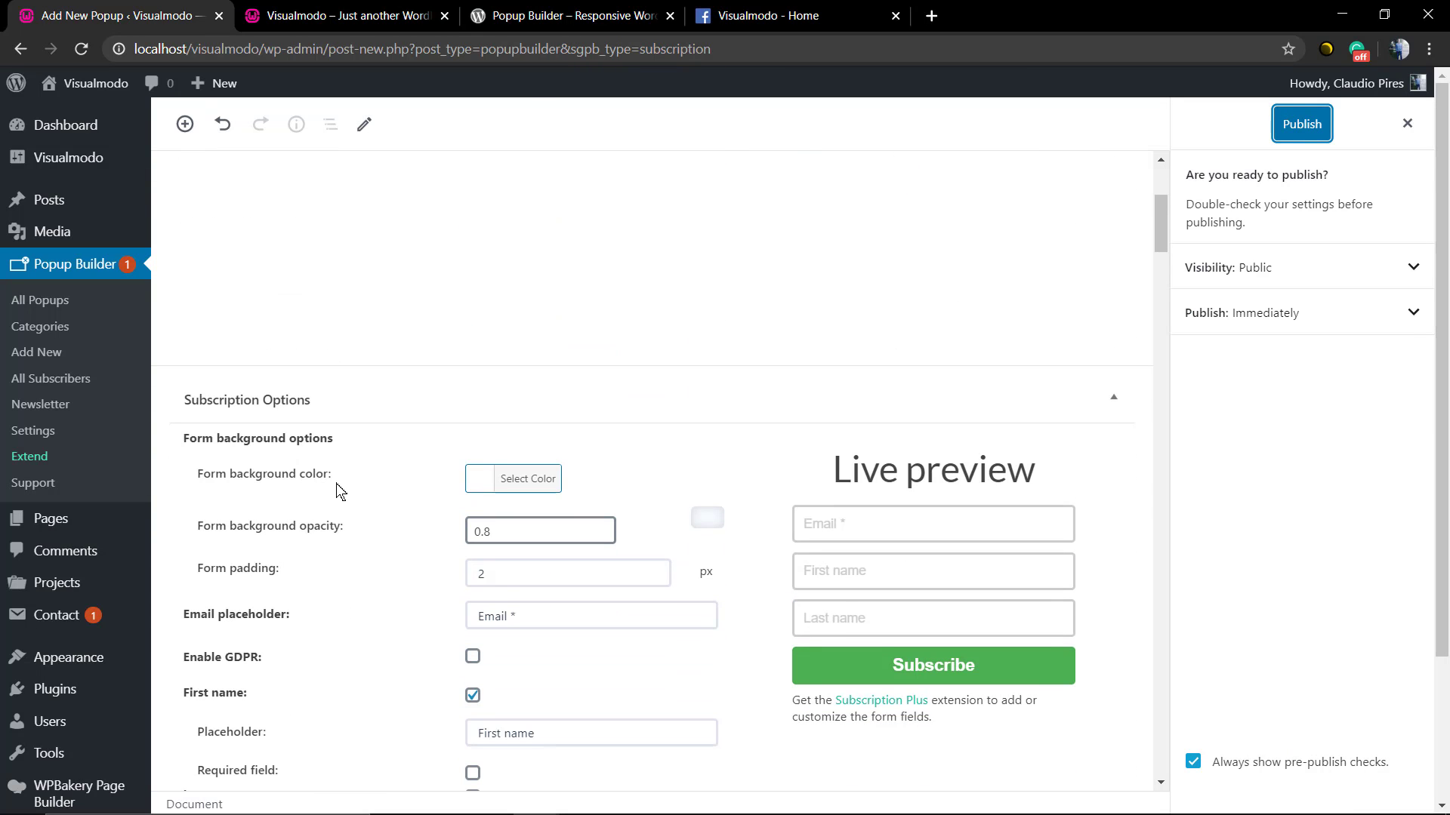
scroll("down", 3)
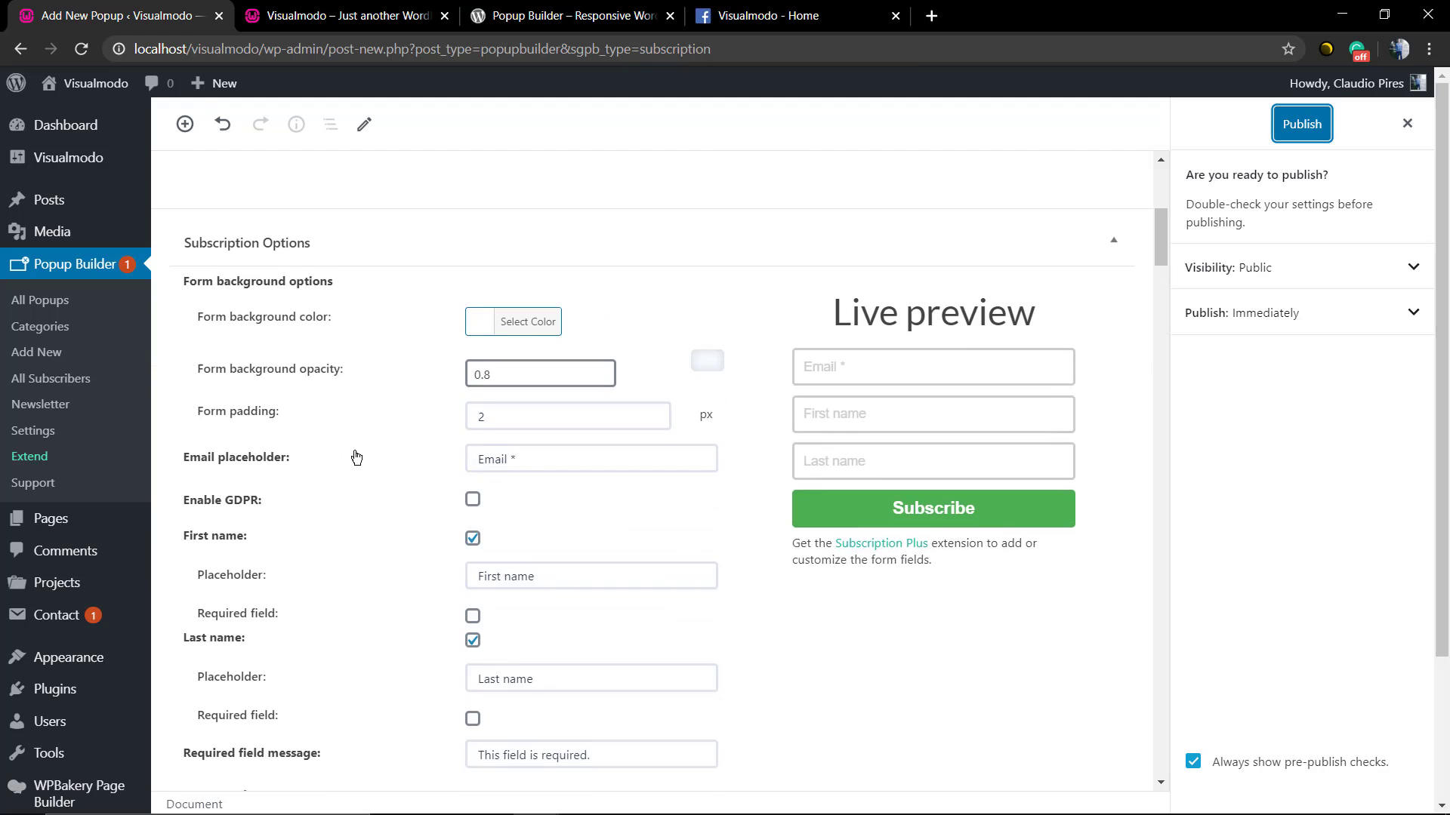
scroll("down", 3)
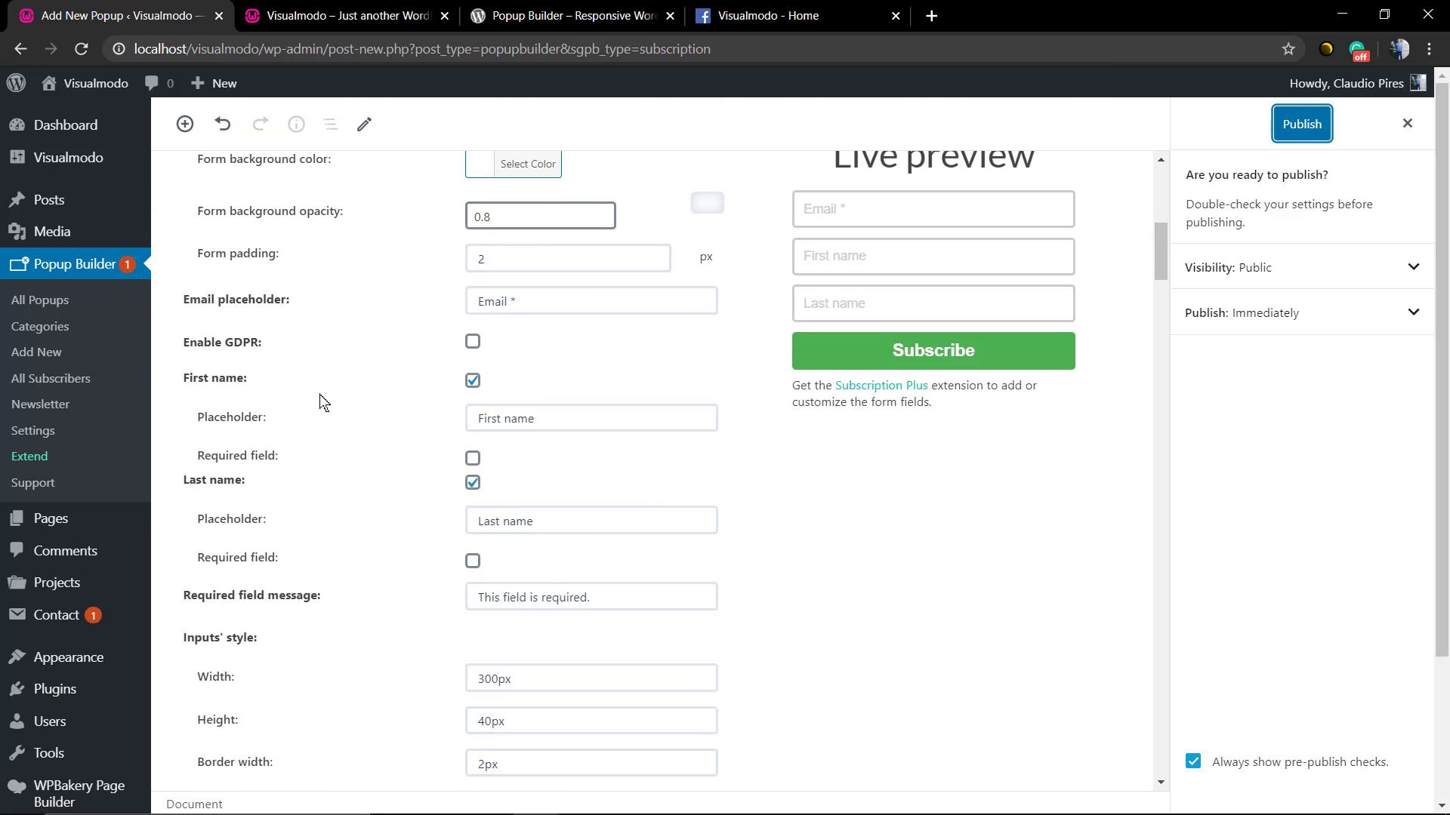
left_click(473, 341)
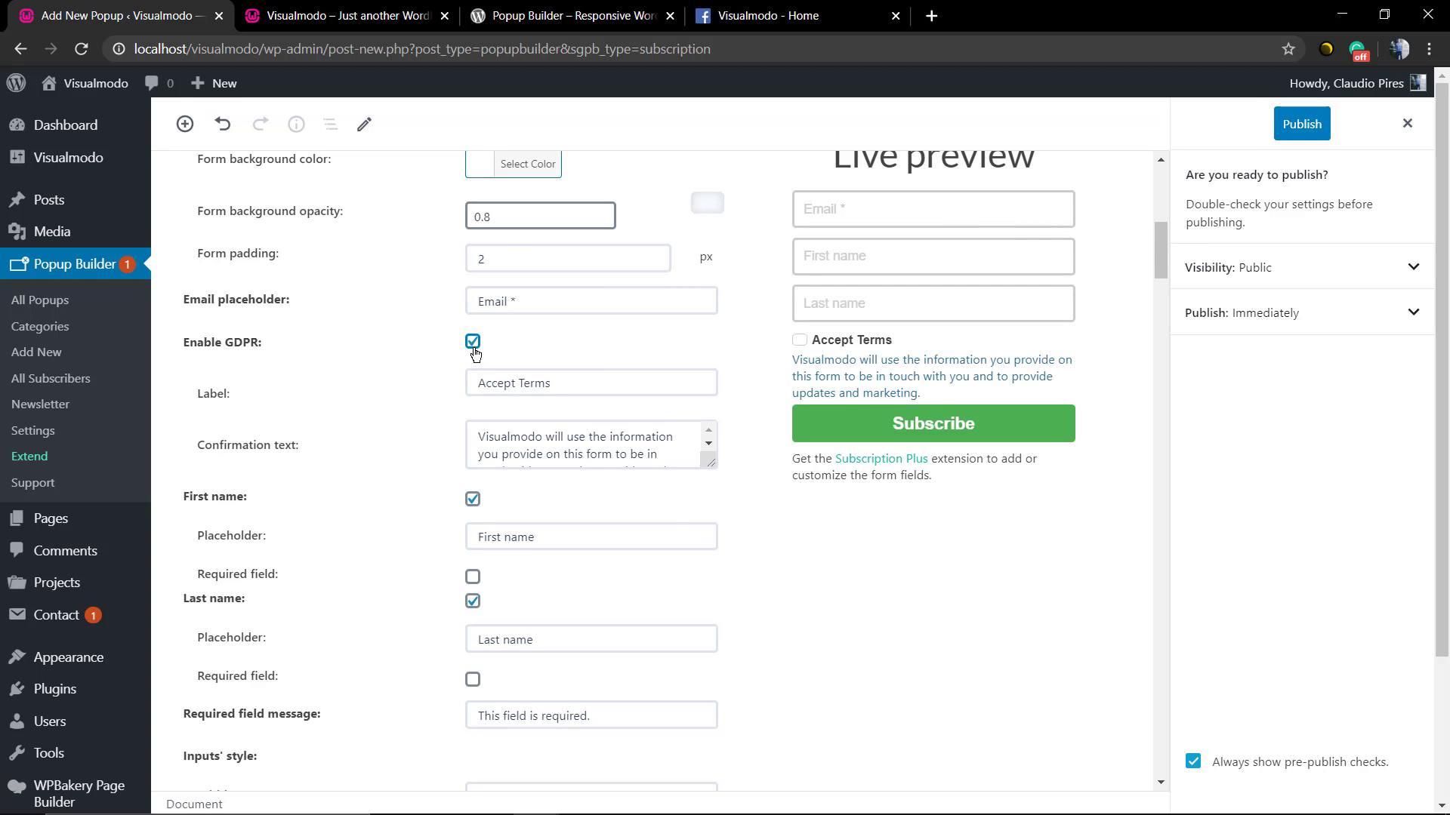
scroll("down", 3)
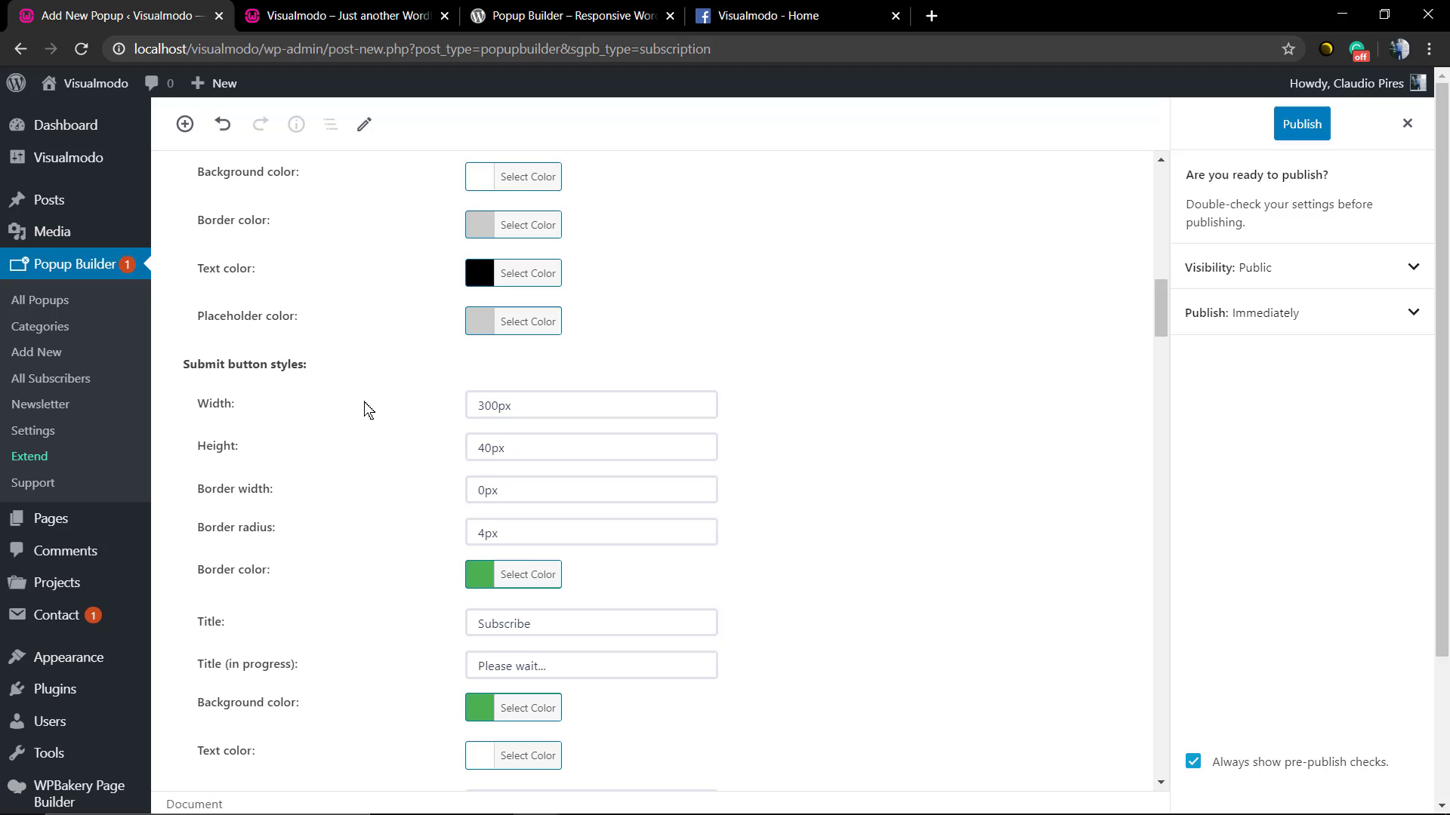
scroll("down", 3)
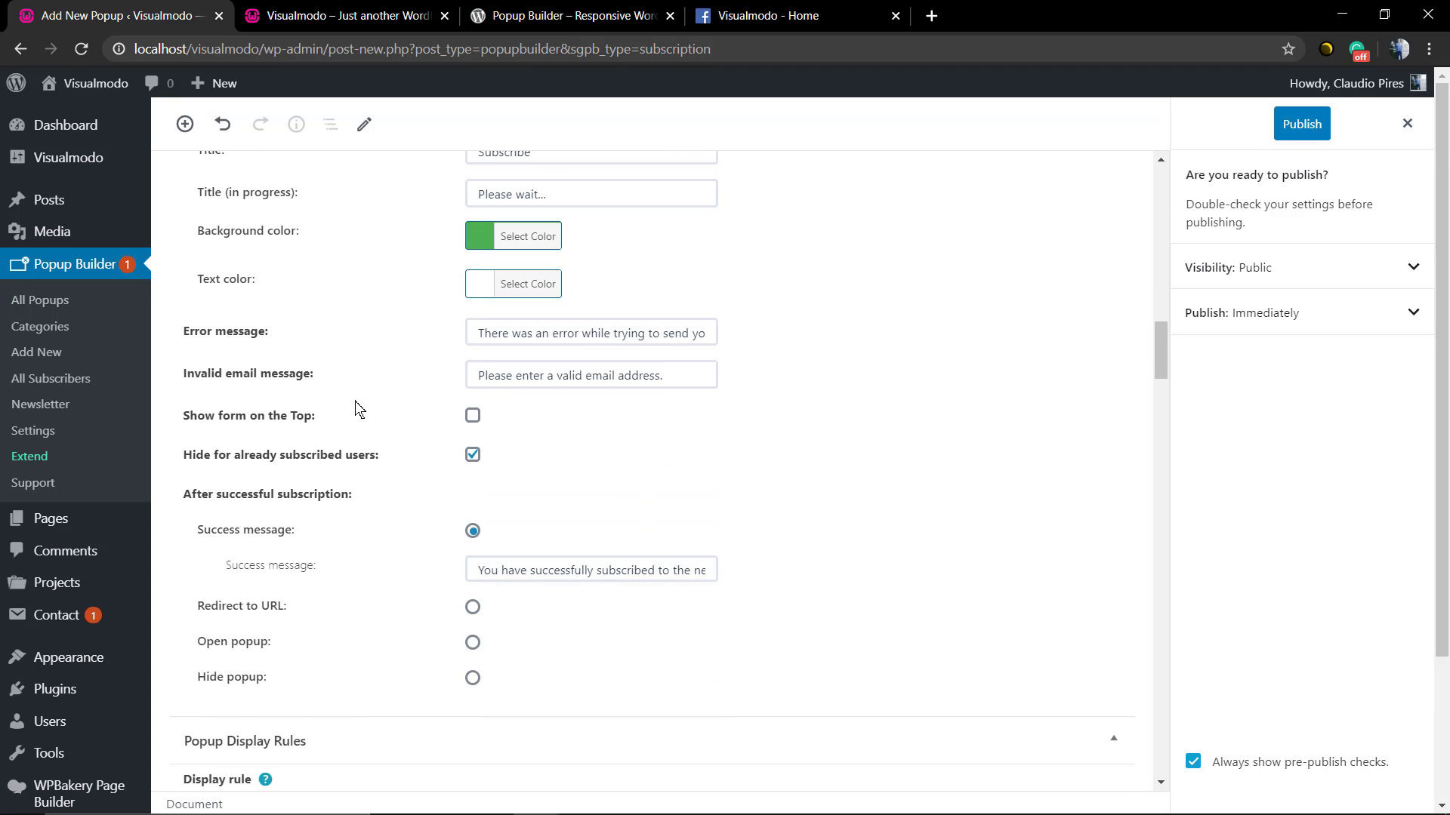
scroll("down", 3)
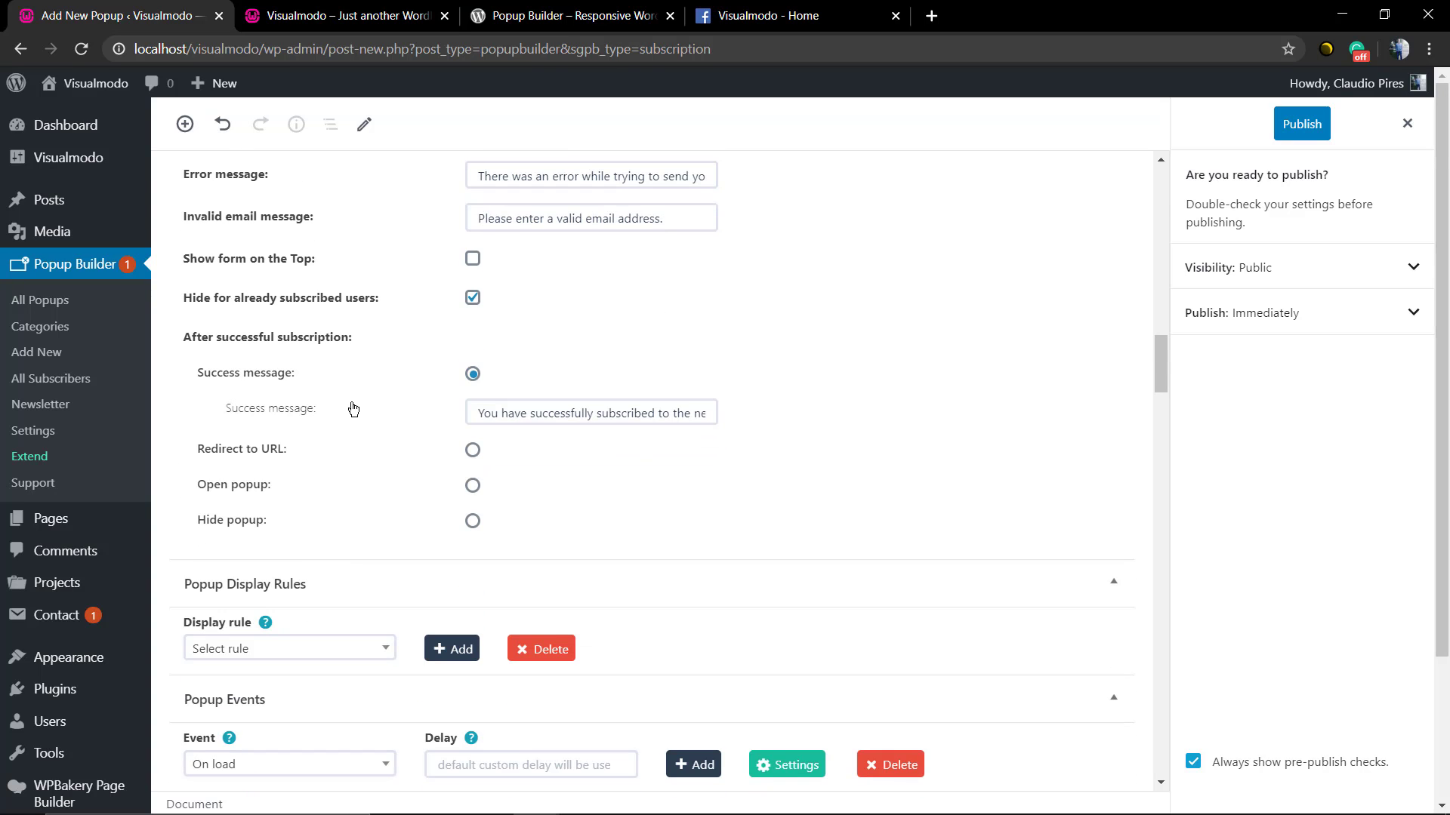
scroll("down", 3)
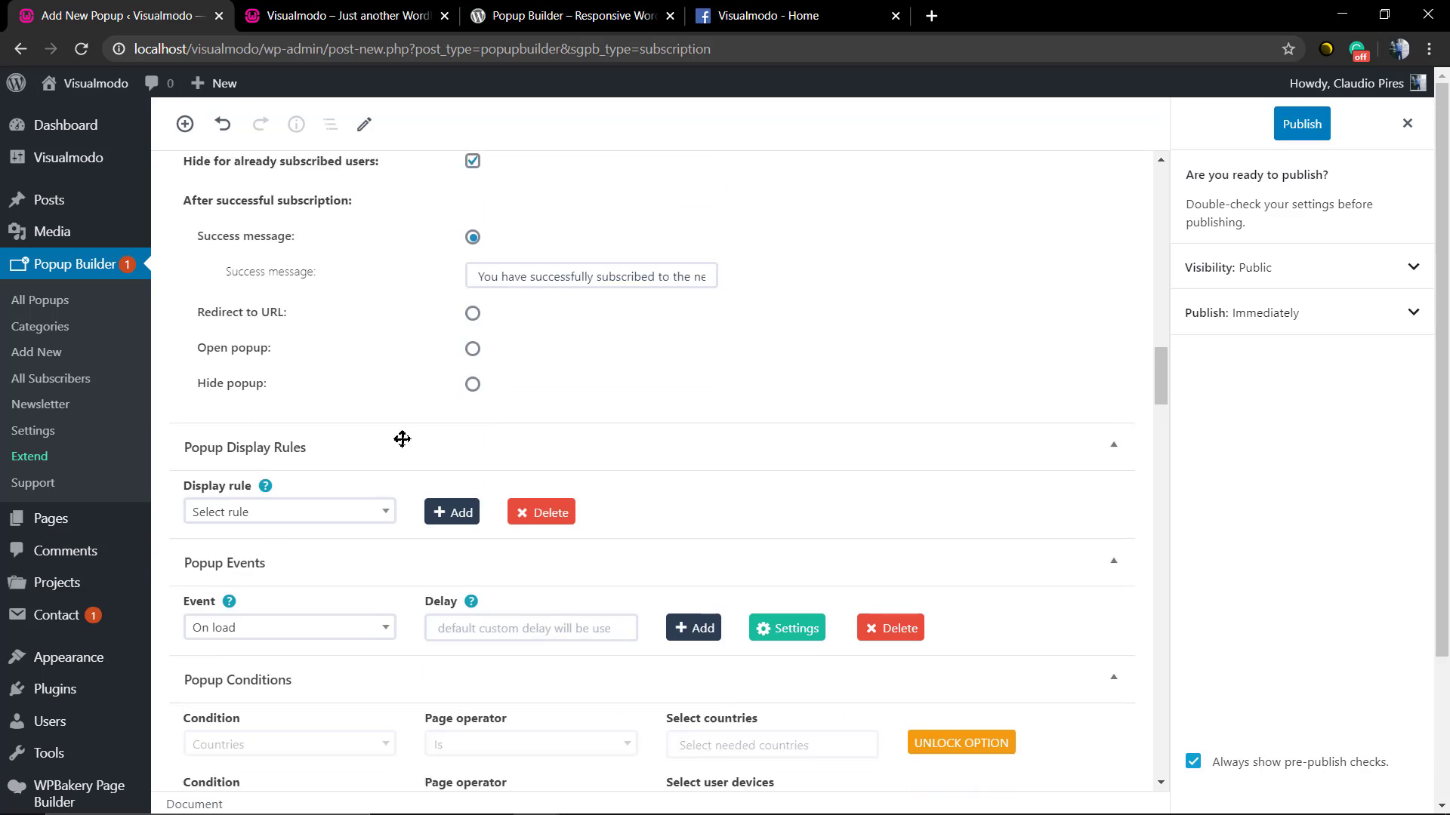
left_click(288, 511)
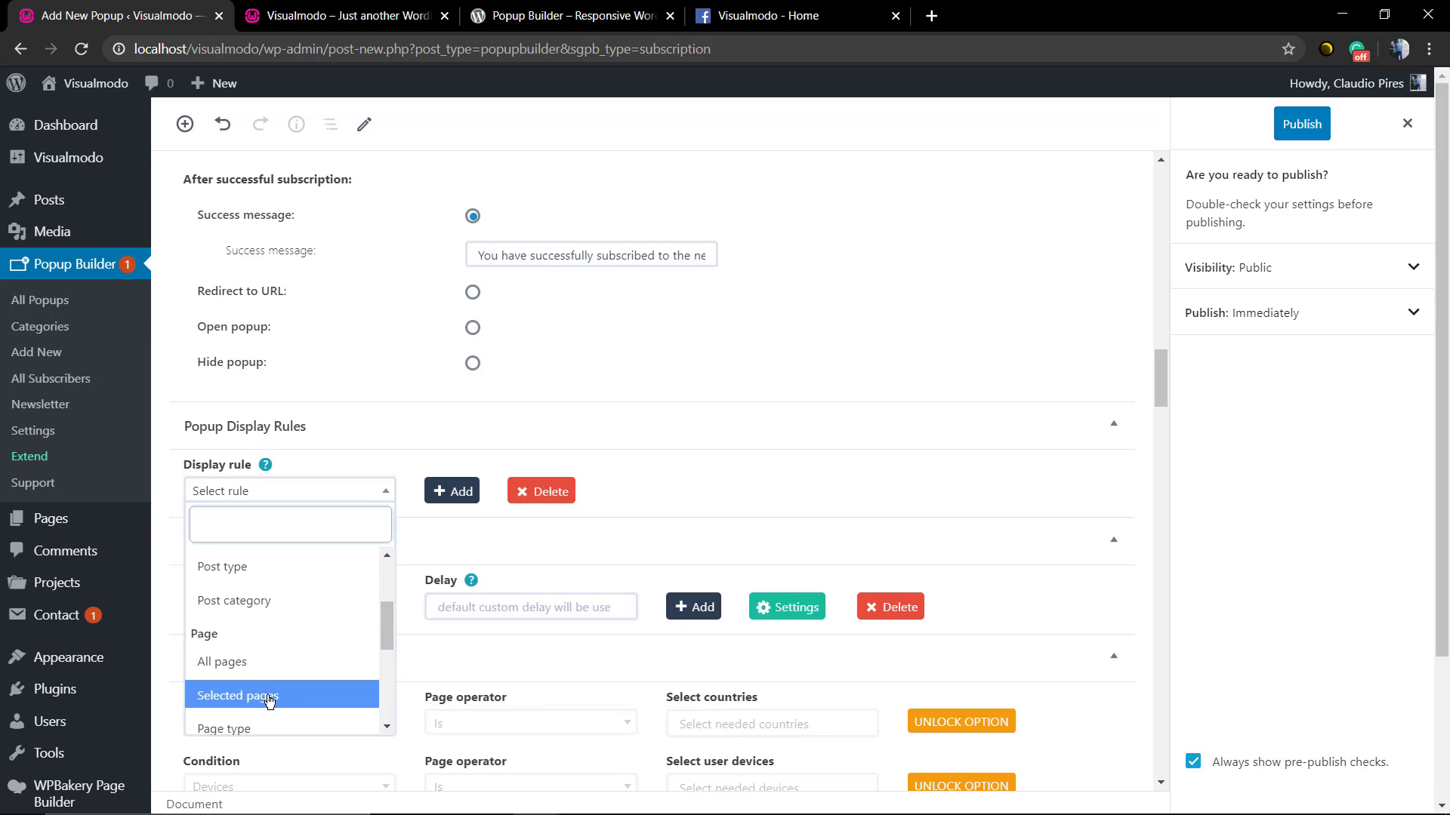
Step: Show the Subs popup only on the Home page, publish it, and view the site
left_click(236, 695)
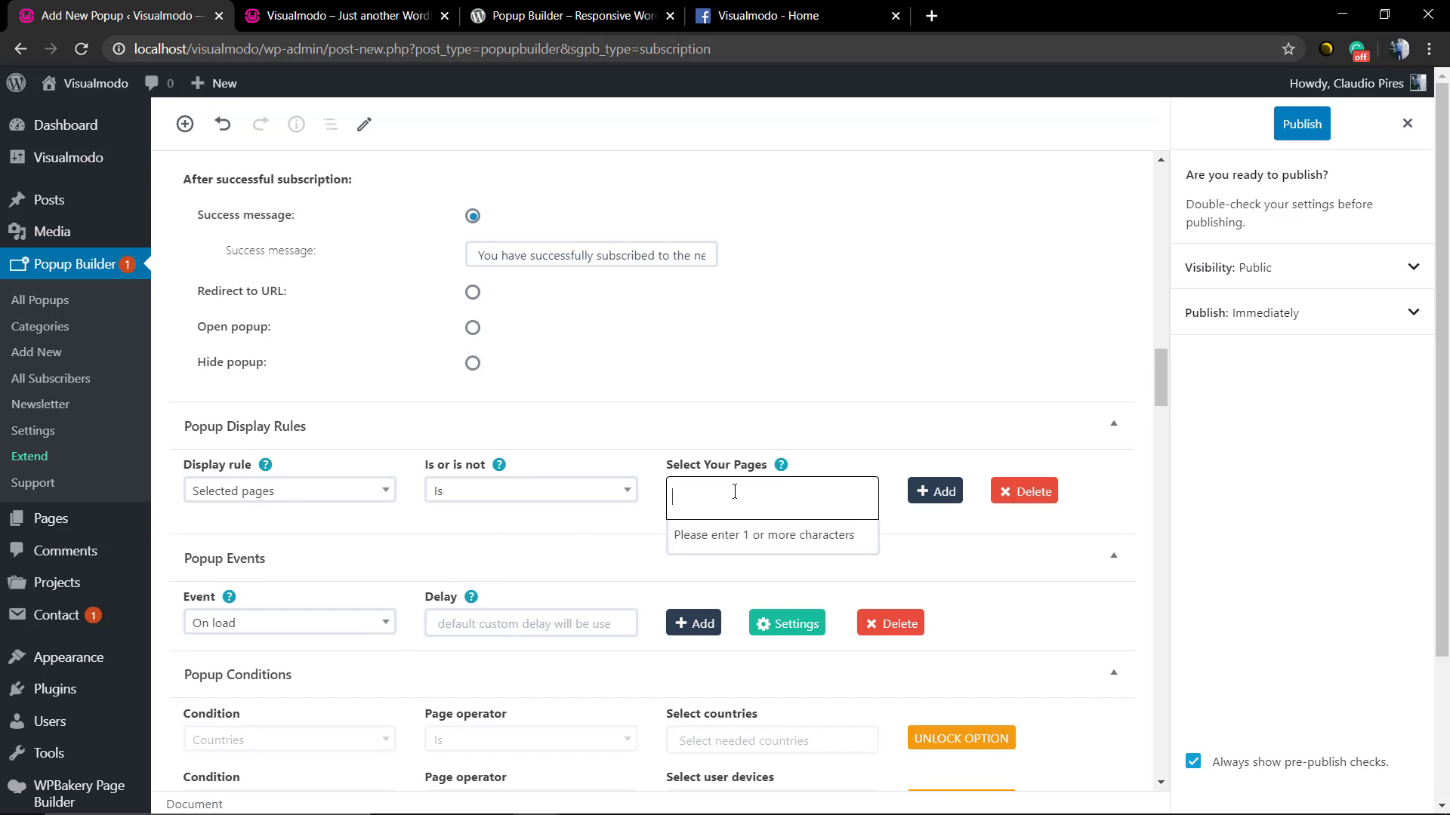
type("home")
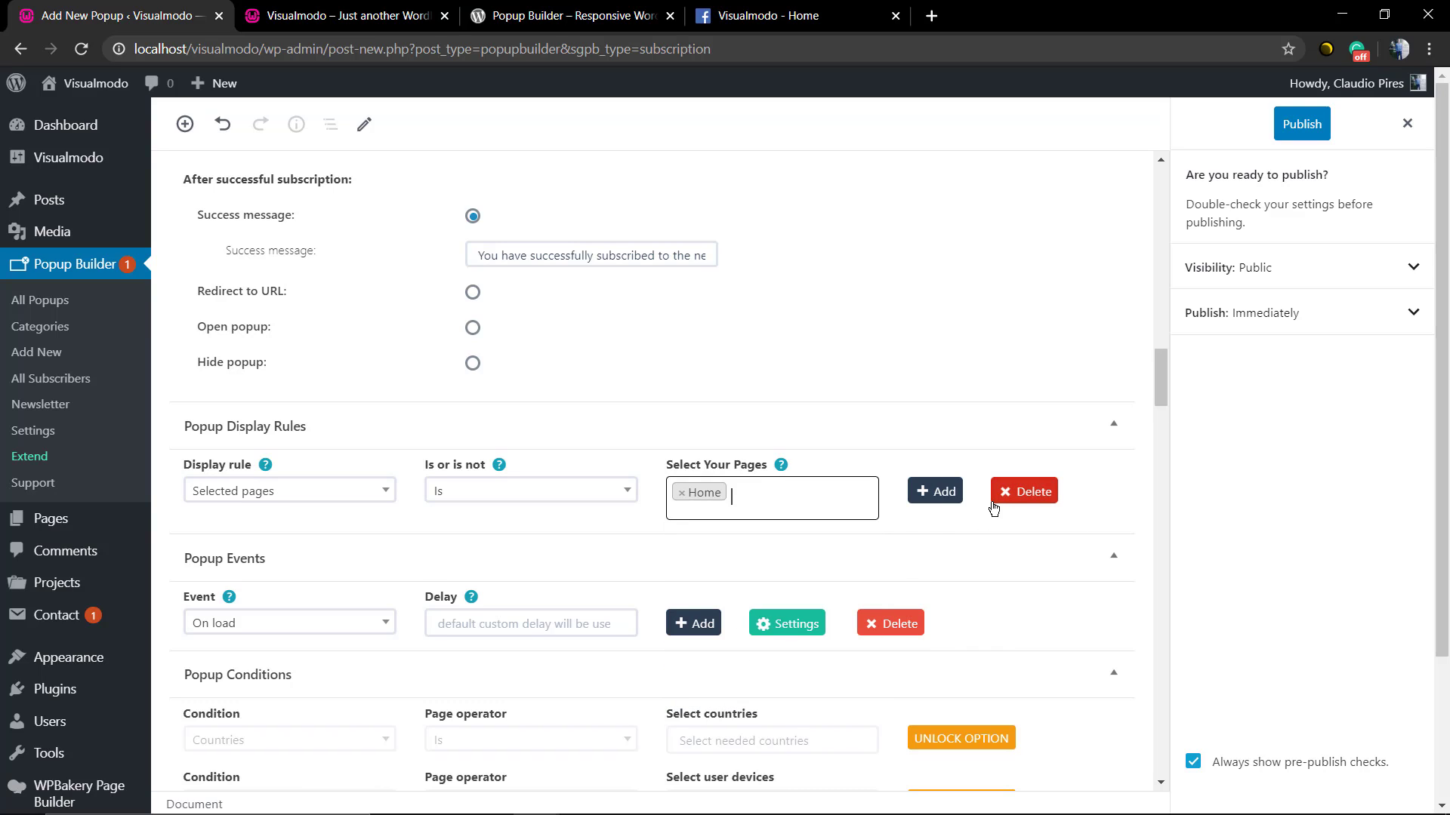
left_click(1301, 123)
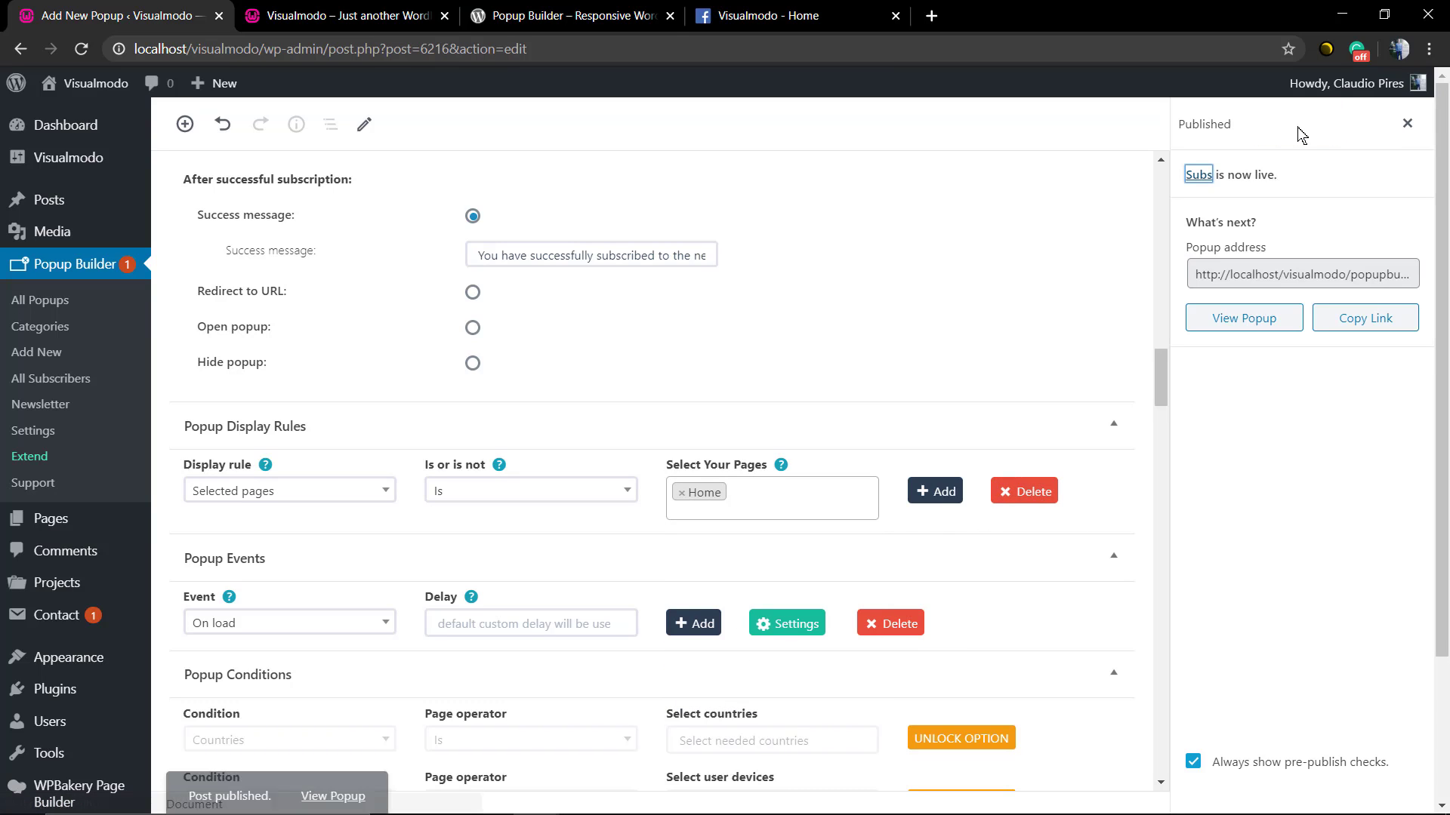
left_click(342, 15)
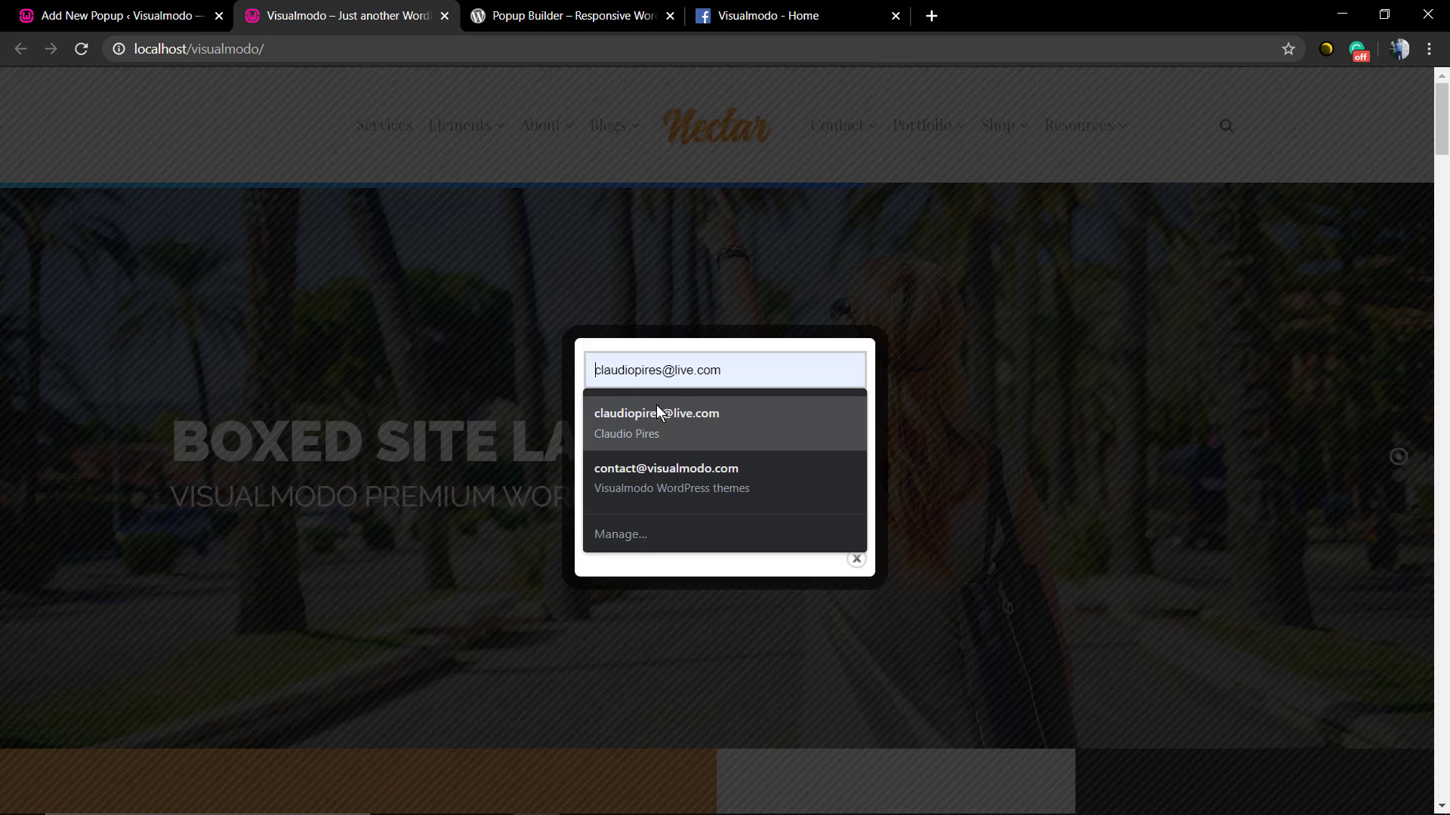
Step: Subscribe through the homepage popup with the saved email, then return to the admin
left_click(656, 413)
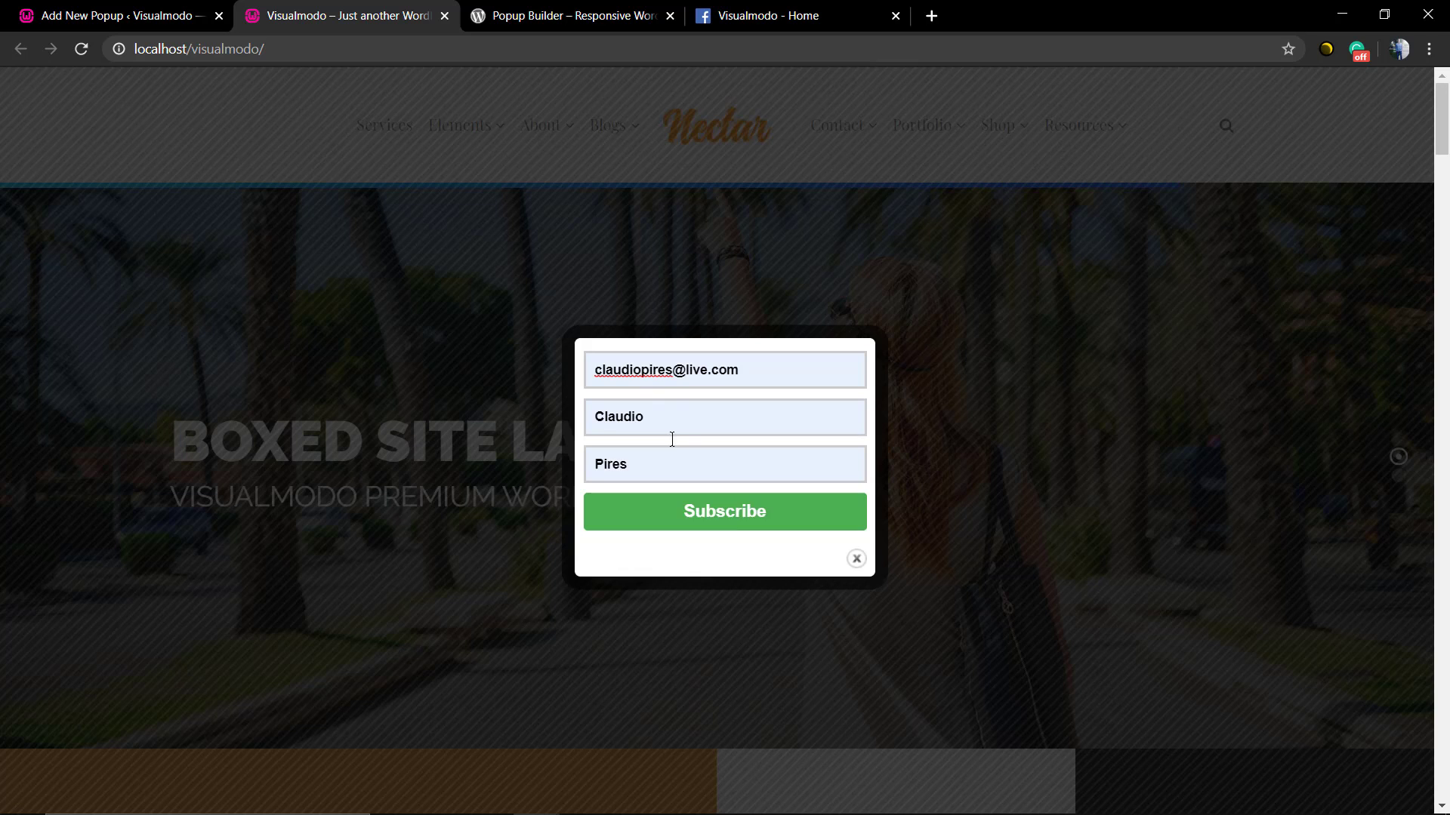
left_click(725, 511)
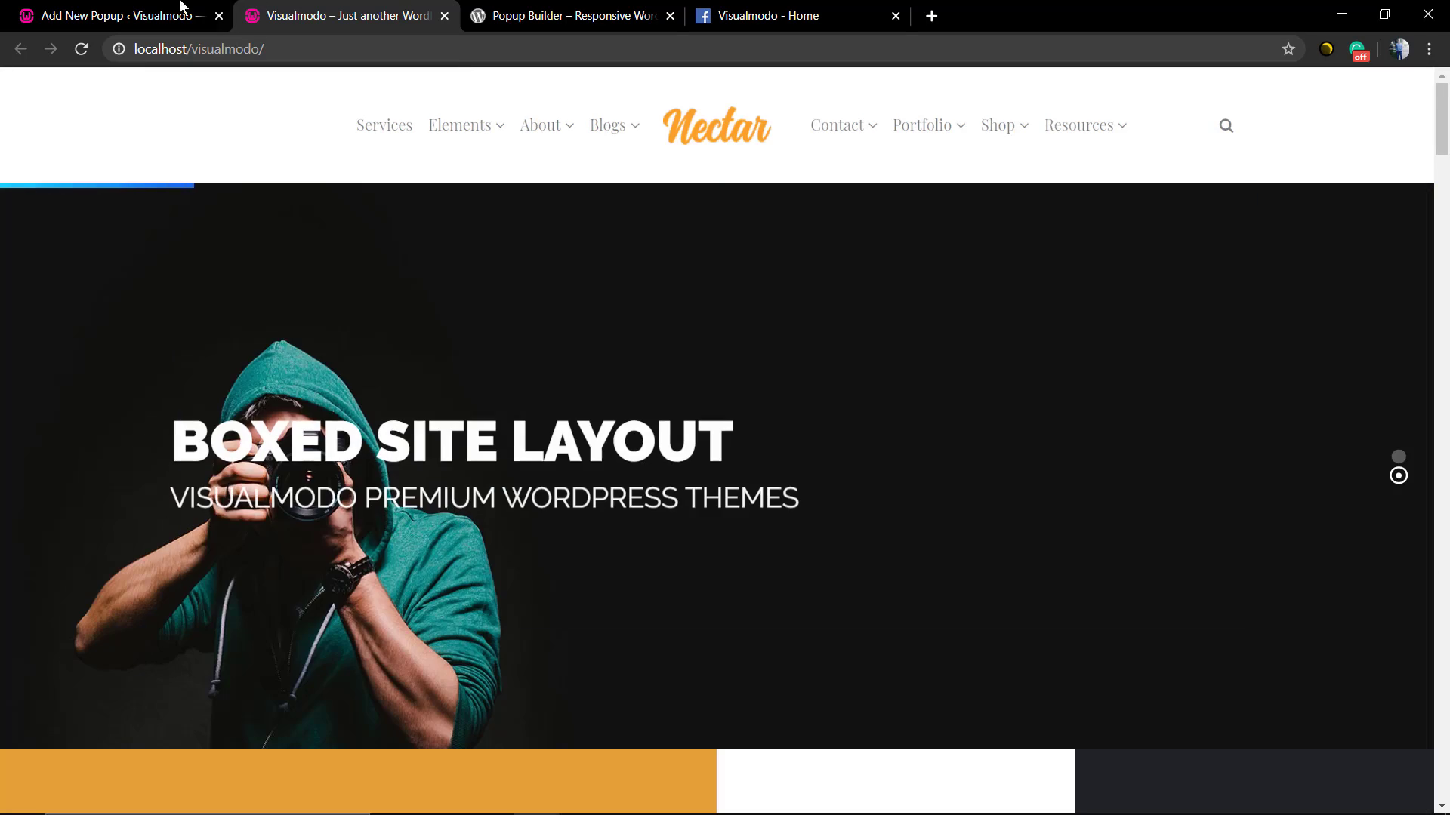
left_click(111, 15)
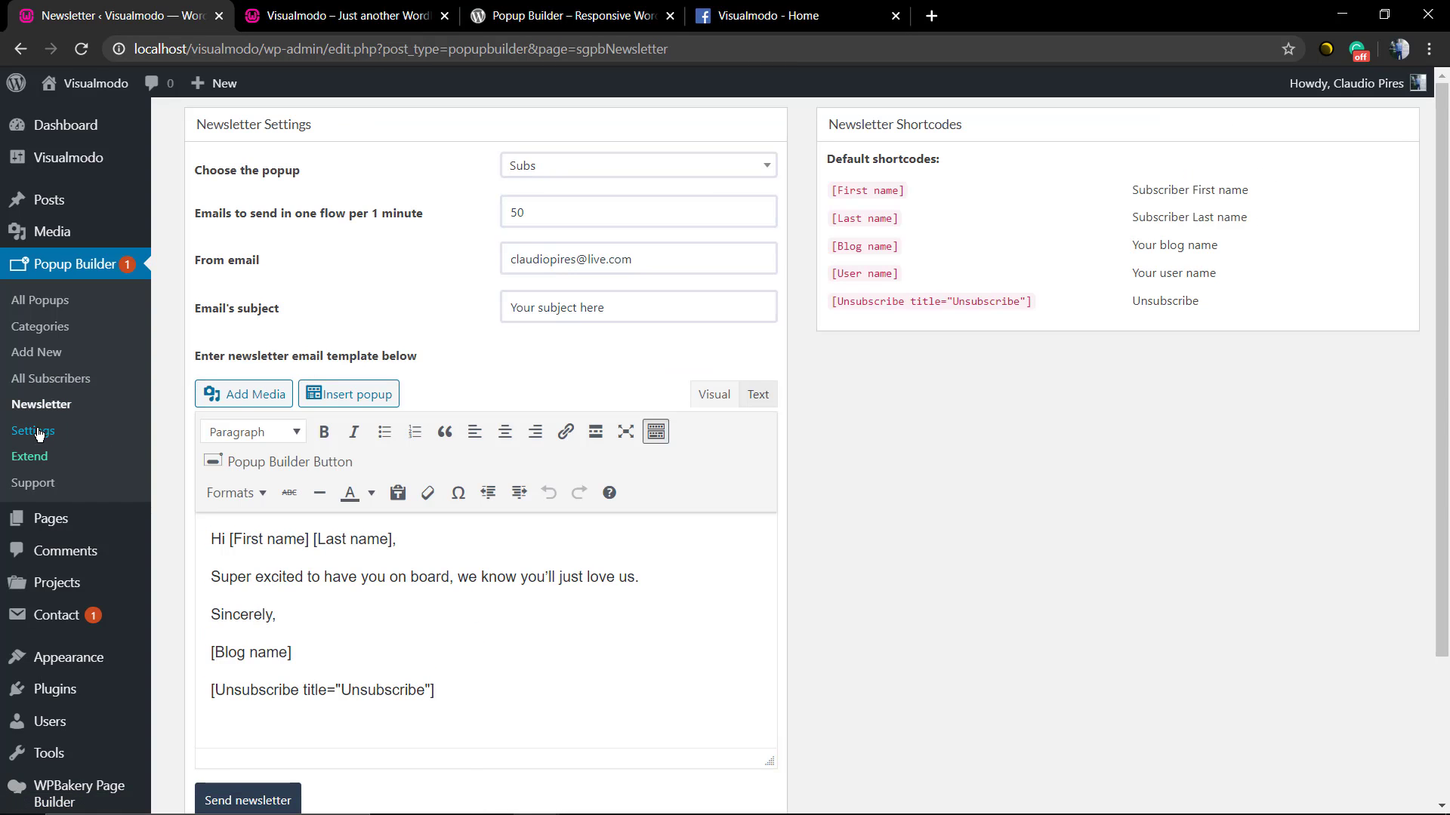
Step: Open All Subscribers to see subscriber Claudio Pires from the Subs popup
scroll("down", 3)
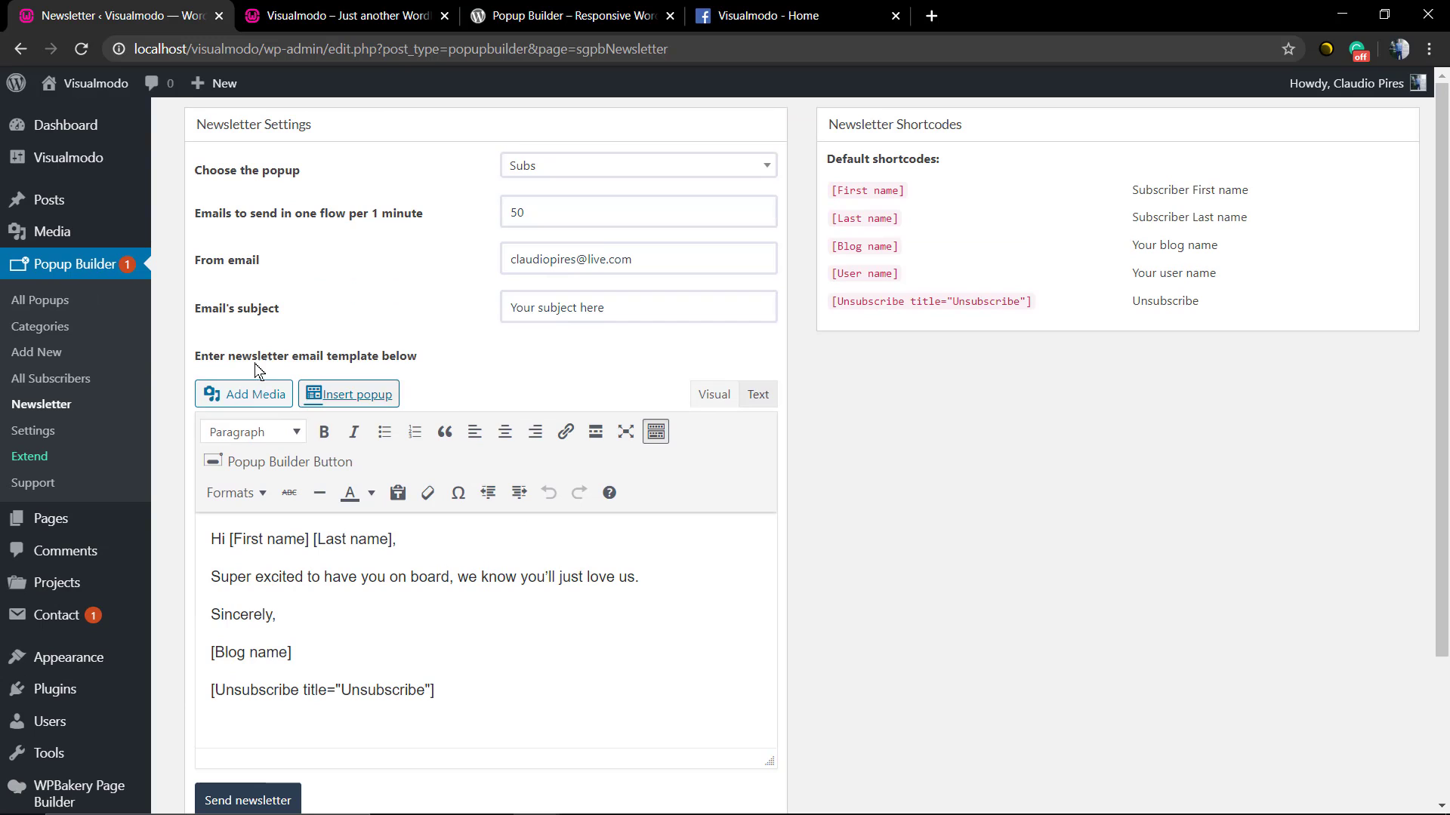
left_click(51, 379)
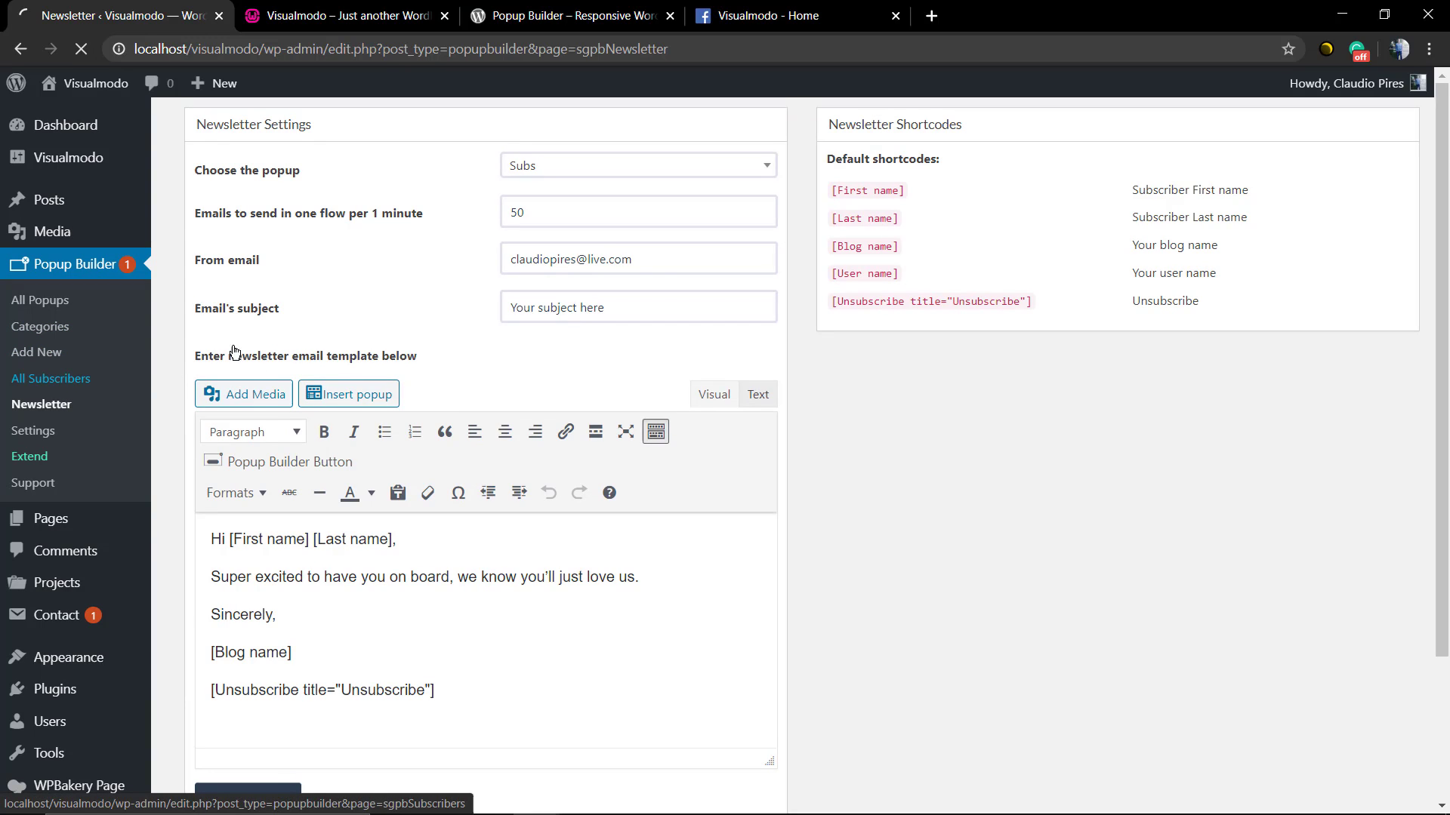
left_click(52, 378)
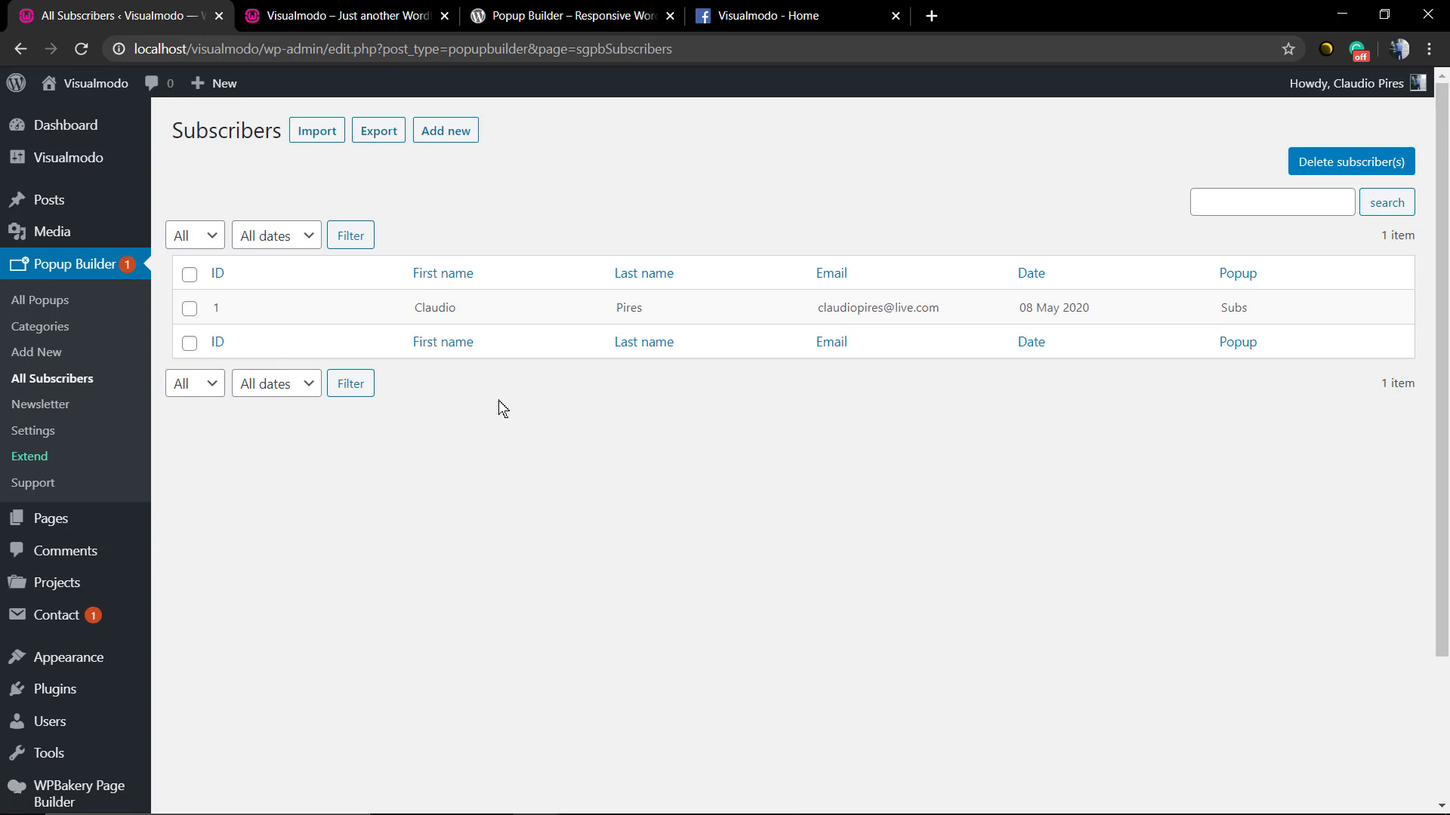
Step: Review the subscriber list, then open the Add New Popup page
left_click(644, 273)
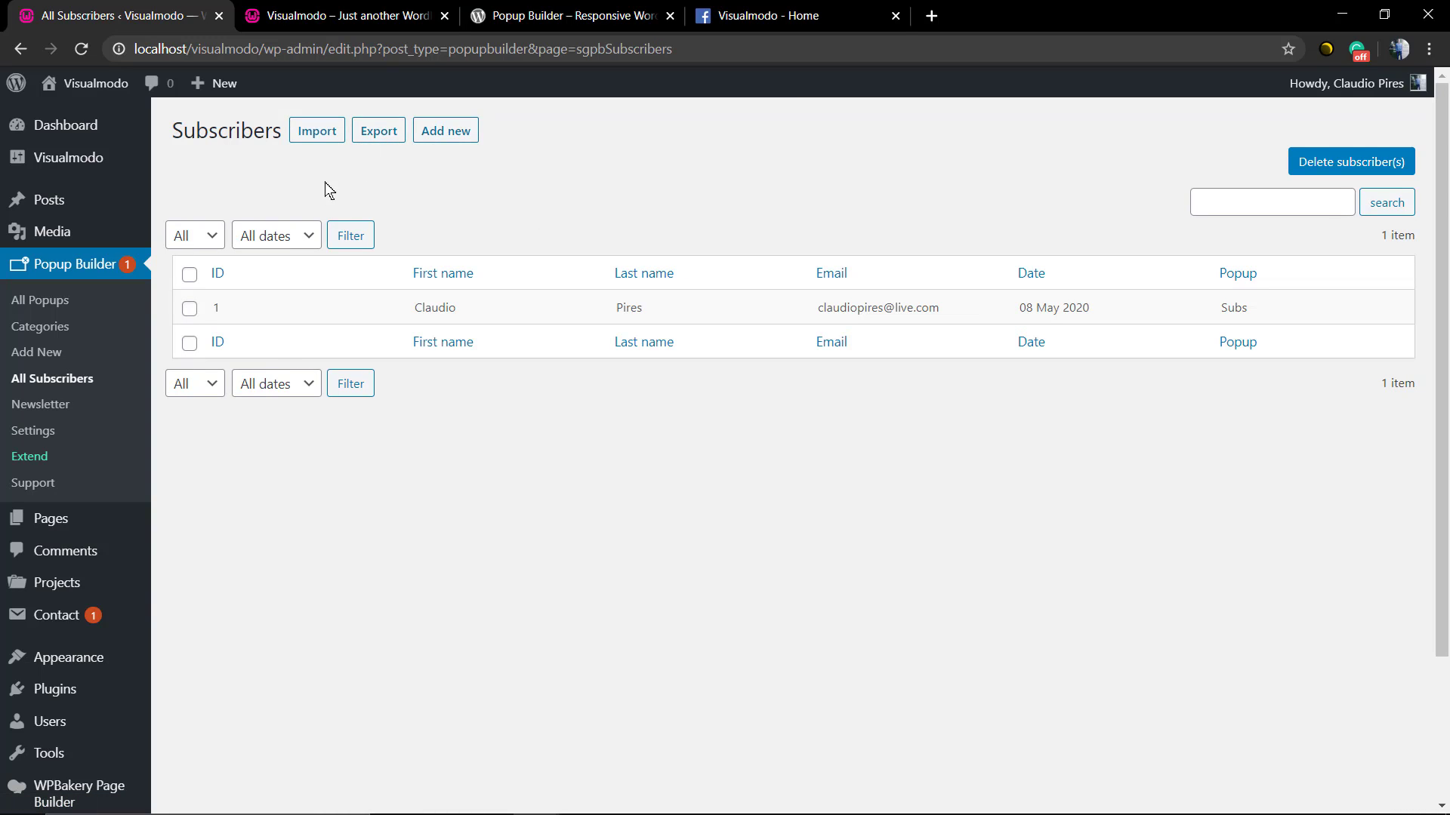
mouse_move(296, 375)
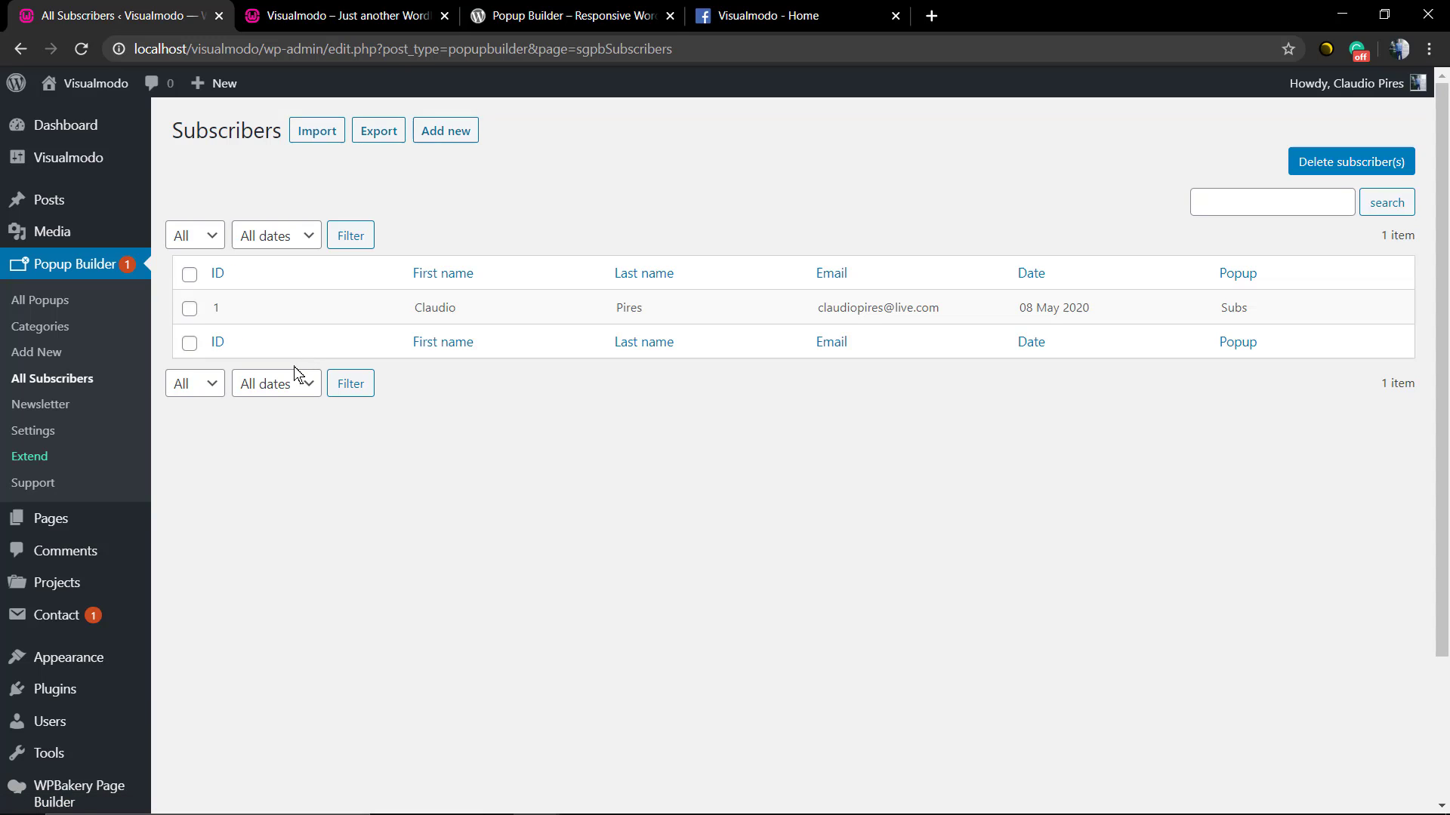
mouse_move(29, 456)
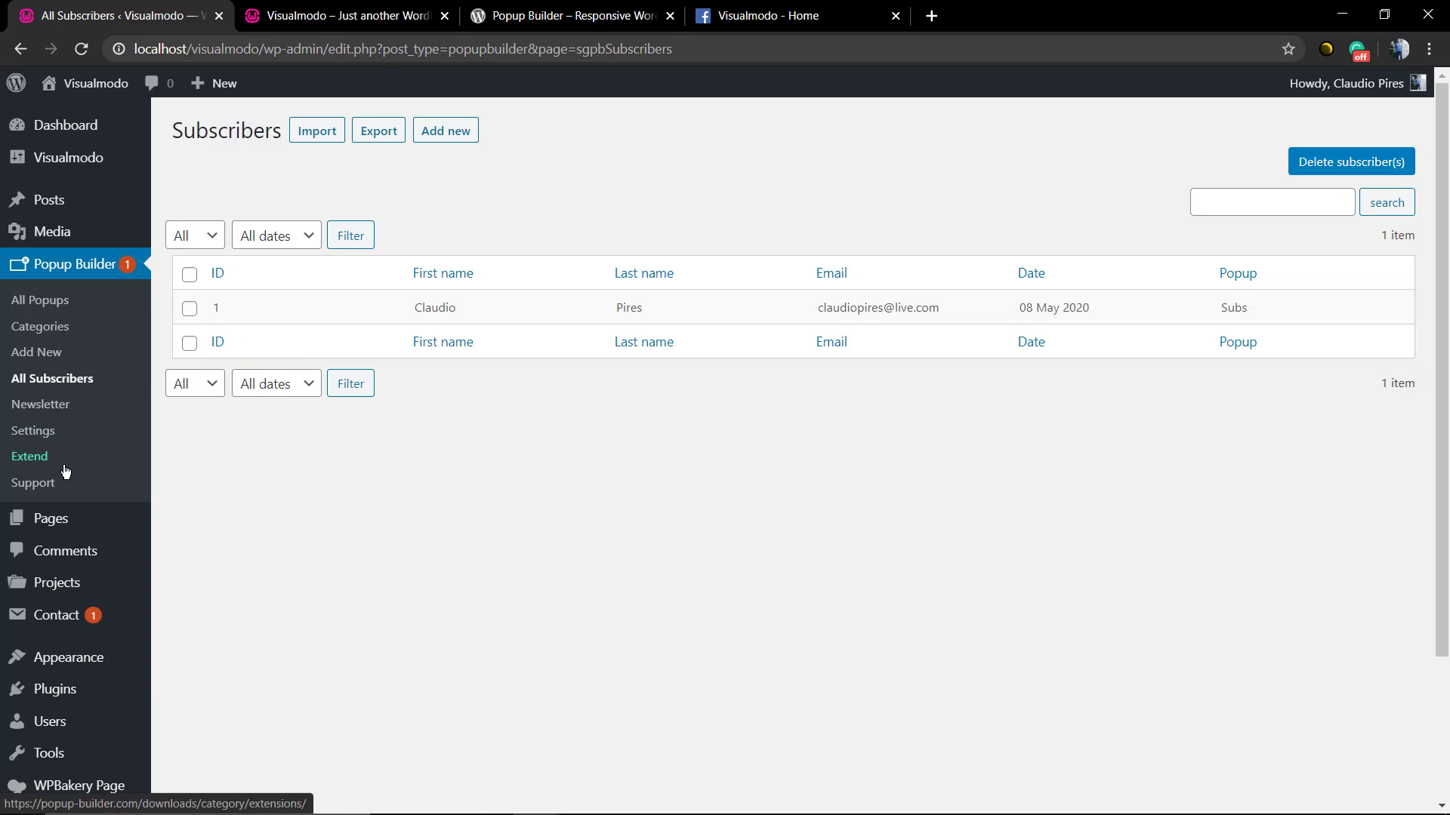
scroll("down", 3)
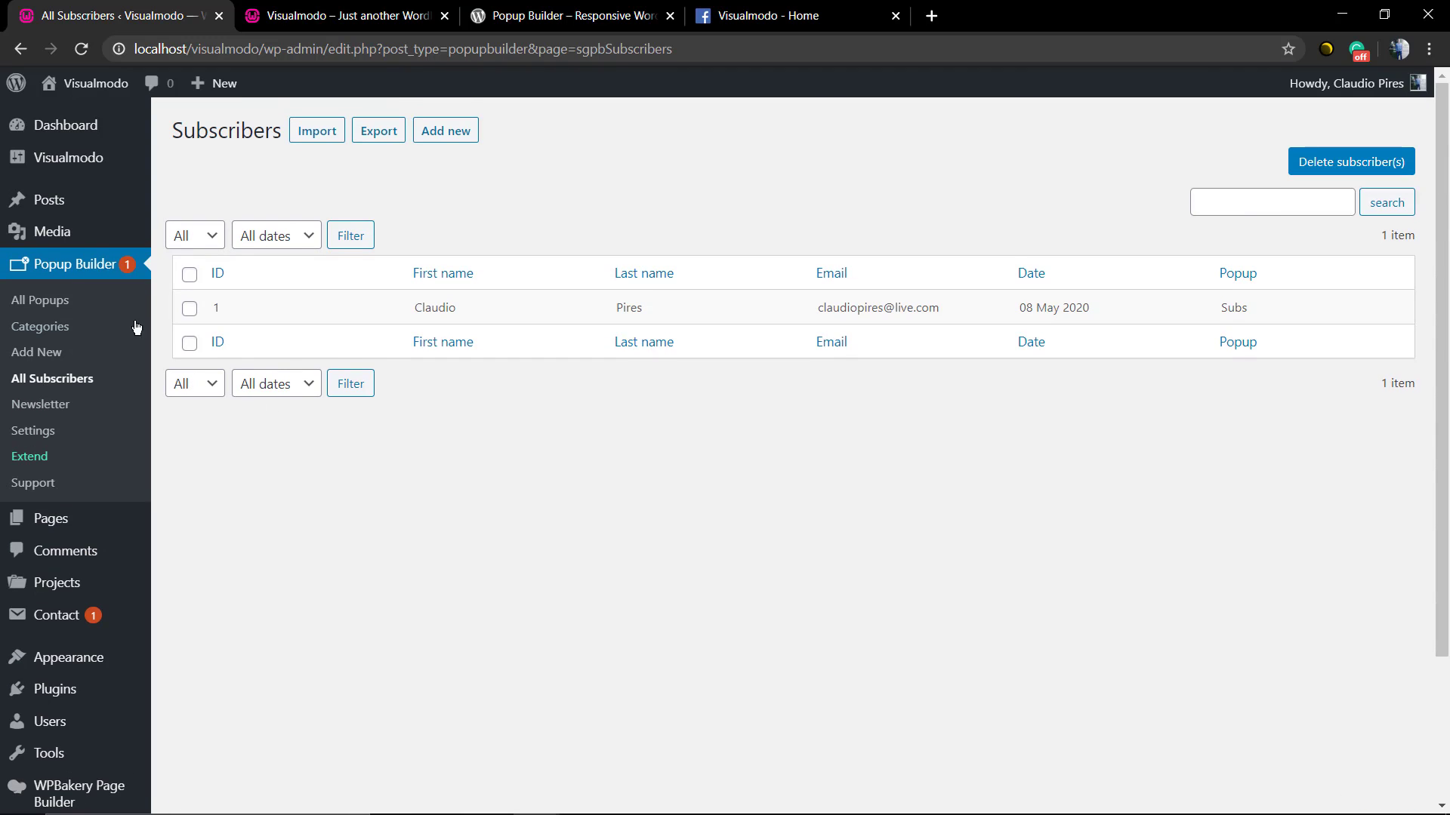
mouse_move(40, 300)
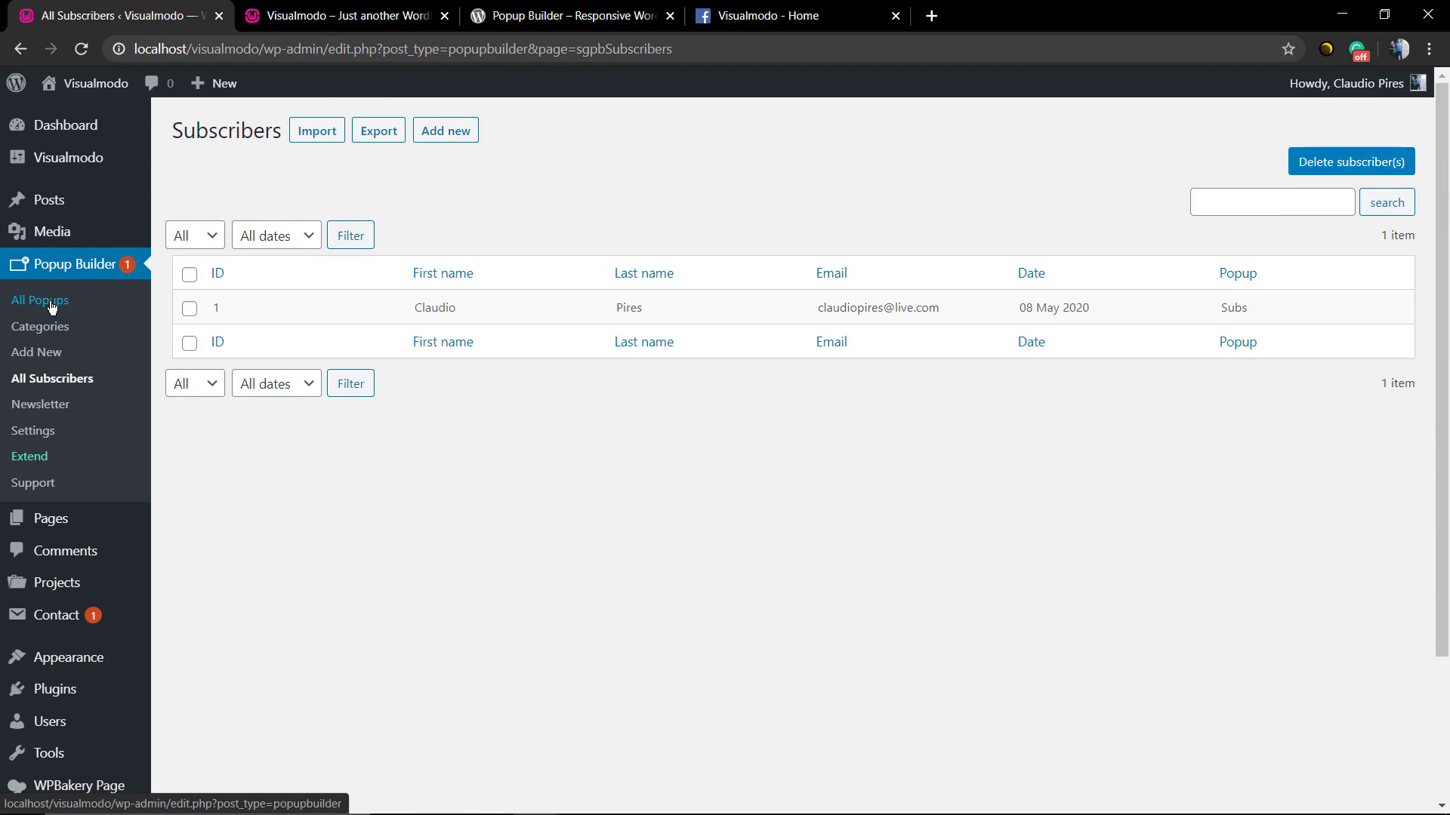
left_click(37, 353)
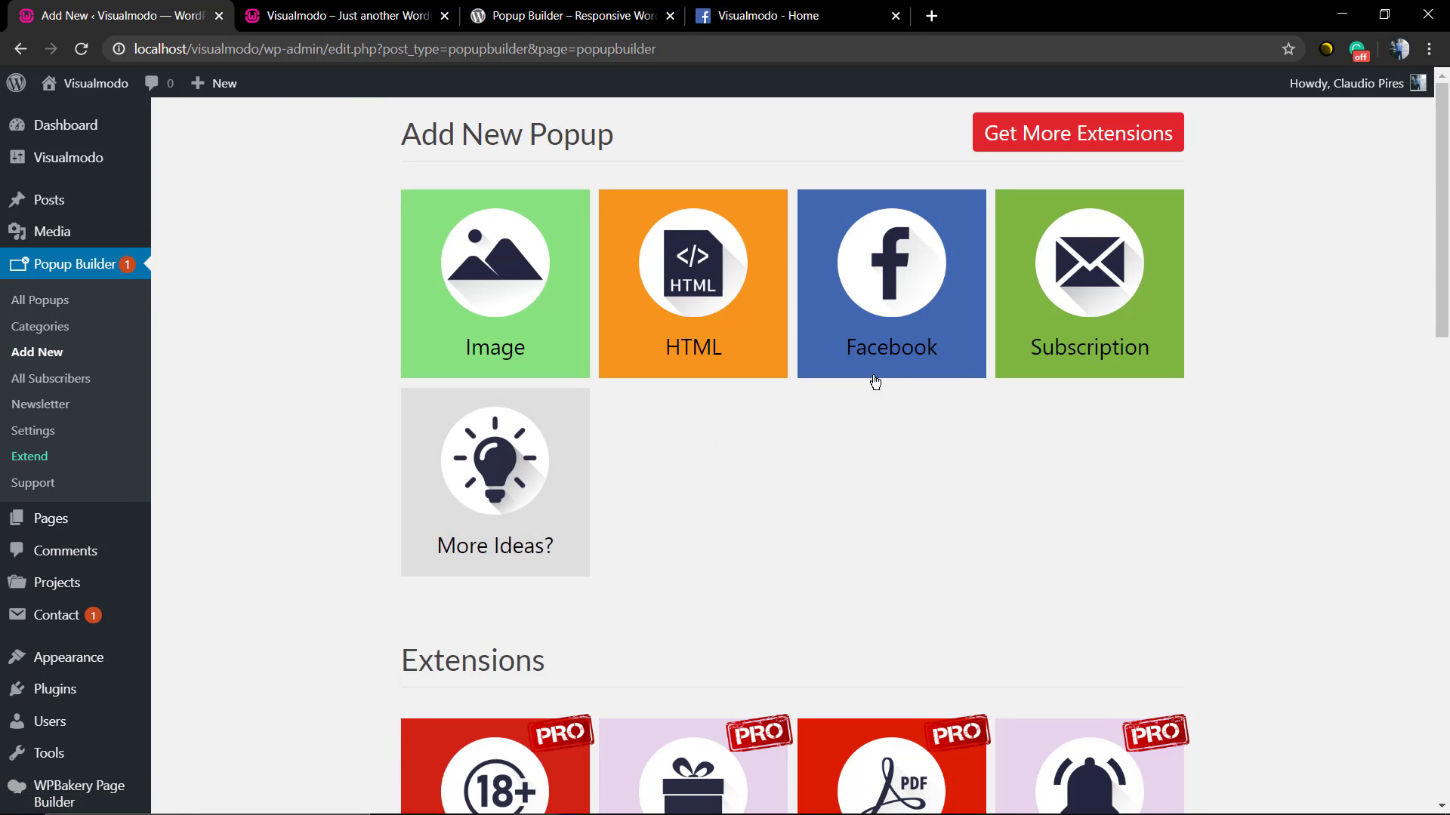
Step: Start an Image popup using the Make A Bold Statement slider image
left_click(693, 284)
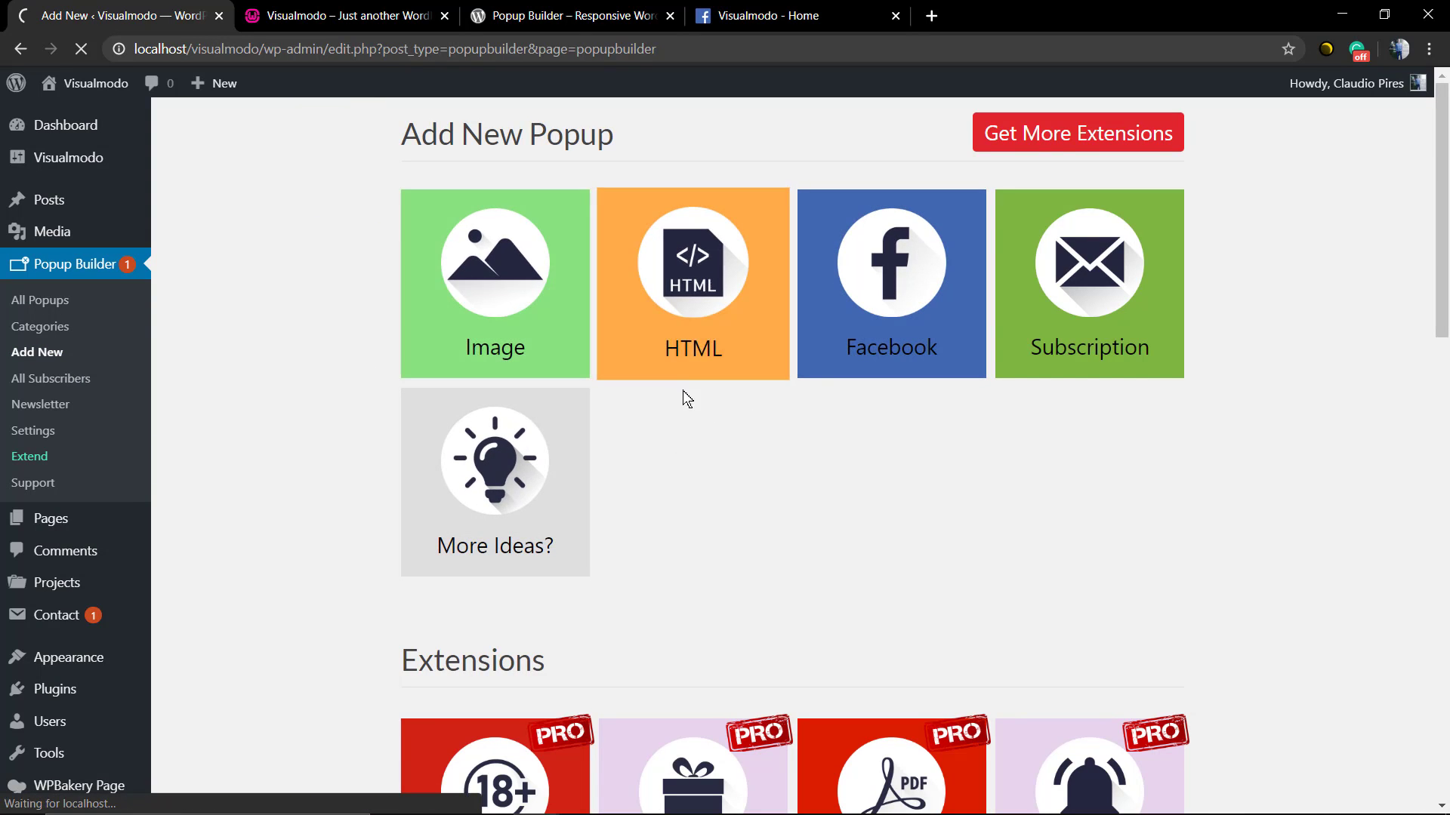
left_click(494, 284)
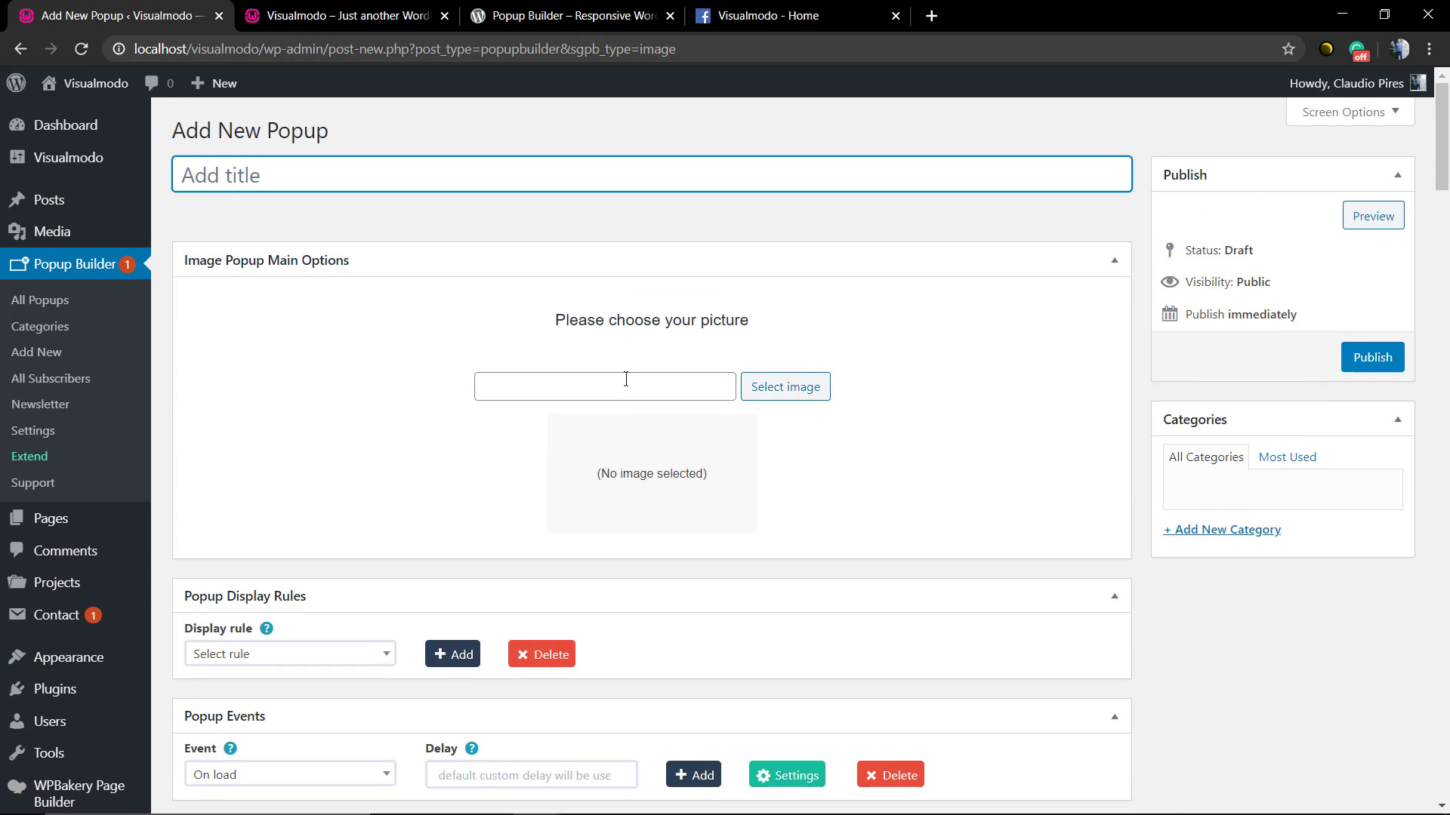
left_click(784, 386)
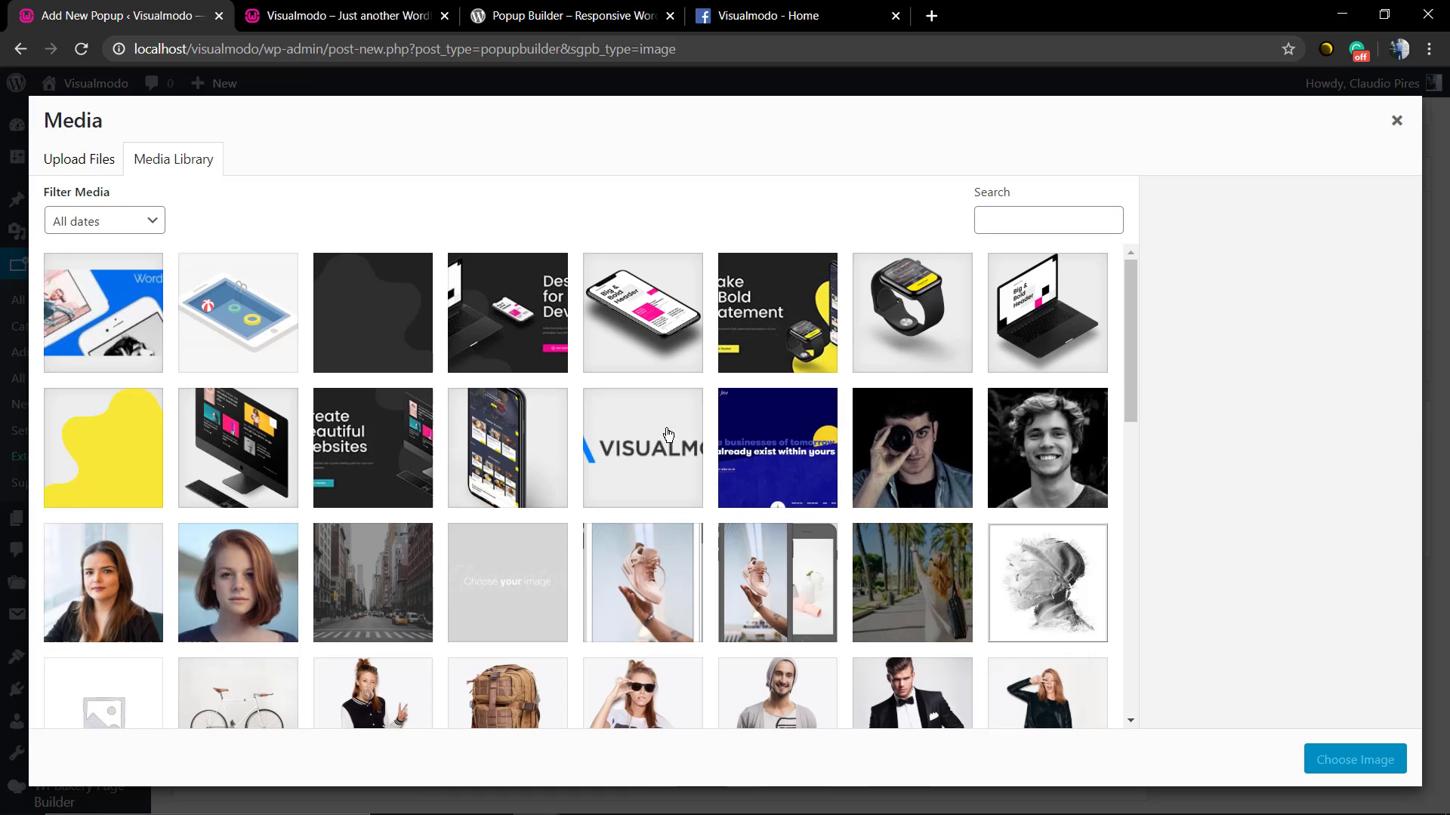
mouse_move(450, 482)
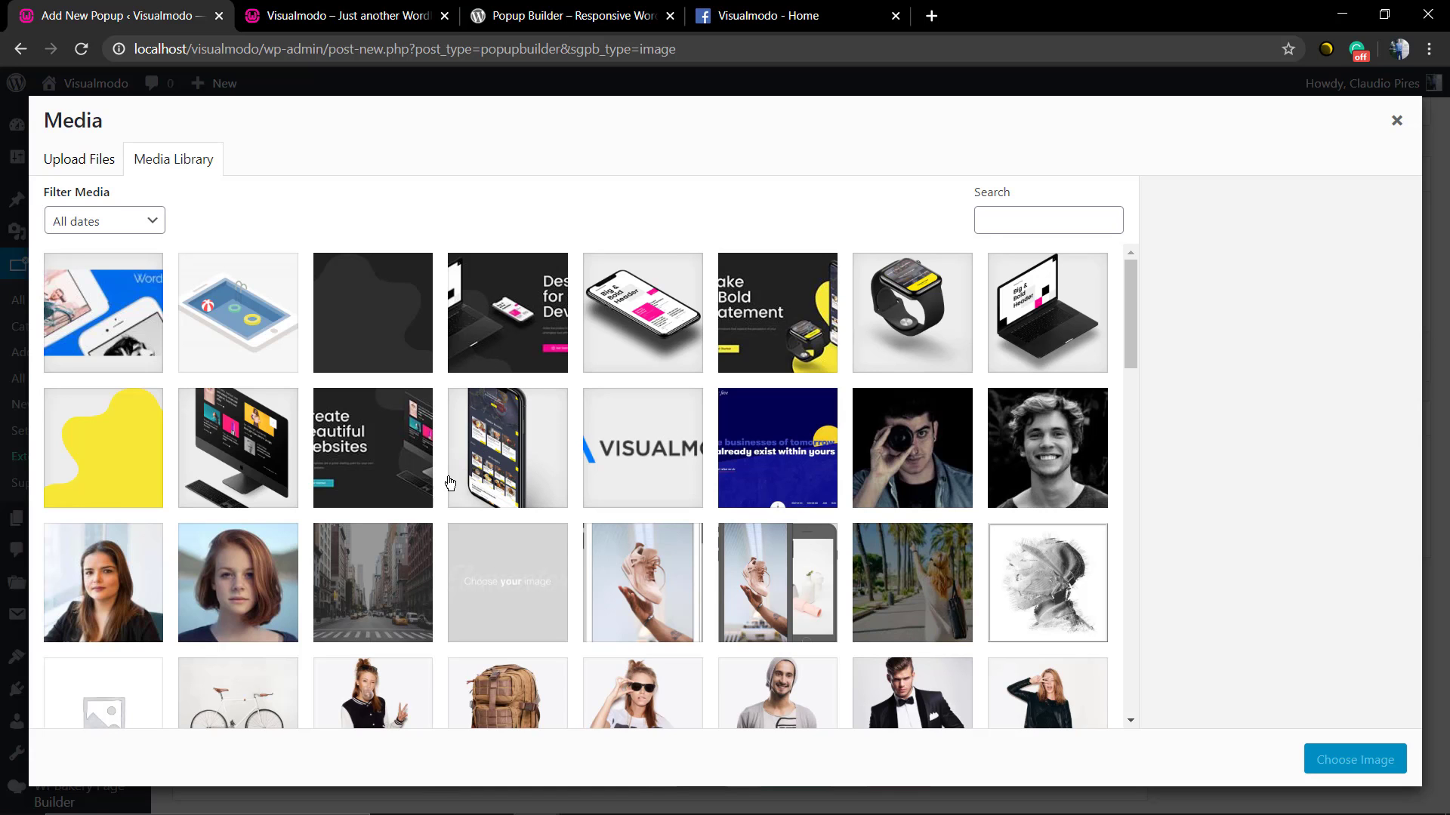
scroll("down", 3)
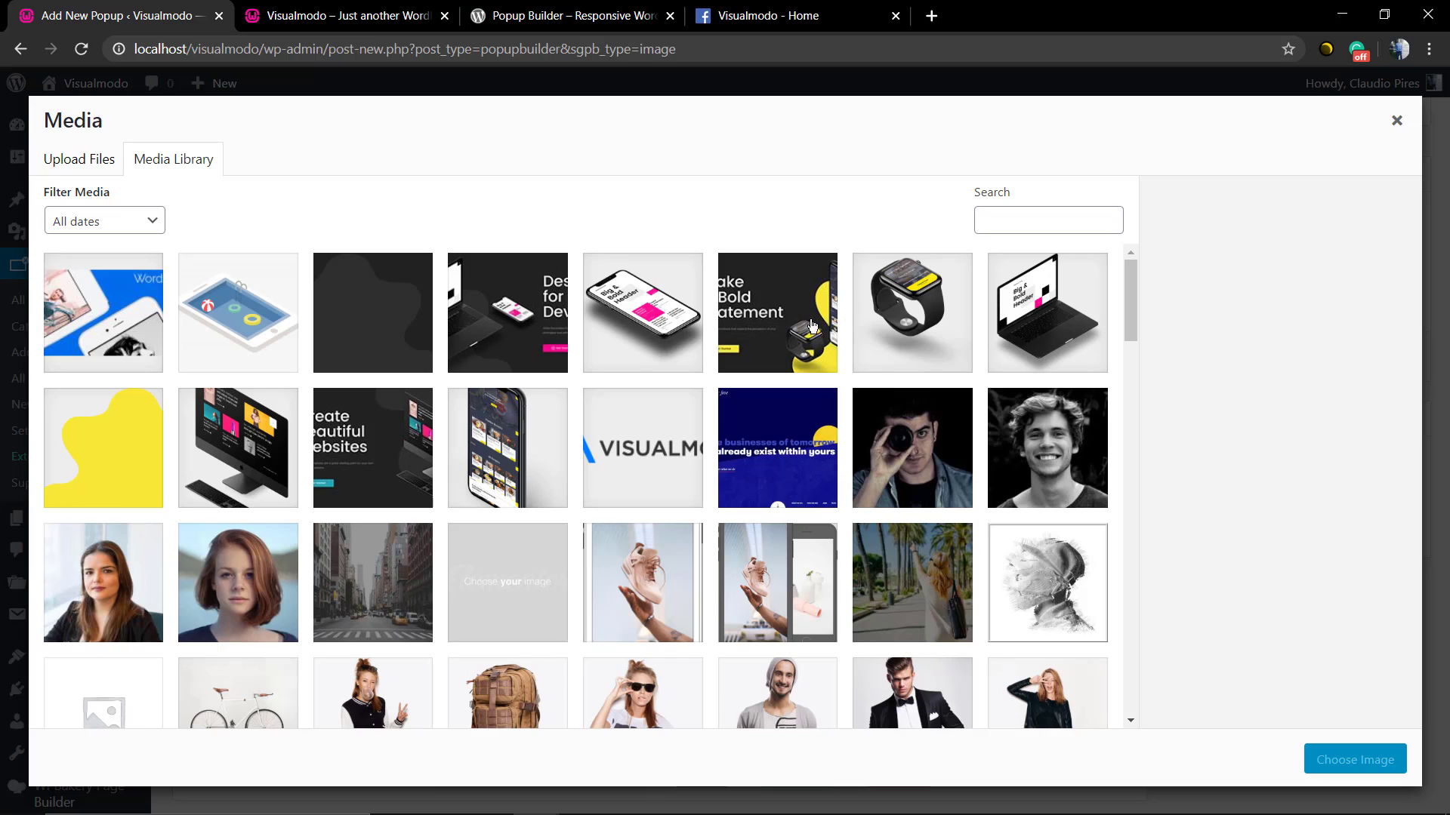
left_click(776, 312)
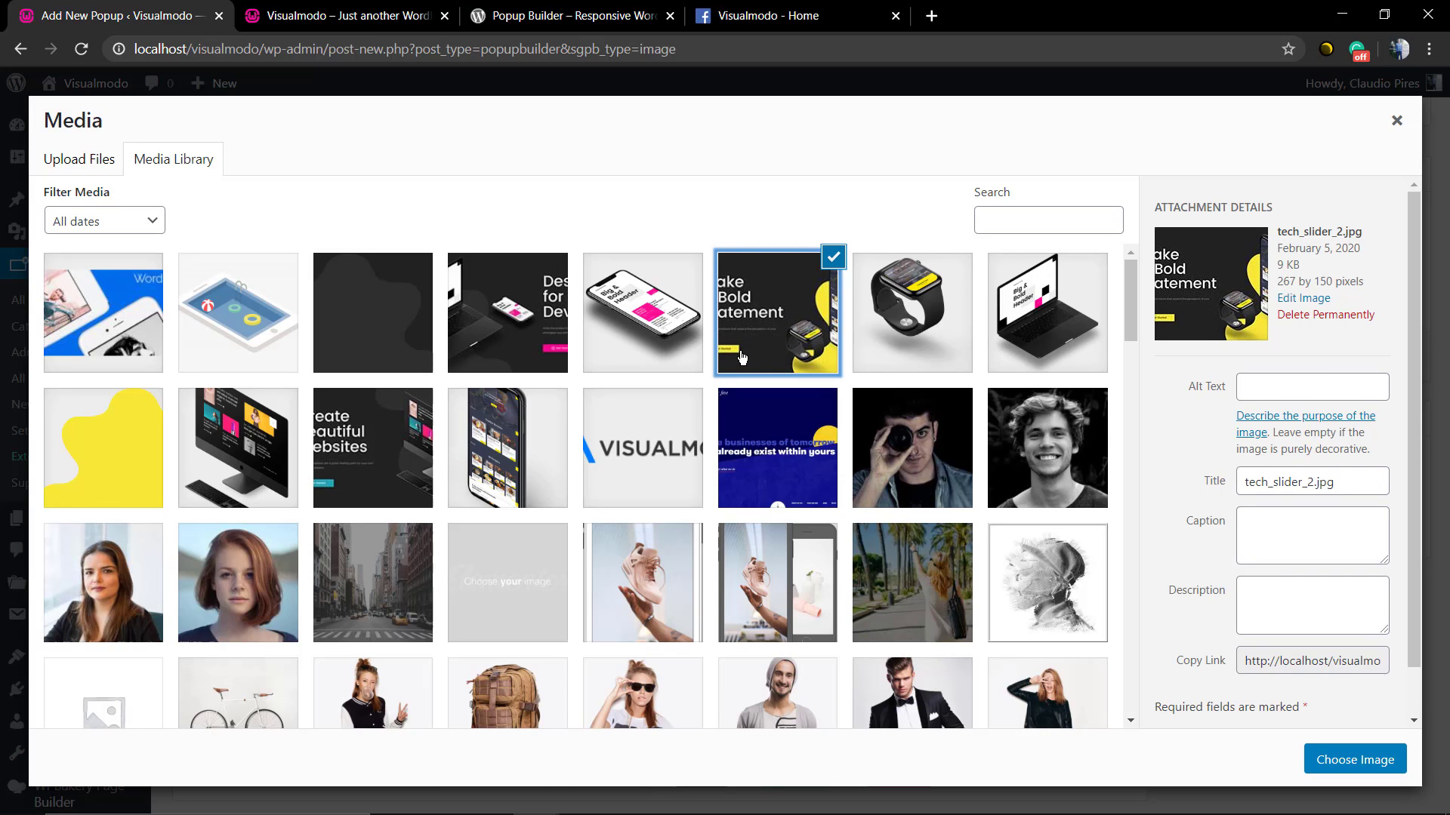
left_click(1354, 759)
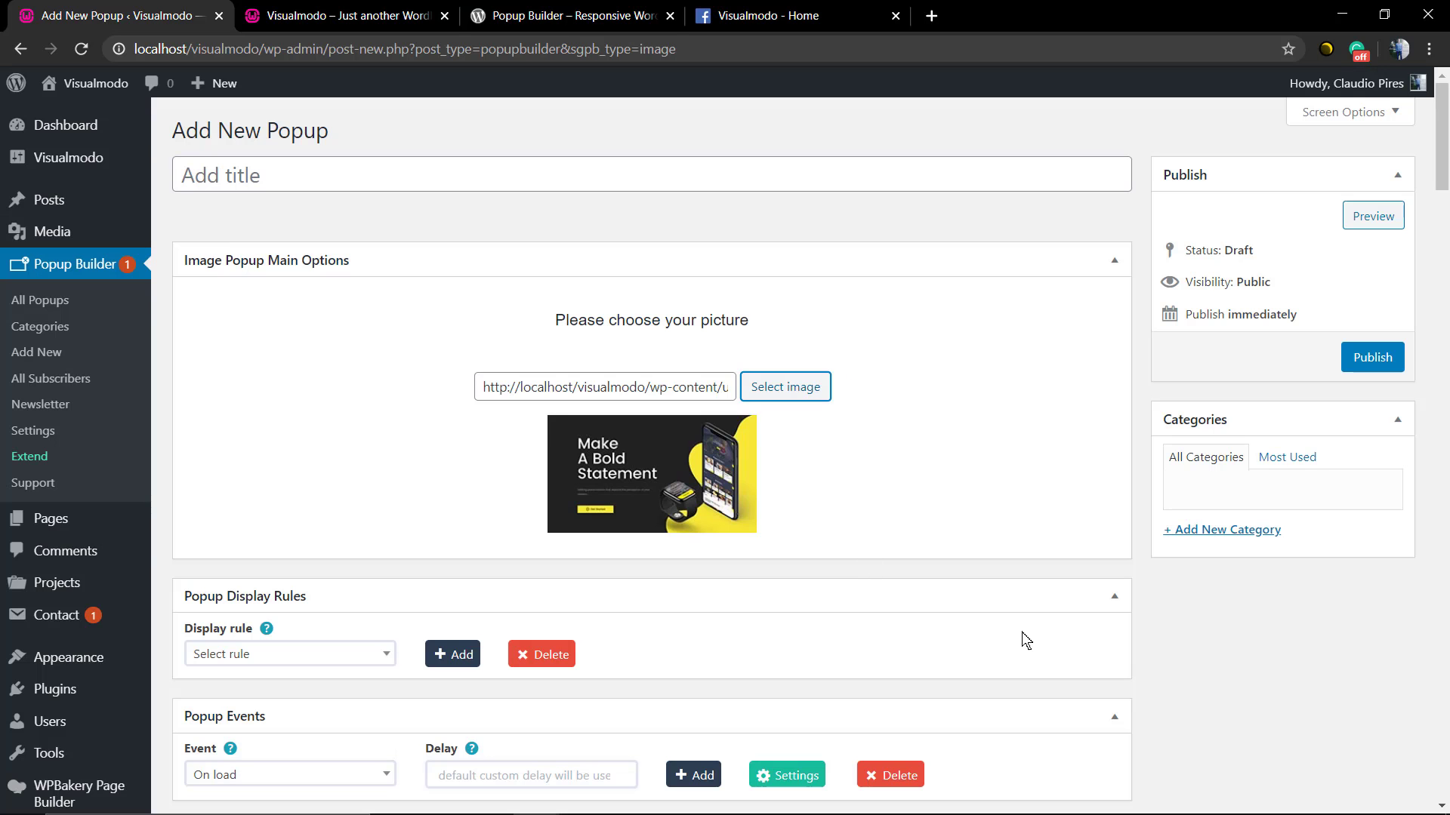
mouse_move(746, 527)
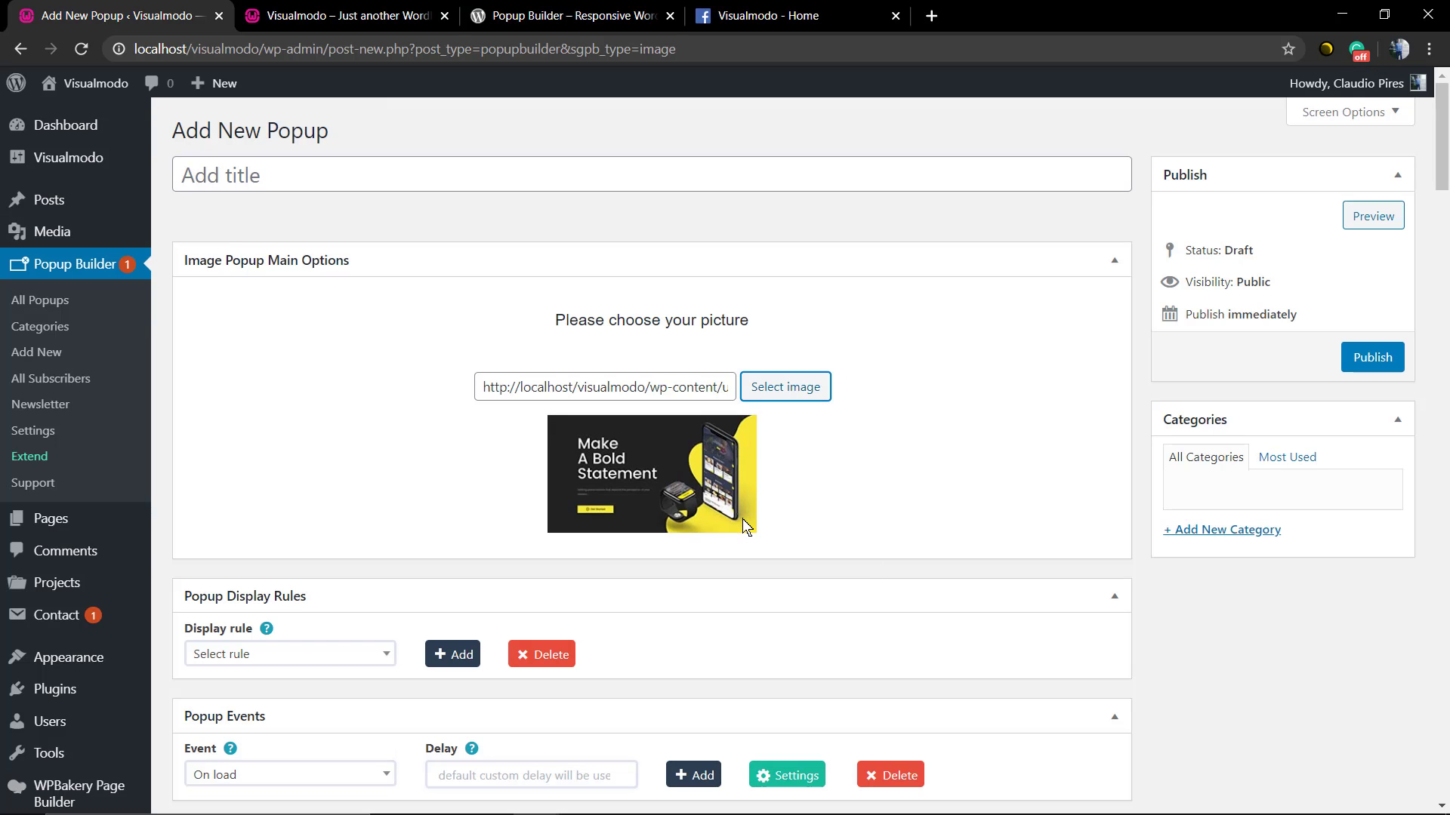
mouse_move(647, 465)
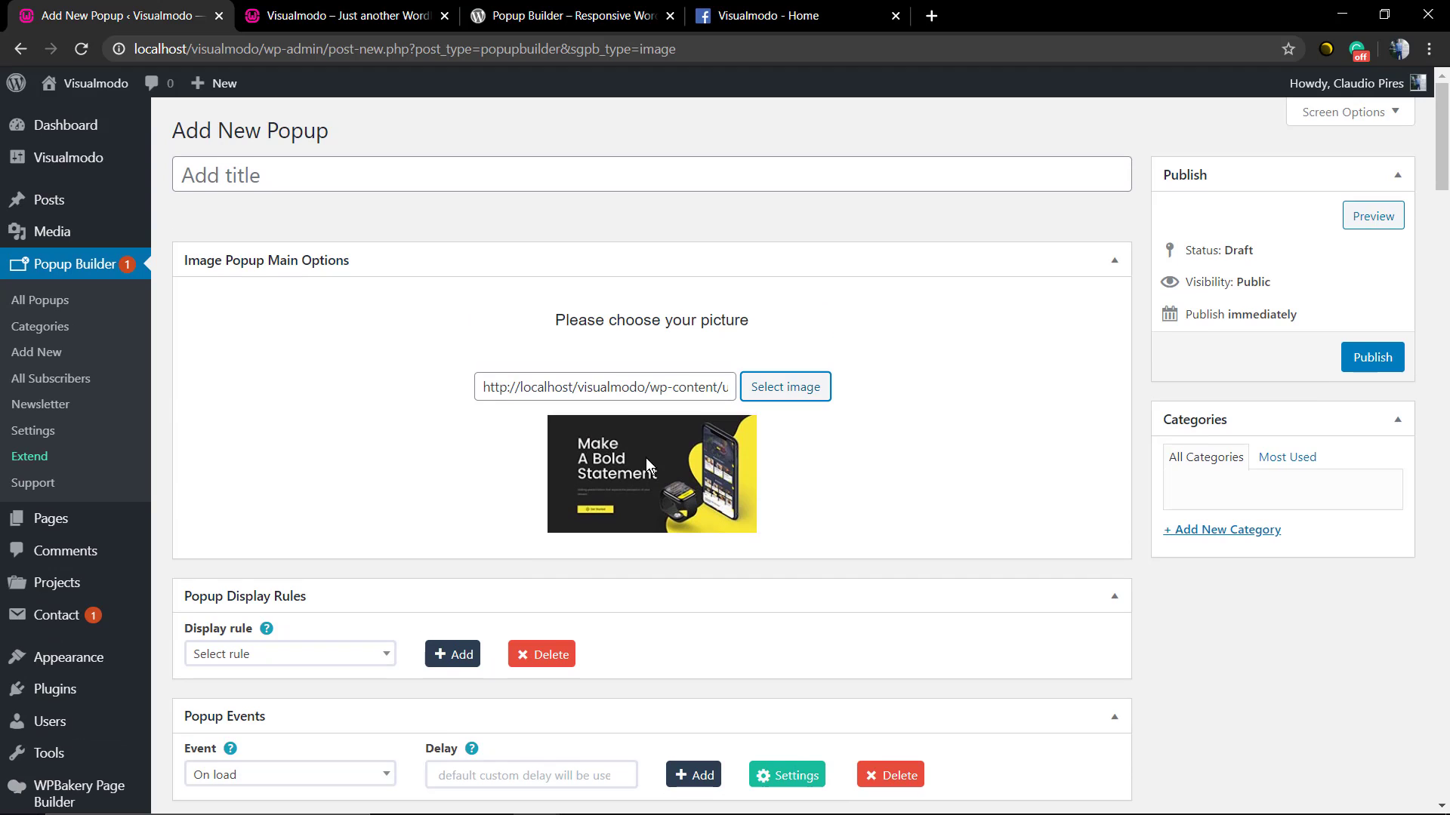
Step: Replace the popup picture with the apple_iphone-1.png iPhone mockup
left_click(784, 386)
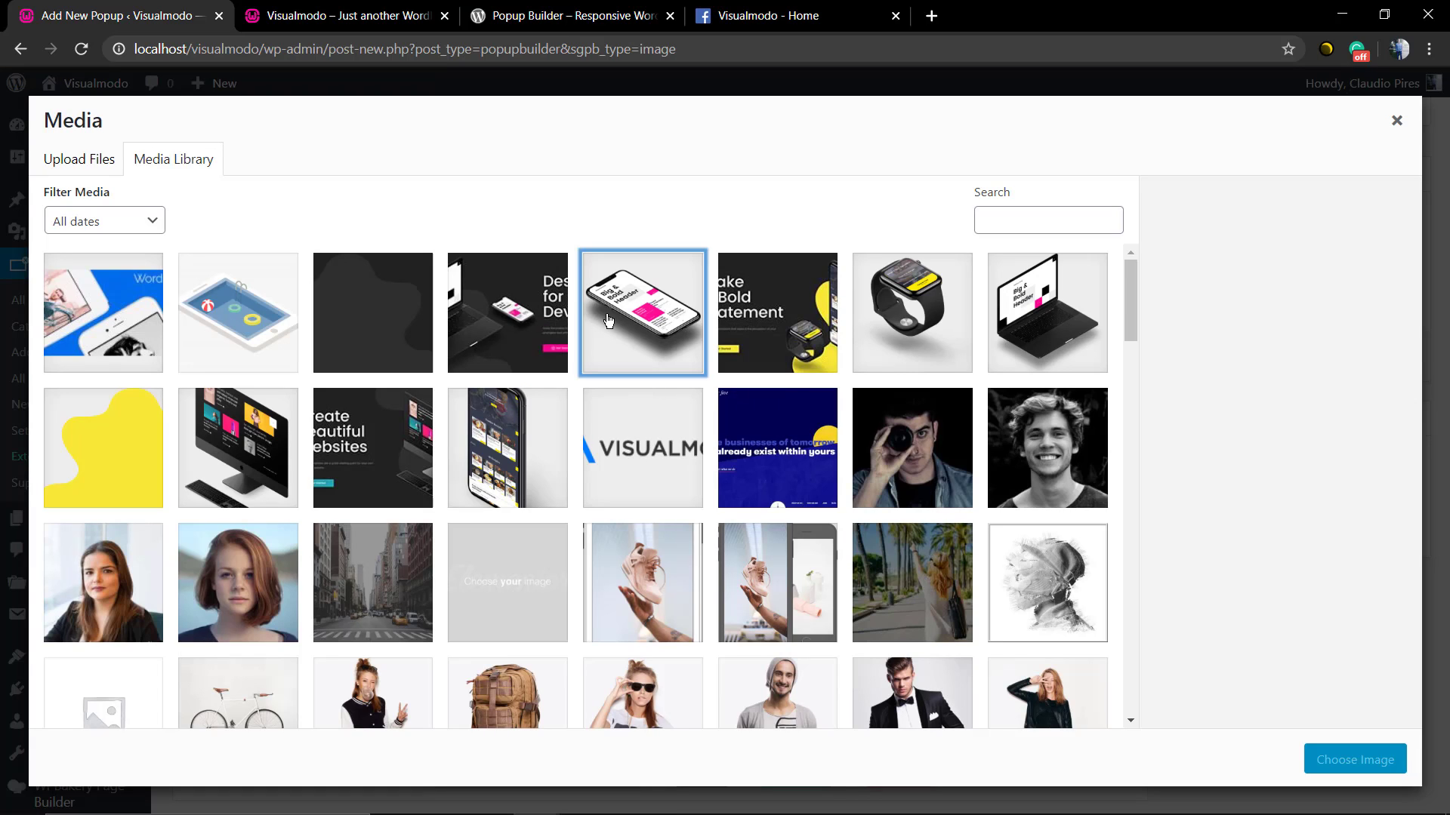
left_click(642, 312)
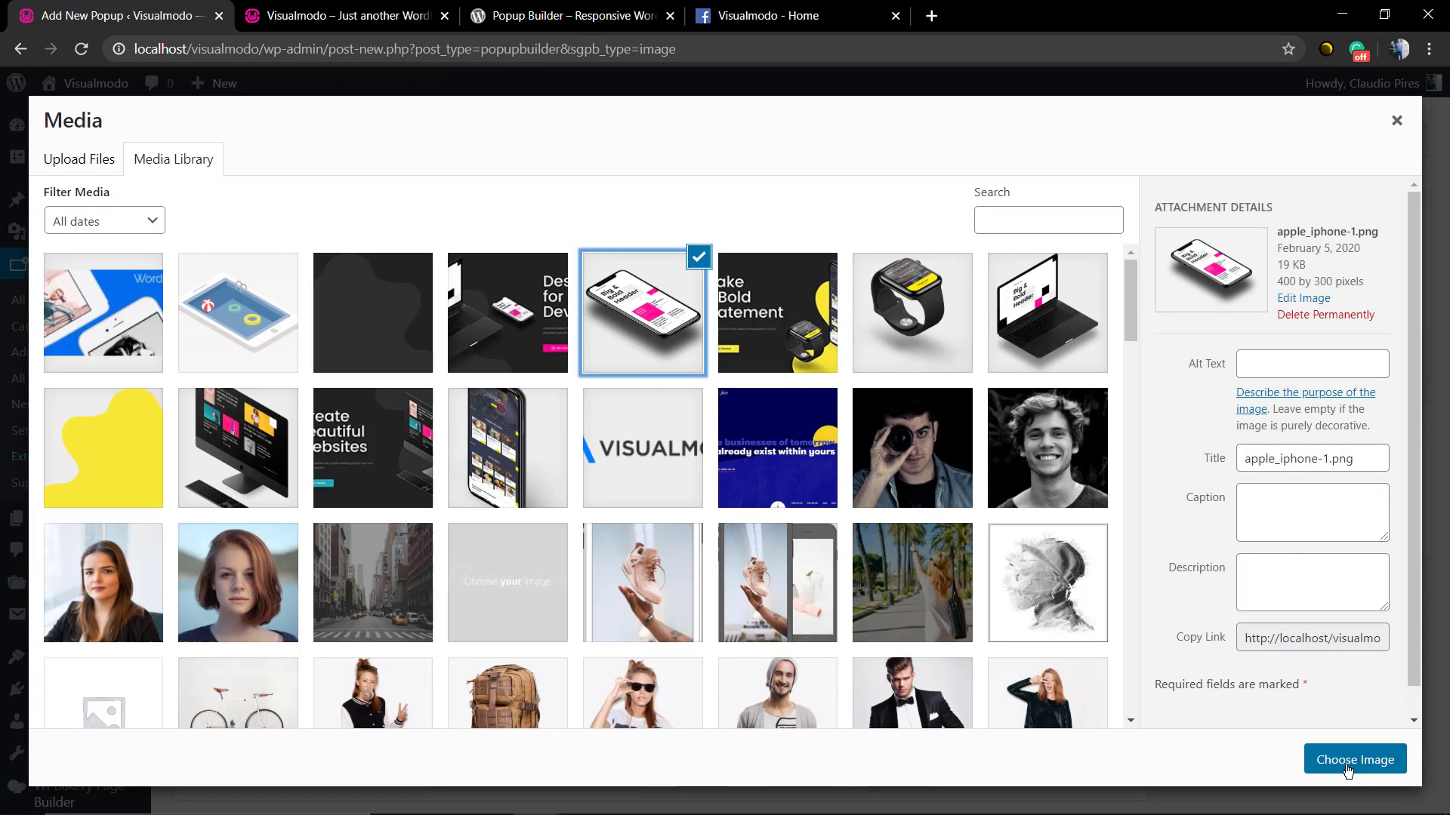
left_click(1354, 759)
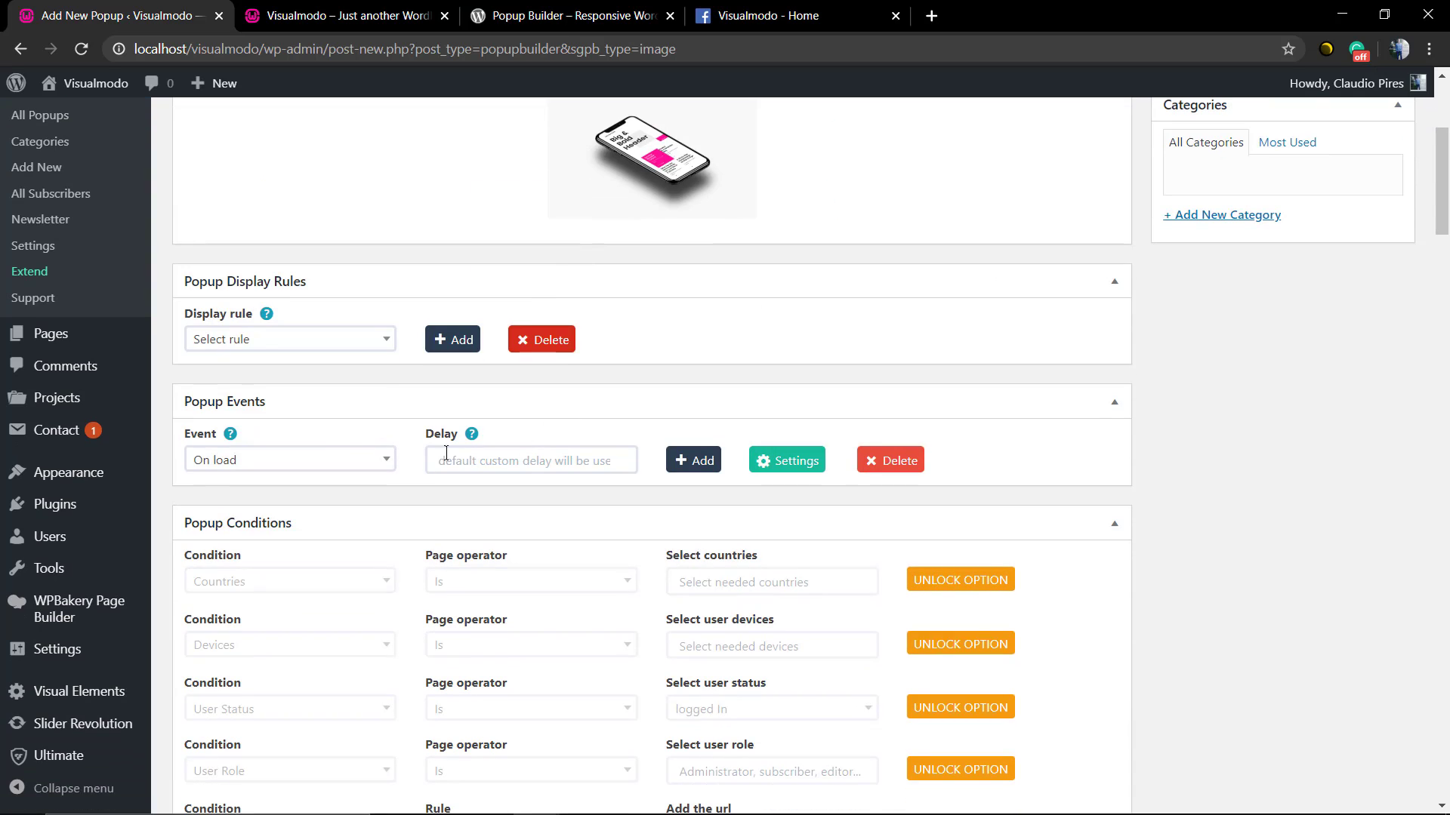
left_click(288, 338)
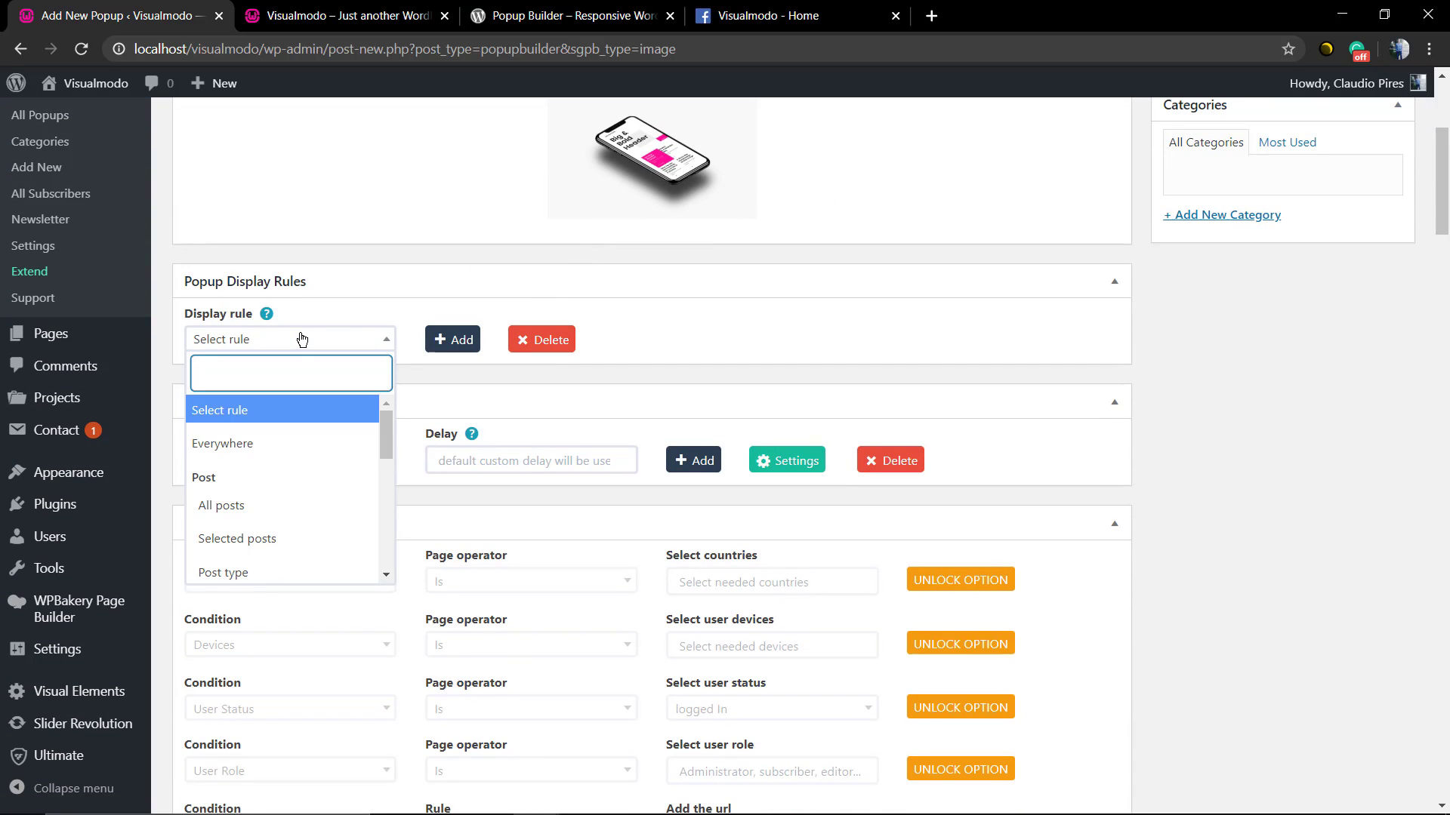
Step: Title the popup 'Image', show it on all posts, publish, and view the site
scroll("down", 3)
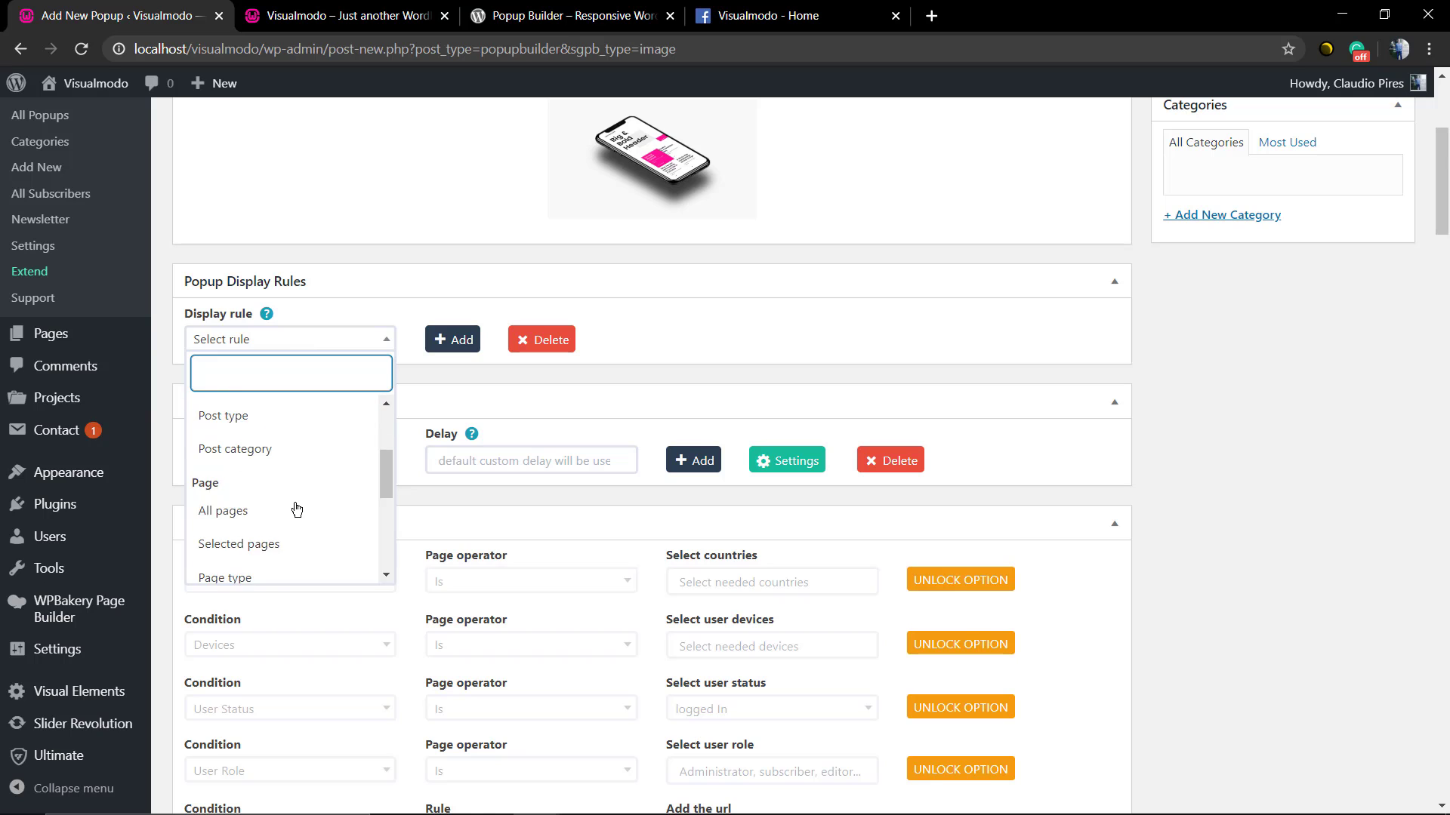
left_click(222, 430)
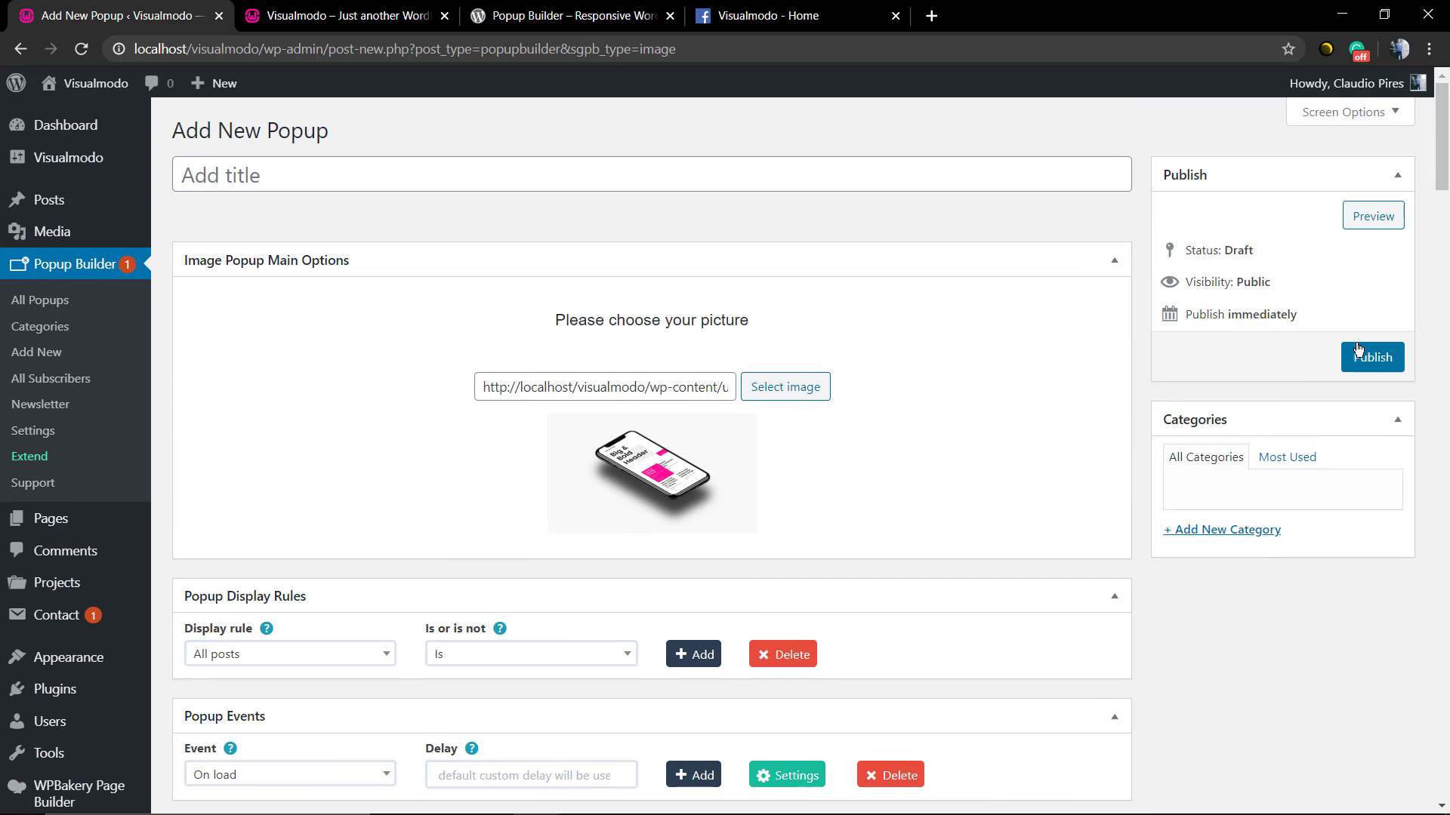
left_click(1371, 357)
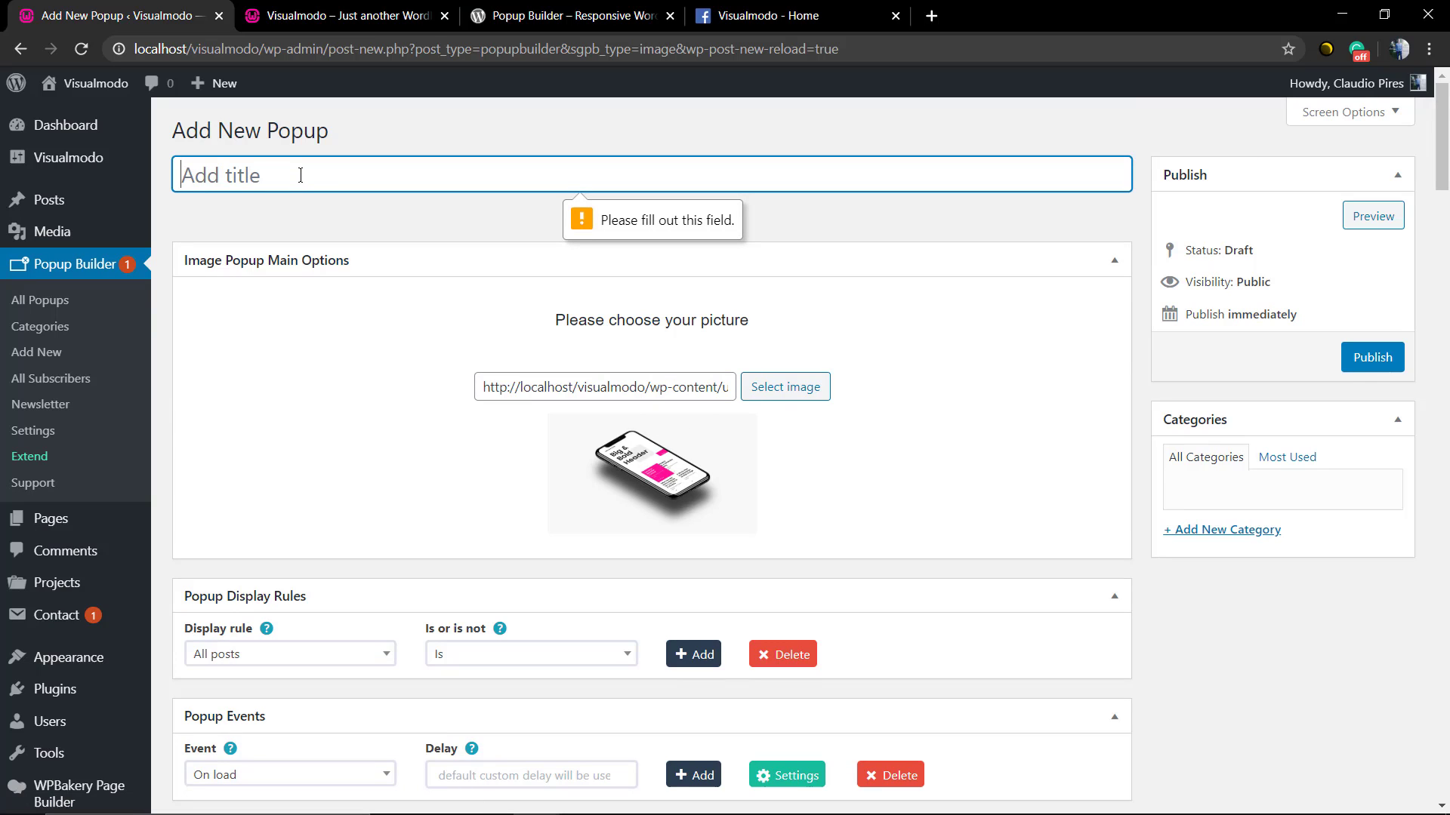
type("Image")
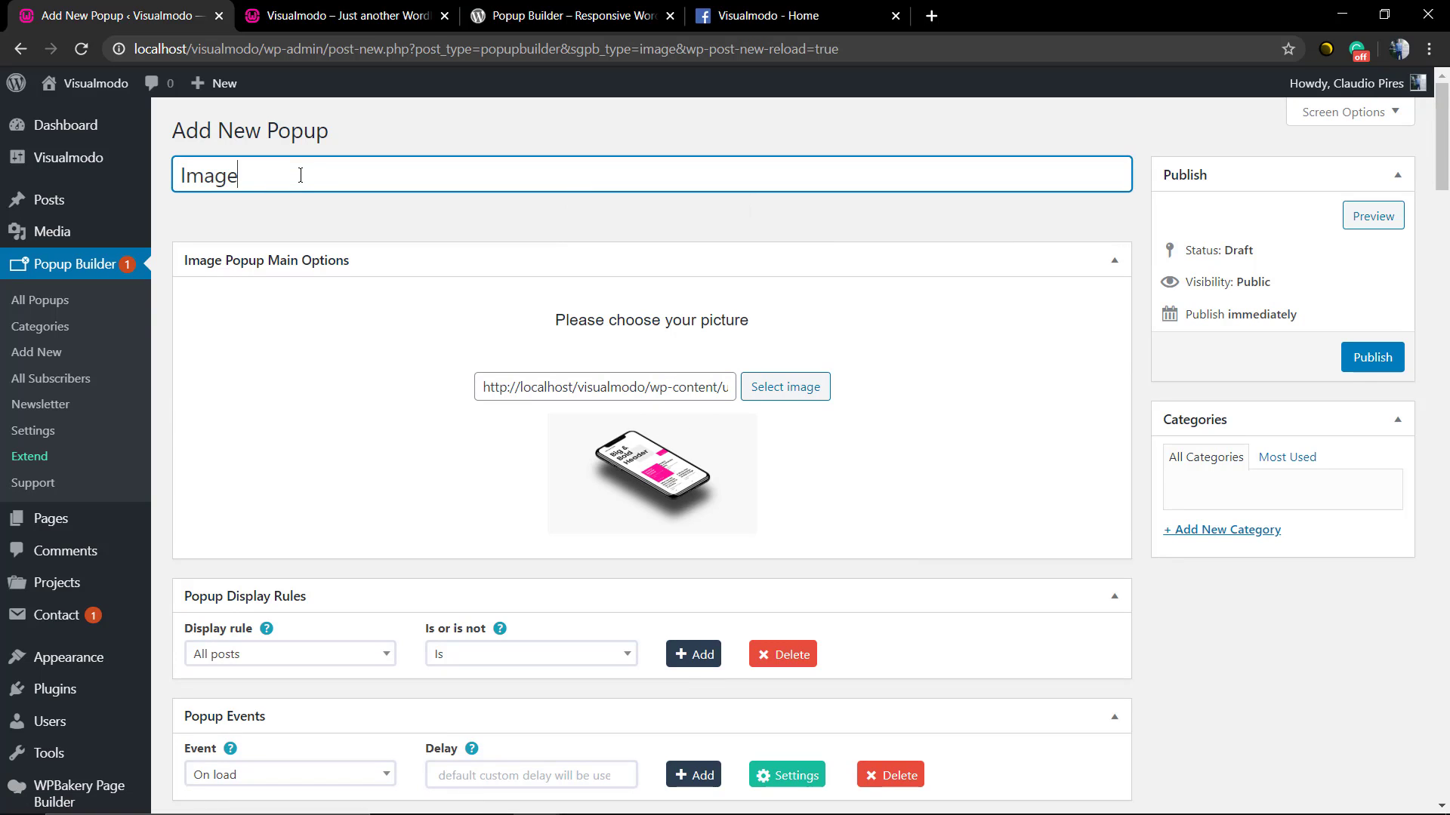
left_click(1371, 357)
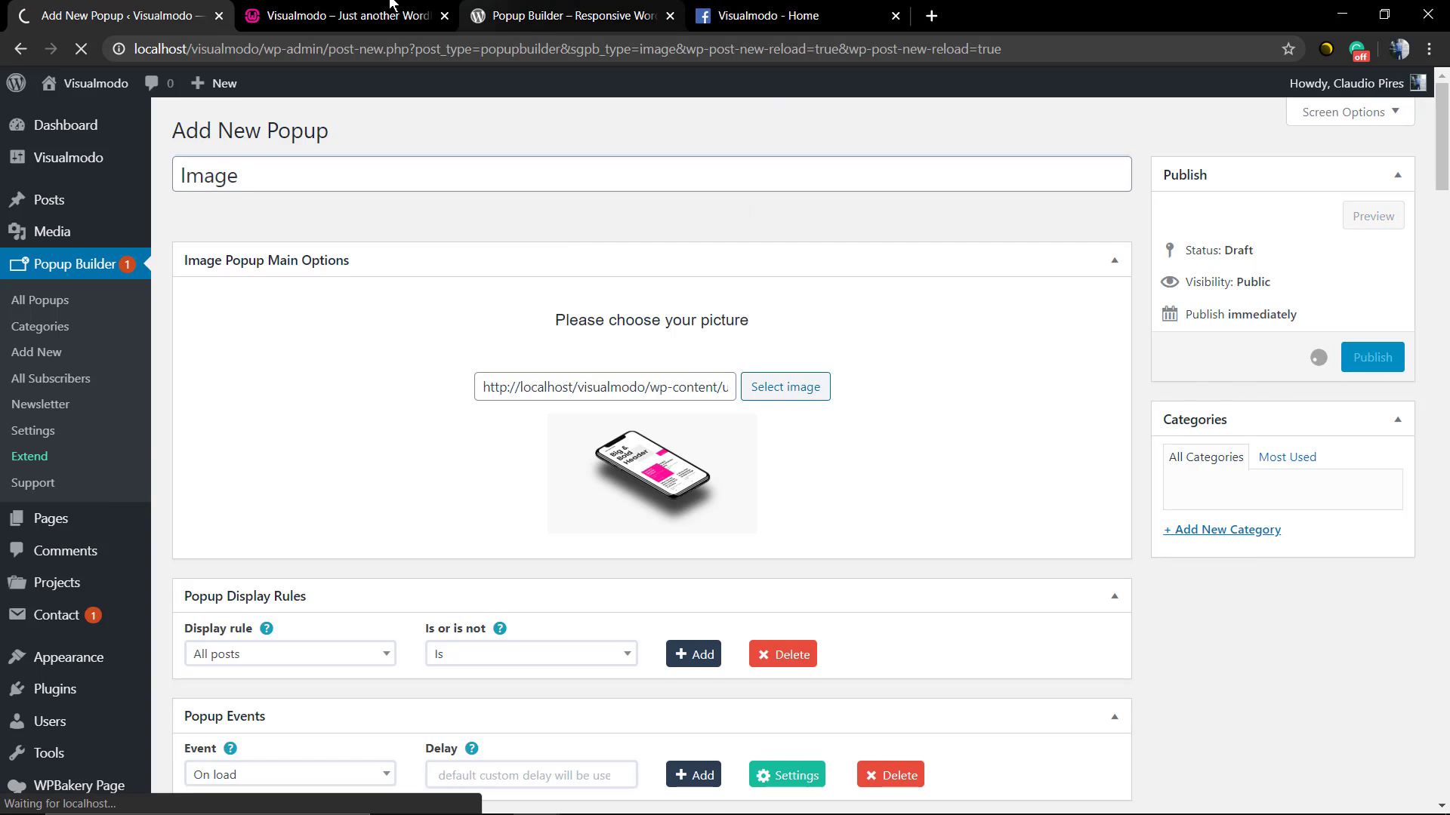
left_click(344, 16)
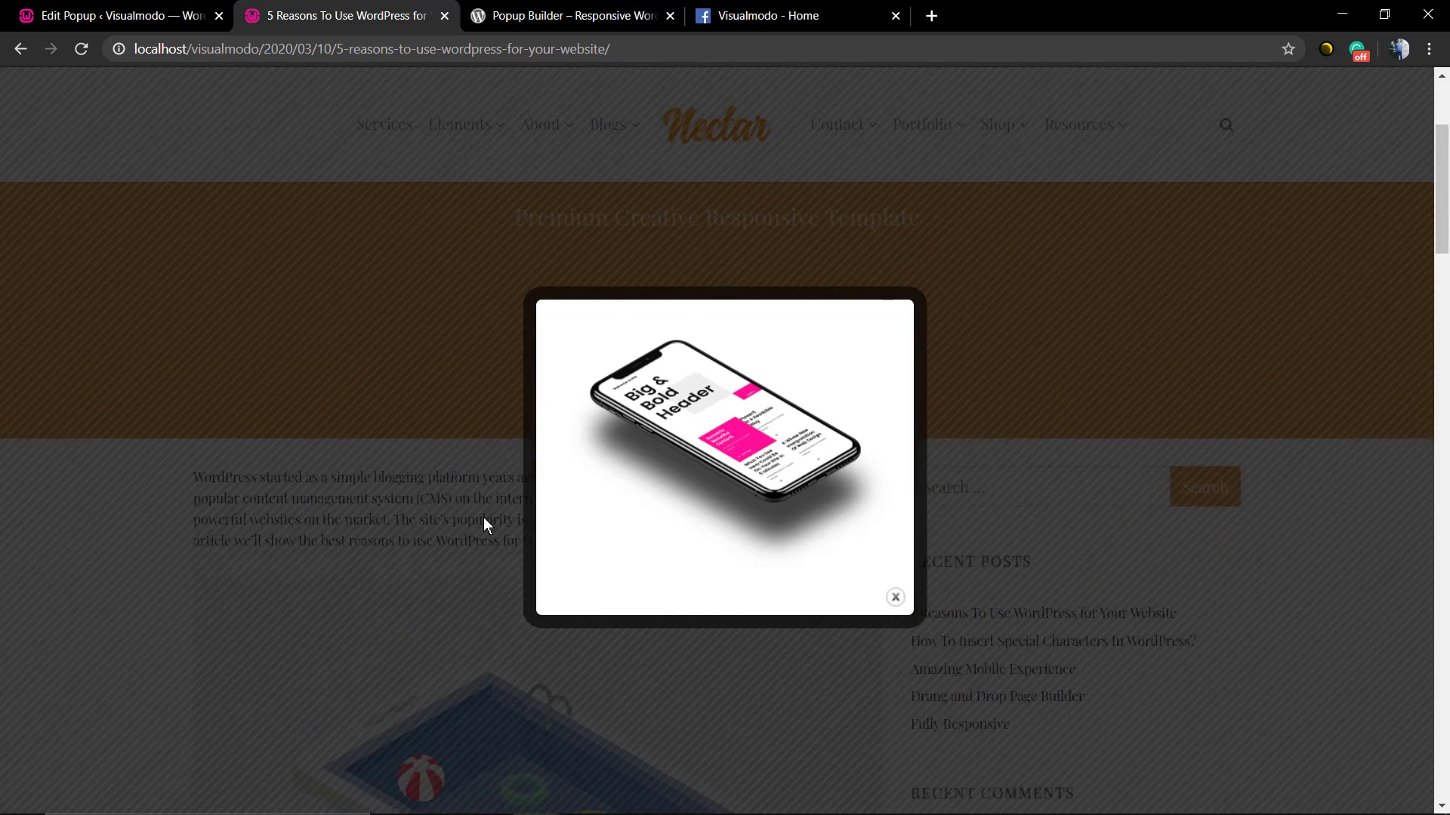
Step: Close the image popup on the post and return to the Popup Builder plugin page
left_click(894, 596)
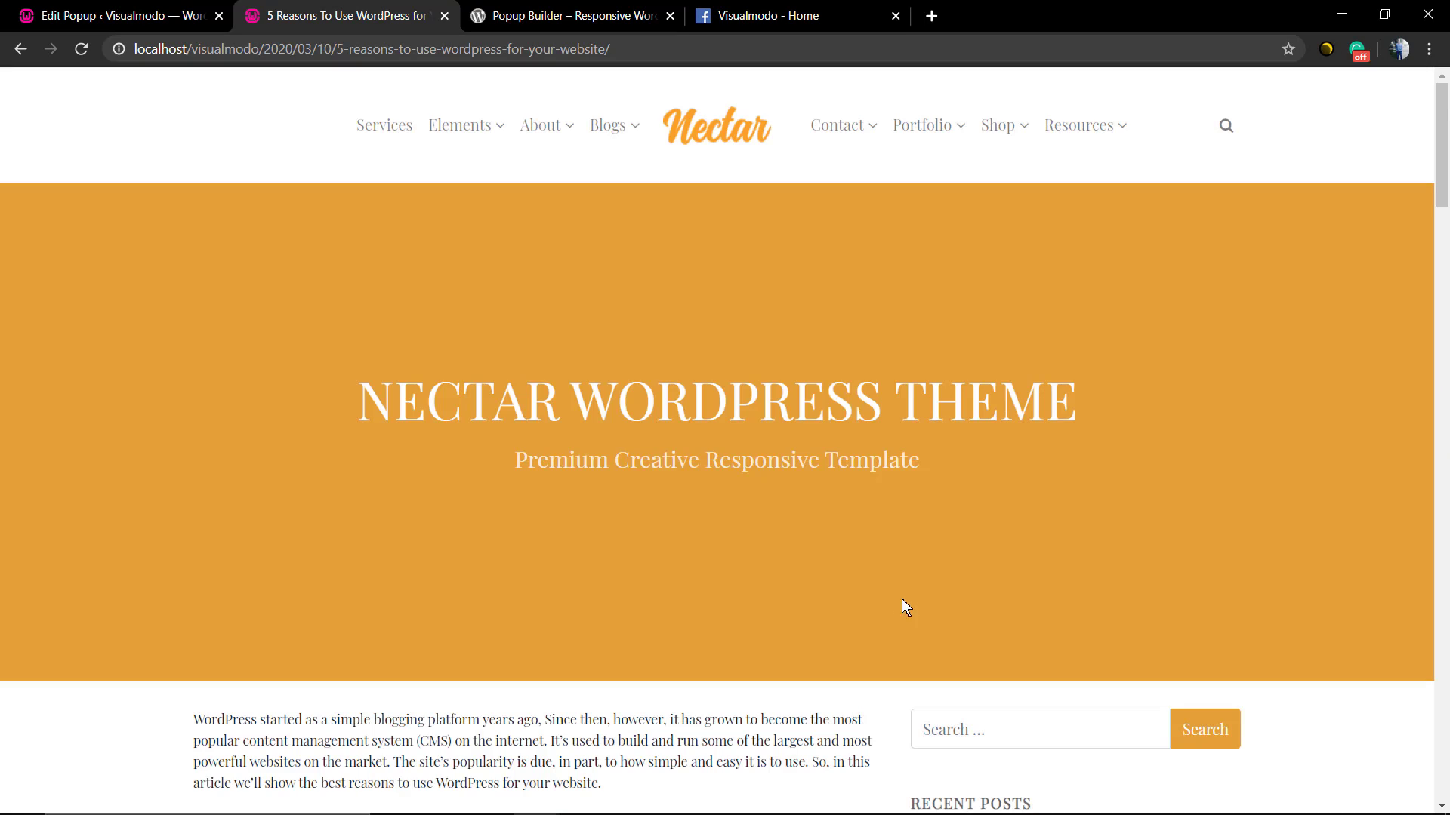
left_click(571, 16)
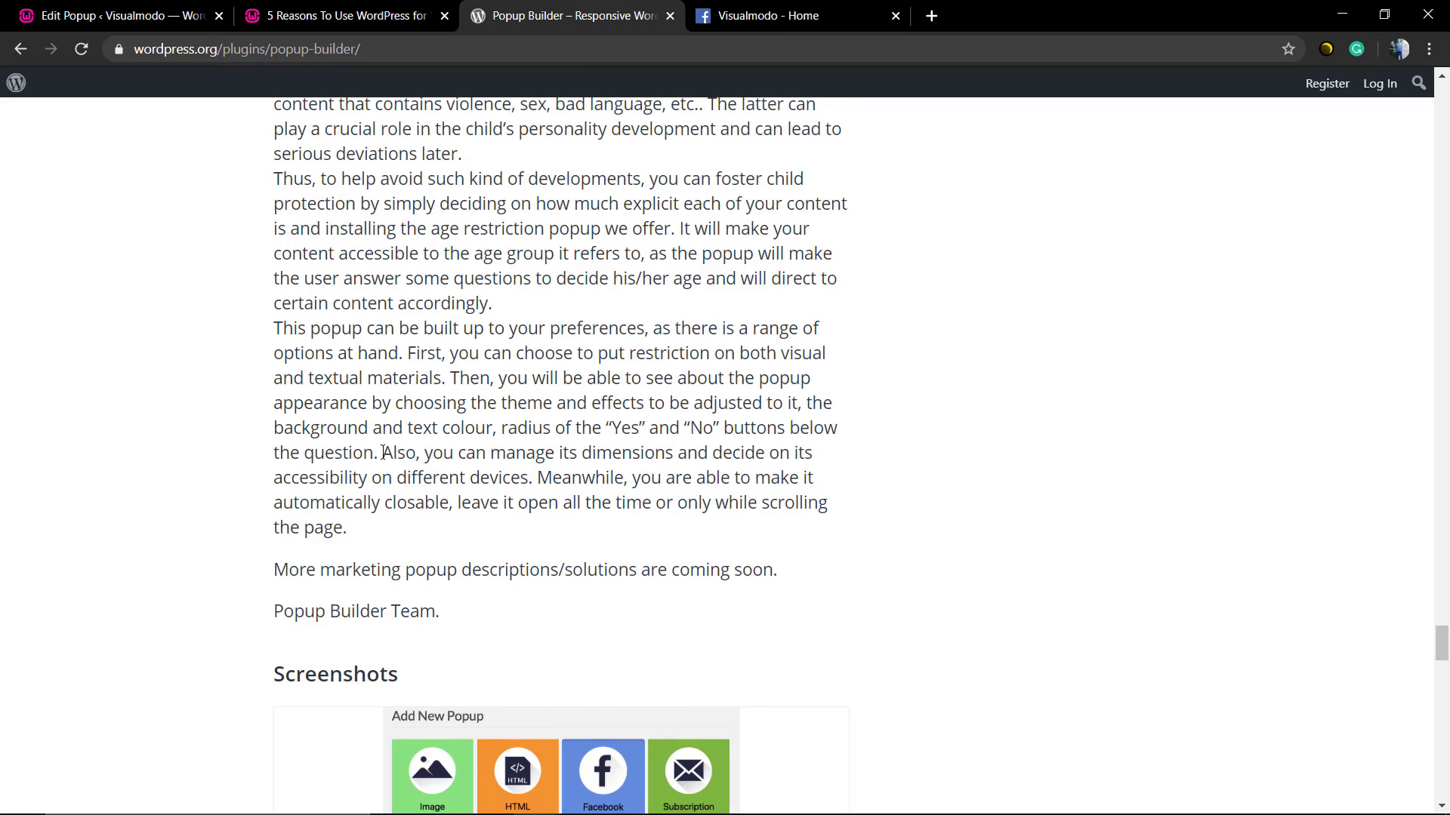
scroll("up", 3)
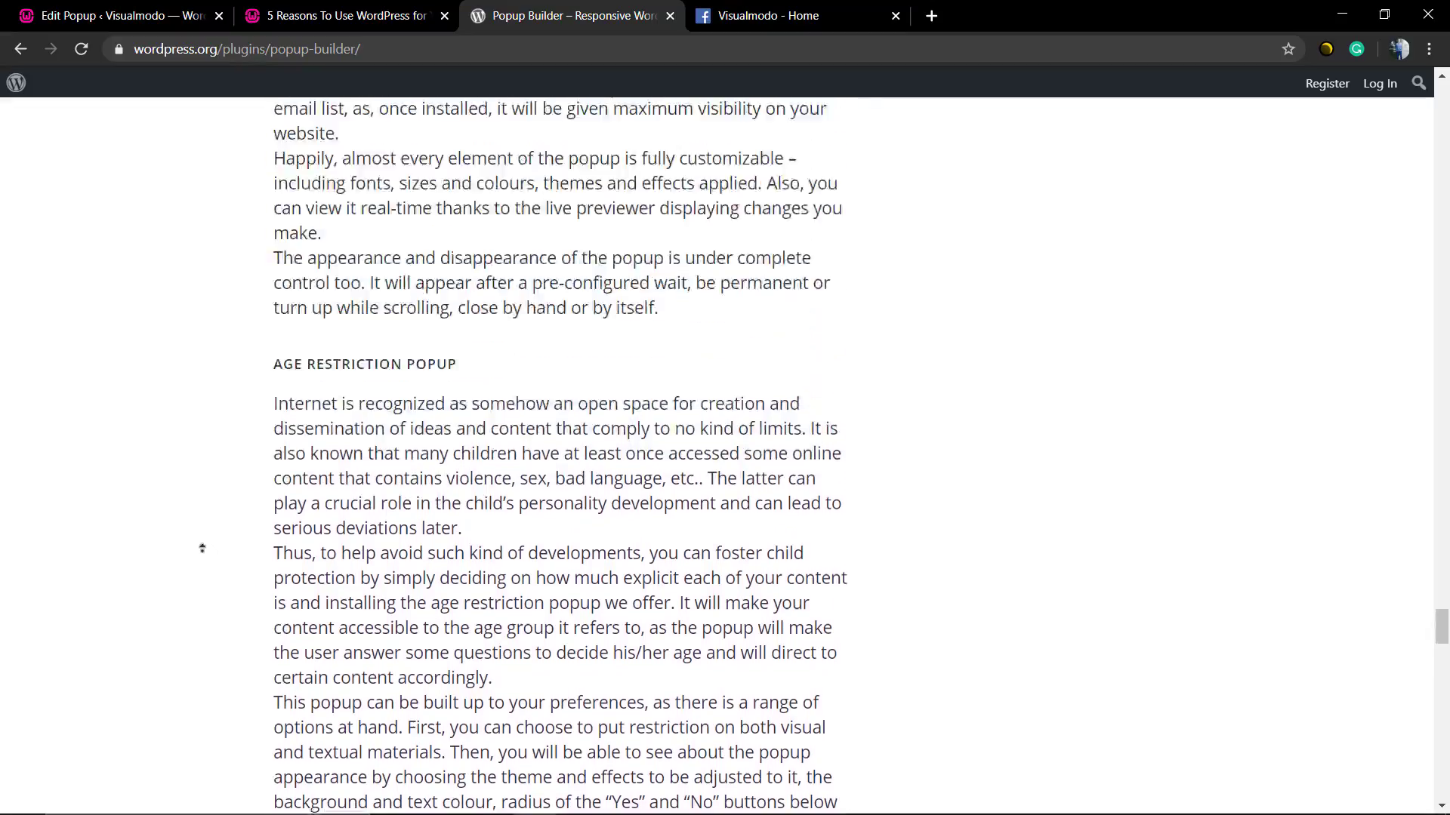
scroll("down", 3)
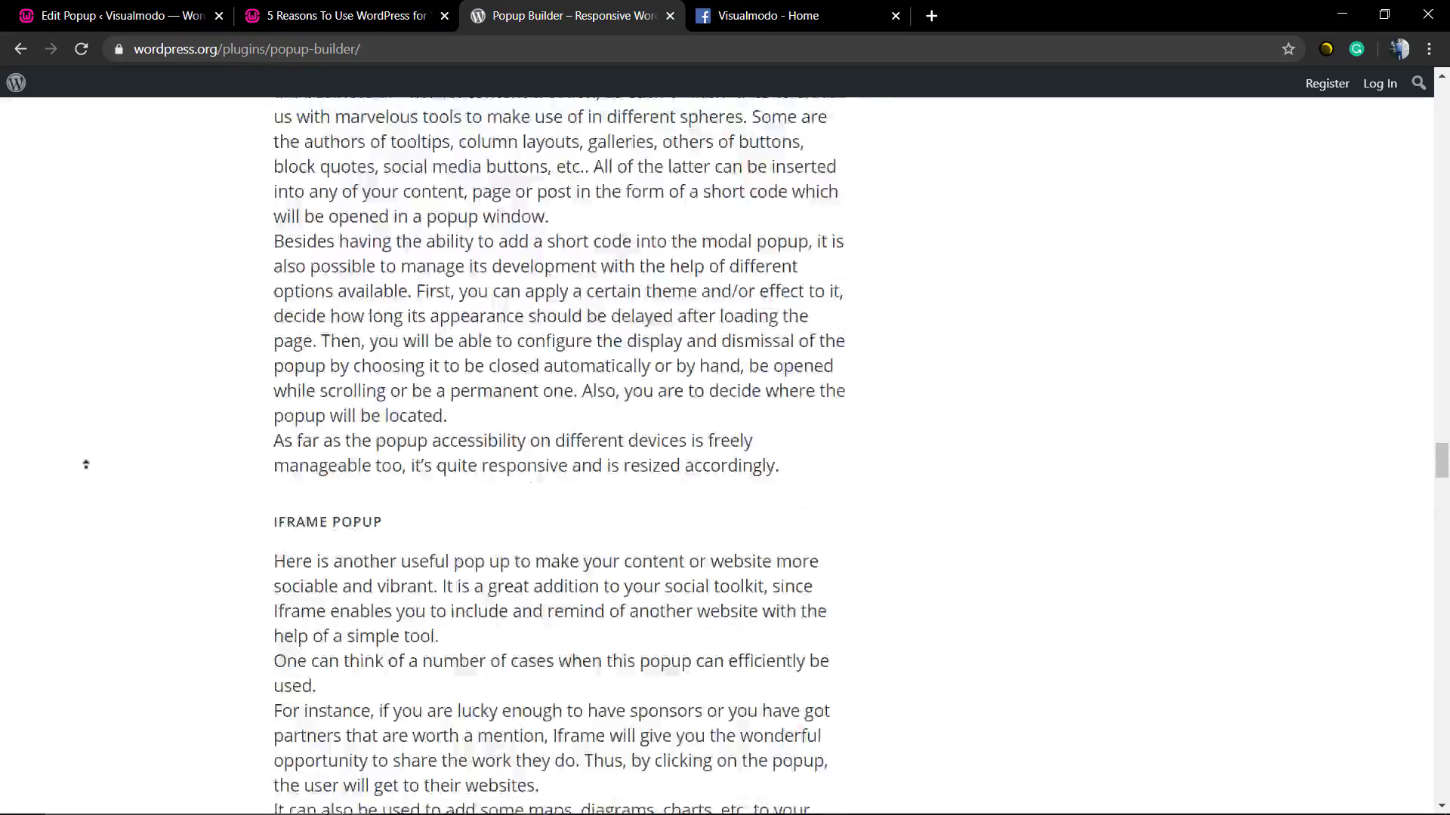